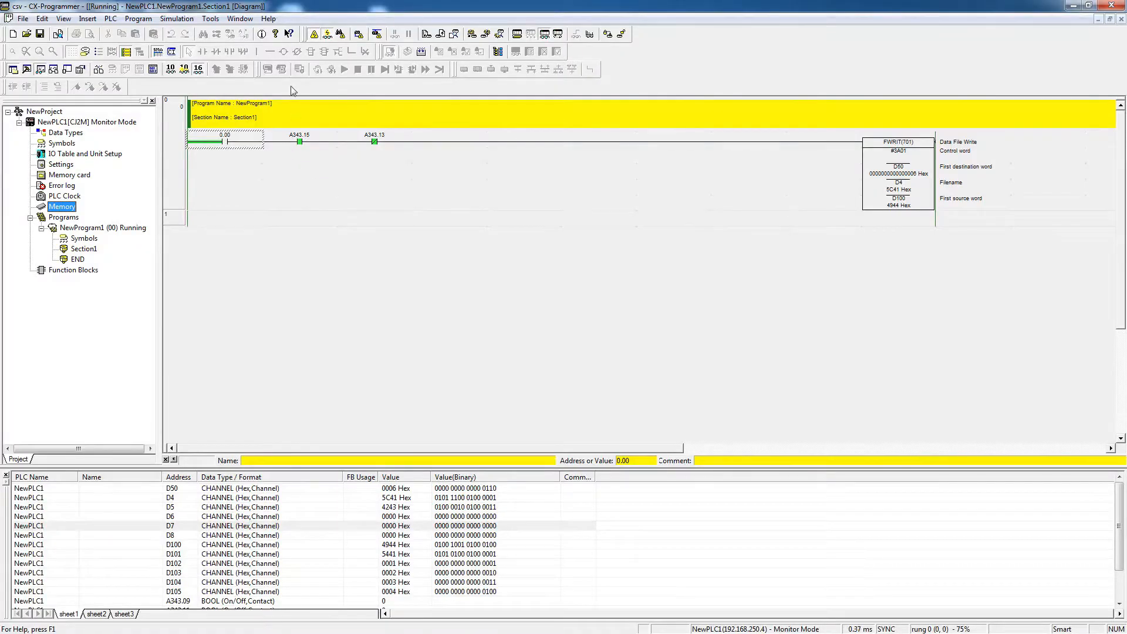
mouse_move(337, 60)
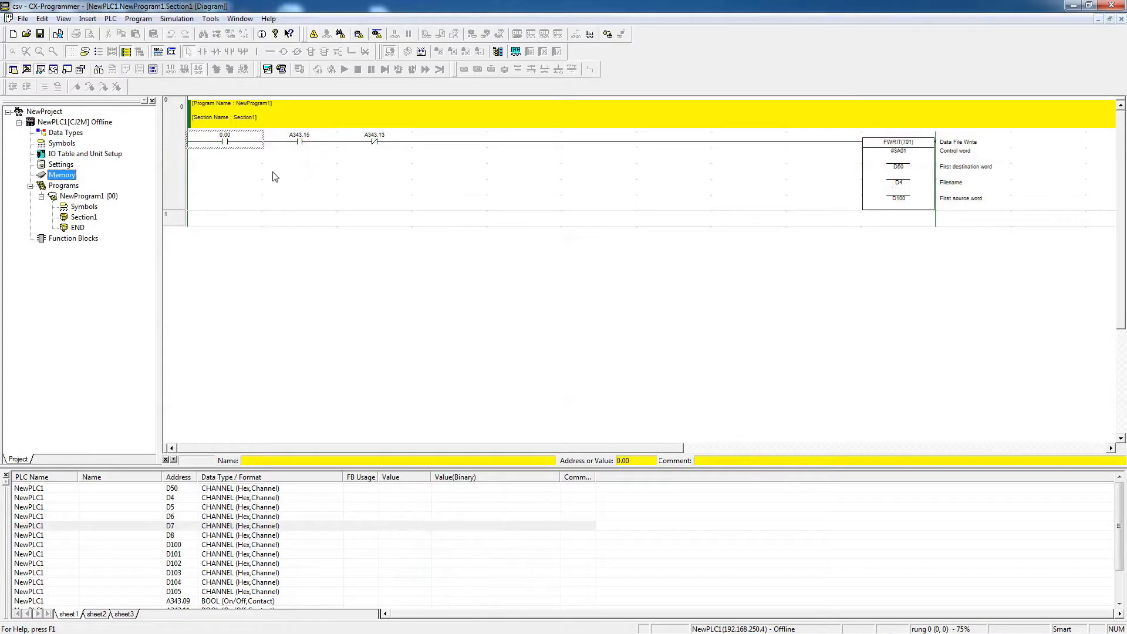
mouse_move(178, 194)
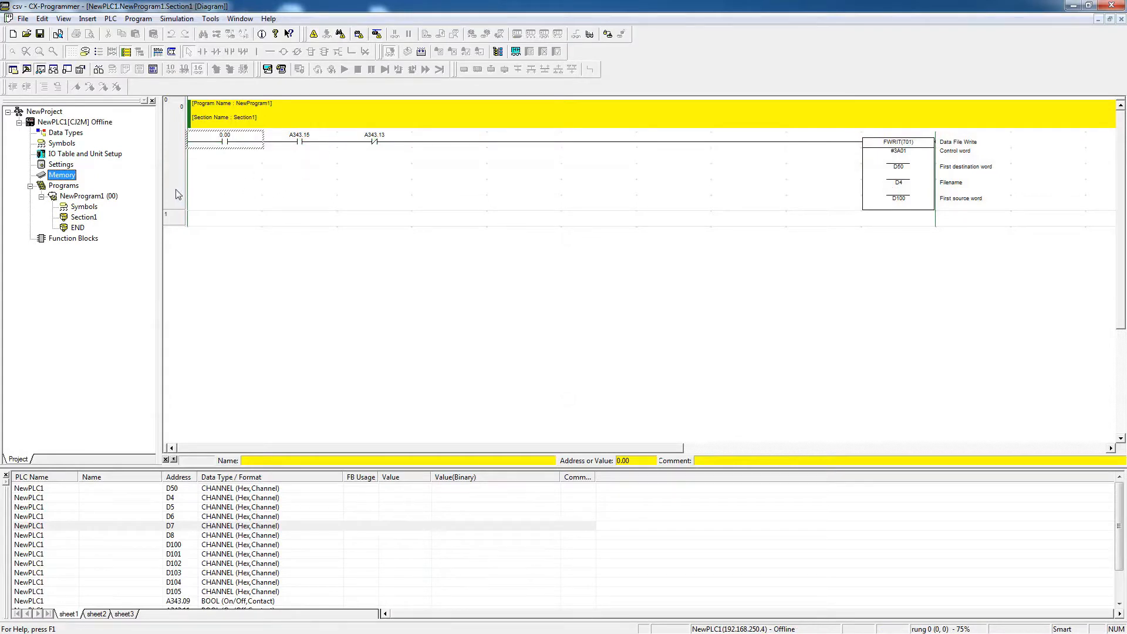
mouse_move(104, 261)
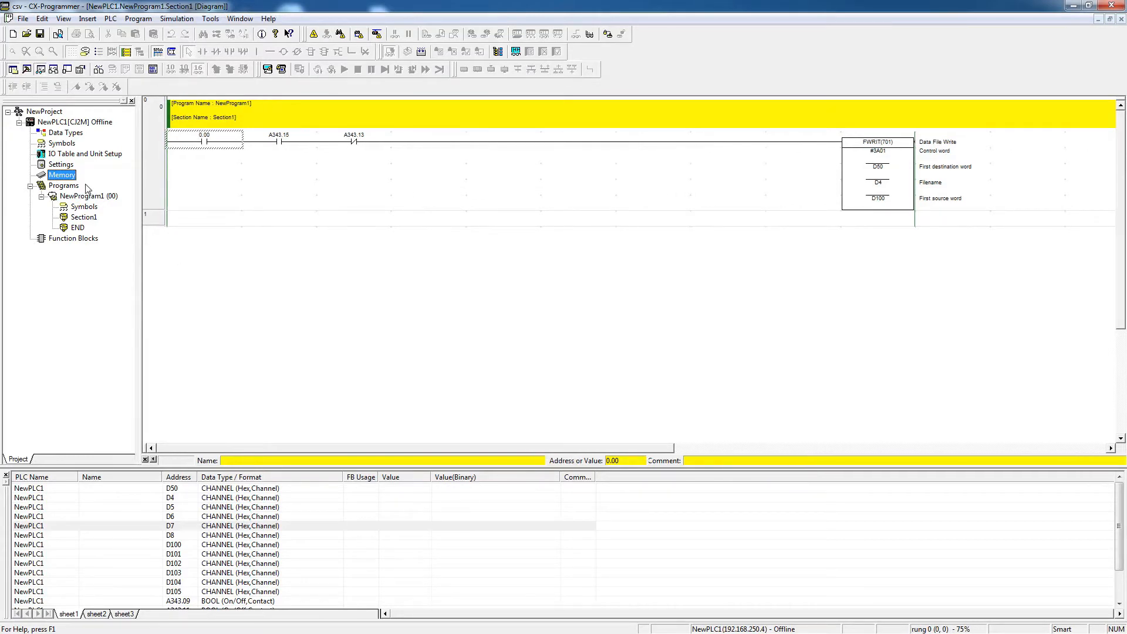
mouse_move(152, 197)
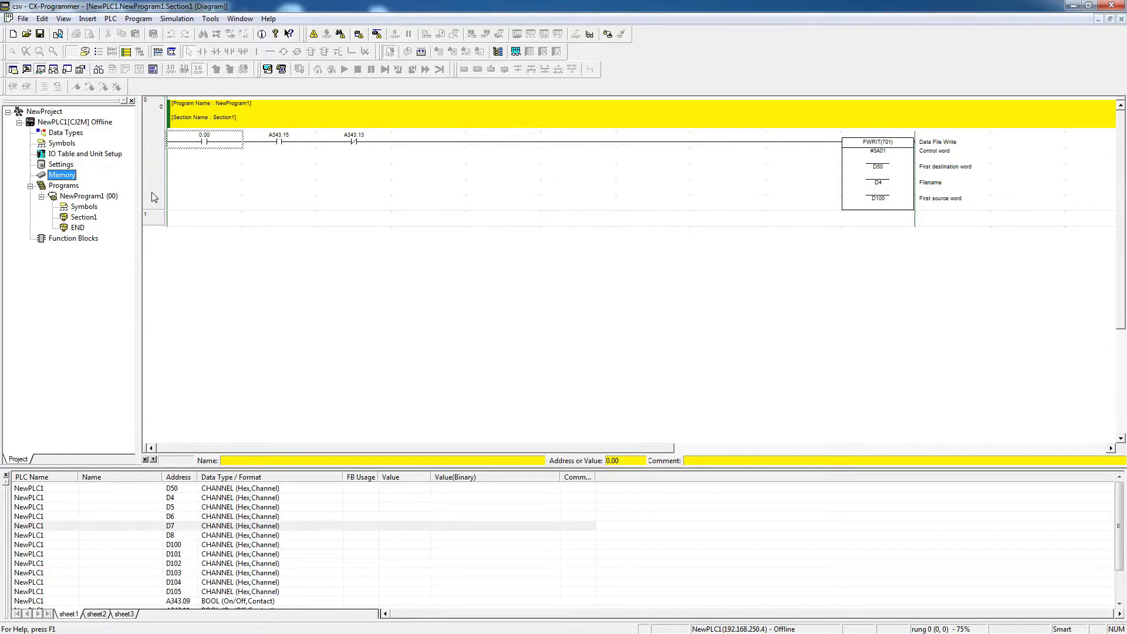
mouse_move(185, 178)
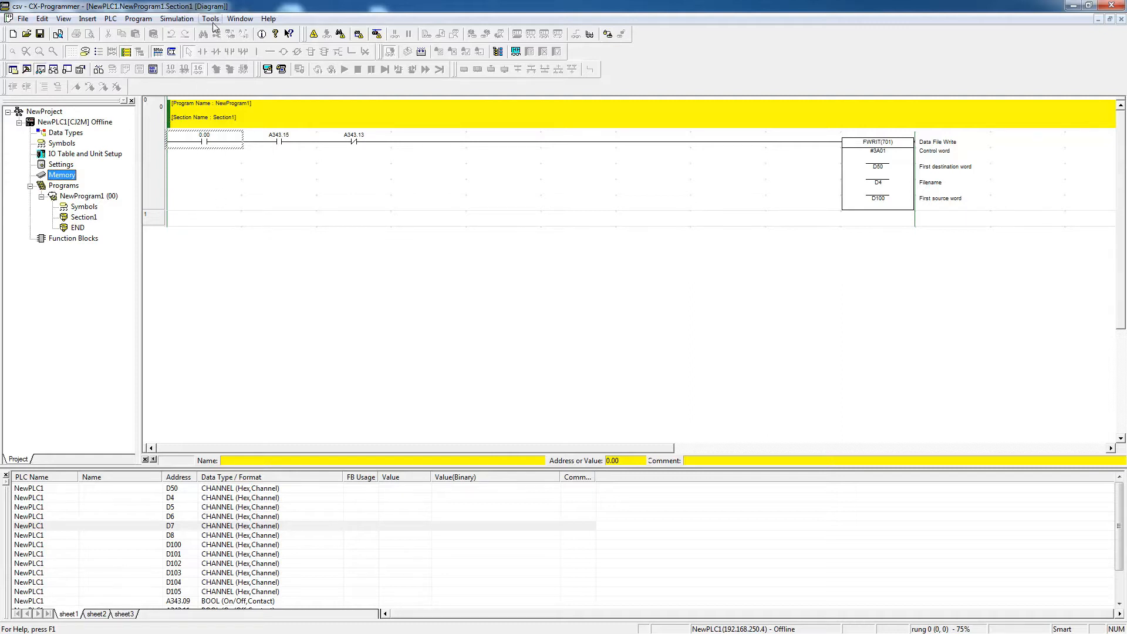
mouse_move(194, 50)
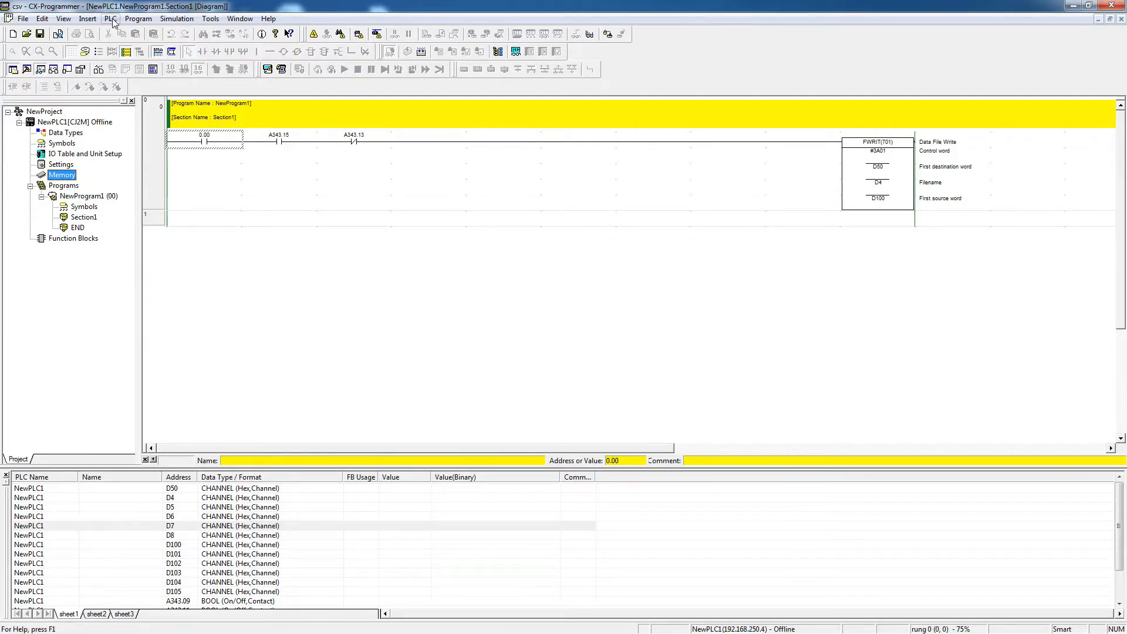
click(111, 18)
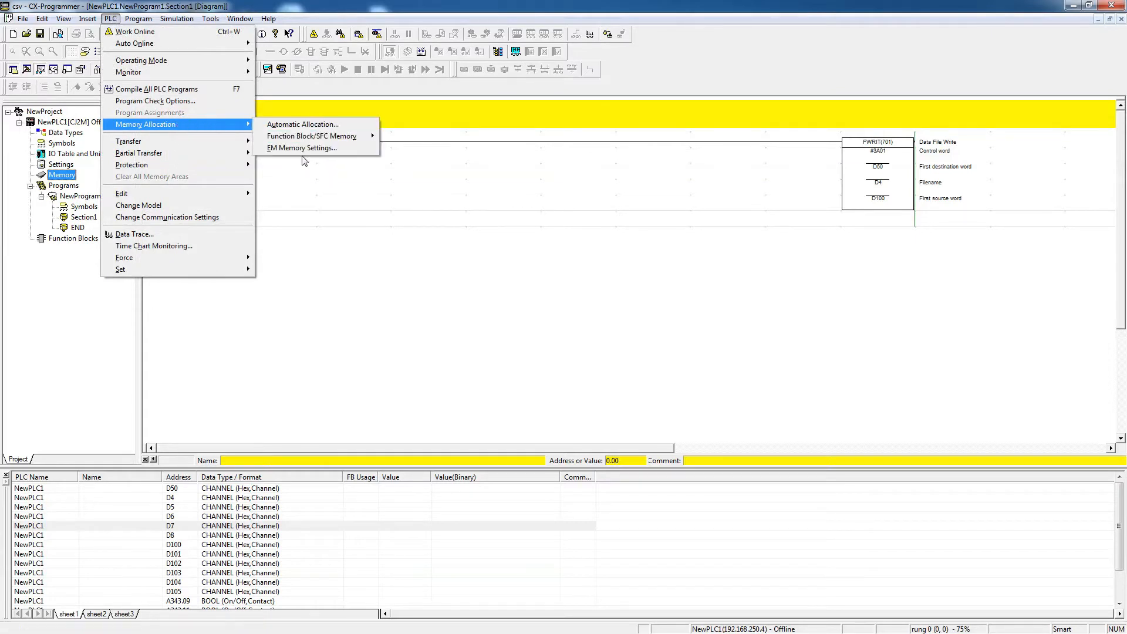
click(302, 147)
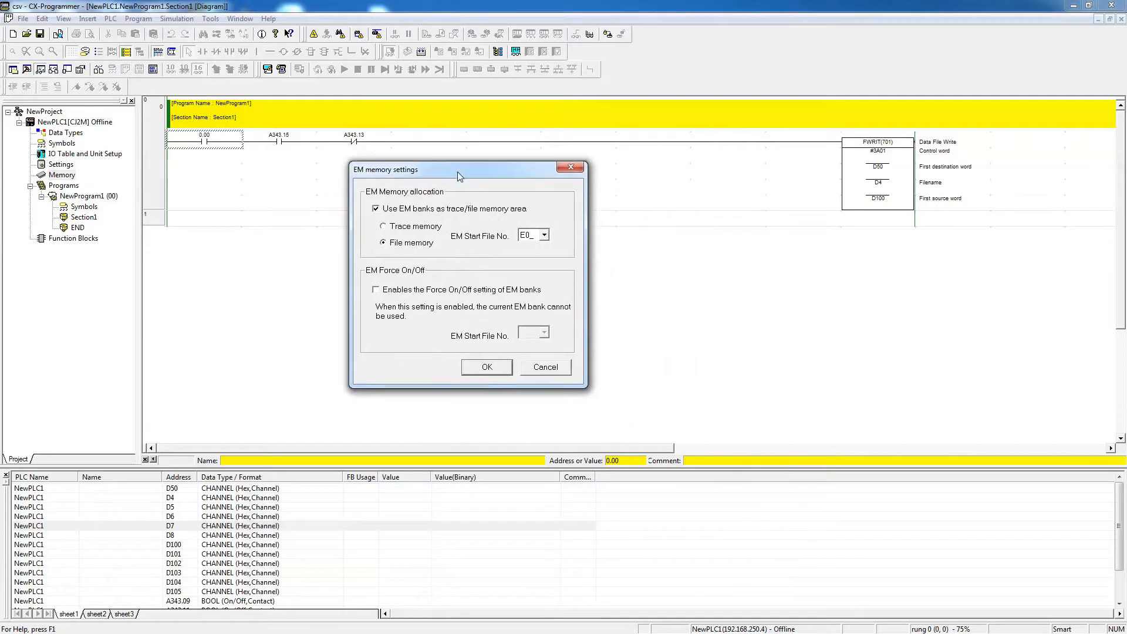
mouse_move(466, 214)
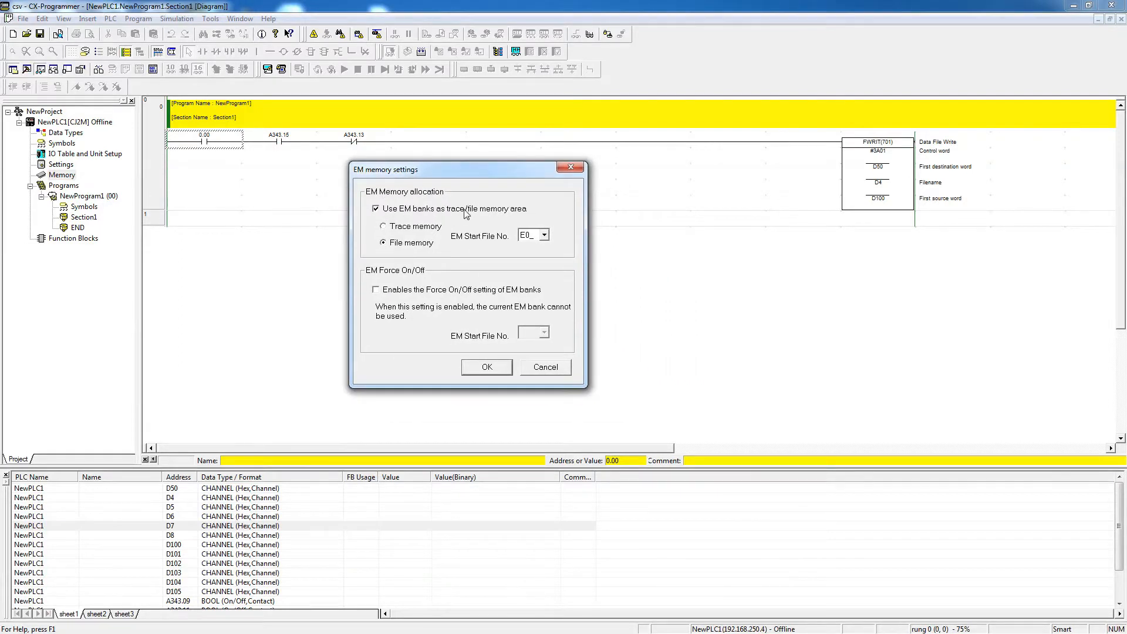
mouse_move(385, 218)
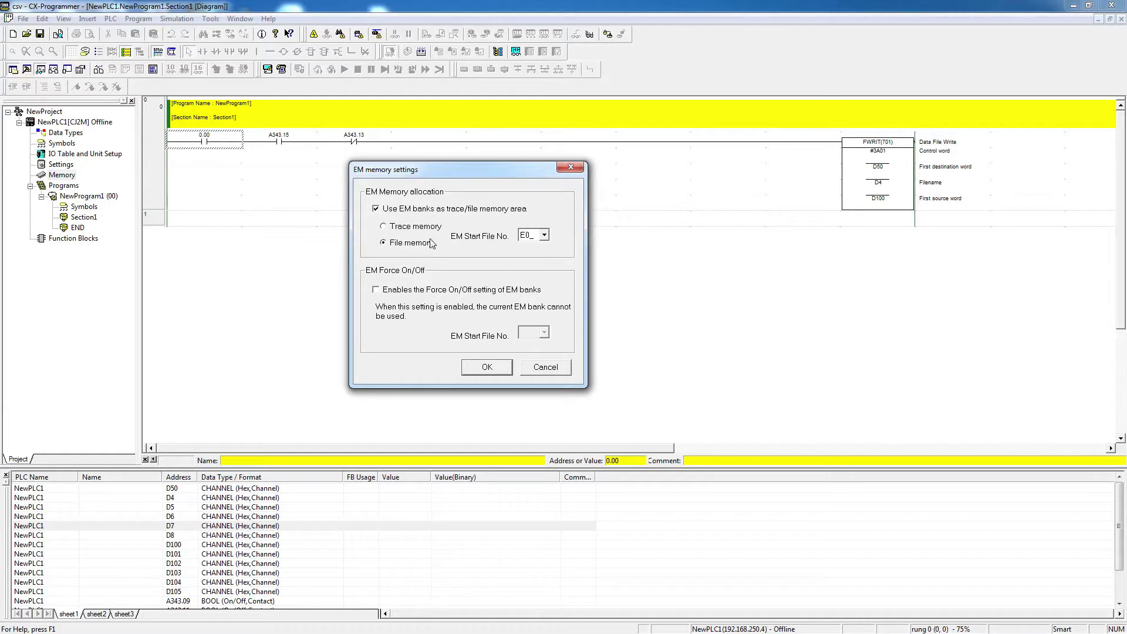
mouse_move(541, 239)
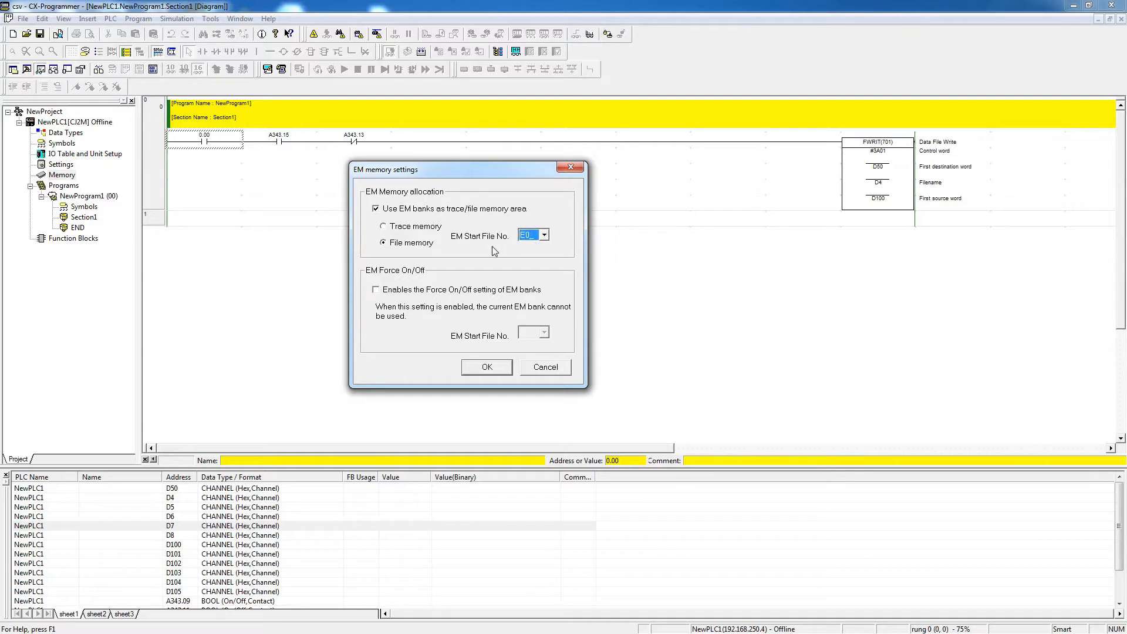
mouse_move(473, 255)
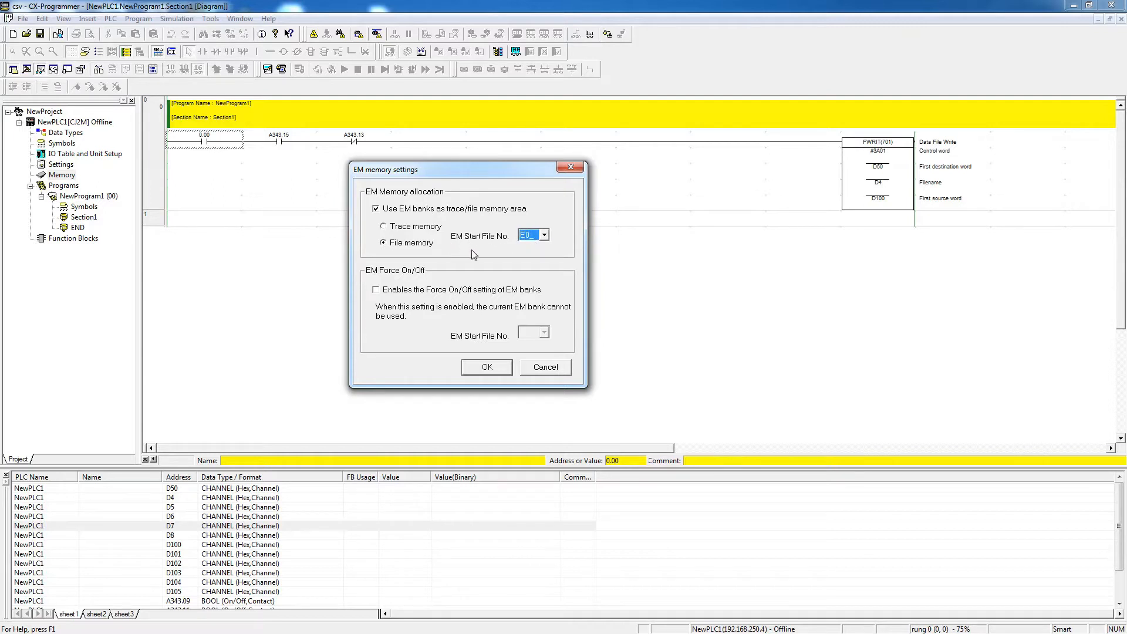
mouse_move(521, 255)
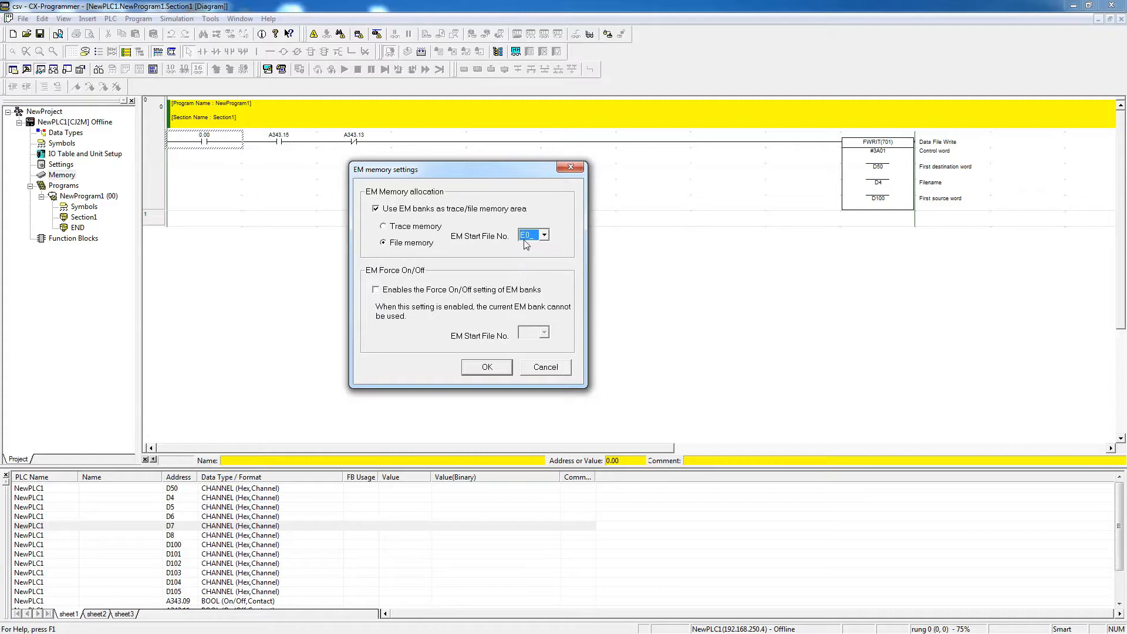
mouse_move(523, 249)
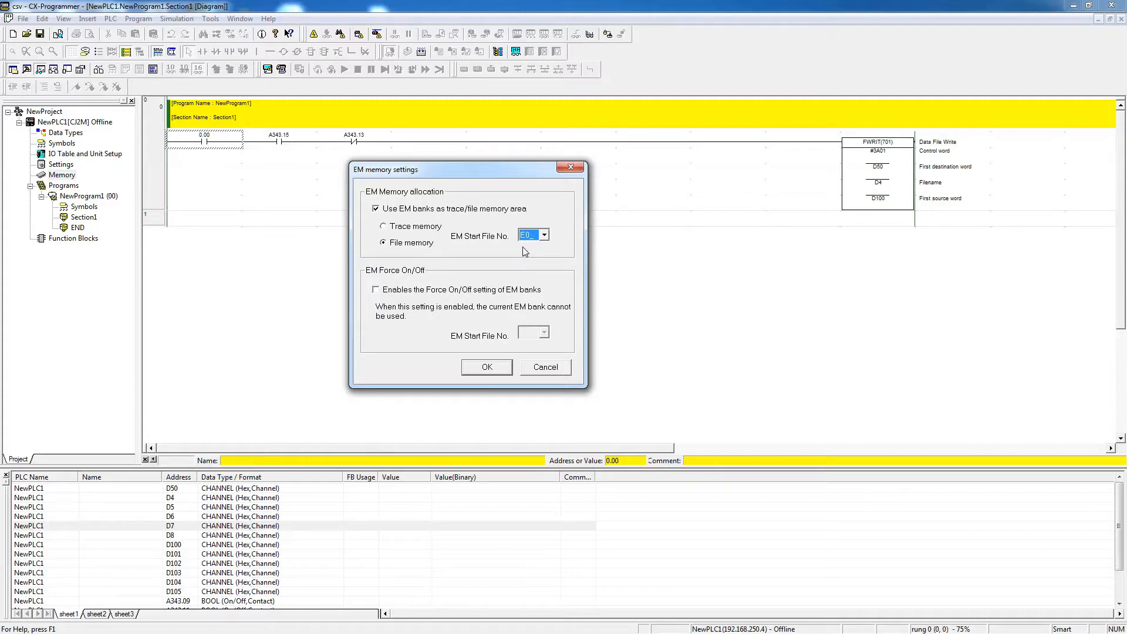
mouse_move(518, 250)
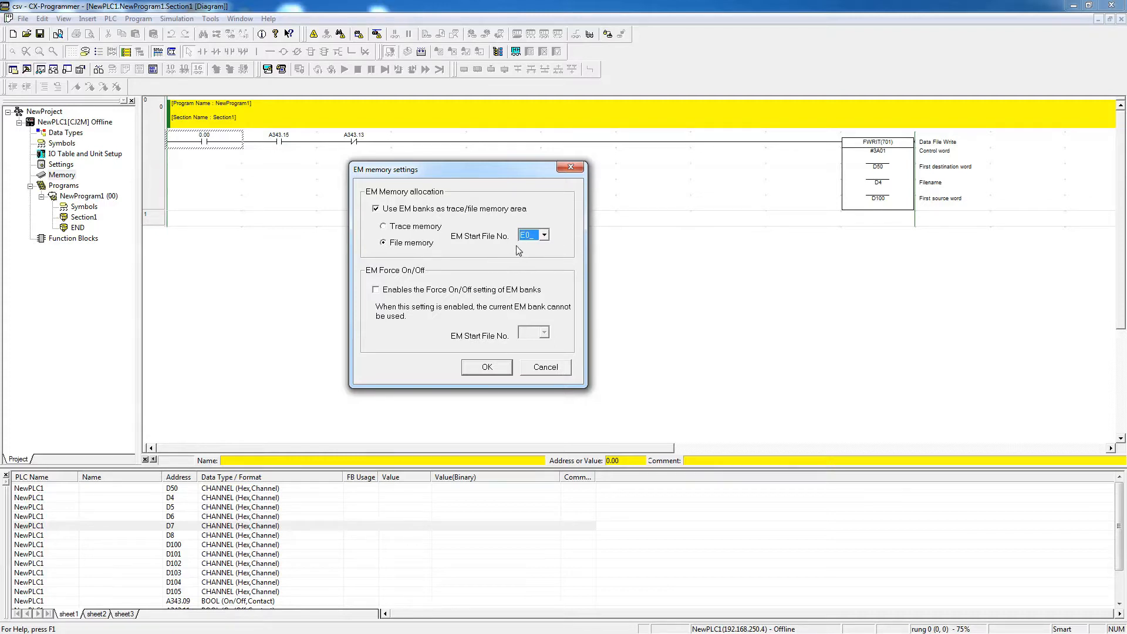
mouse_move(527, 258)
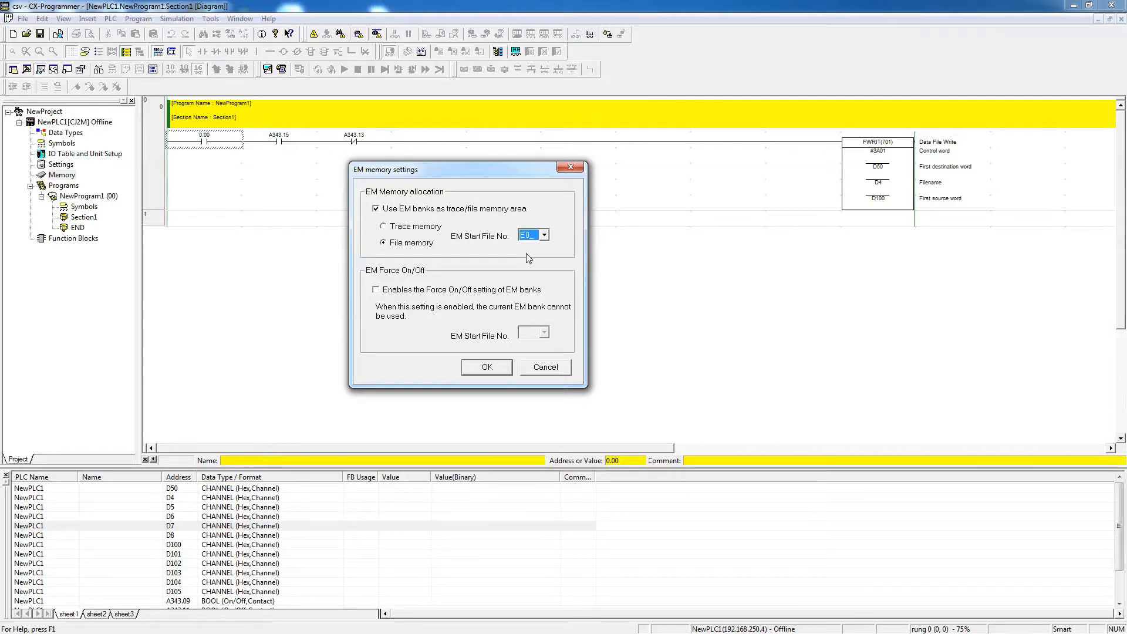
mouse_move(517, 274)
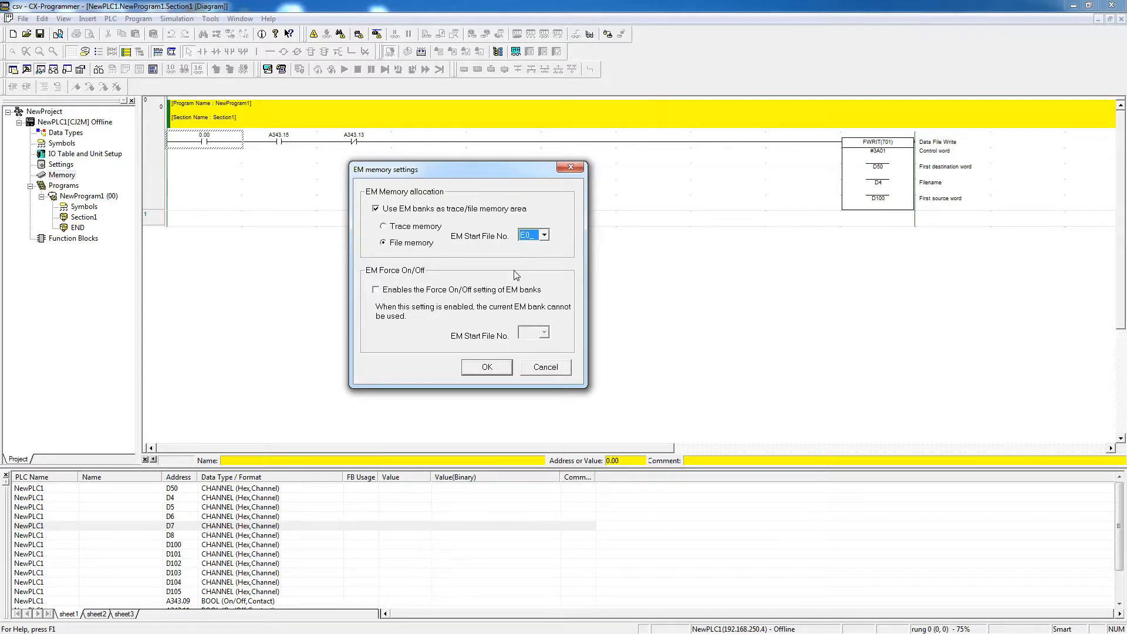
mouse_move(491, 259)
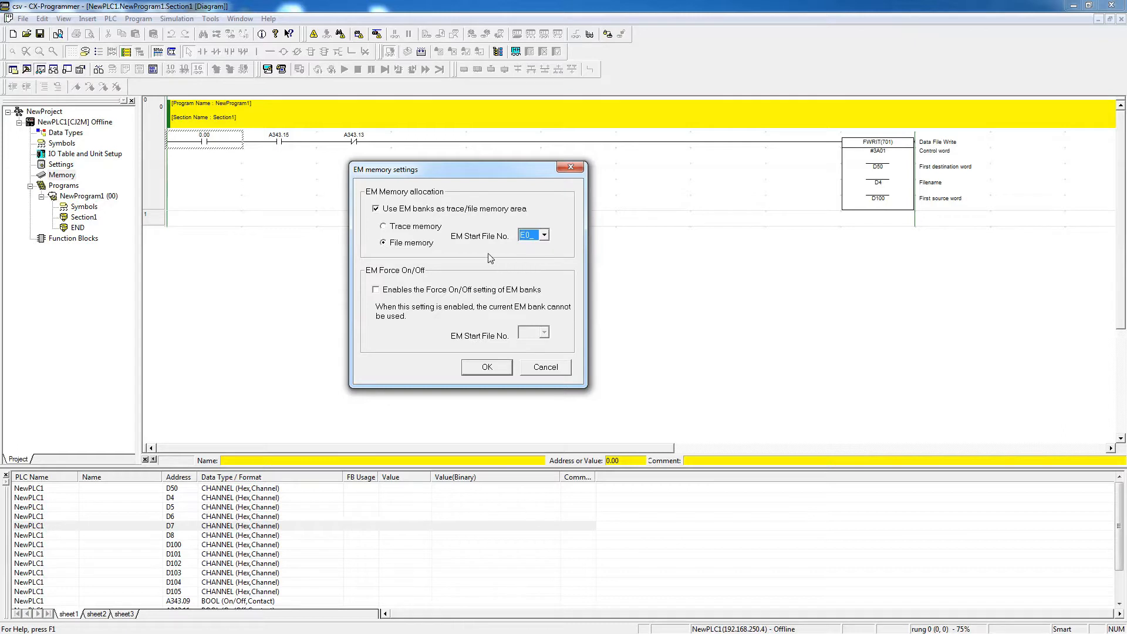
mouse_move(424, 236)
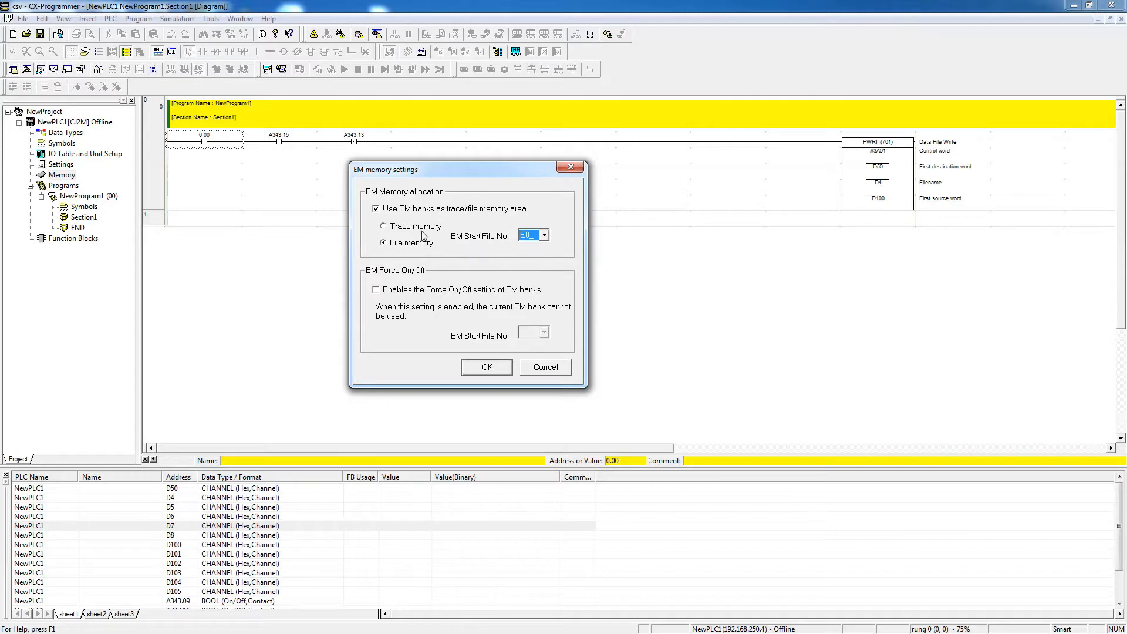
mouse_move(427, 416)
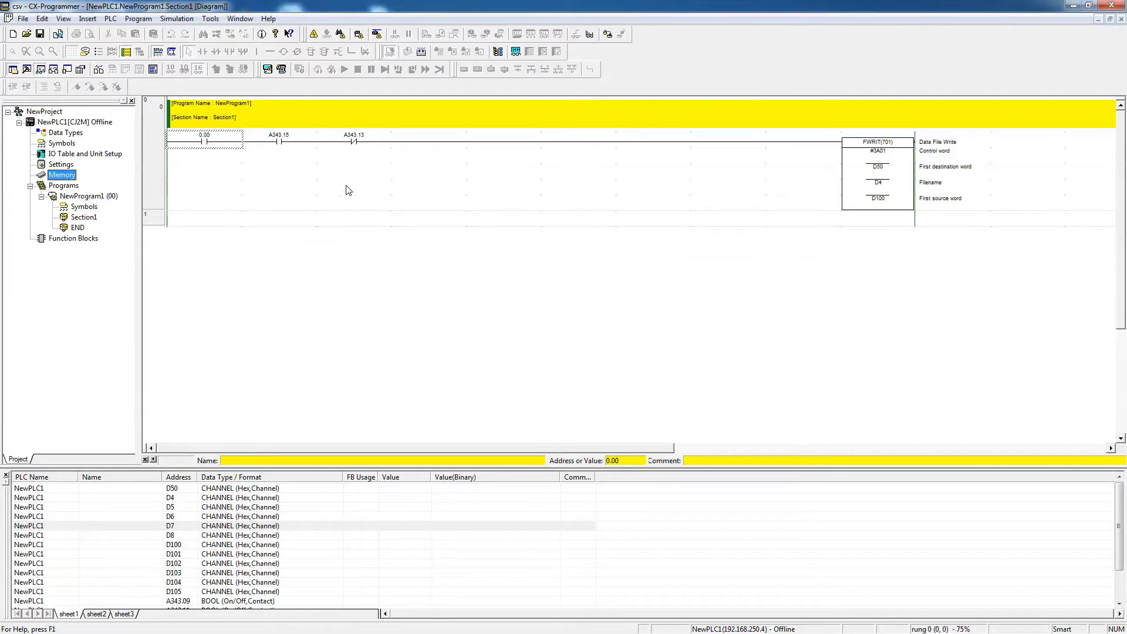
mouse_move(312, 34)
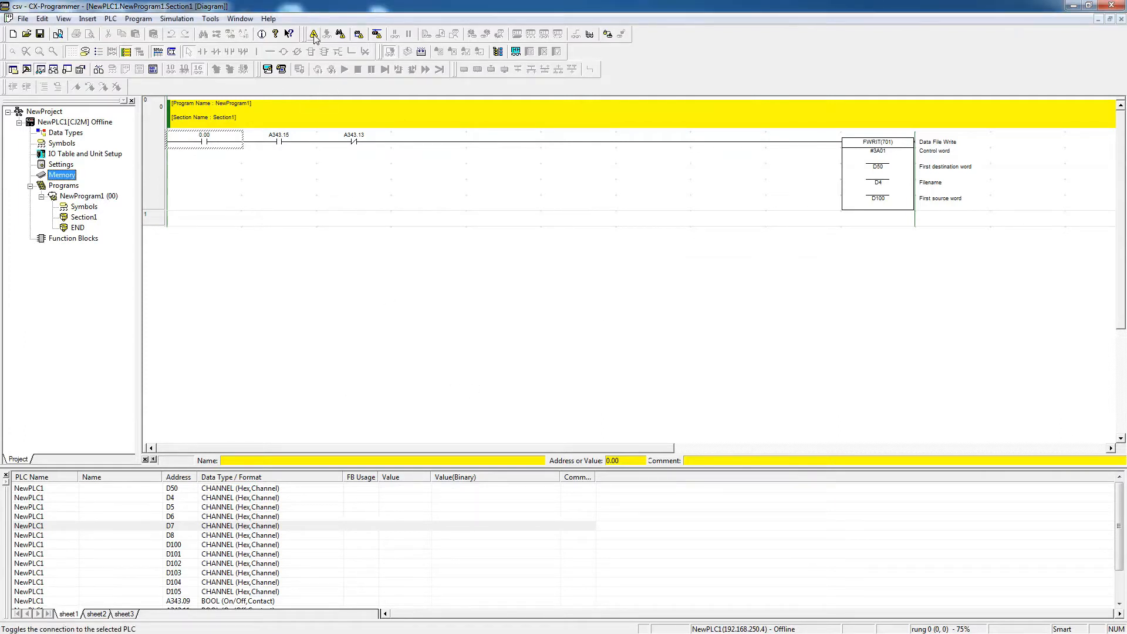
click(313, 34)
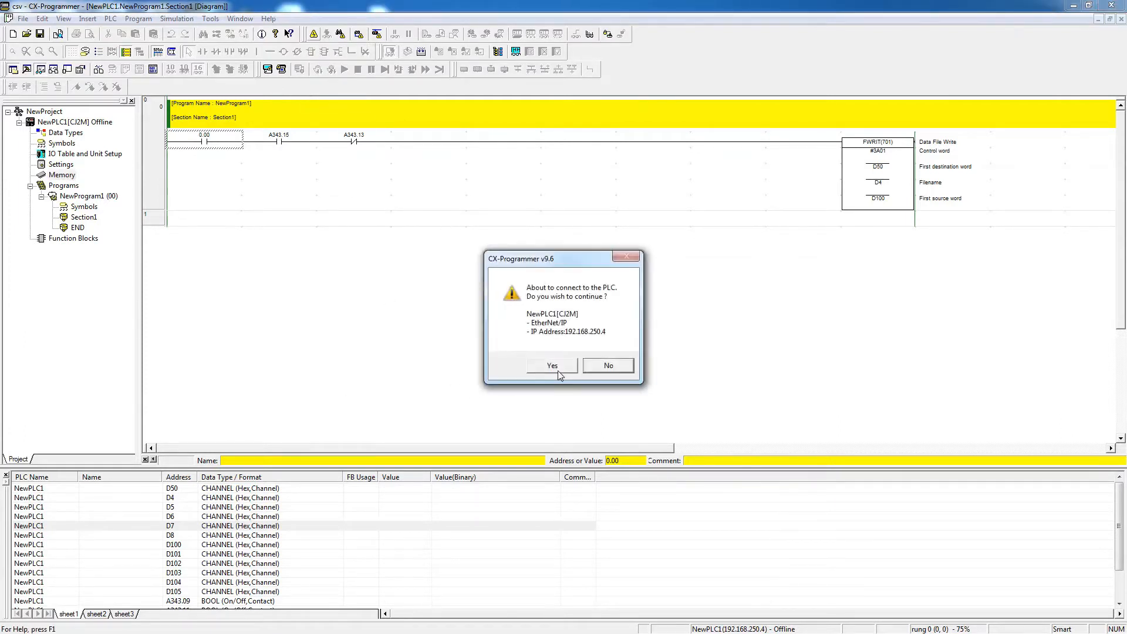
click(552, 365)
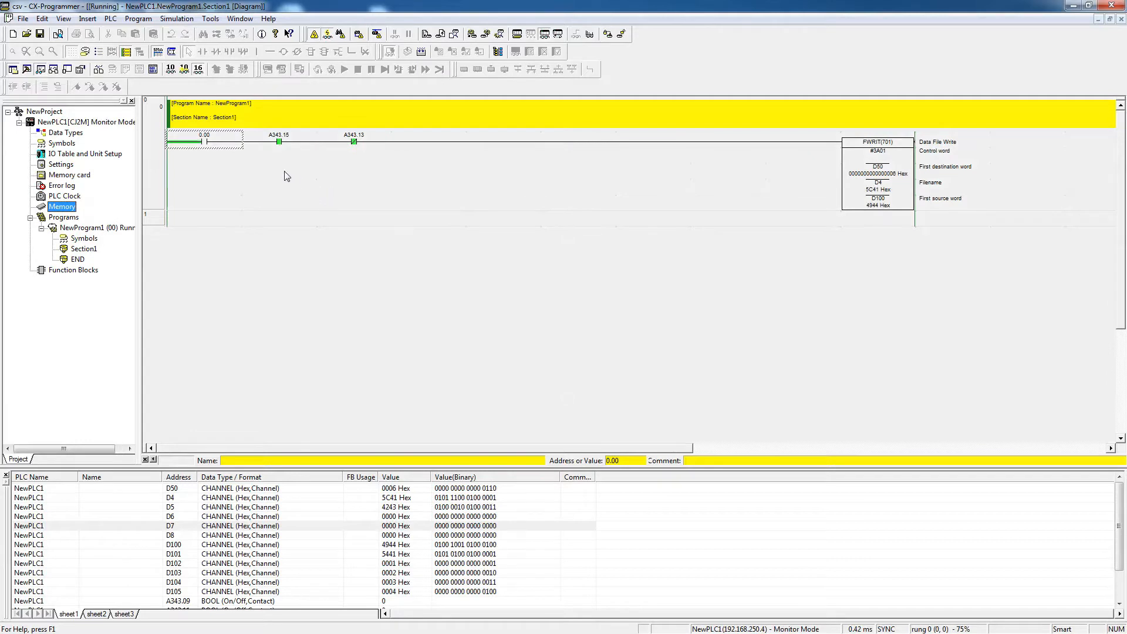
mouse_move(203, 159)
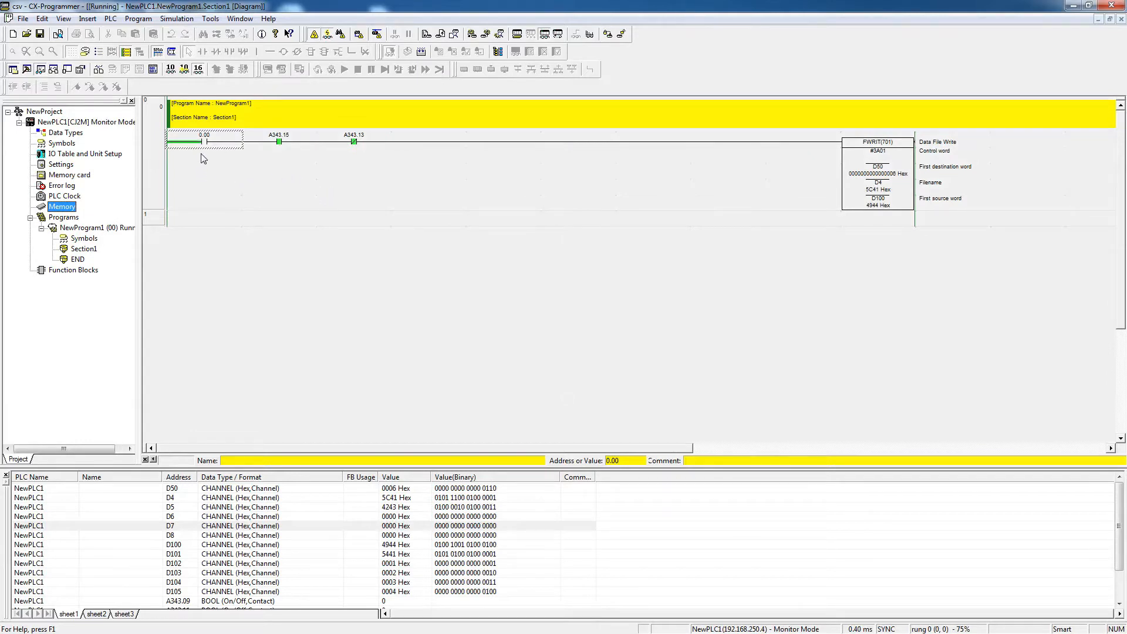
mouse_move(290, 177)
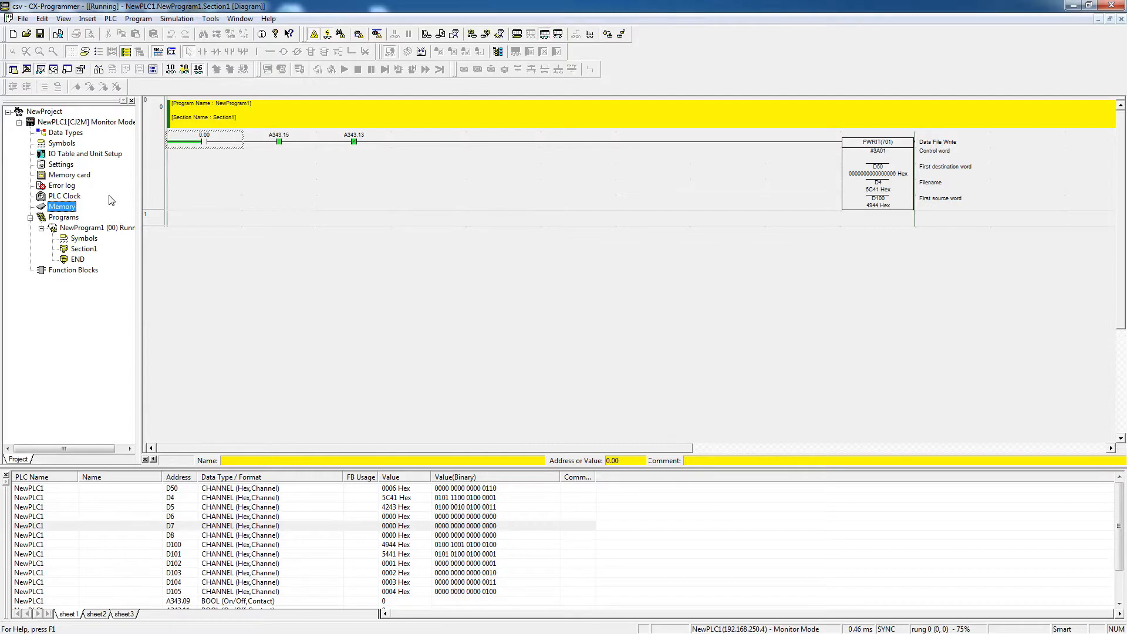
mouse_move(81, 179)
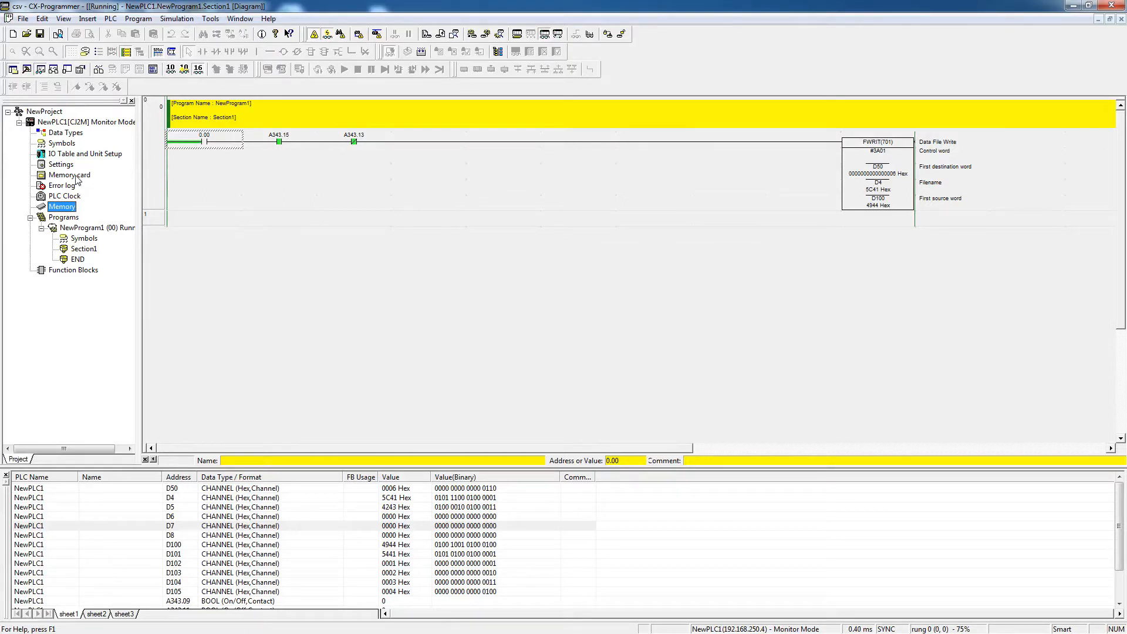
click(70, 175)
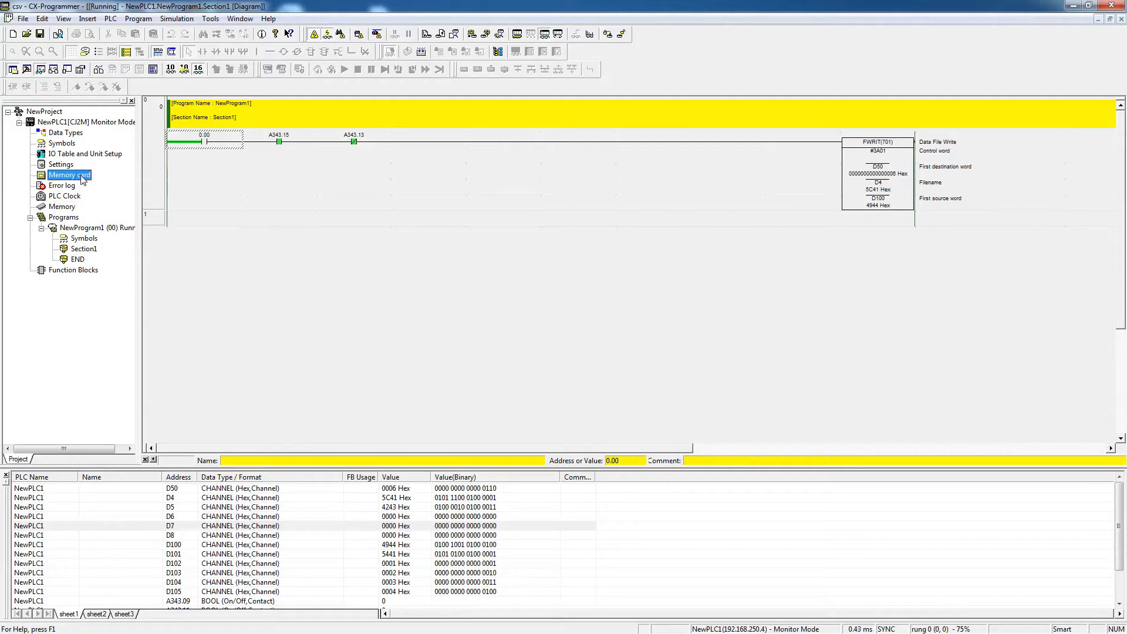
mouse_move(220, 235)
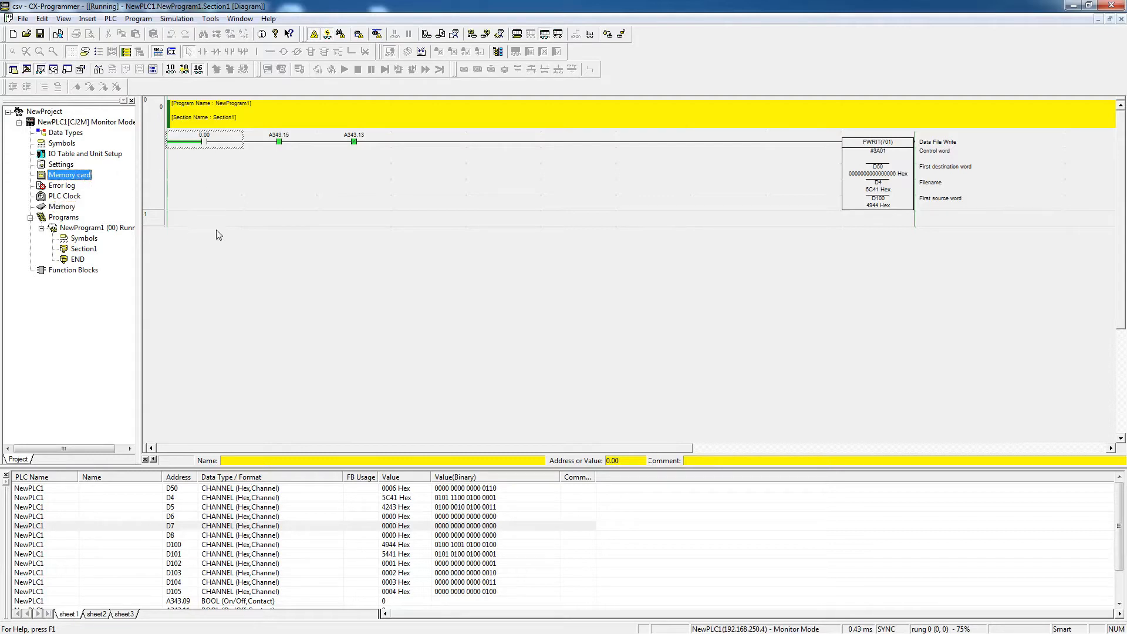
mouse_move(104, 190)
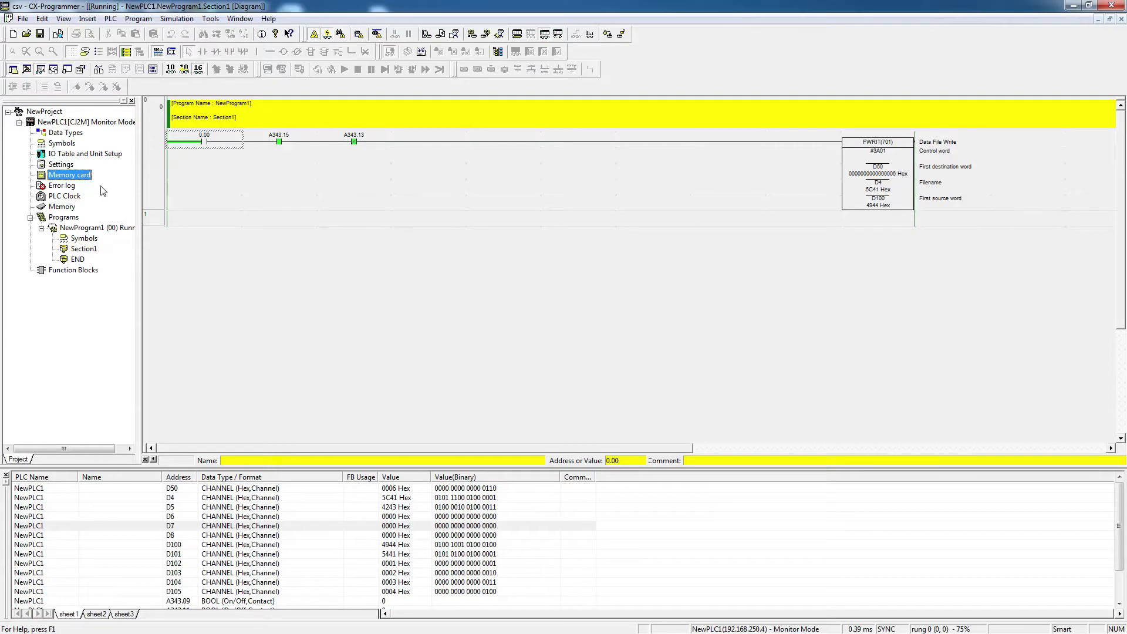
mouse_move(132, 208)
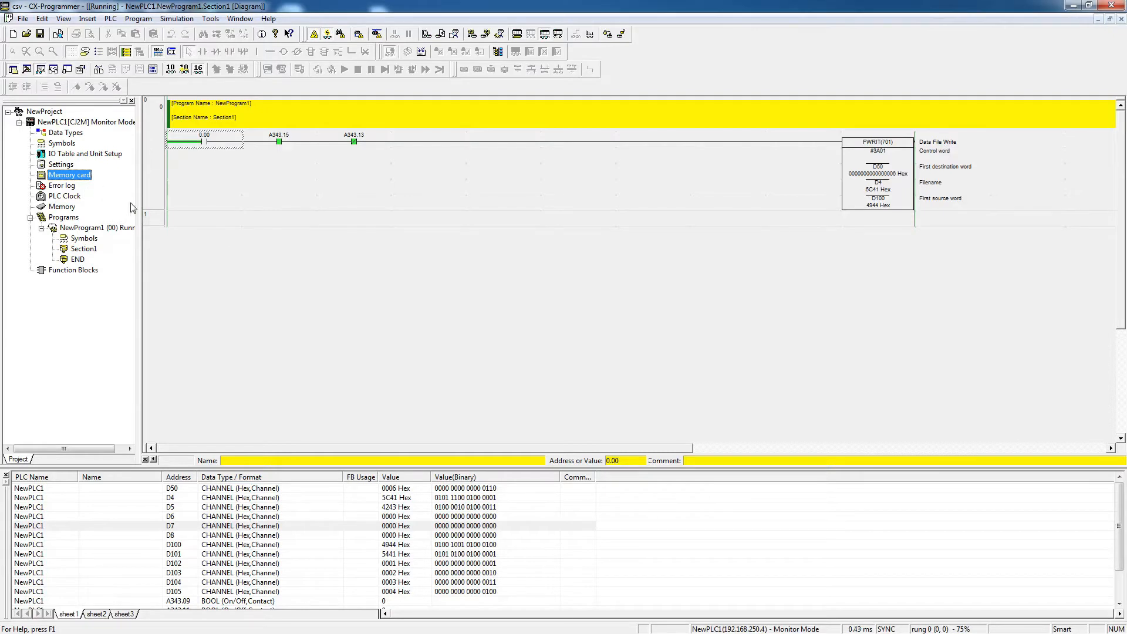
mouse_move(132, 243)
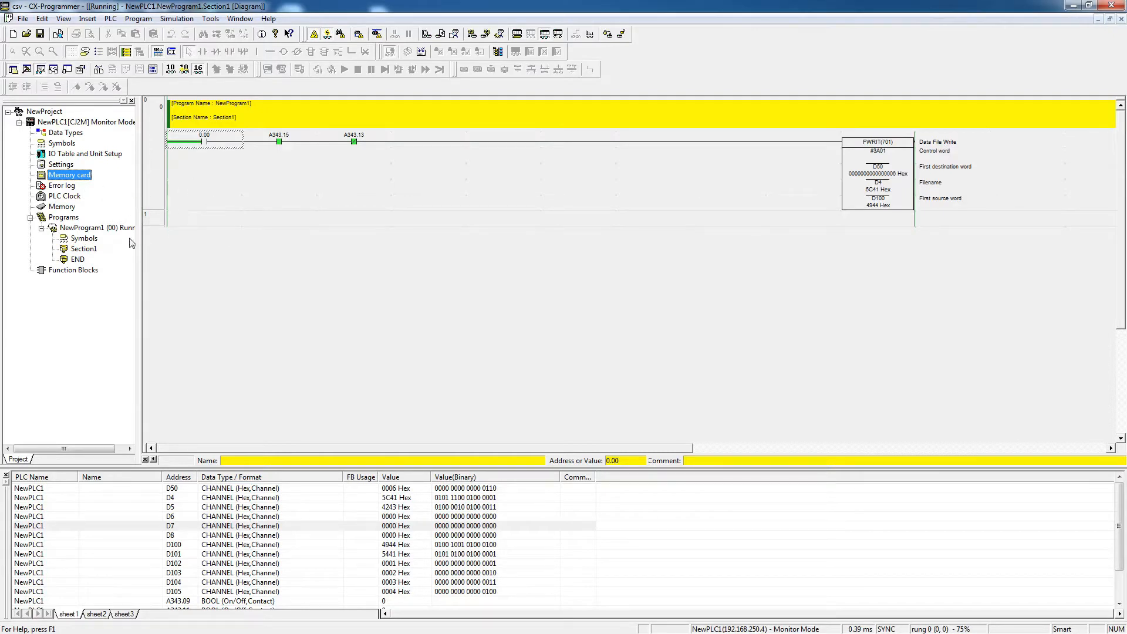
mouse_move(283, 218)
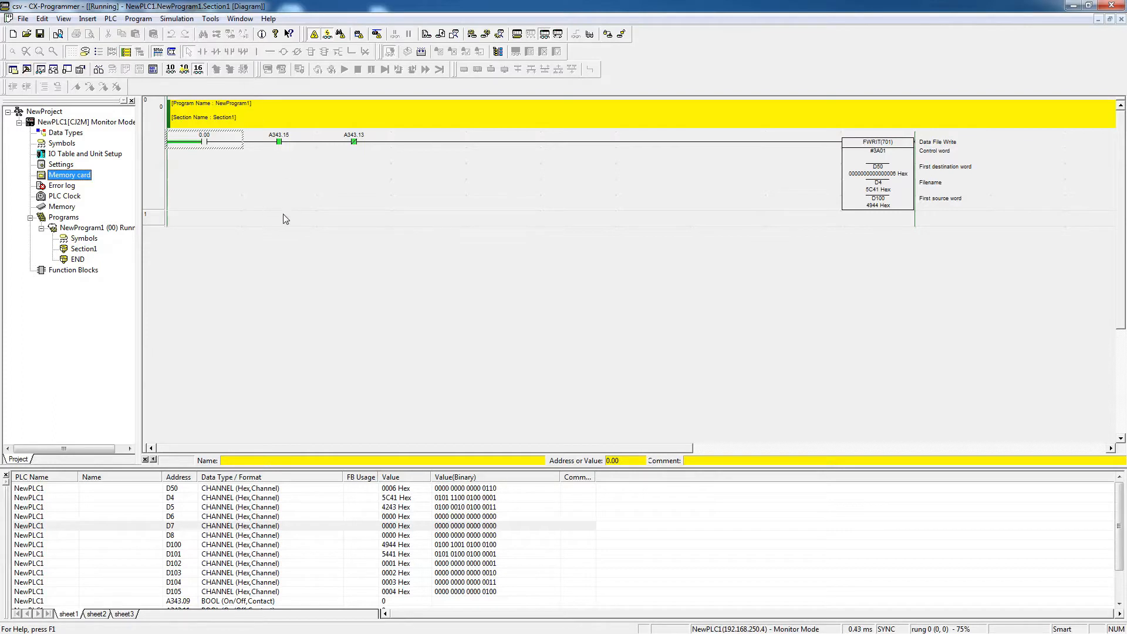
mouse_move(143, 209)
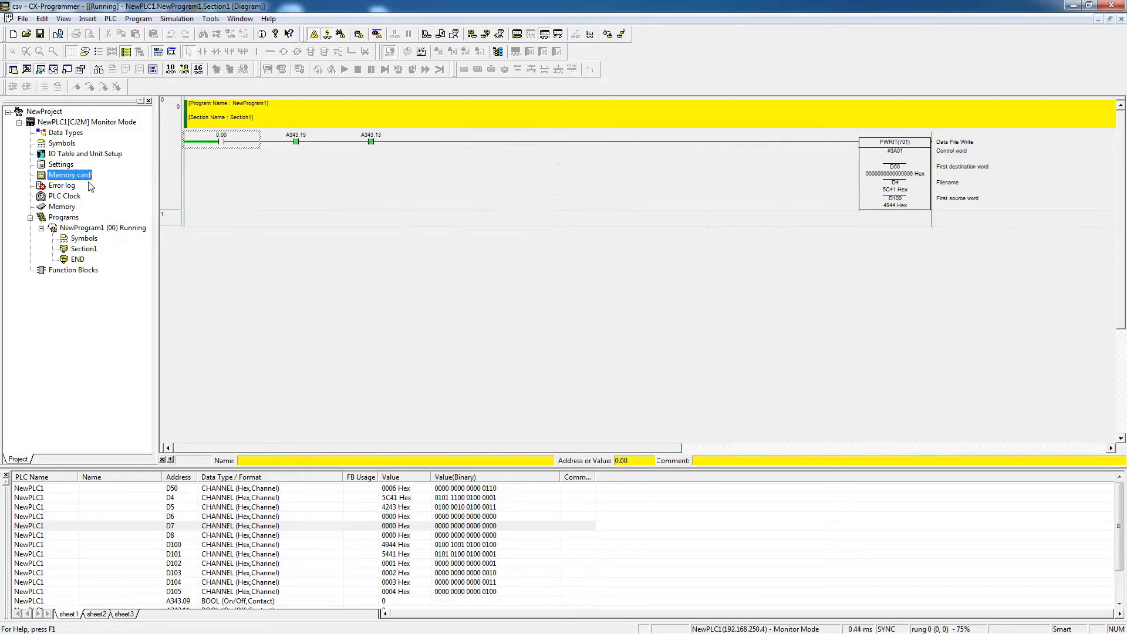
mouse_move(142, 174)
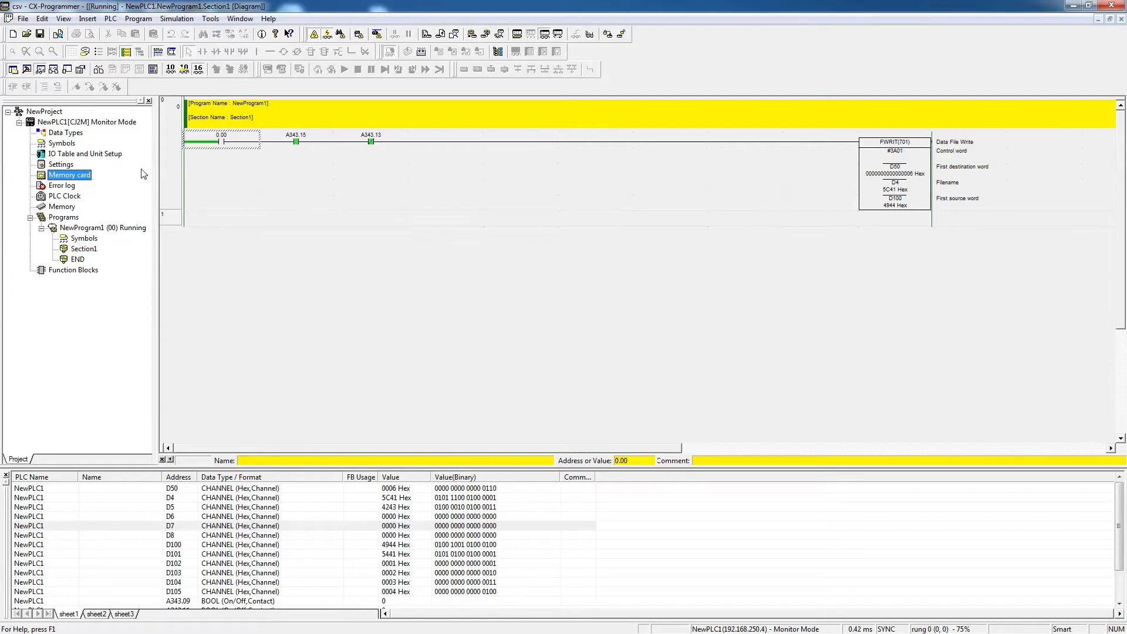
mouse_move(77, 165)
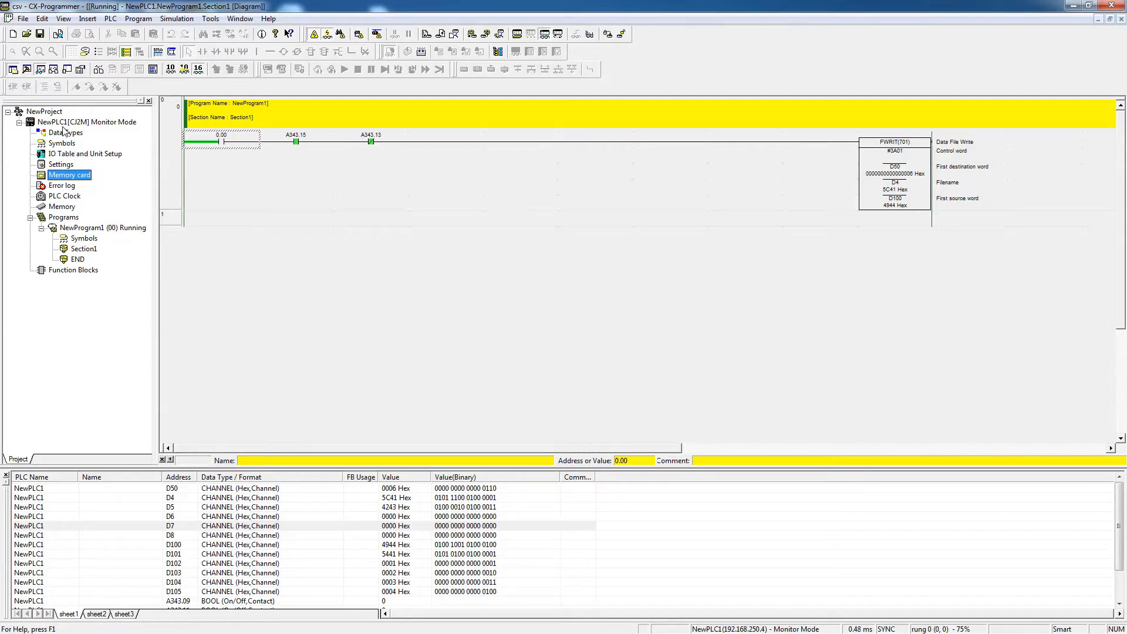
- Show the CJ2M-EIP21 built-in port's FTP settings (enabled, login omron) from the I/O table
click(88, 153)
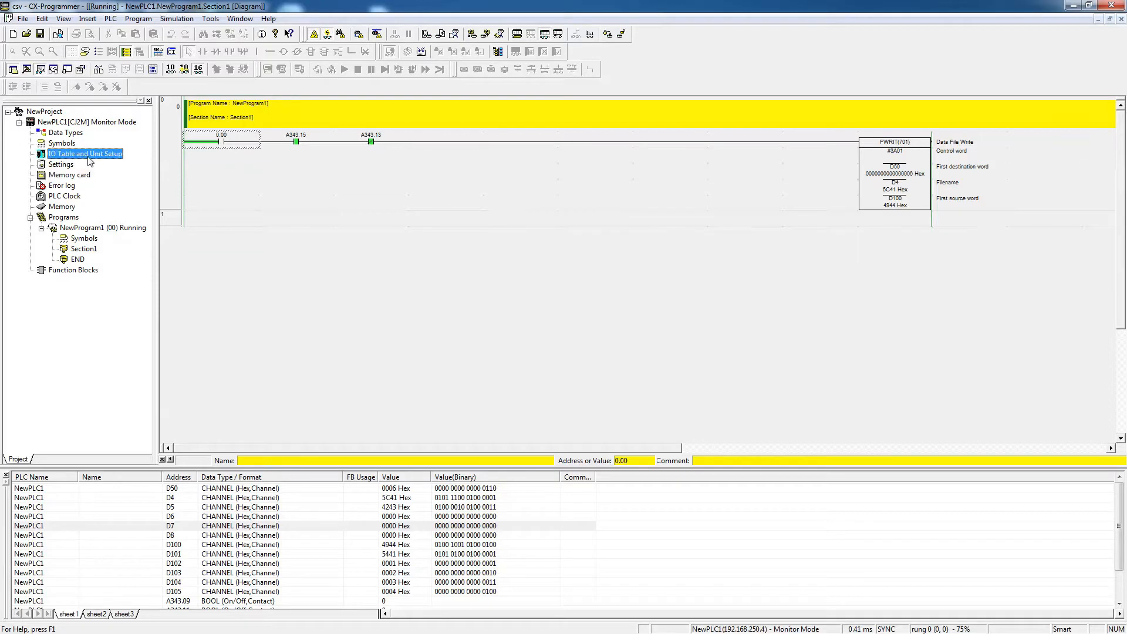
double_click(86, 152)
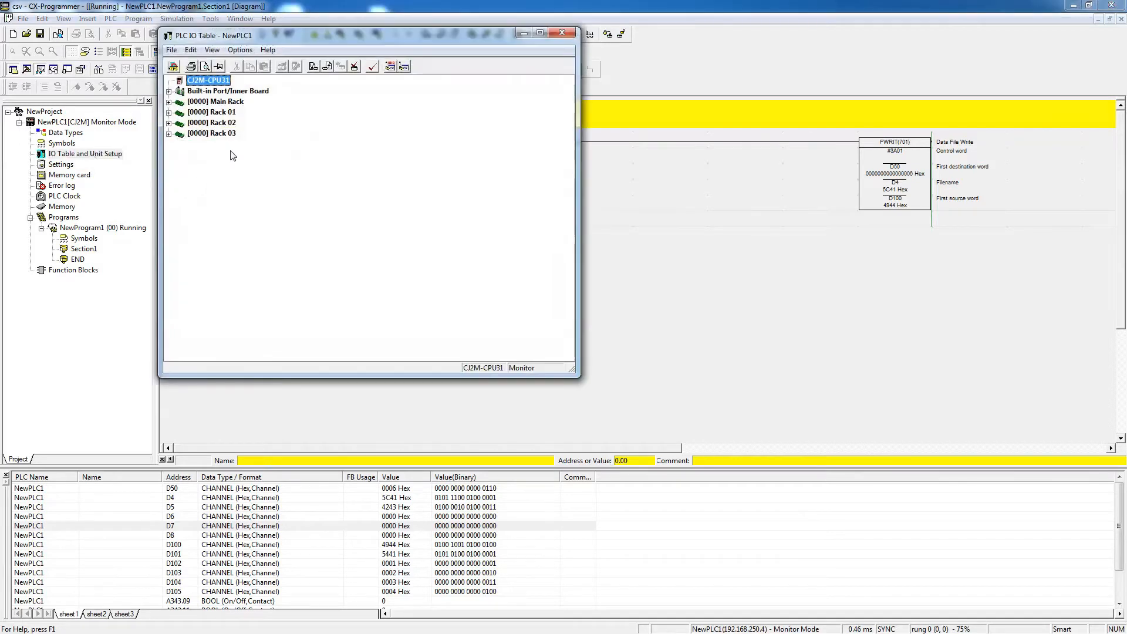
click(169, 91)
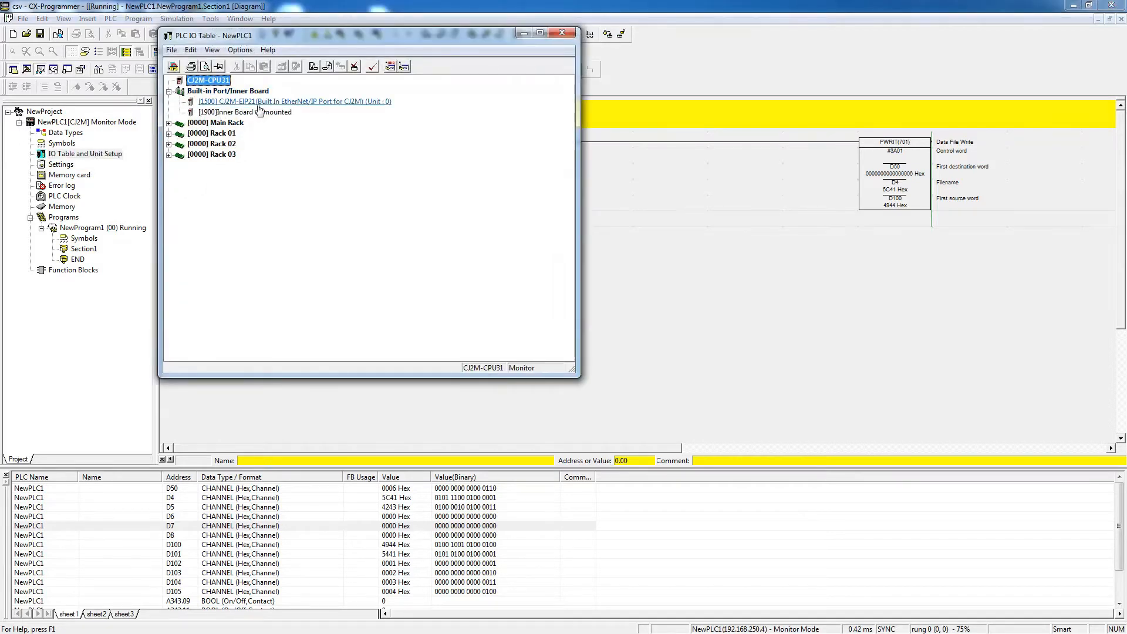
mouse_move(335, 102)
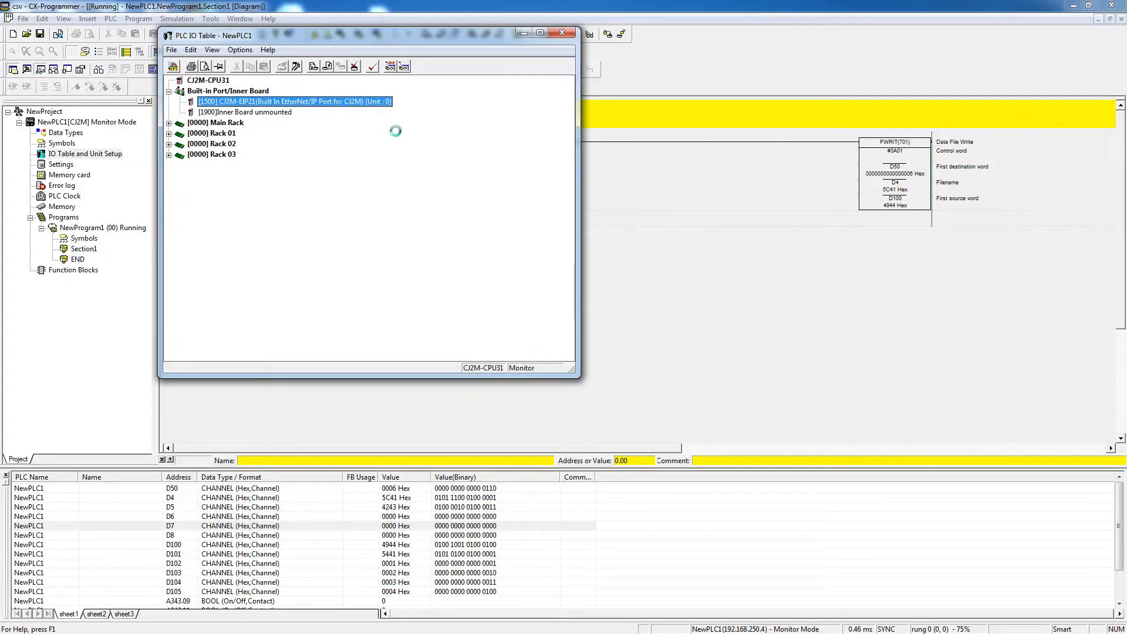
double_click(293, 101)
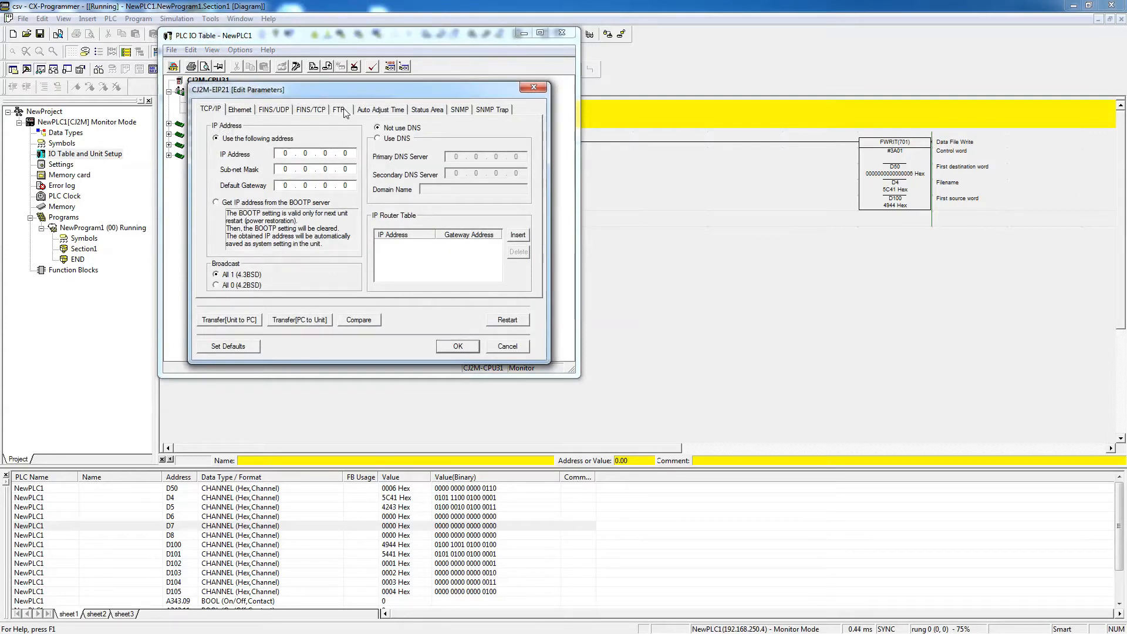
click(338, 109)
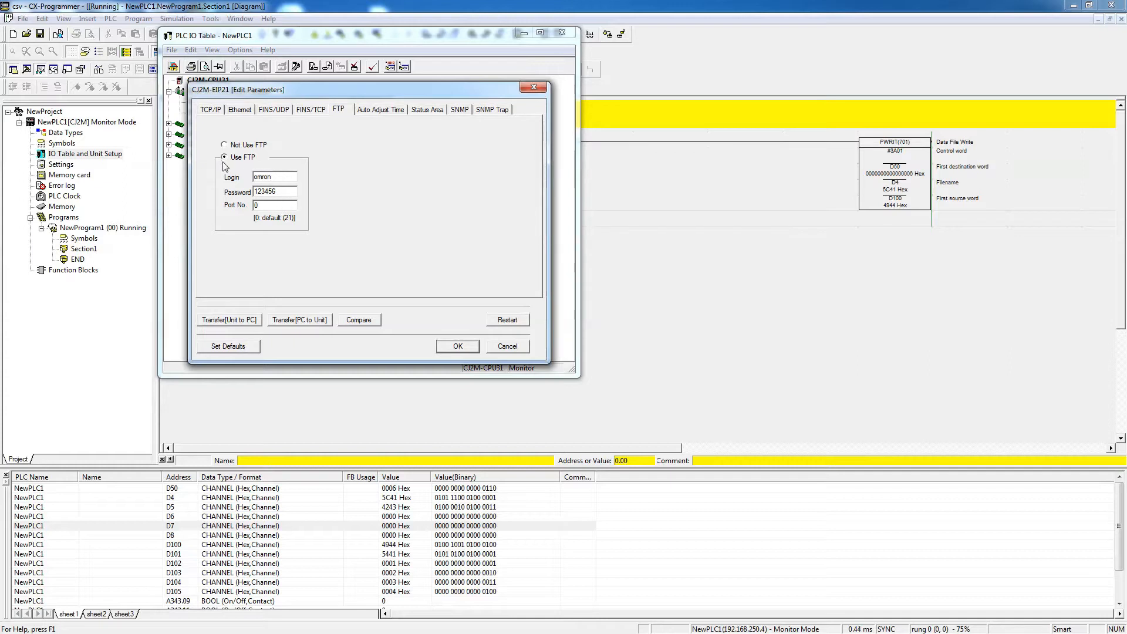
mouse_move(268, 162)
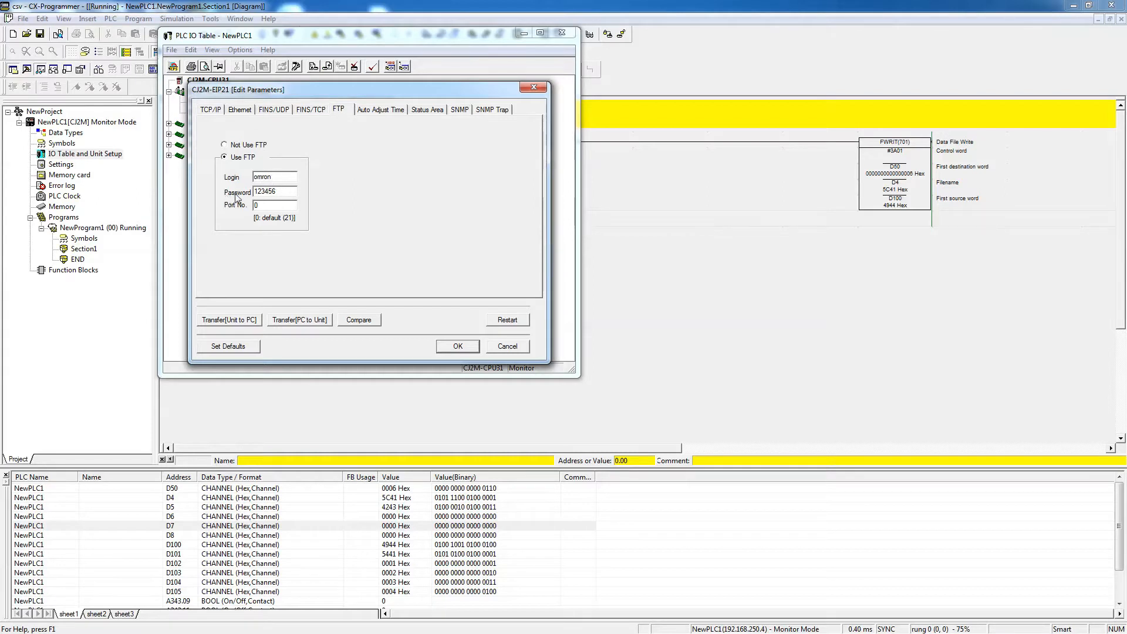
mouse_move(343, 214)
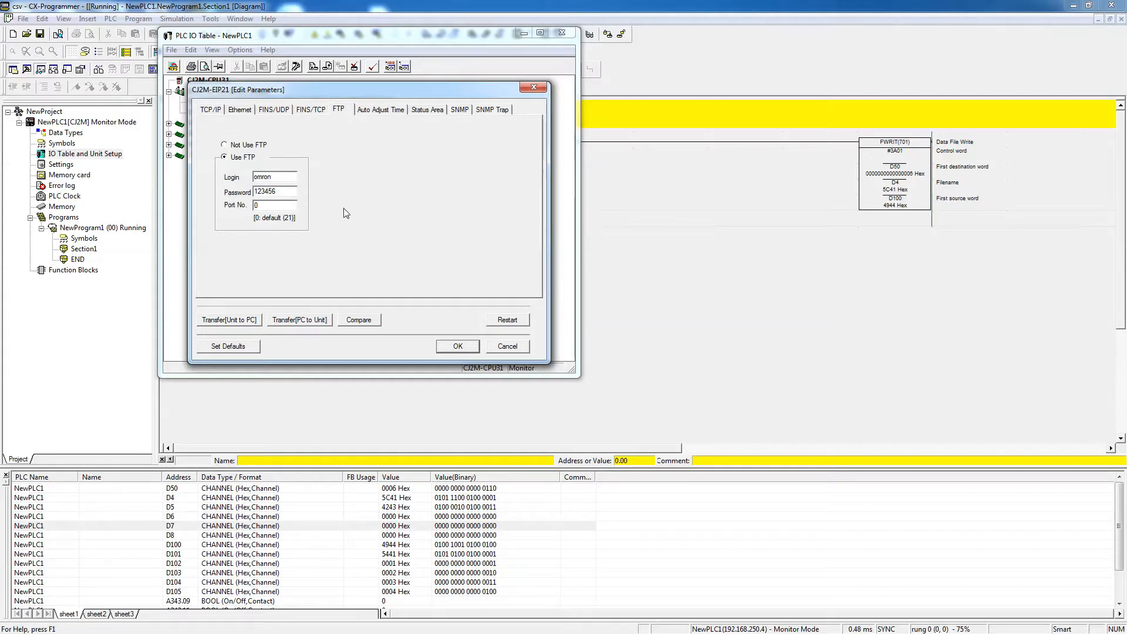
mouse_move(294, 328)
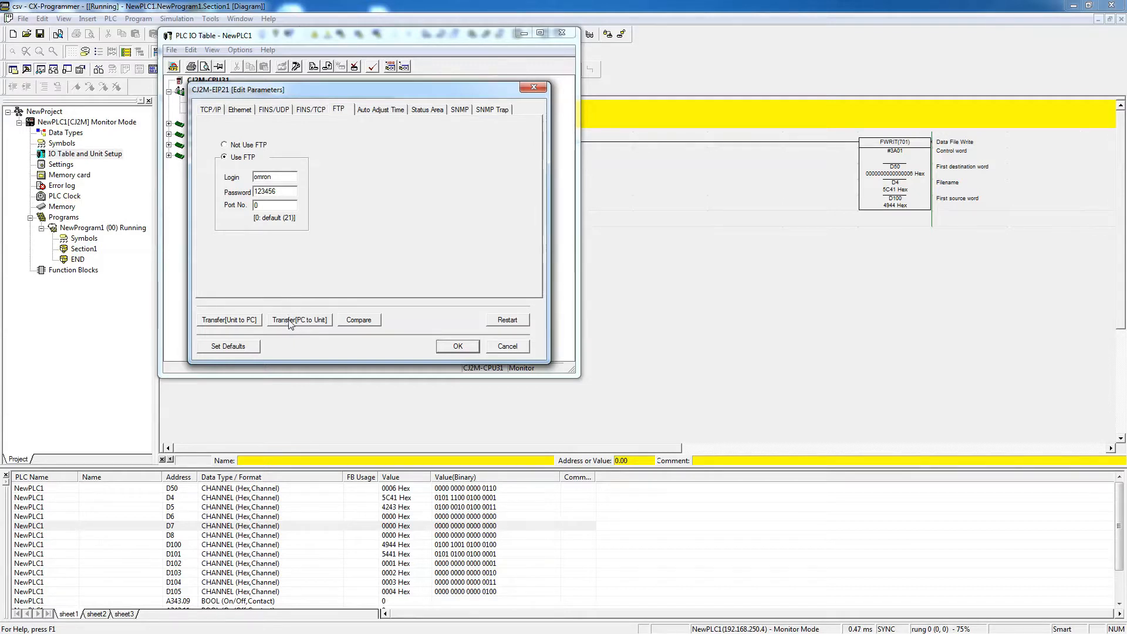
mouse_move(420, 232)
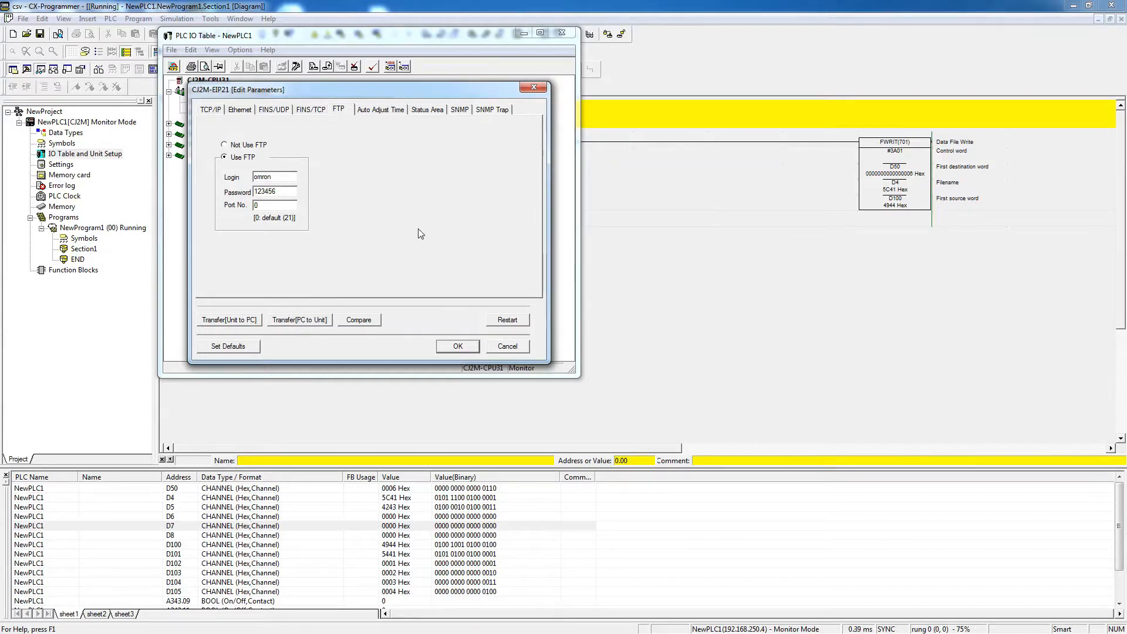
mouse_move(344, 208)
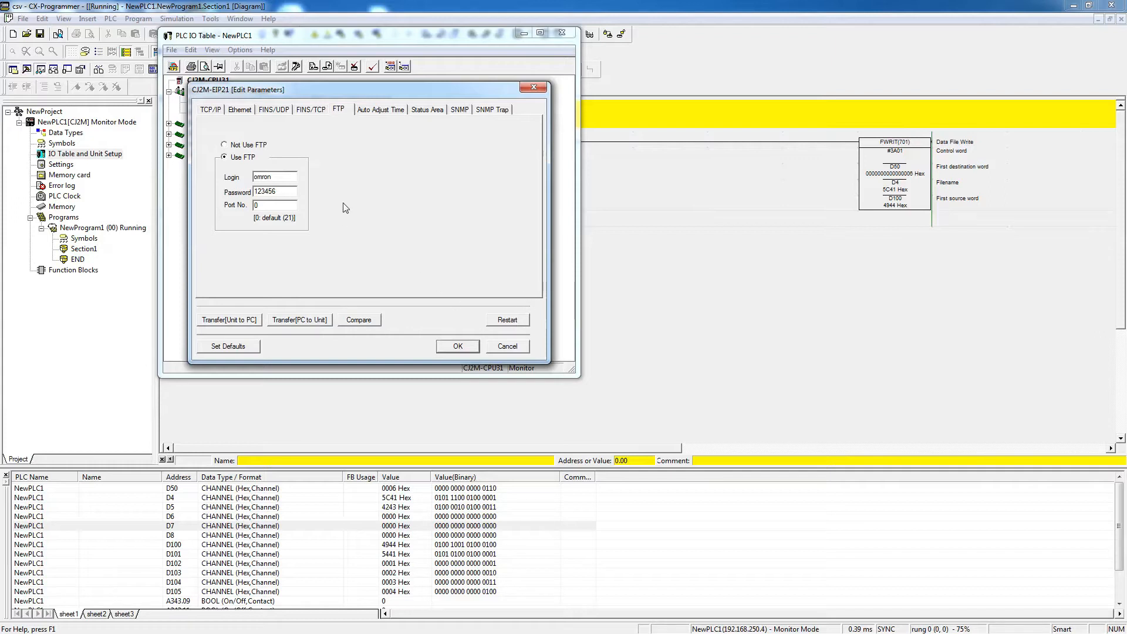
mouse_move(447, 248)
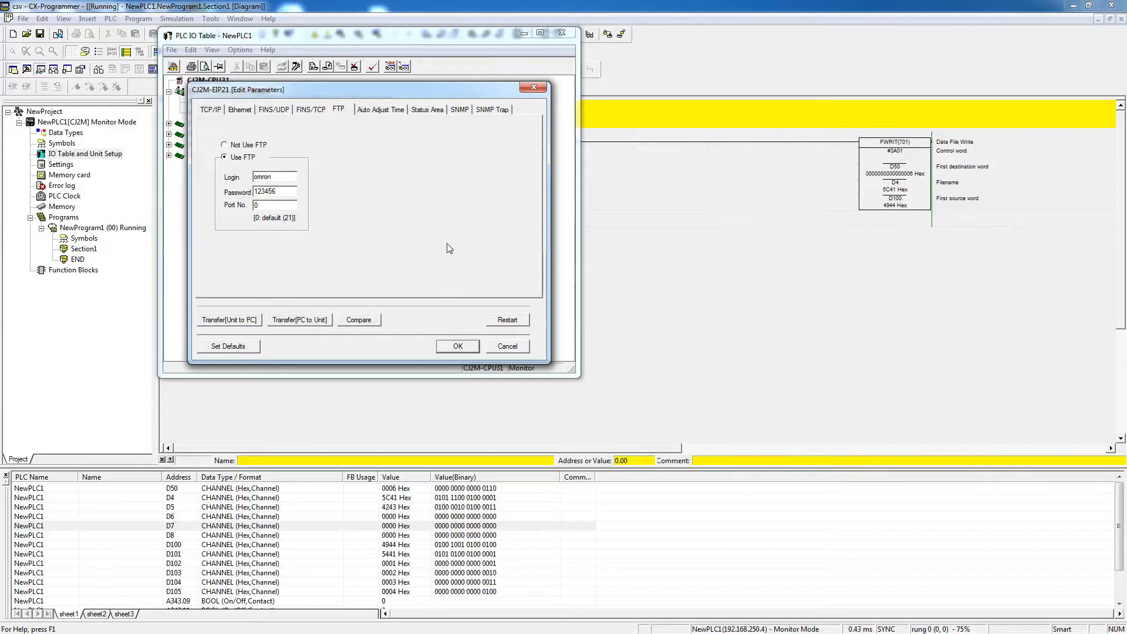
mouse_move(421, 347)
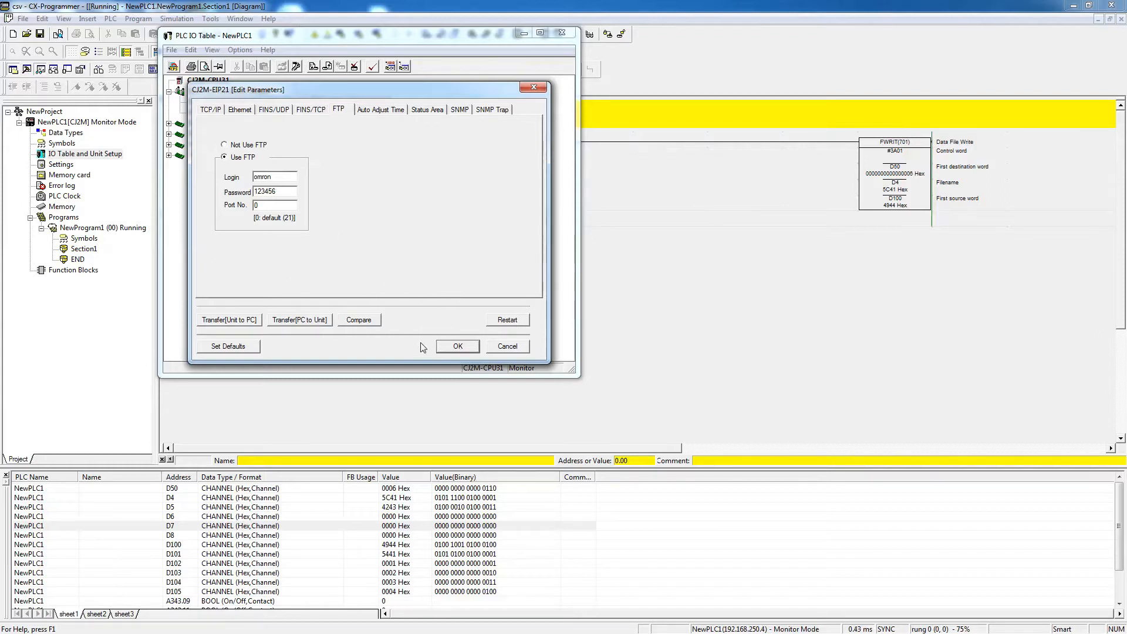
mouse_move(332, 142)
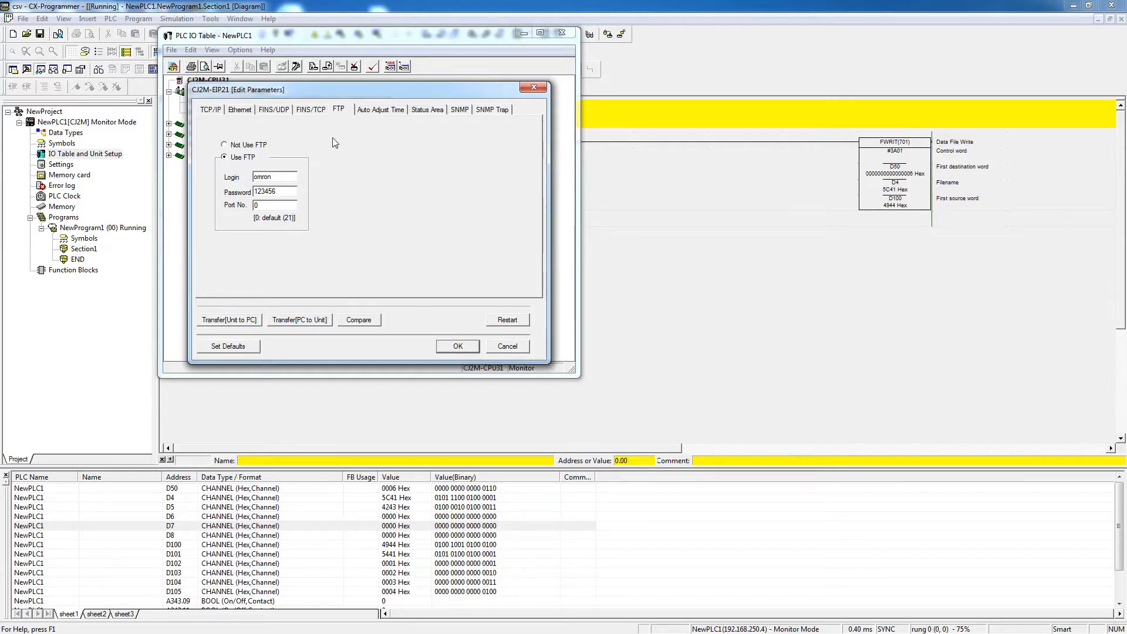
mouse_move(382, 296)
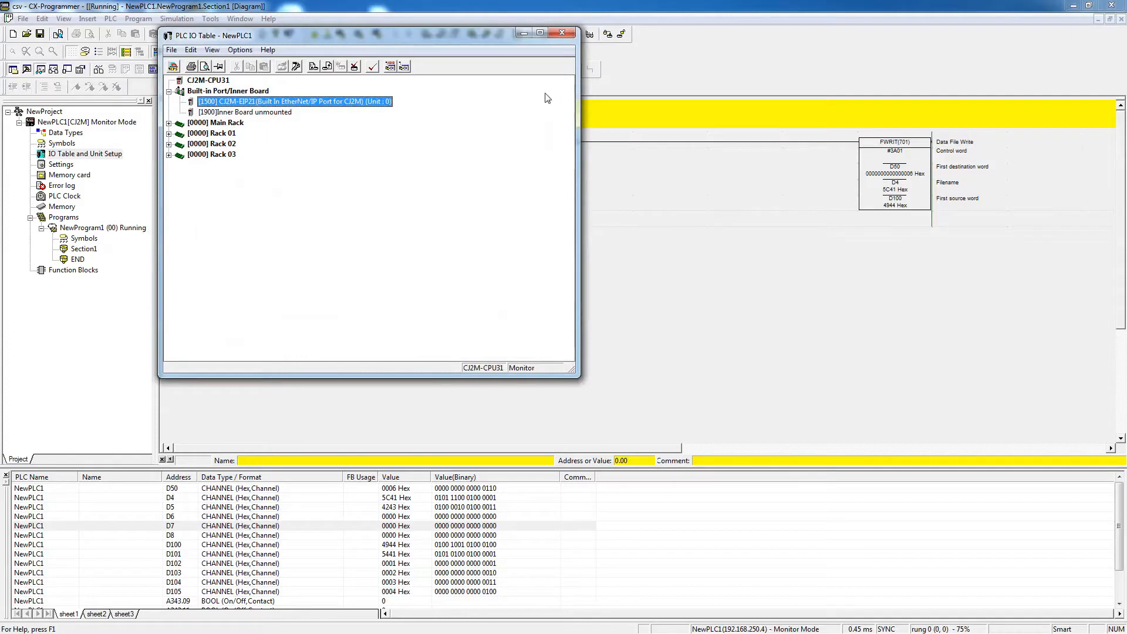
- Close the PLC I/O table and select the FWRIT(701) instruction in the ladder rung
click(561, 34)
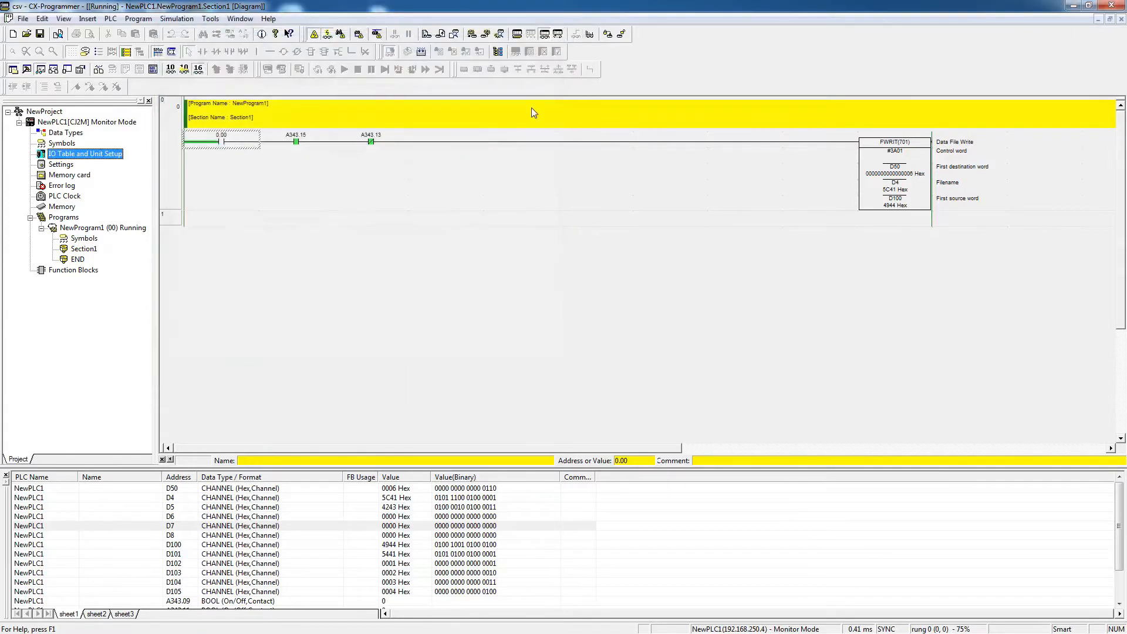
mouse_move(643, 175)
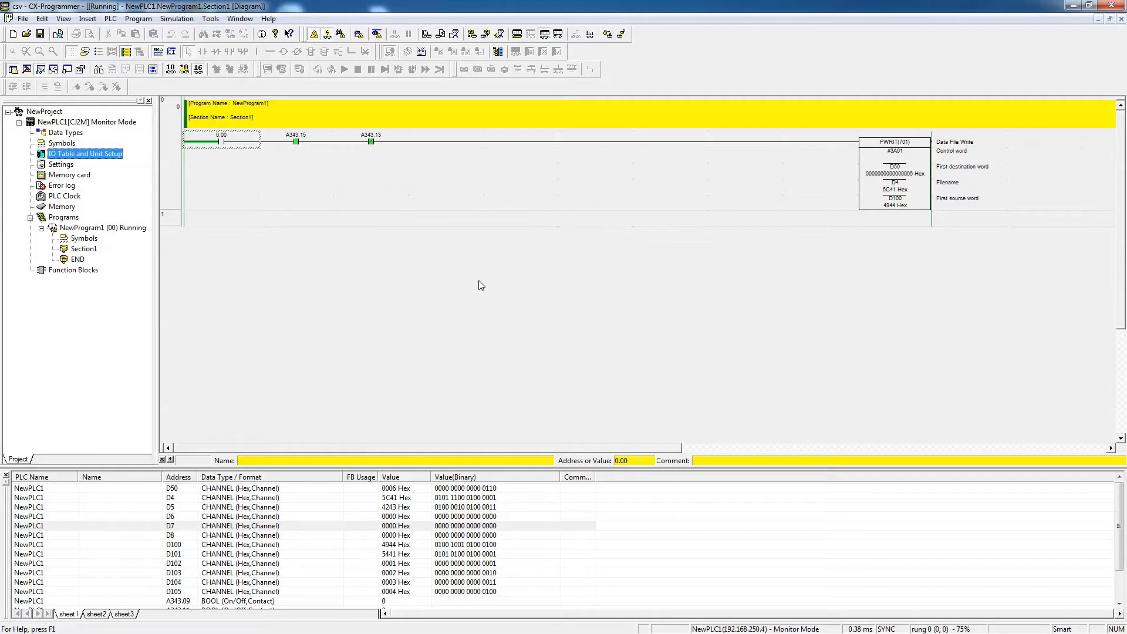
mouse_move(686, 265)
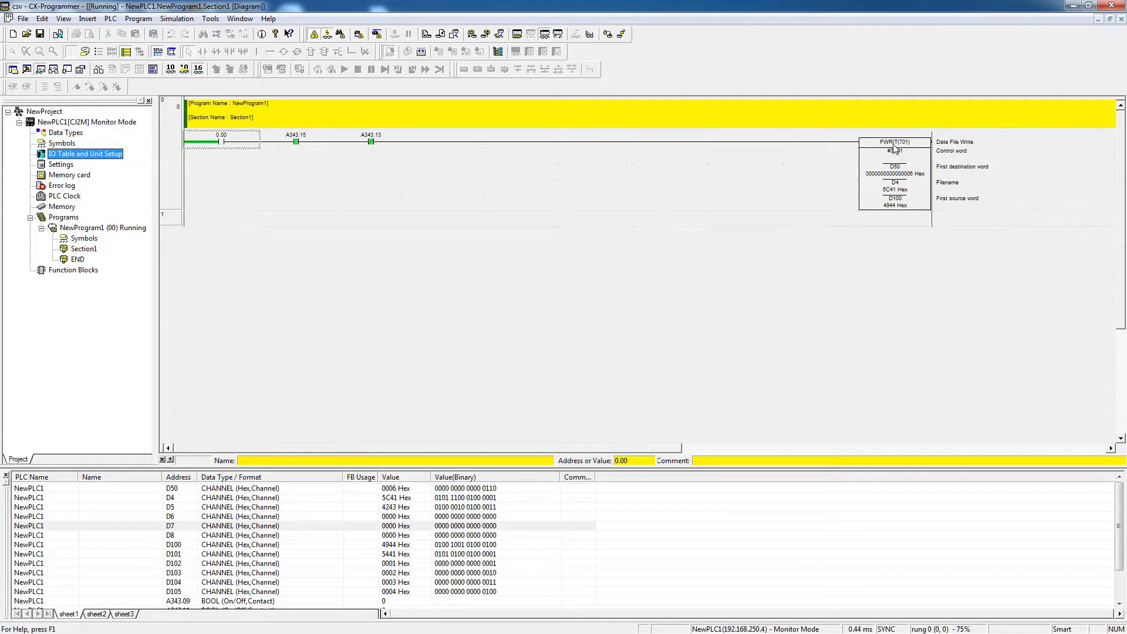
click(893, 142)
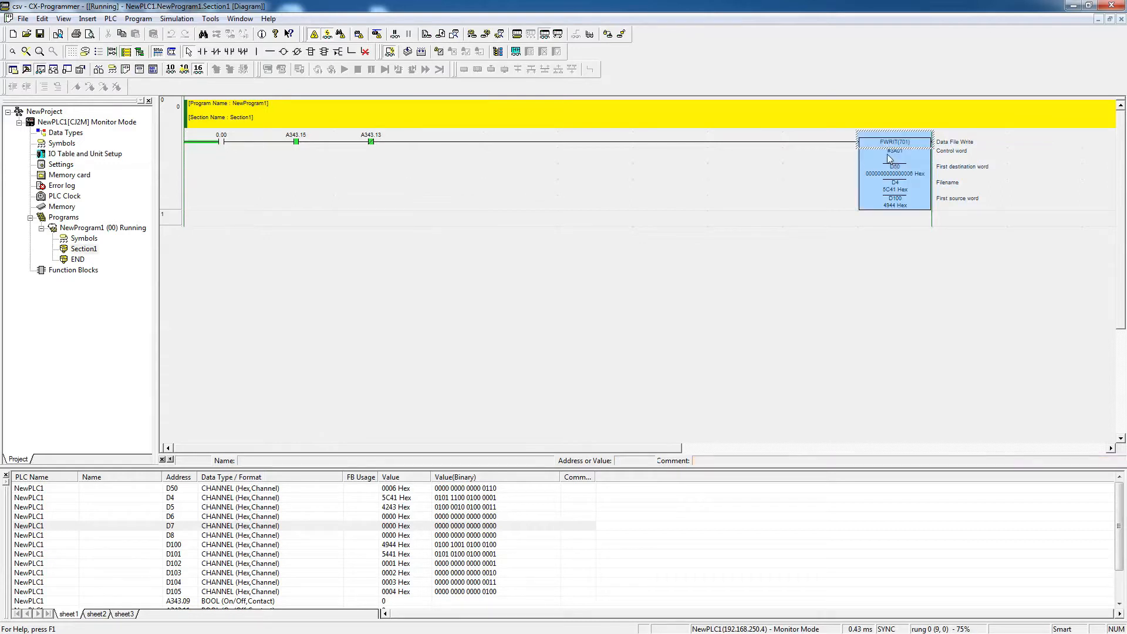
mouse_move(862, 164)
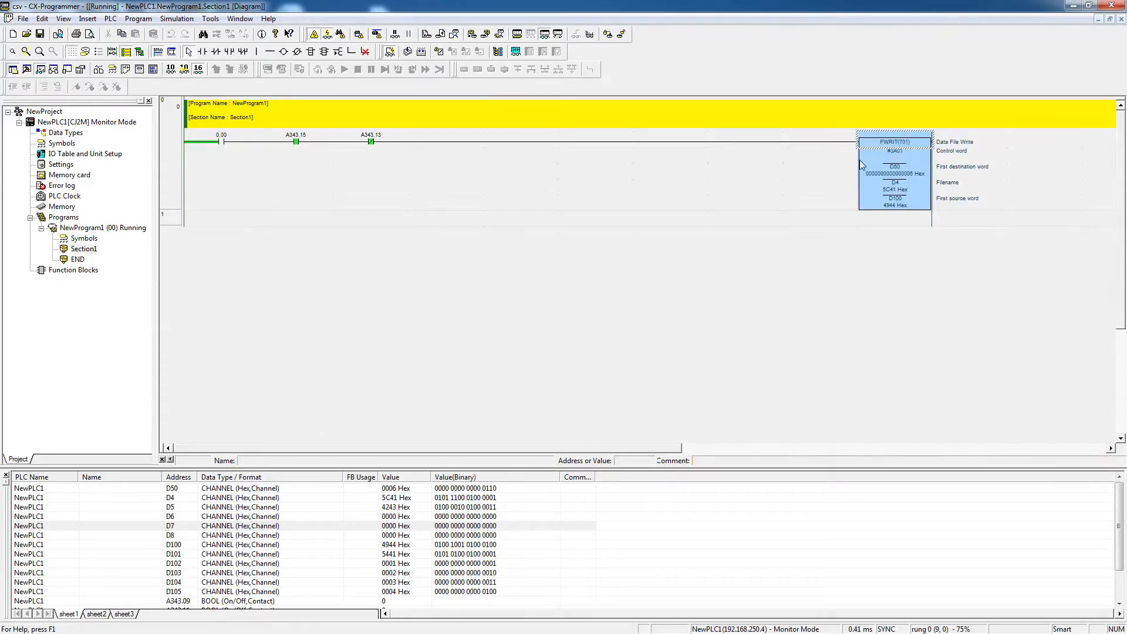
mouse_move(922, 155)
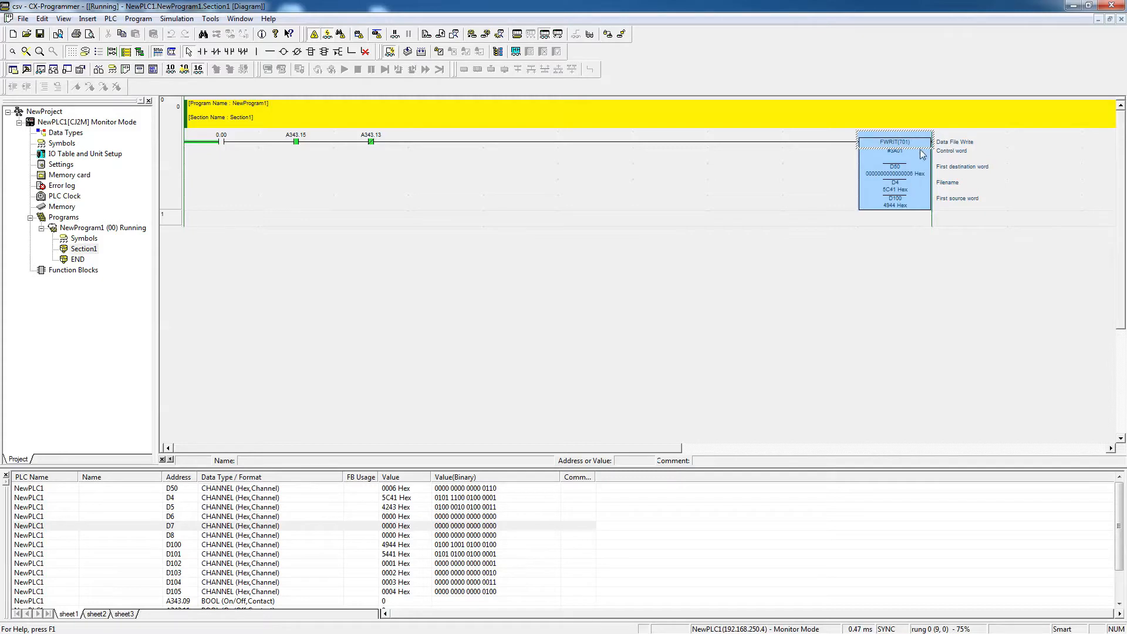
- Bring up FWRIT instruction help and read through operands, control word and precautions
right_click(895, 151)
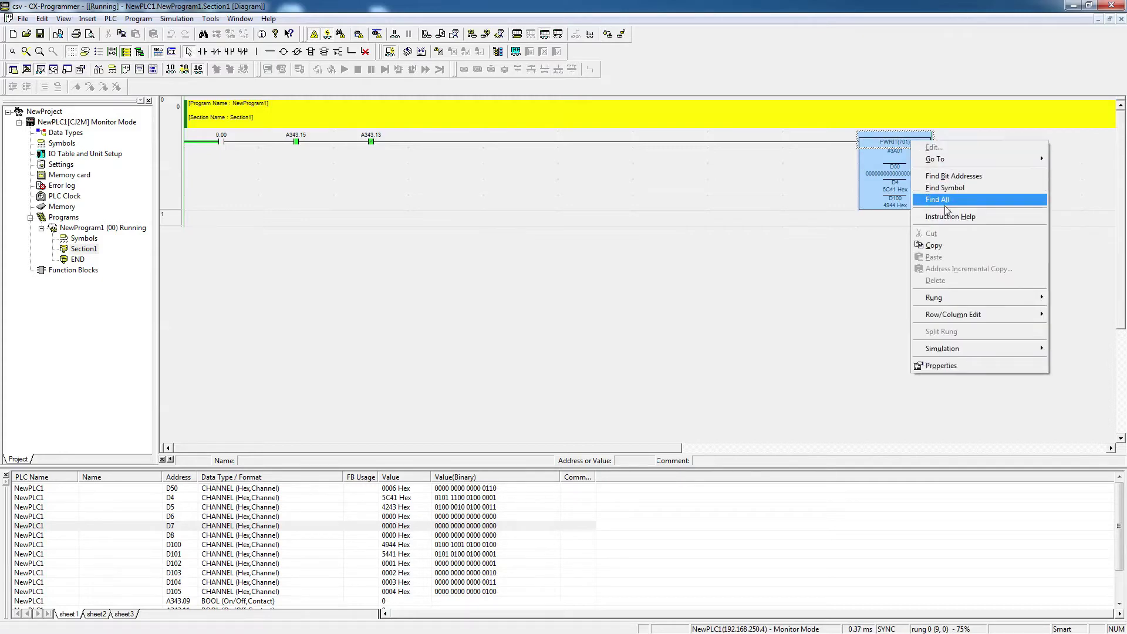
click(948, 215)
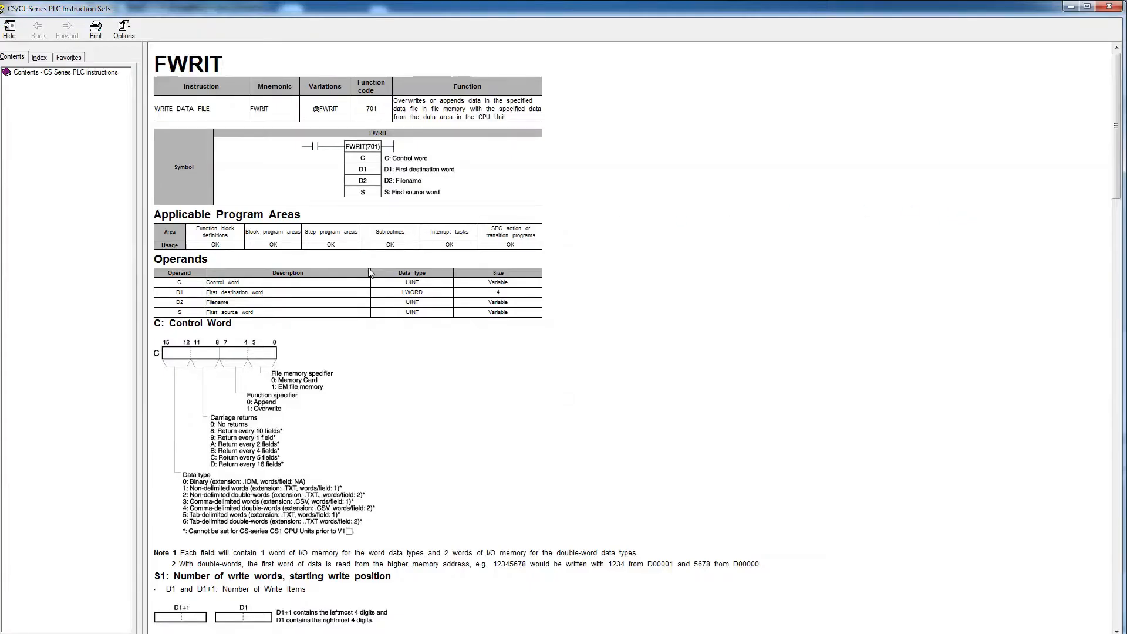
mouse_move(321, 354)
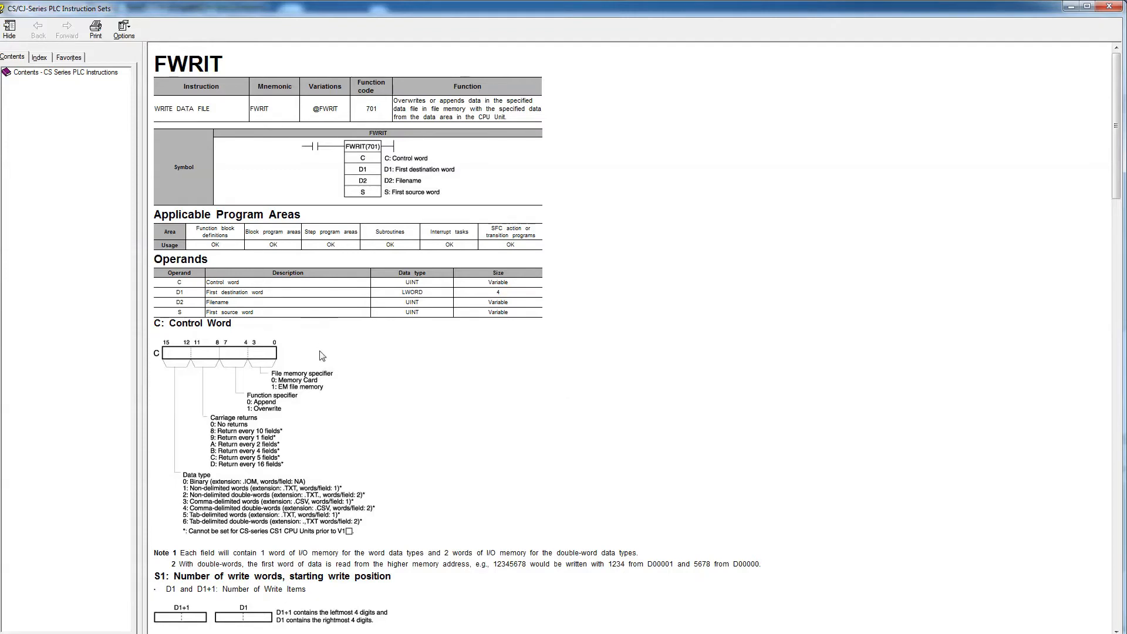
scroll(down, 3)
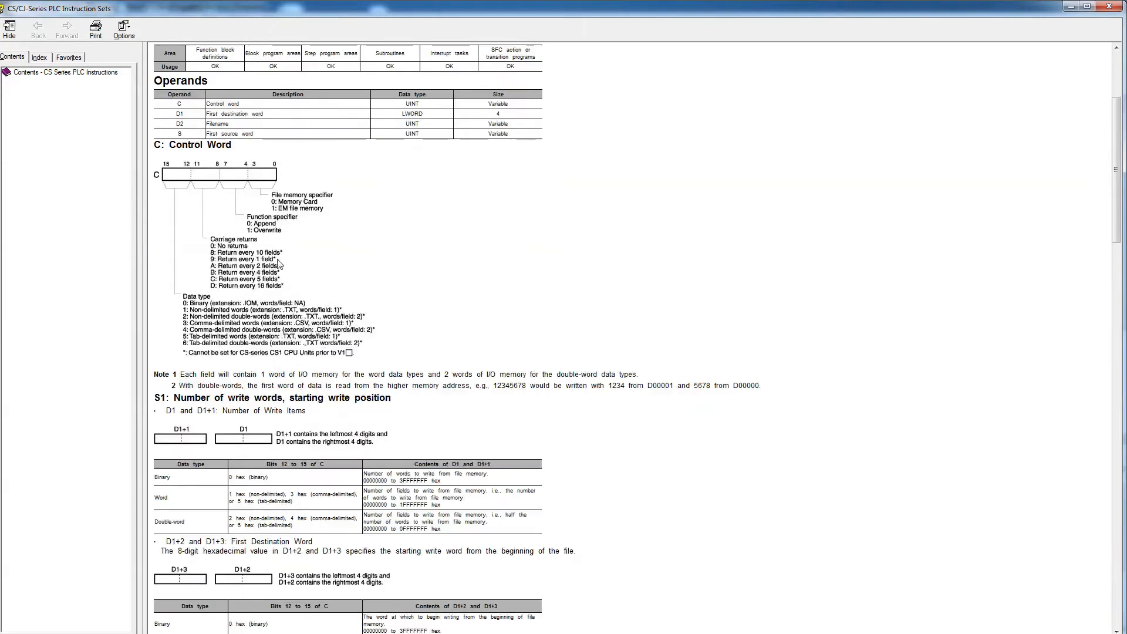
scroll(up, 3)
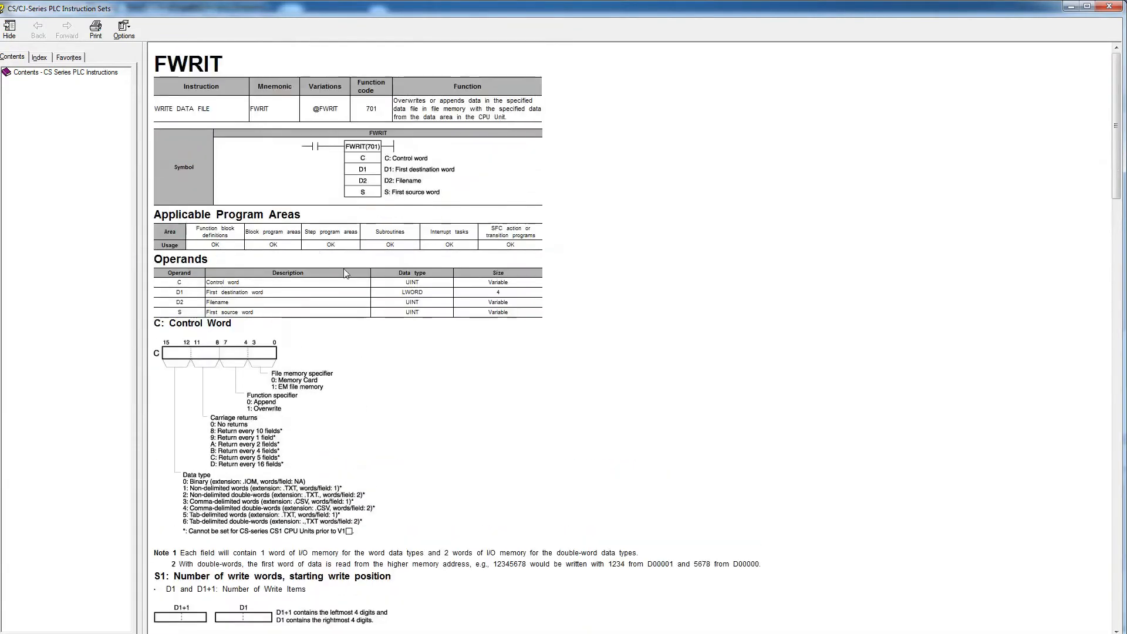
mouse_move(369, 180)
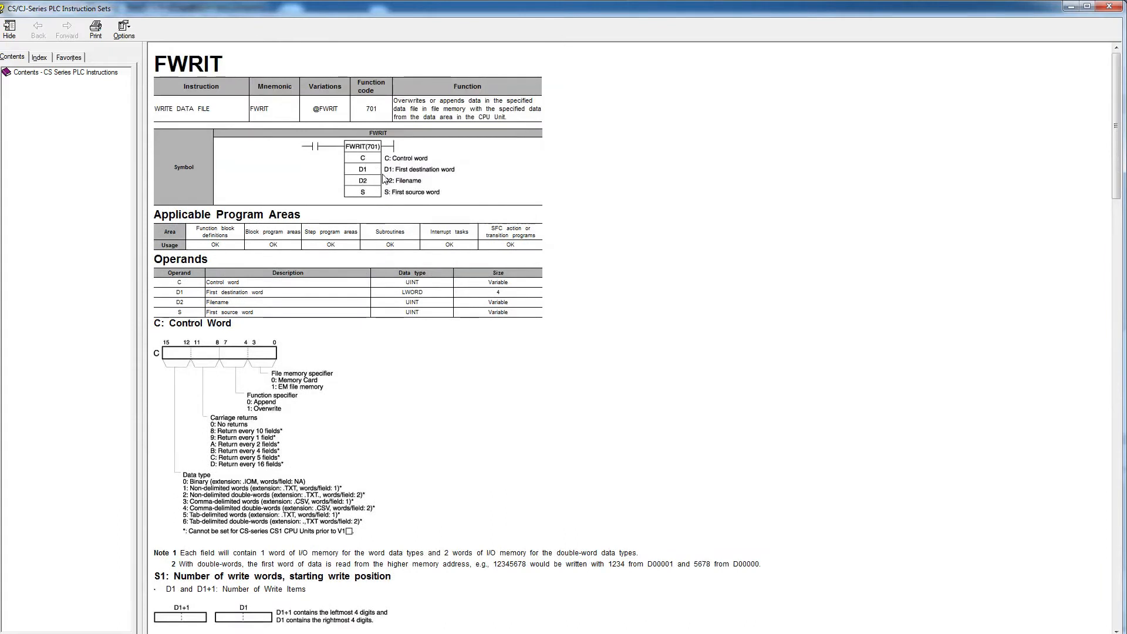
mouse_move(383, 204)
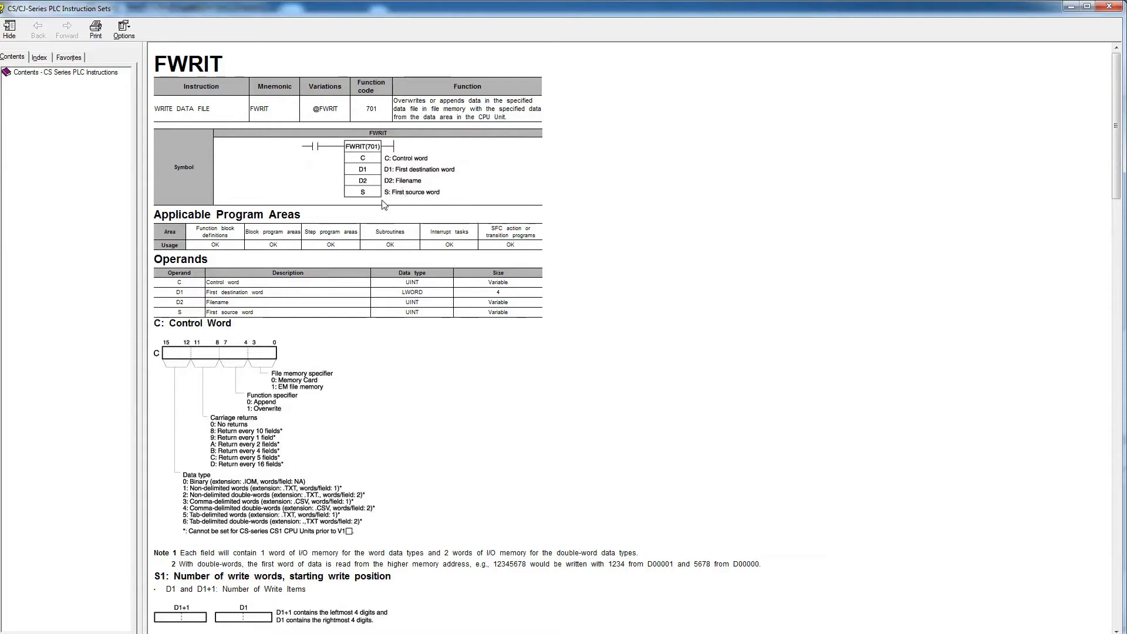
mouse_move(424, 200)
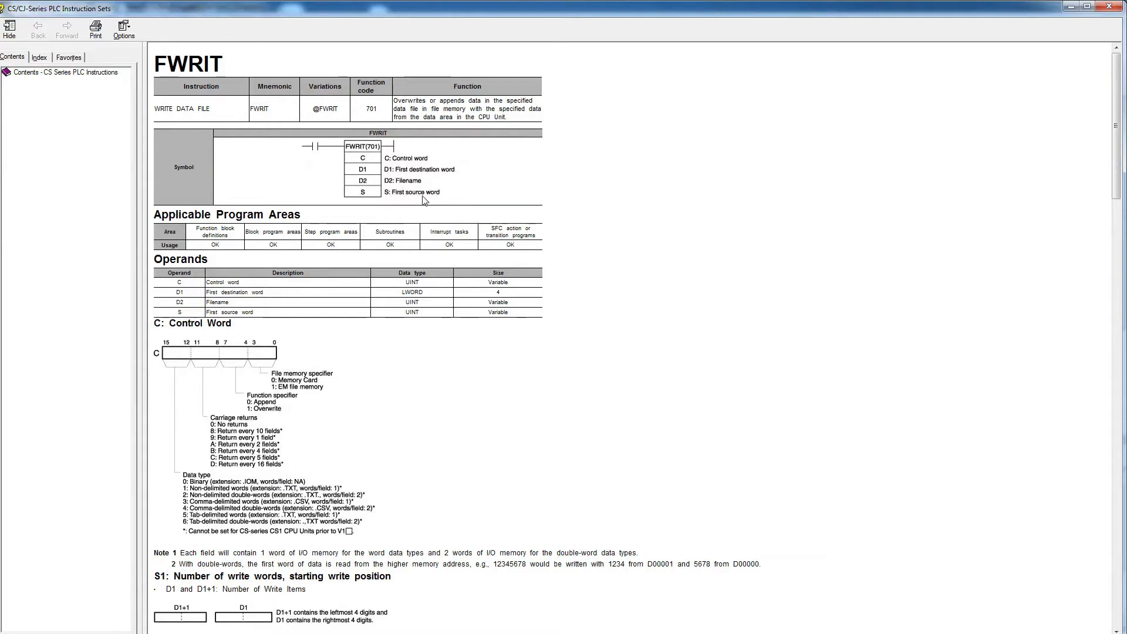
scroll(down, 3)
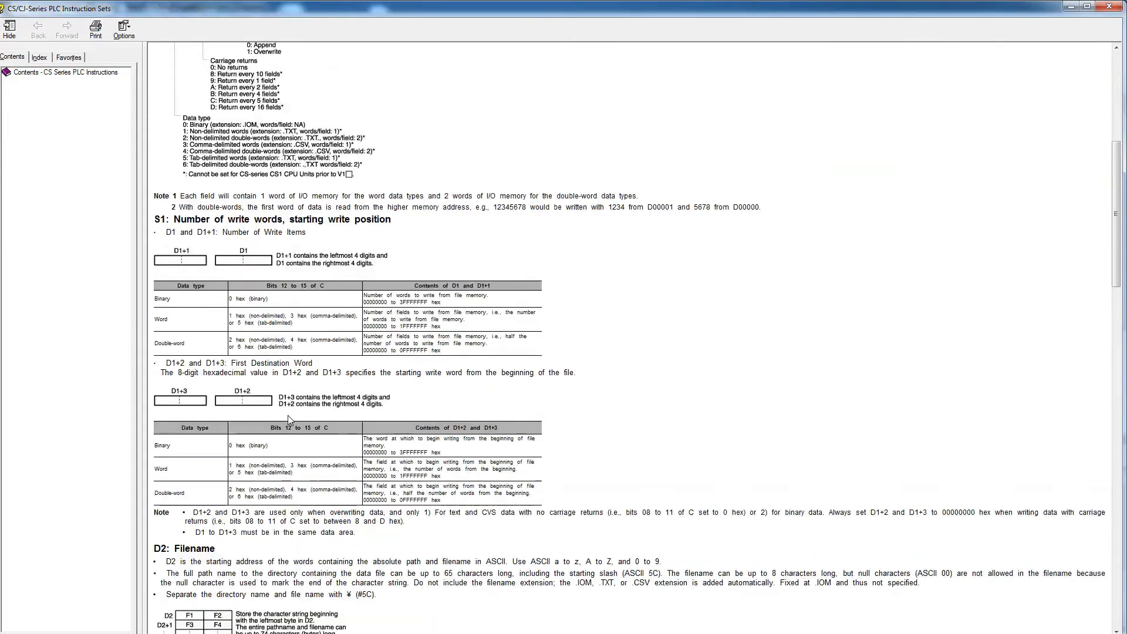
scroll(down, 3)
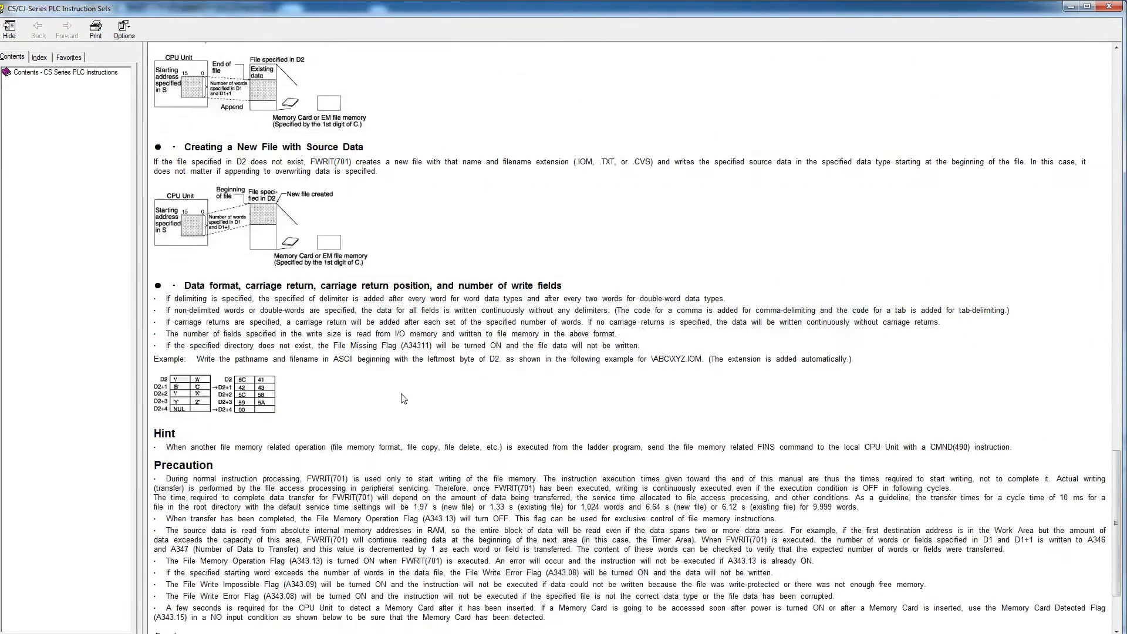
scroll(down, 3)
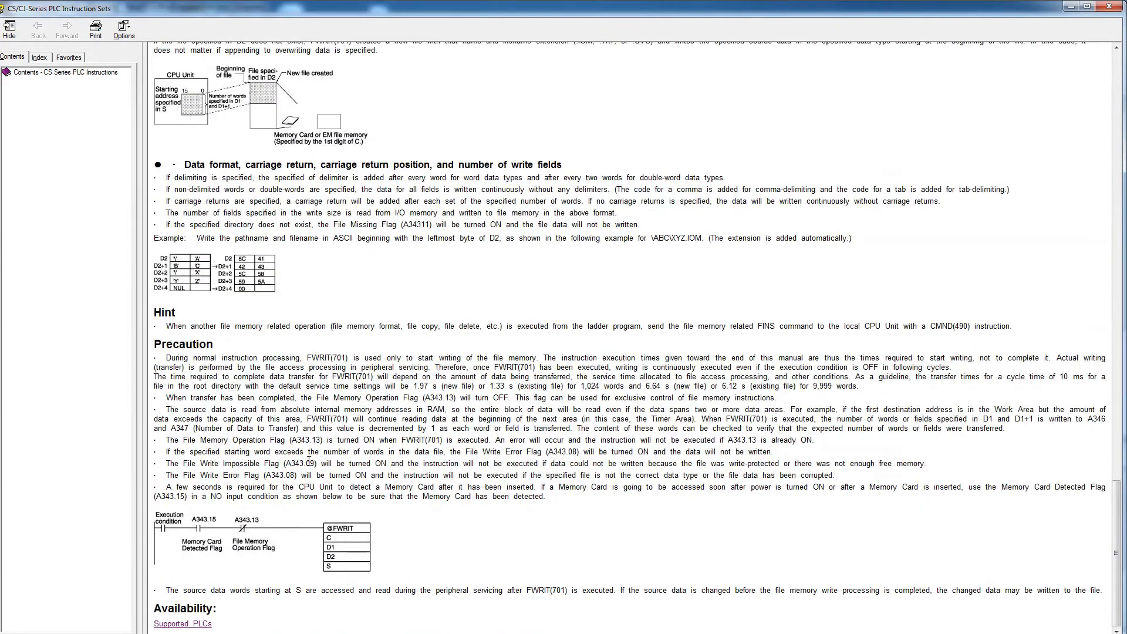
mouse_move(532, 473)
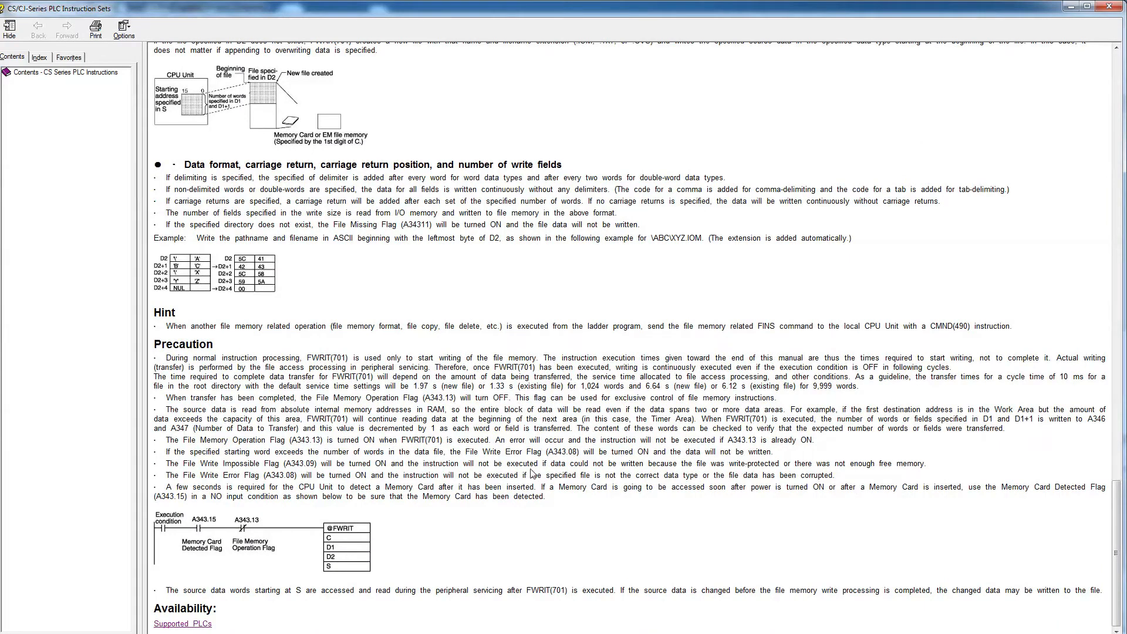
mouse_move(867, 186)
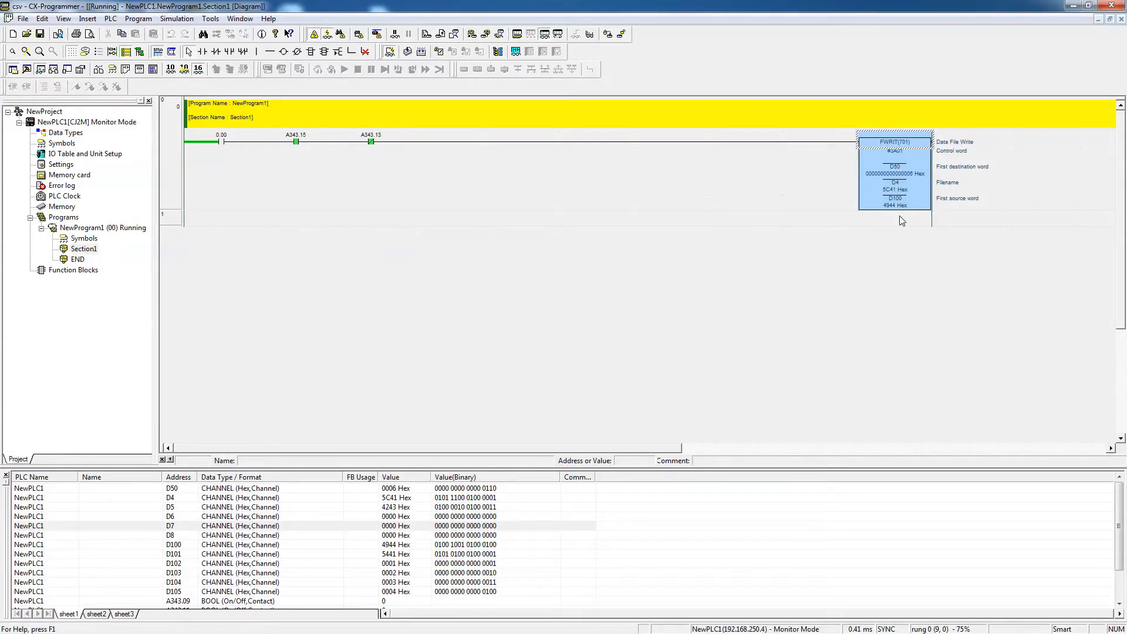
mouse_move(902, 155)
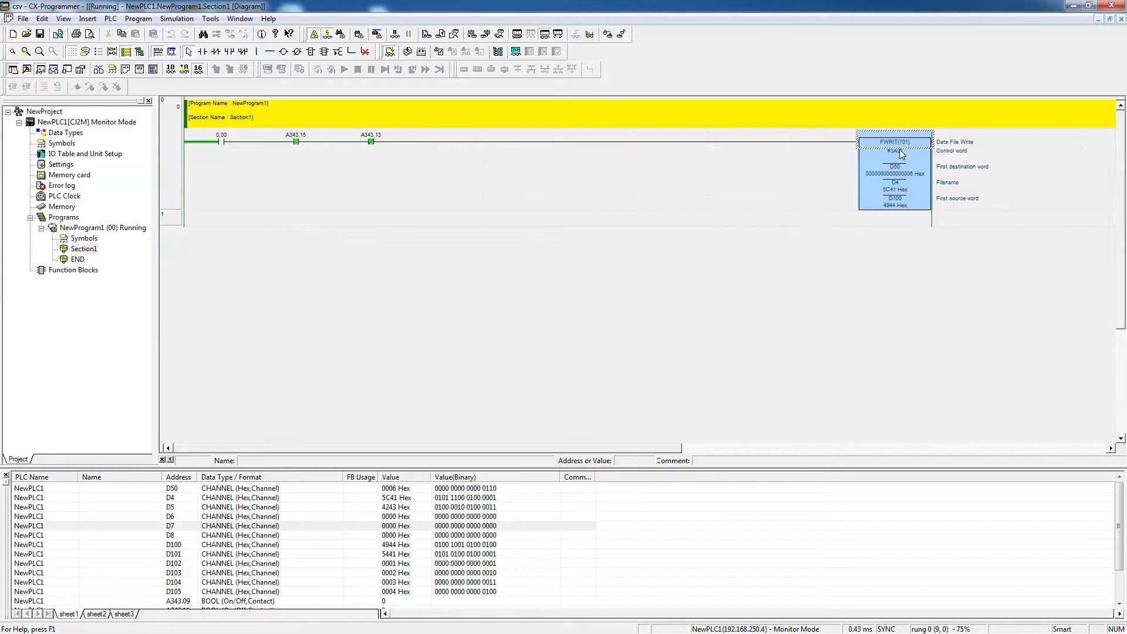
- Inspect FWRIT's control word #3A01 and filename operand, then bring up its action list
click(895, 151)
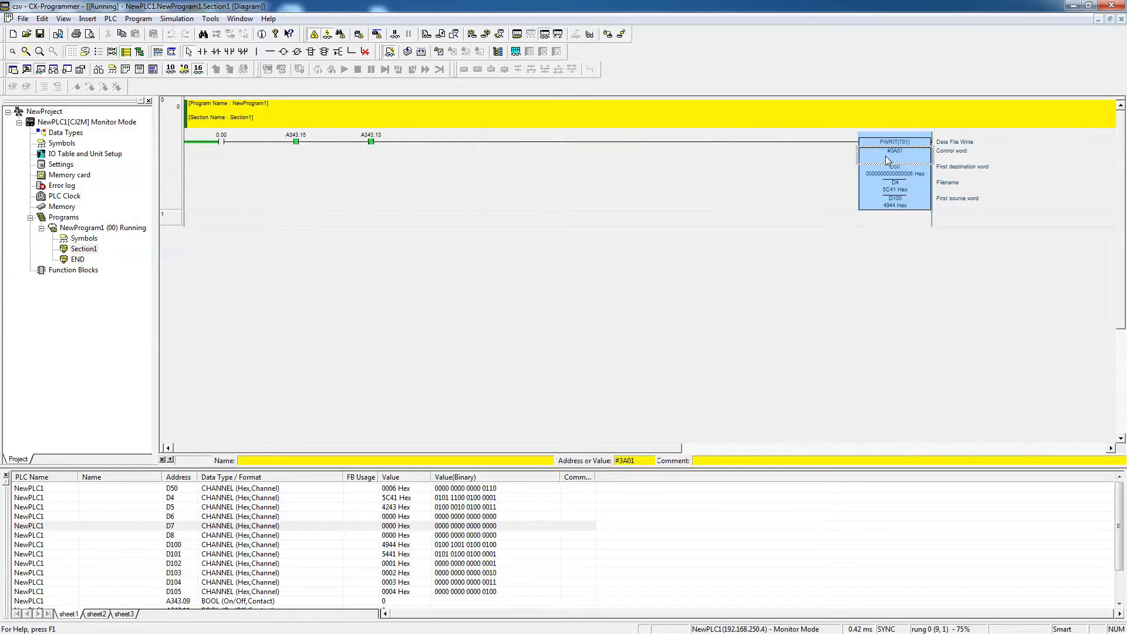
mouse_move(893, 159)
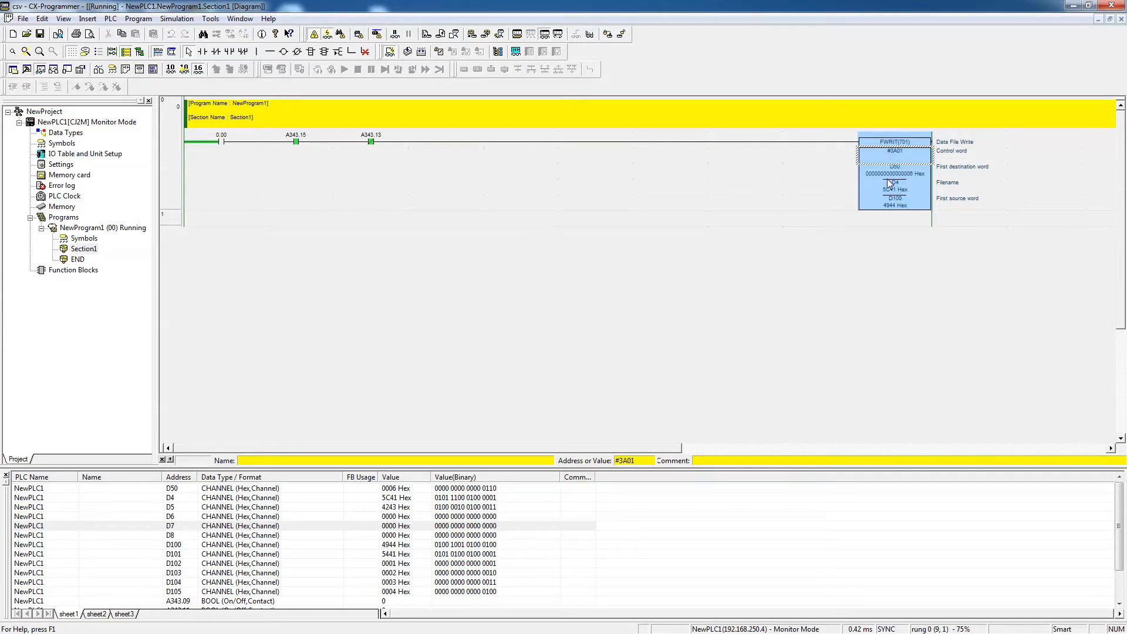
click(895, 146)
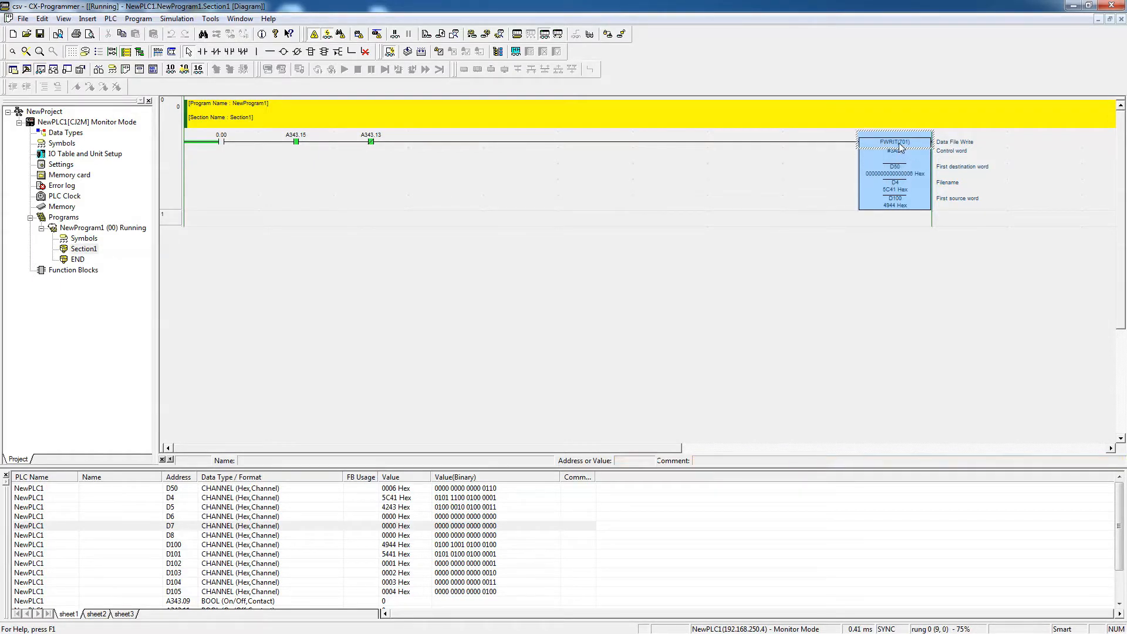
right_click(894, 148)
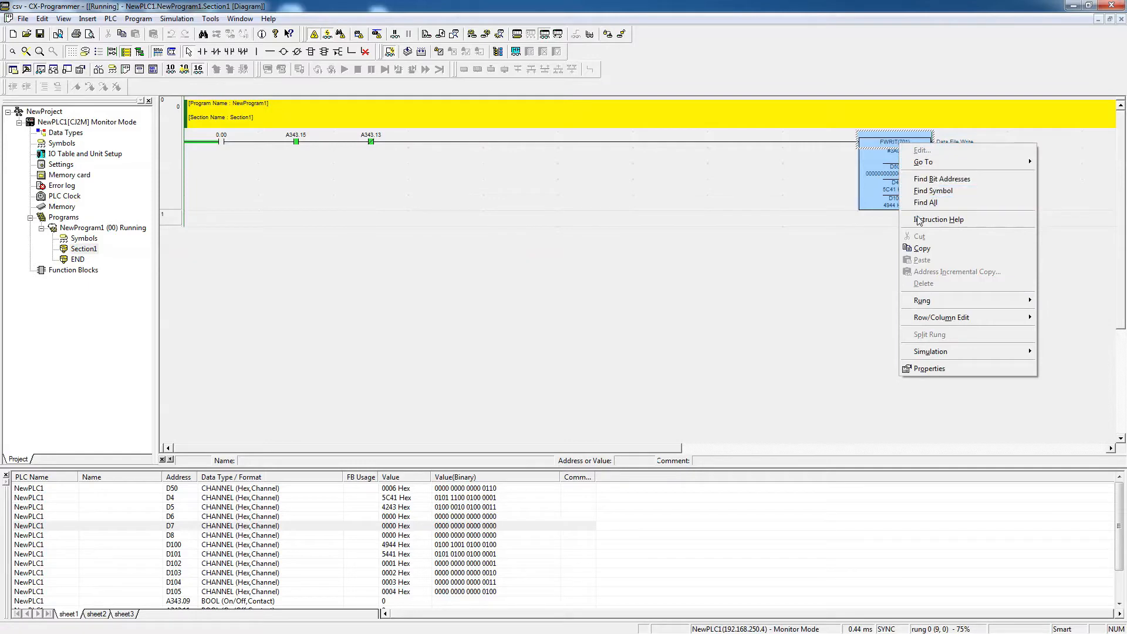
- Reopen the FWRIT help page to review the control word bit layout
click(939, 219)
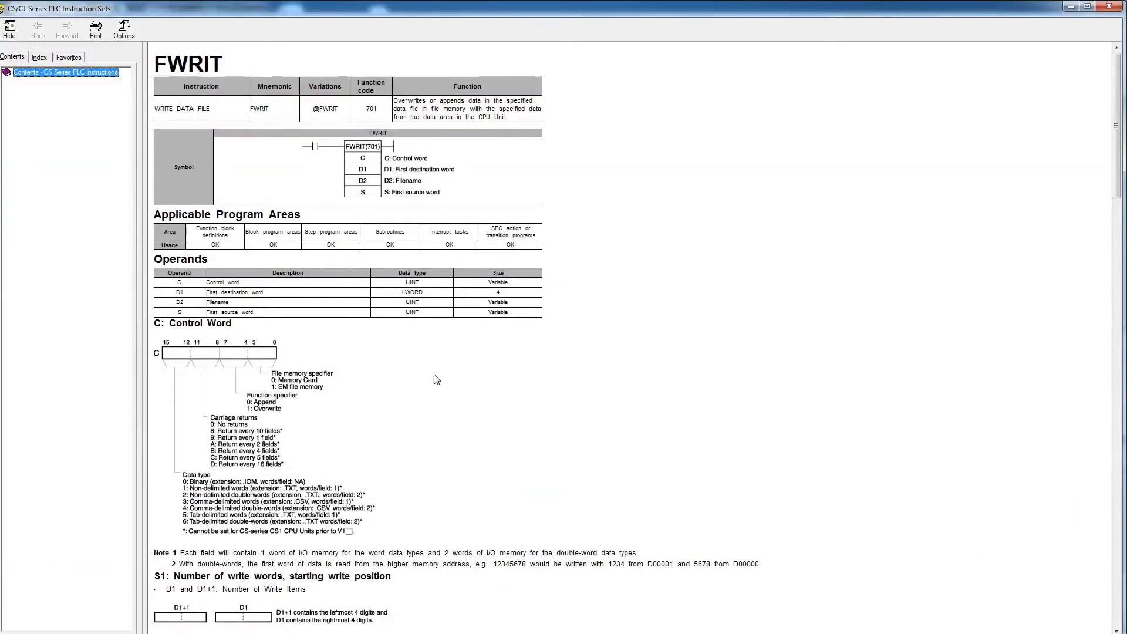
mouse_move(222, 466)
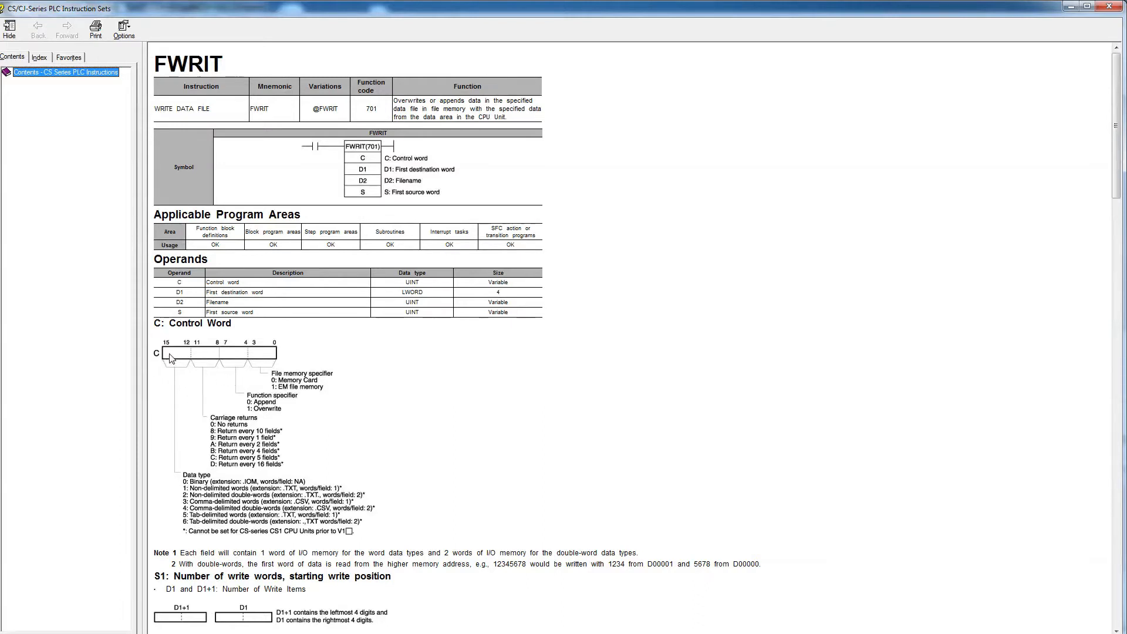
mouse_move(172, 508)
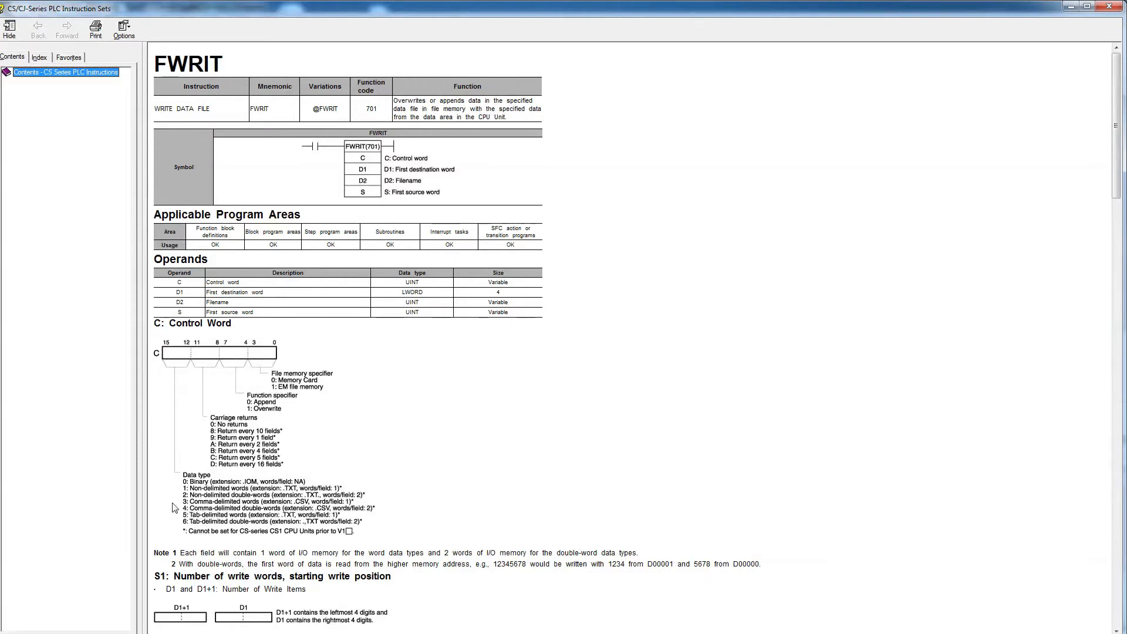
mouse_move(180, 508)
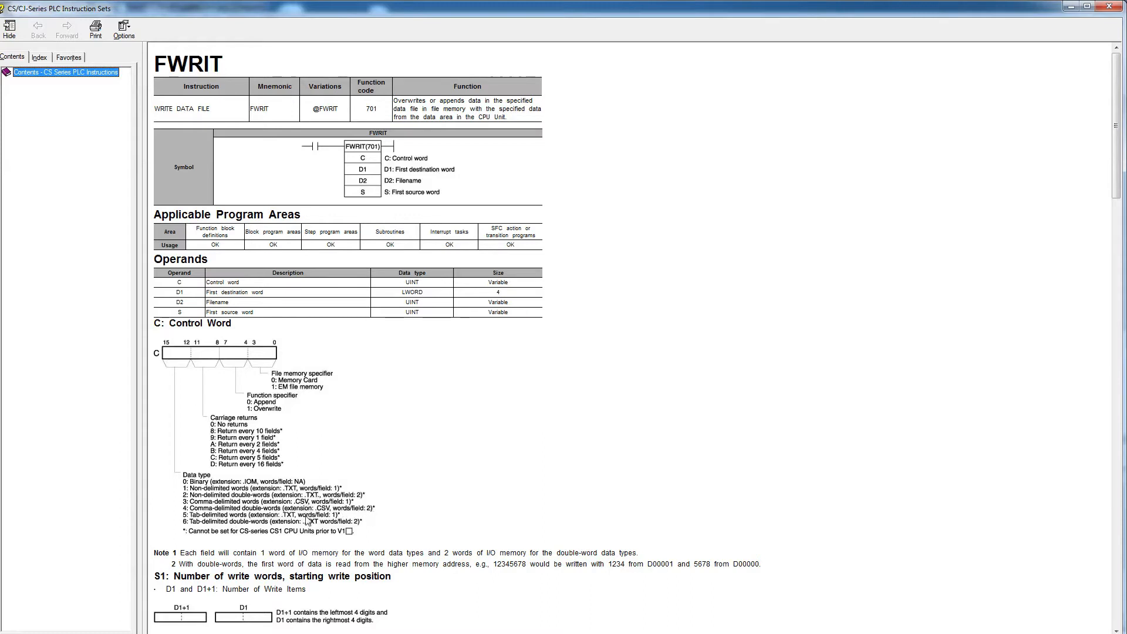
mouse_move(203, 360)
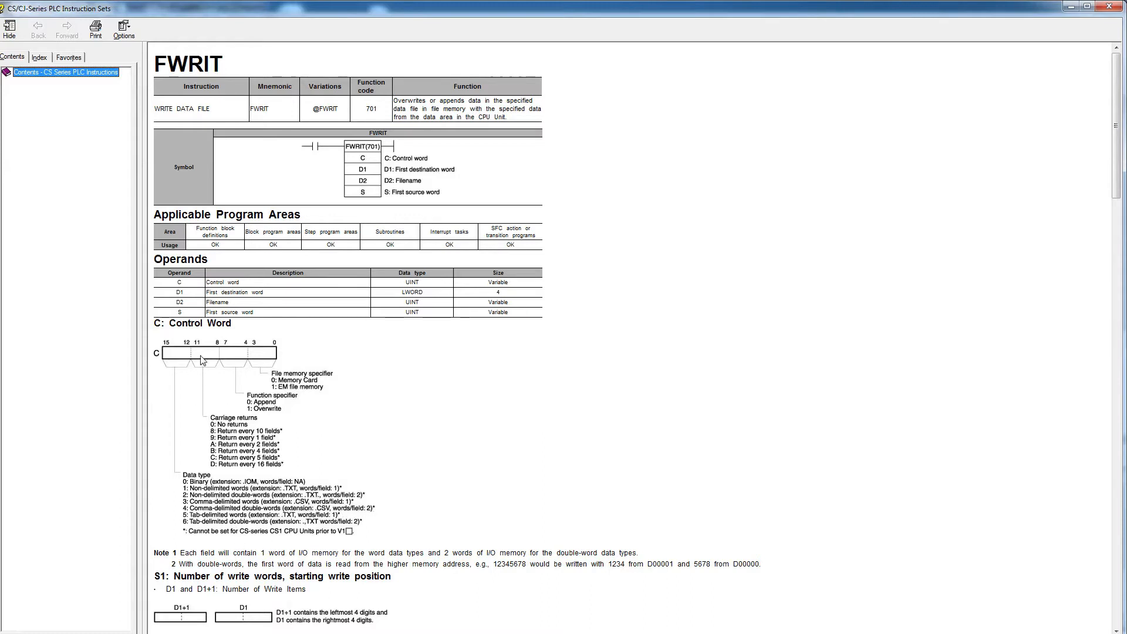
mouse_move(210, 379)
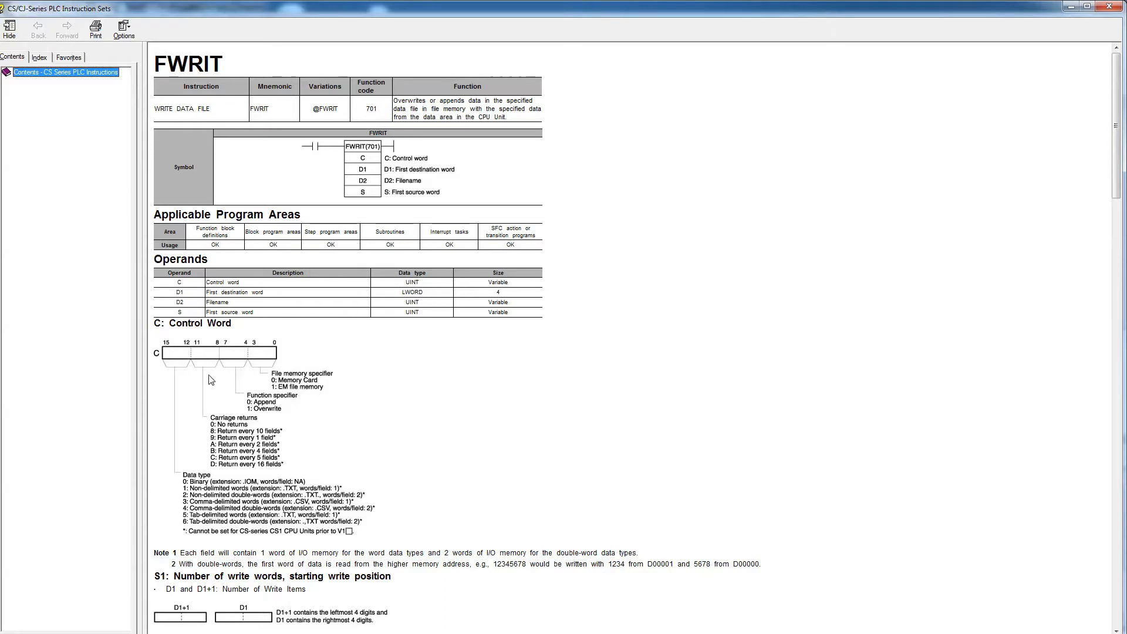
mouse_move(221, 446)
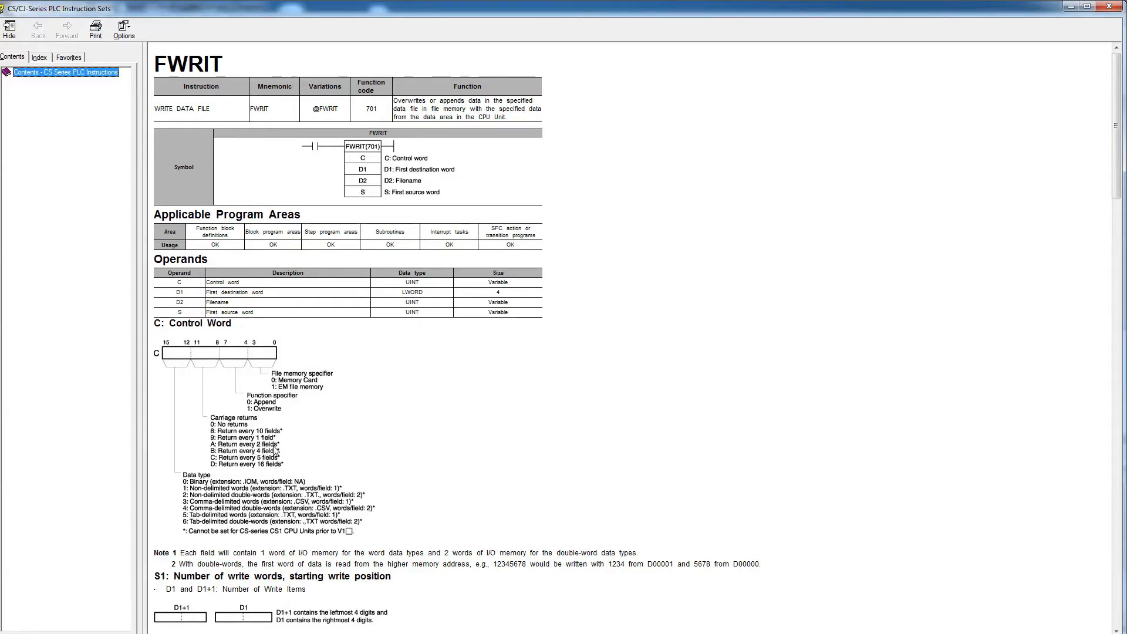
mouse_move(338, 409)
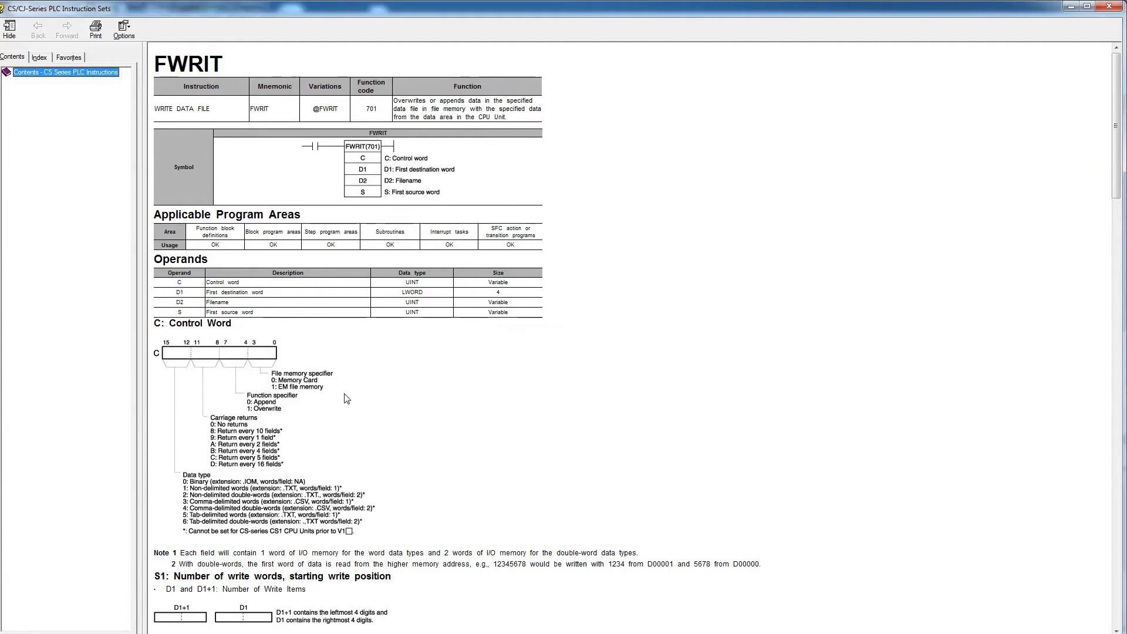
mouse_move(341, 446)
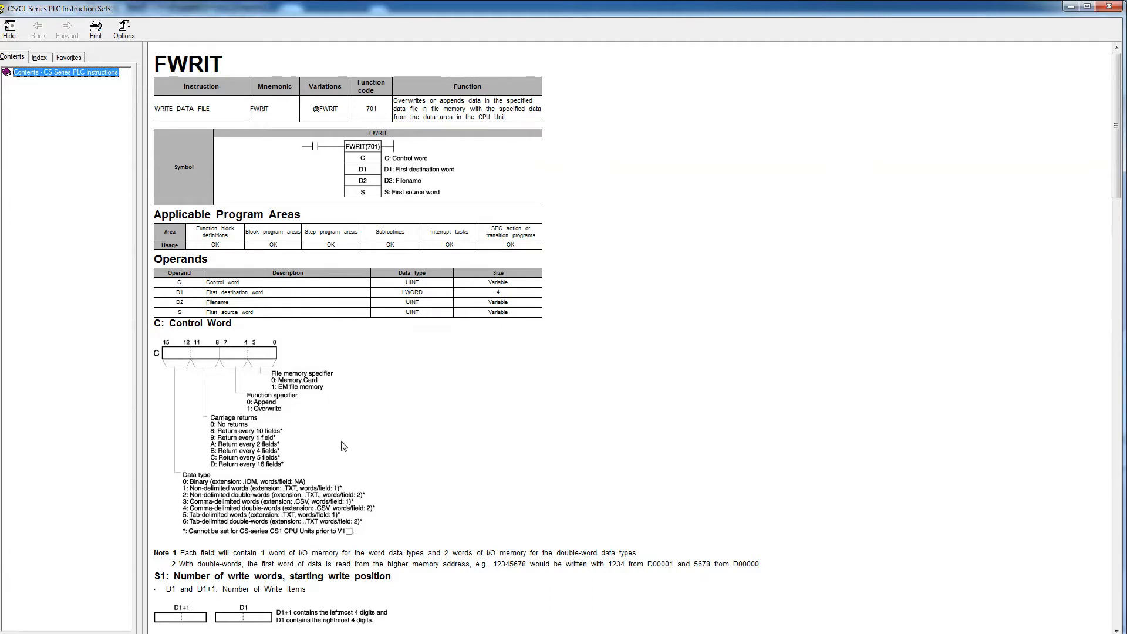
mouse_move(282, 447)
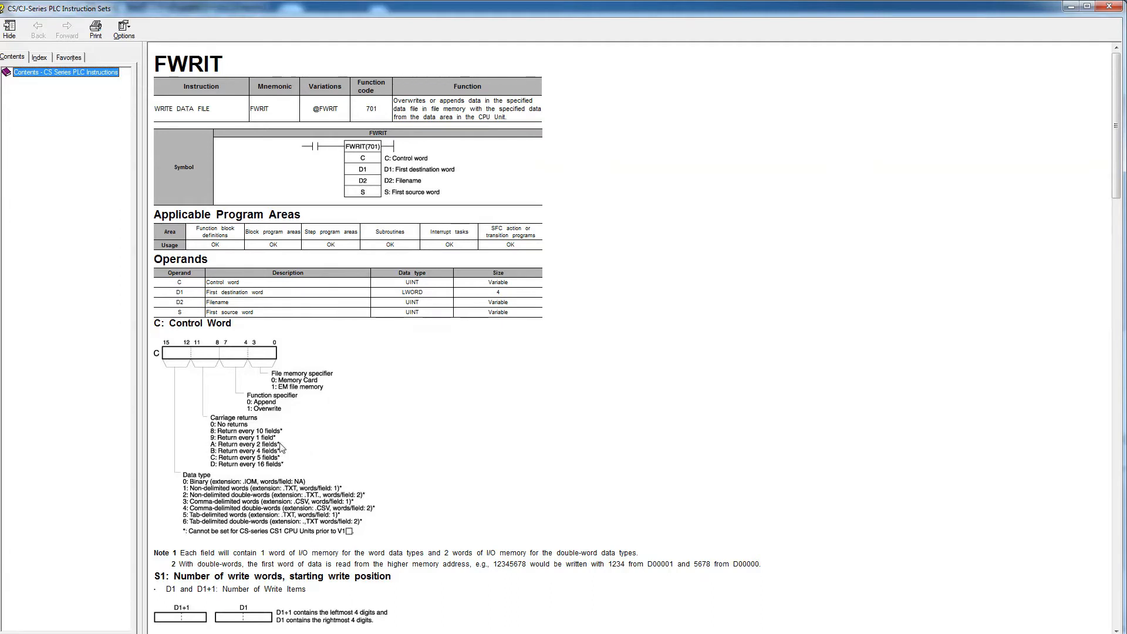
mouse_move(332, 449)
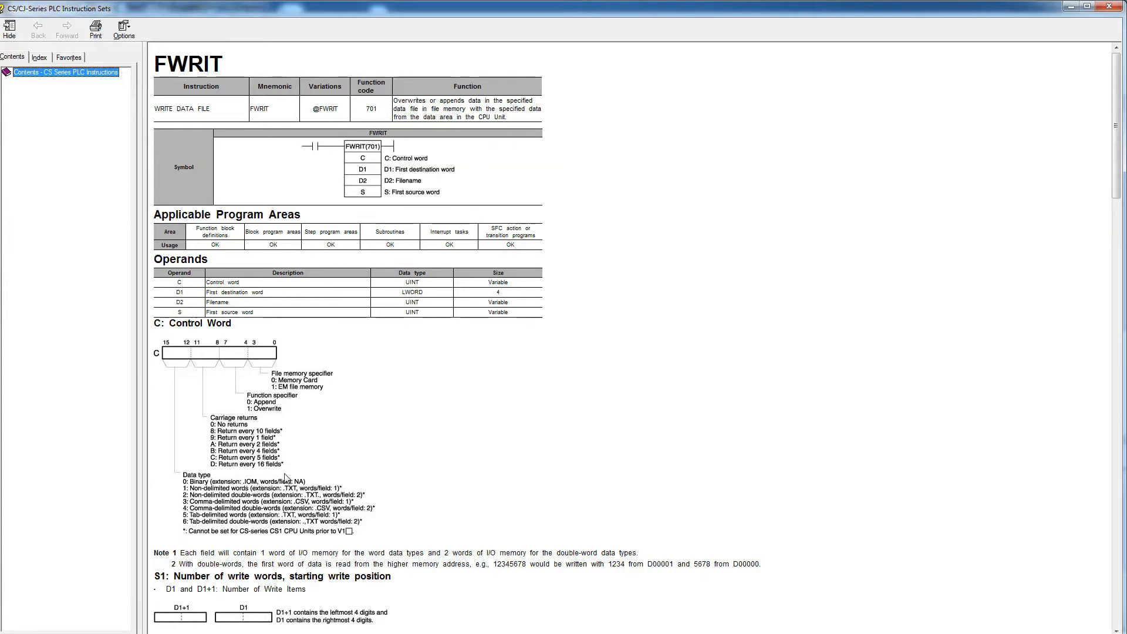
mouse_move(531, 392)
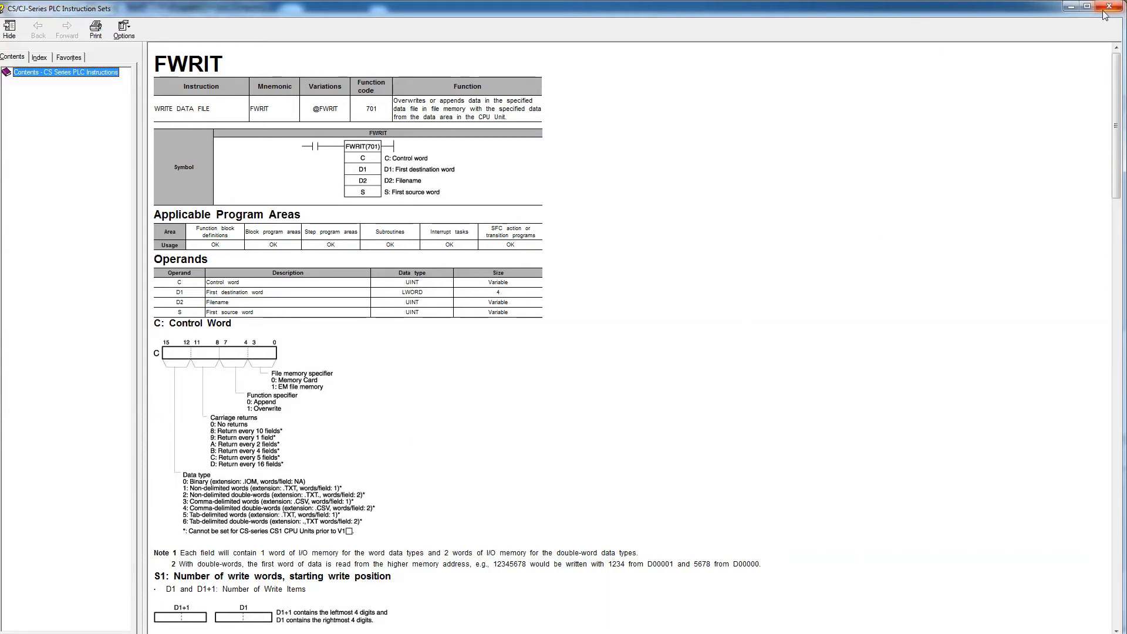
mouse_move(1105, 27)
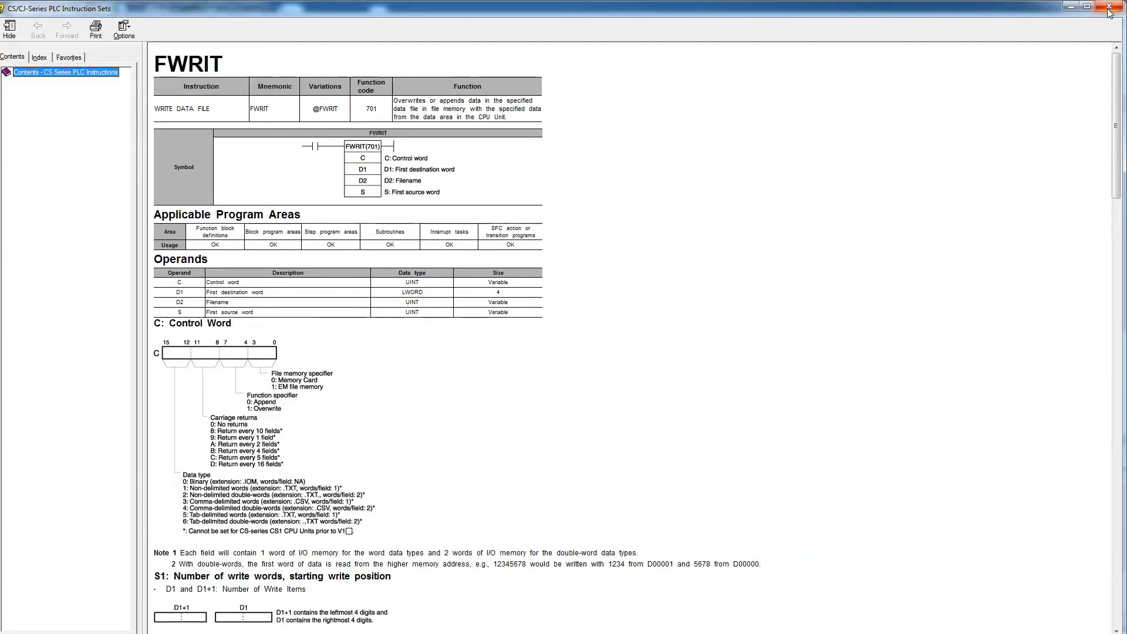
mouse_move(1116, 8)
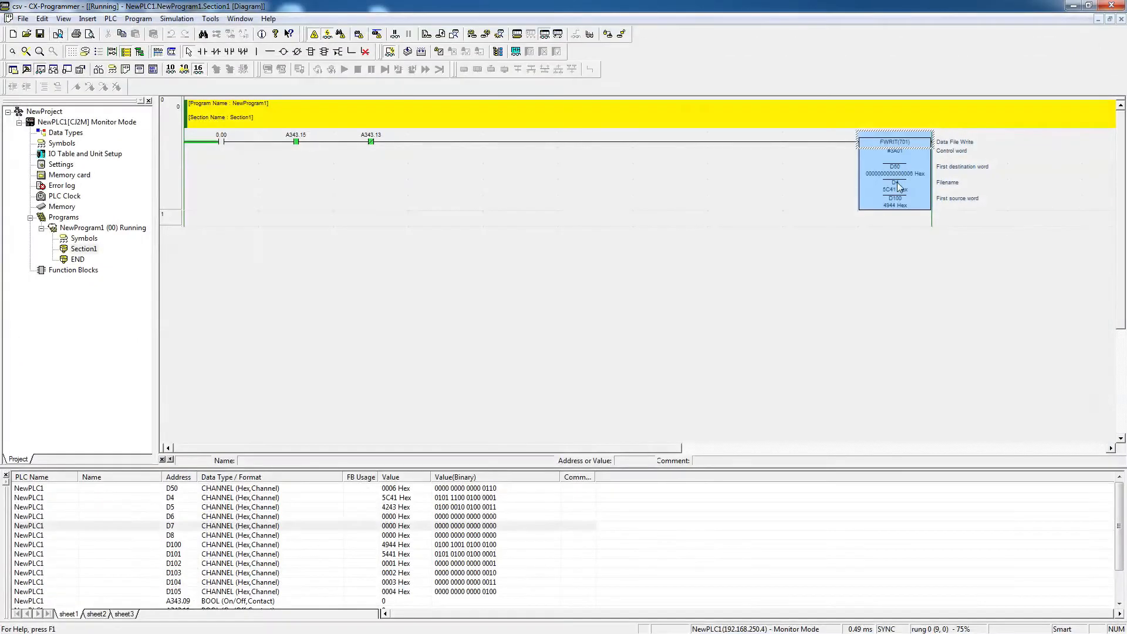
- Inspect the #3A01 control word operand and bring up the FWRIT instruction's actions
click(895, 149)
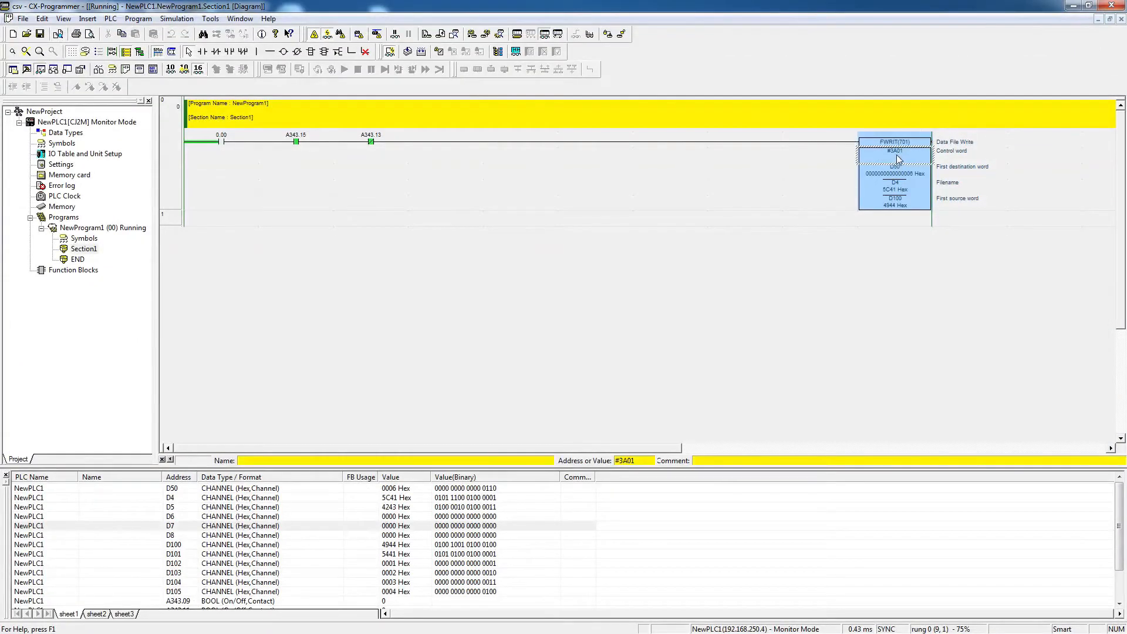
mouse_move(901, 155)
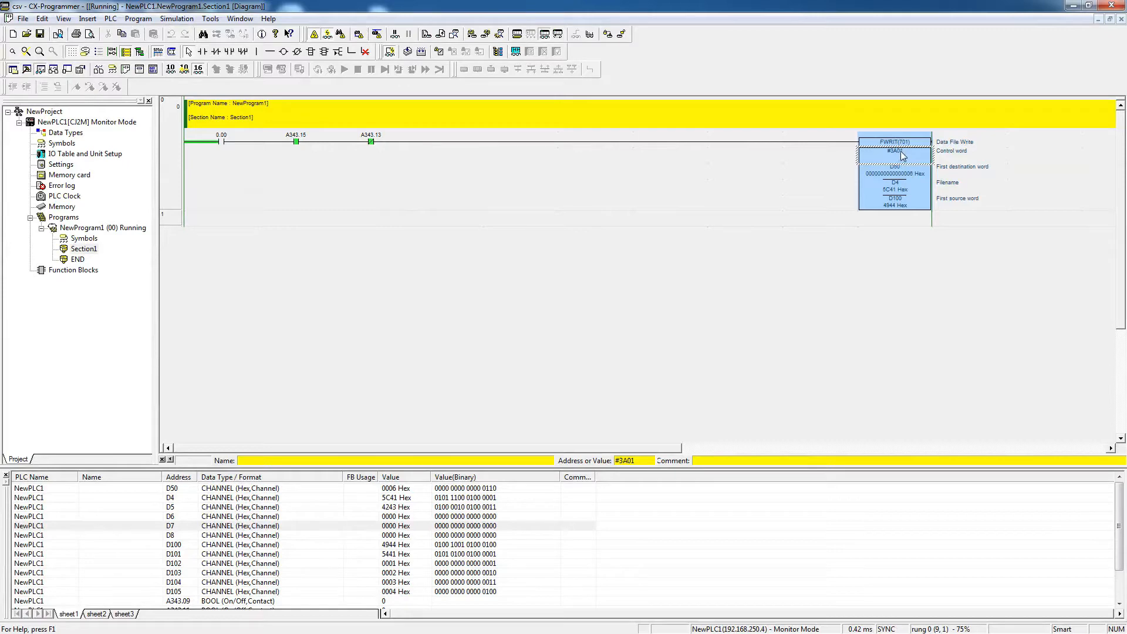
right_click(894, 155)
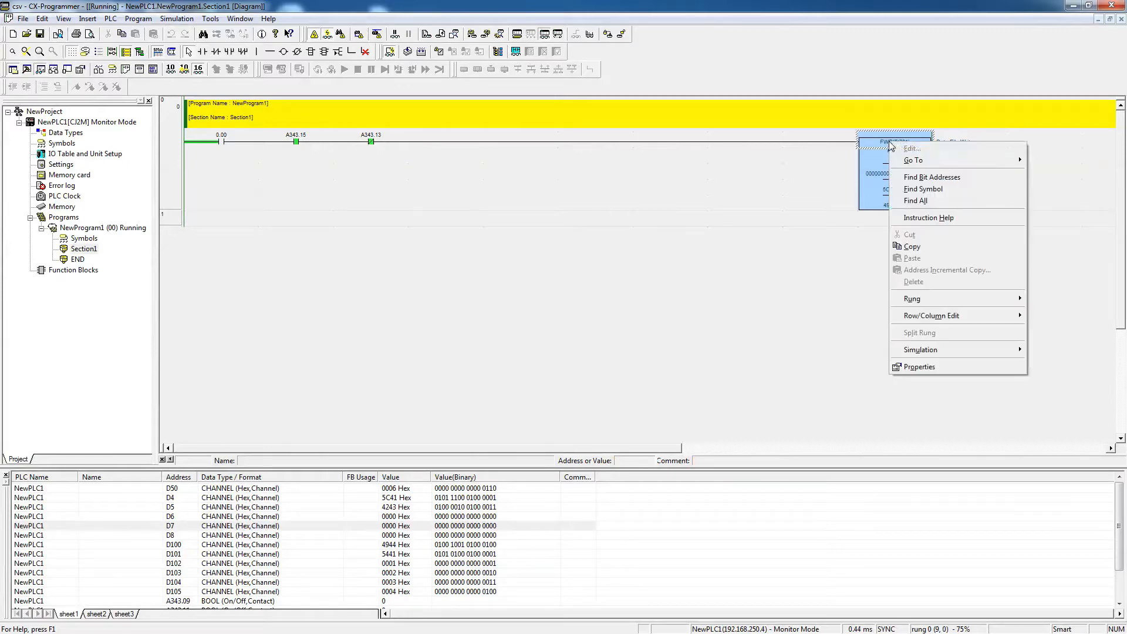
click(928, 217)
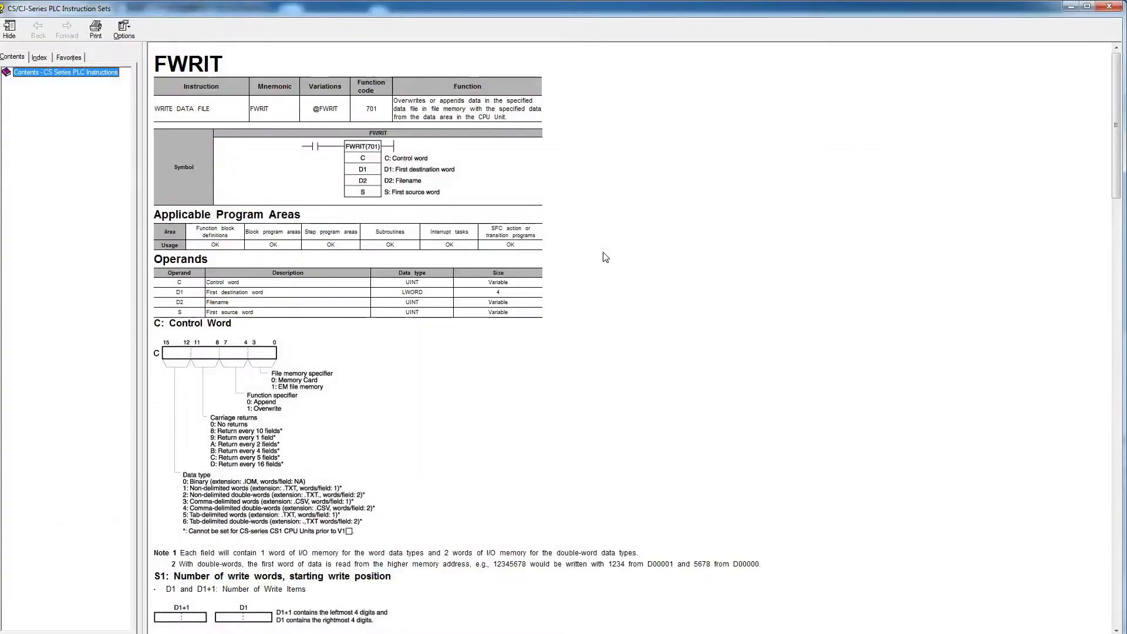
mouse_move(346, 400)
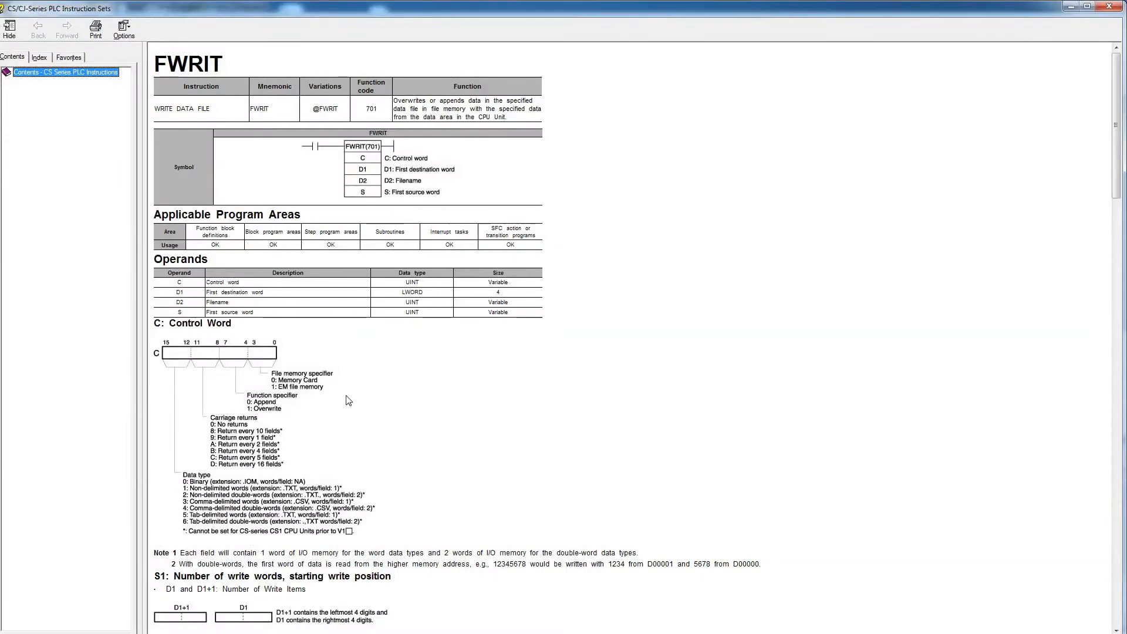
mouse_move(308, 393)
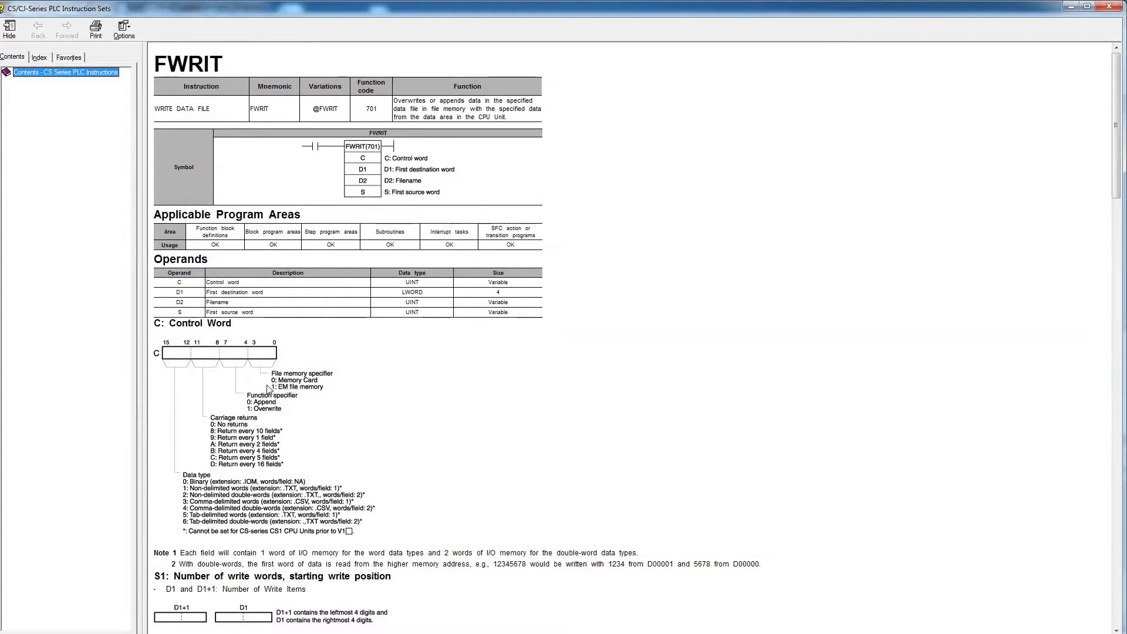
mouse_move(427, 371)
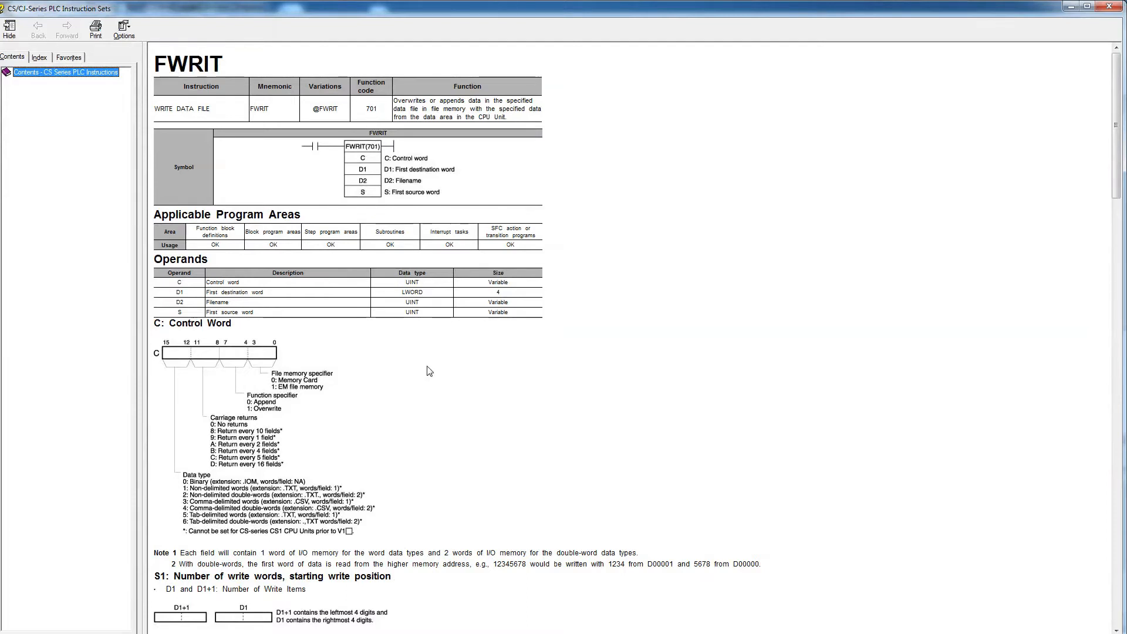
mouse_move(283, 387)
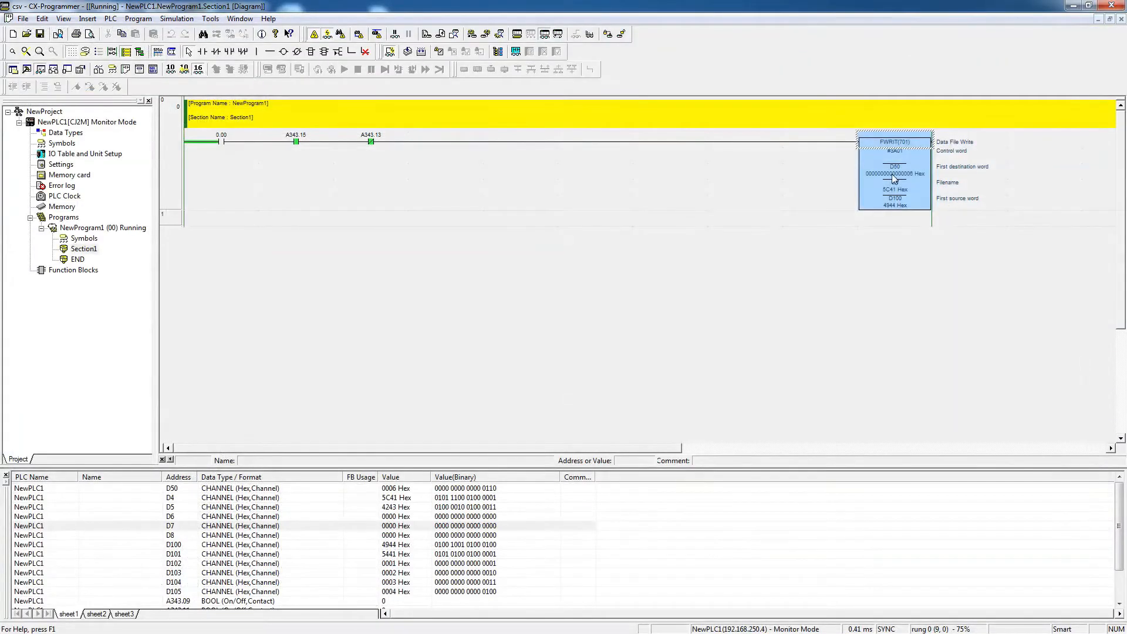
- Inspect FWRIT's first destination word operand D50
click(893, 174)
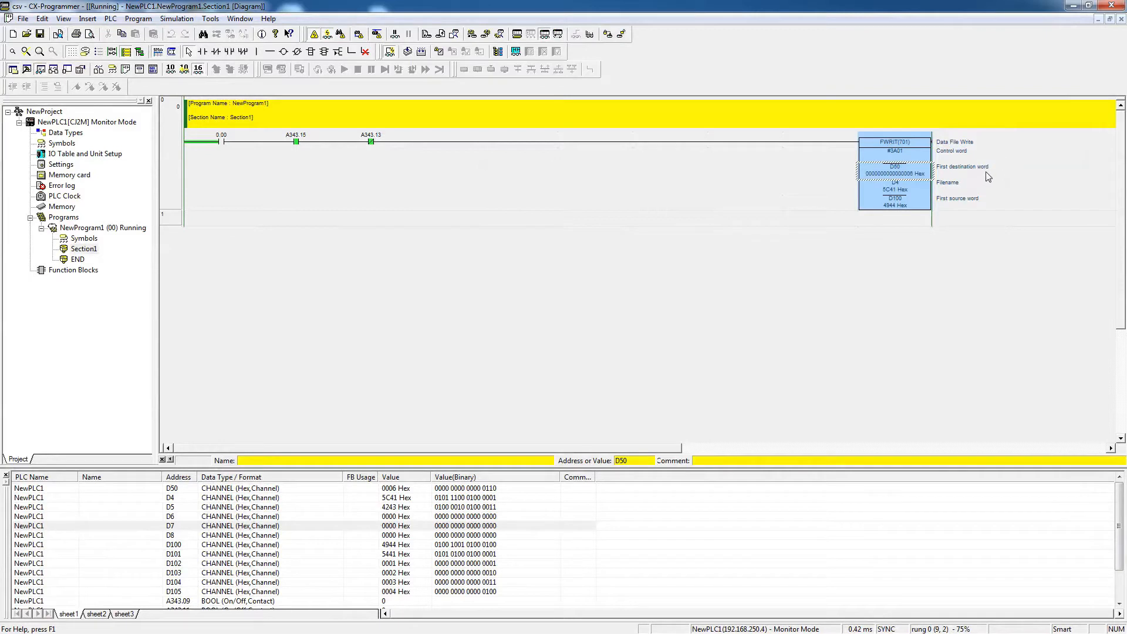
mouse_move(905, 180)
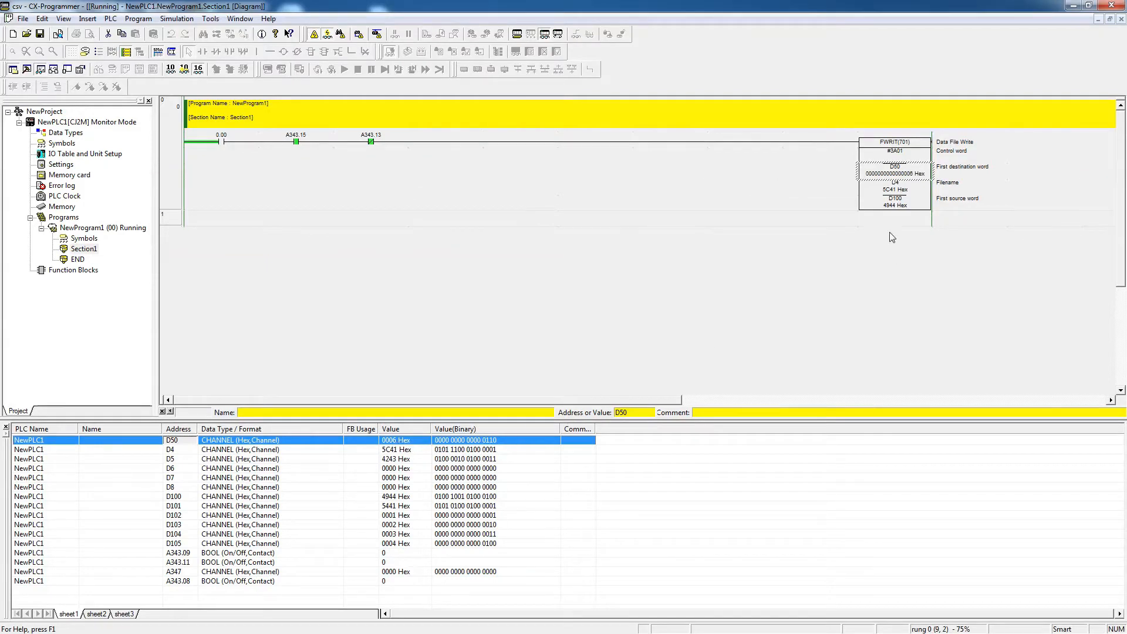
mouse_move(873, 202)
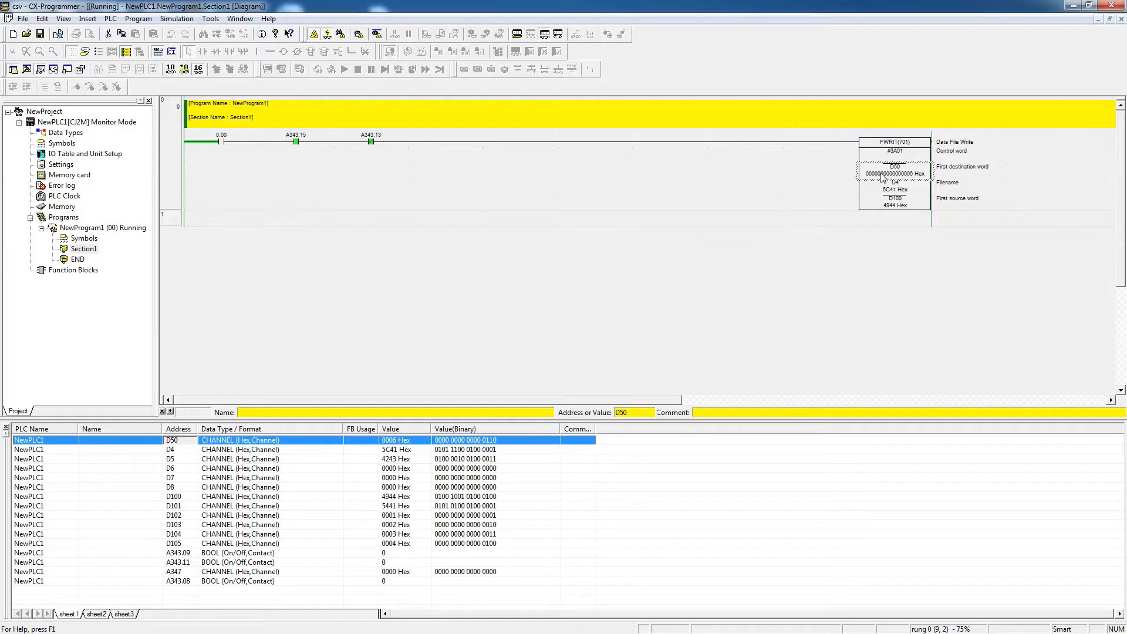
mouse_move(531, 459)
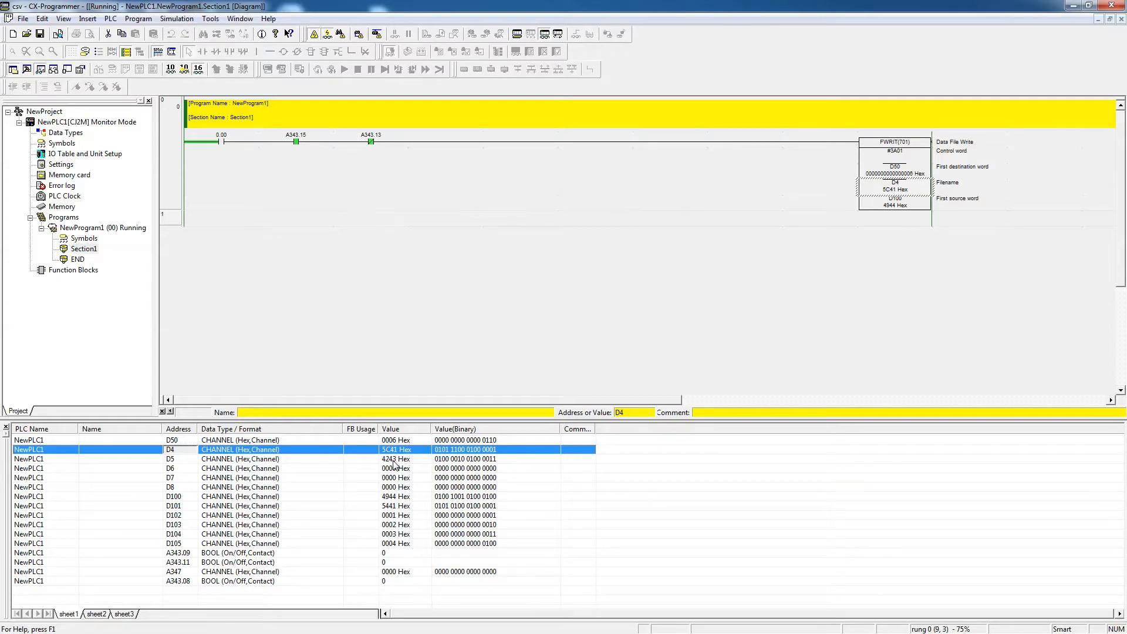
mouse_move(401, 460)
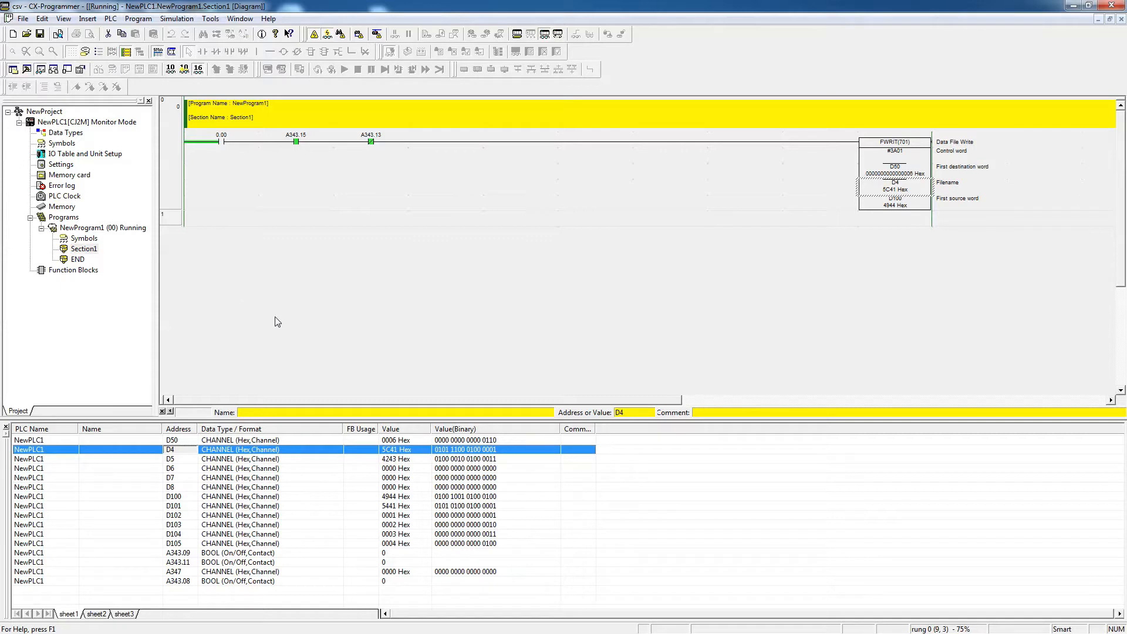
mouse_move(241, 258)
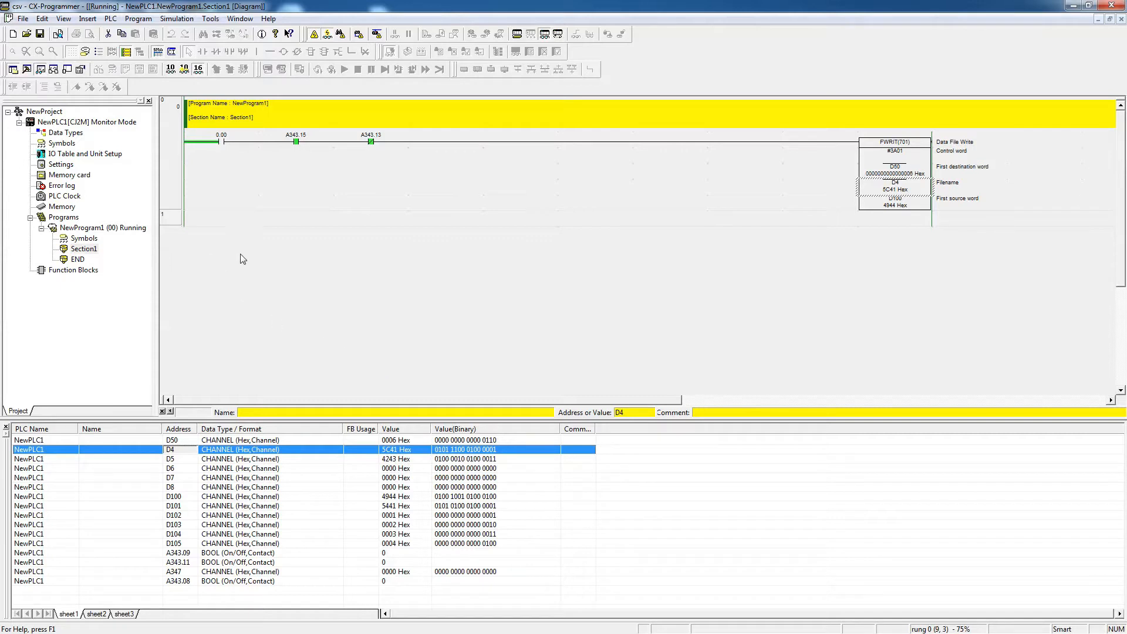
mouse_move(261, 283)
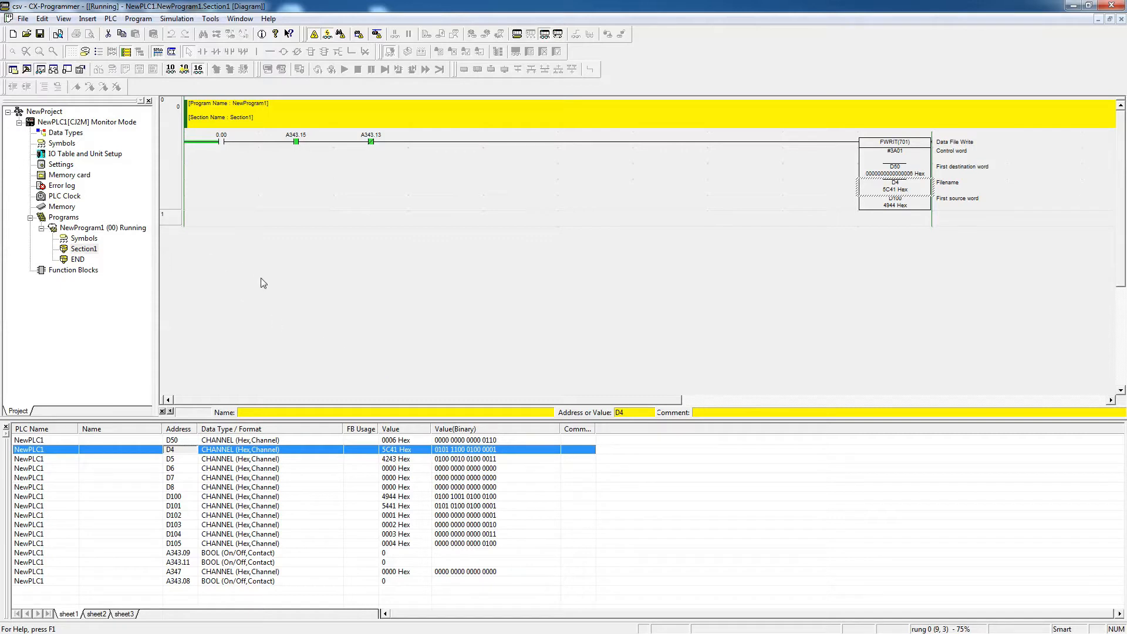
mouse_move(316, 304)
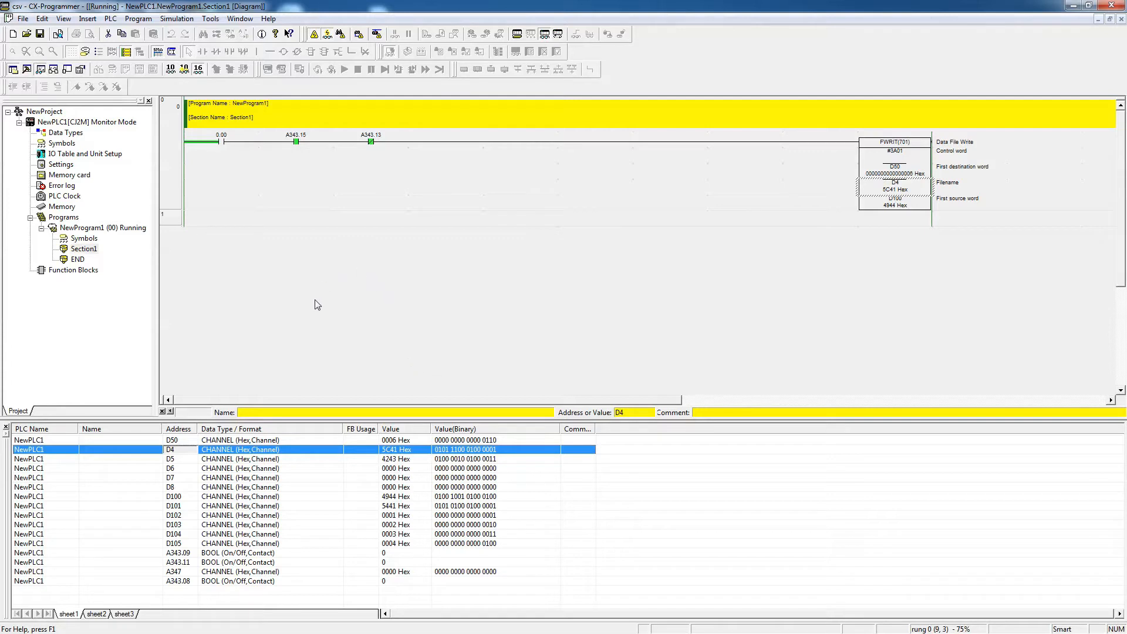
mouse_move(441, 342)
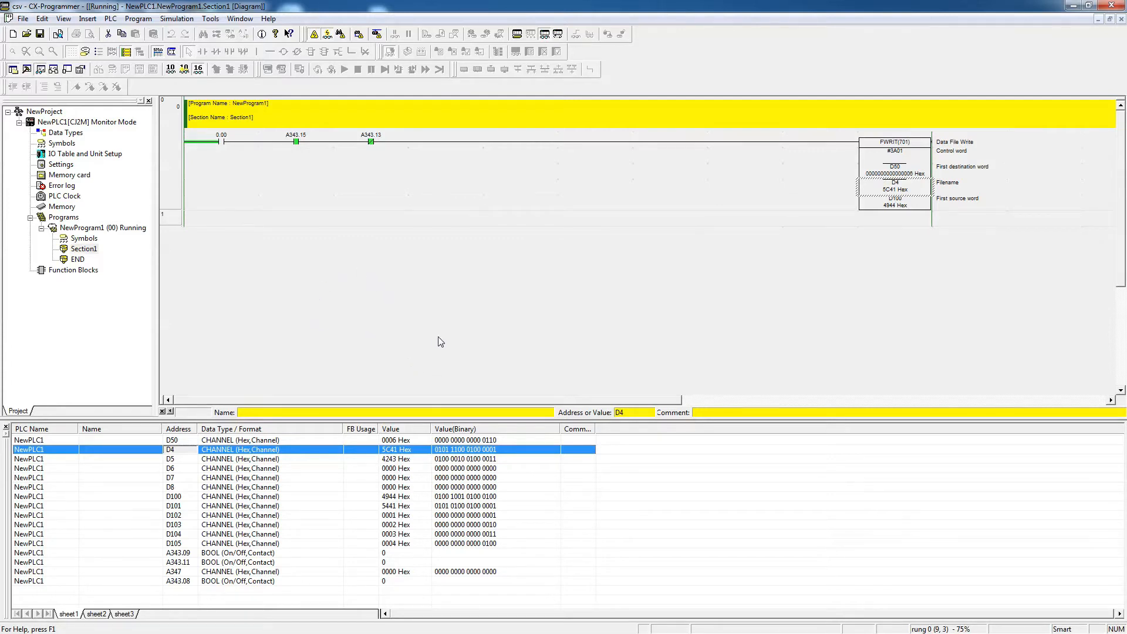
mouse_move(392, 463)
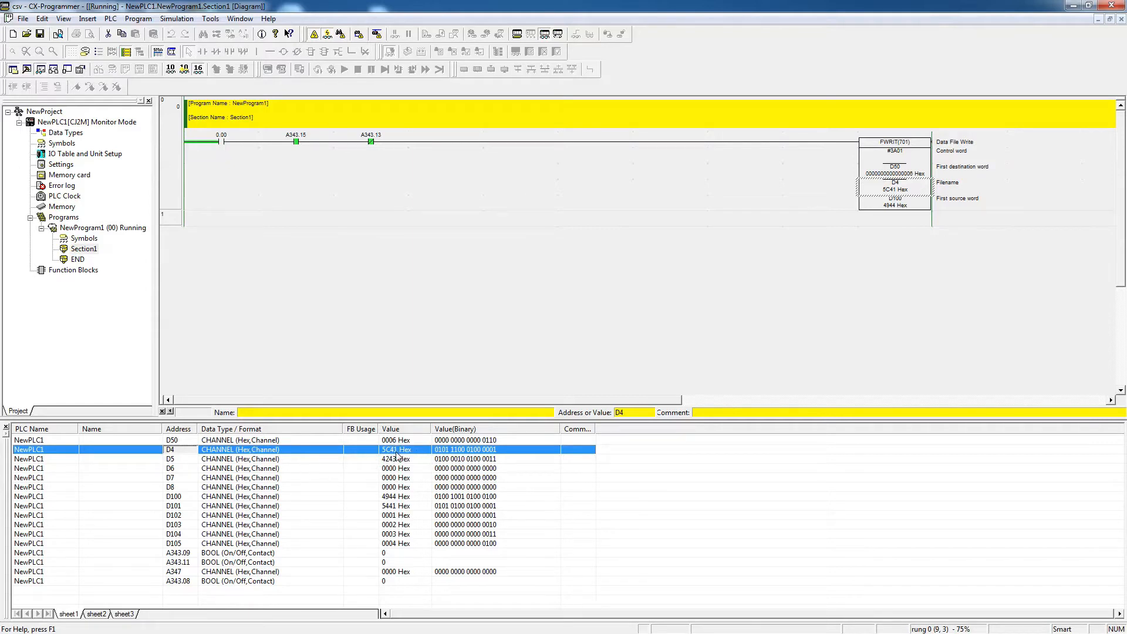
mouse_move(373, 488)
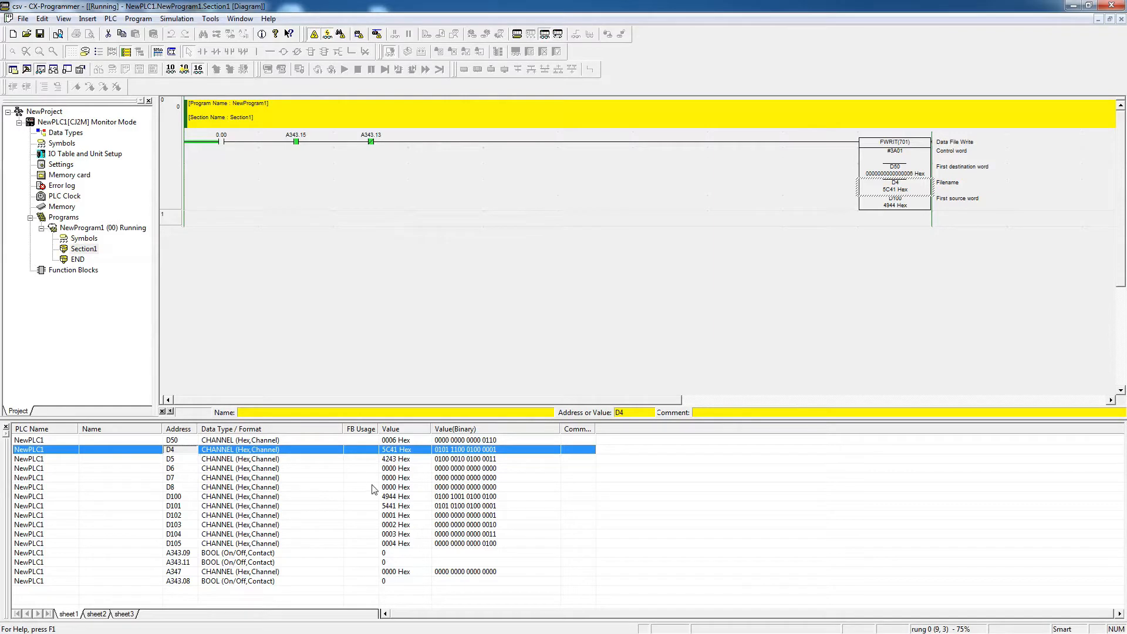
mouse_move(392, 476)
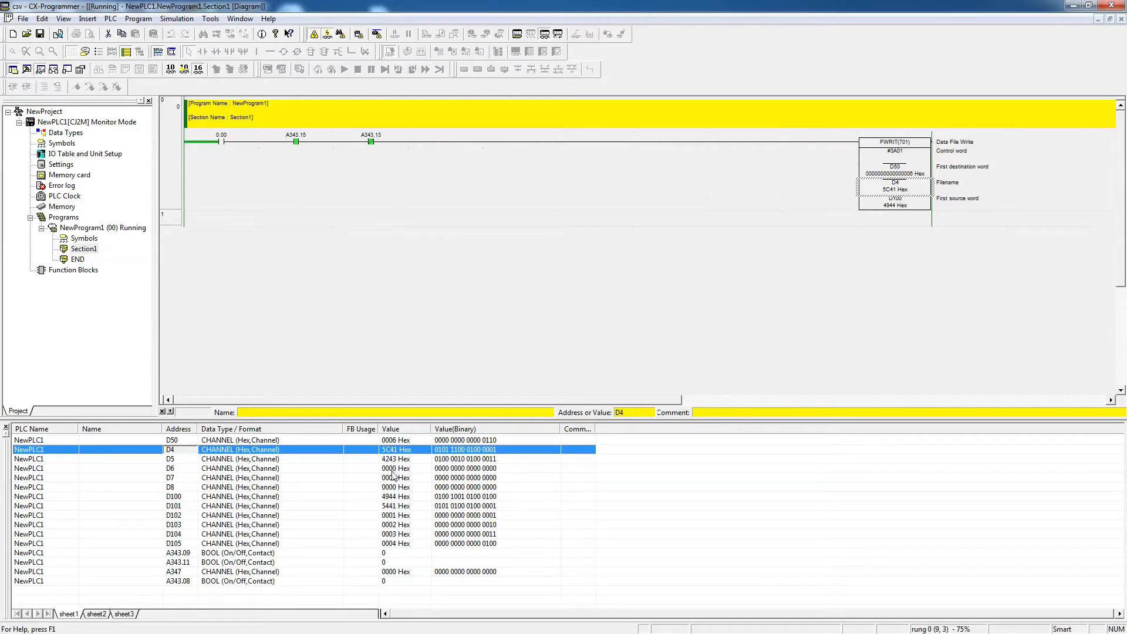
mouse_move(406, 486)
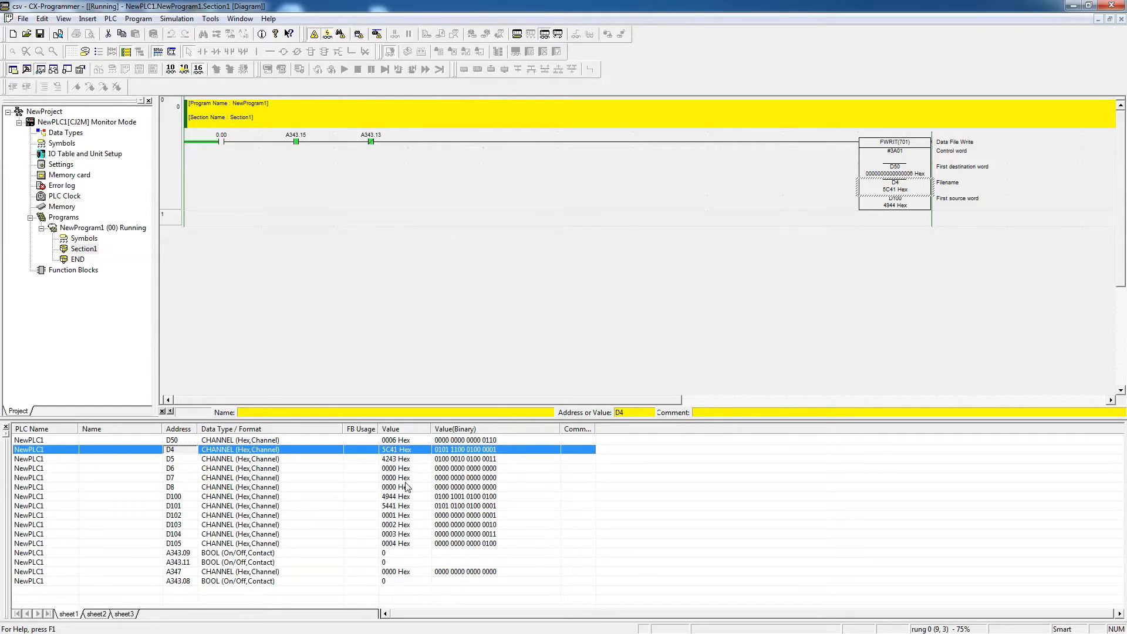
mouse_move(401, 464)
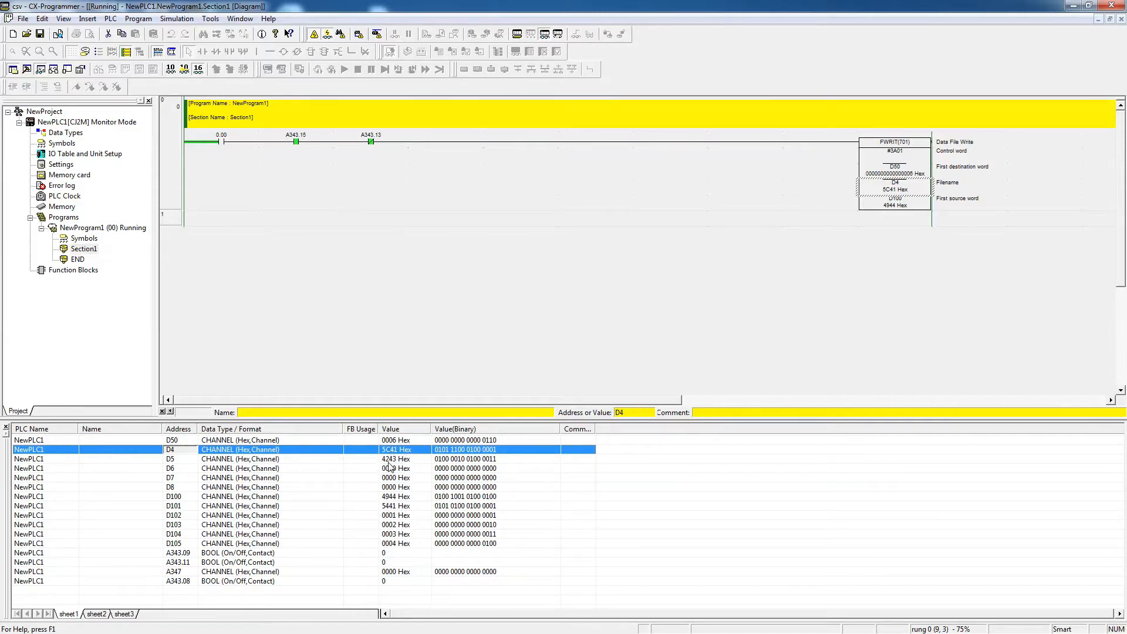
mouse_move(342, 455)
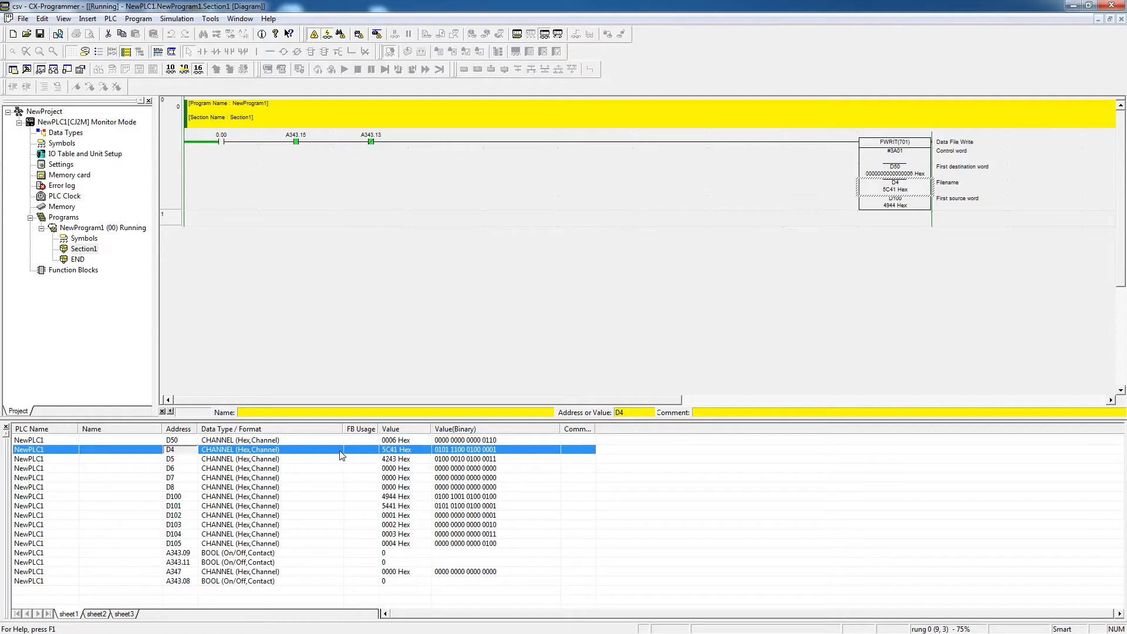
mouse_move(412, 474)
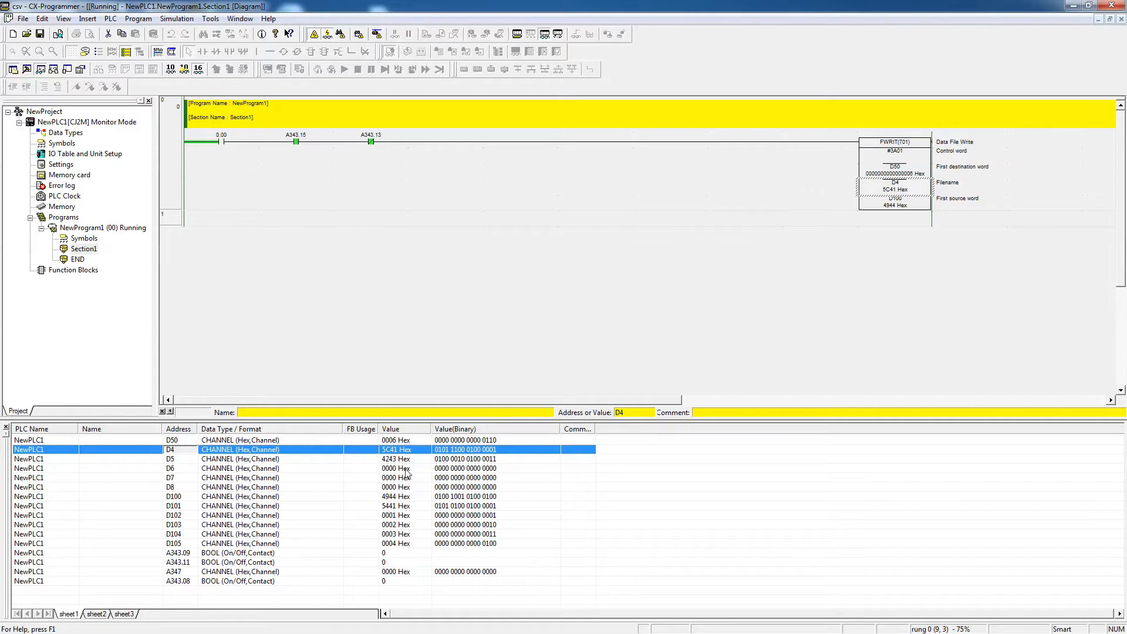
mouse_move(234, 161)
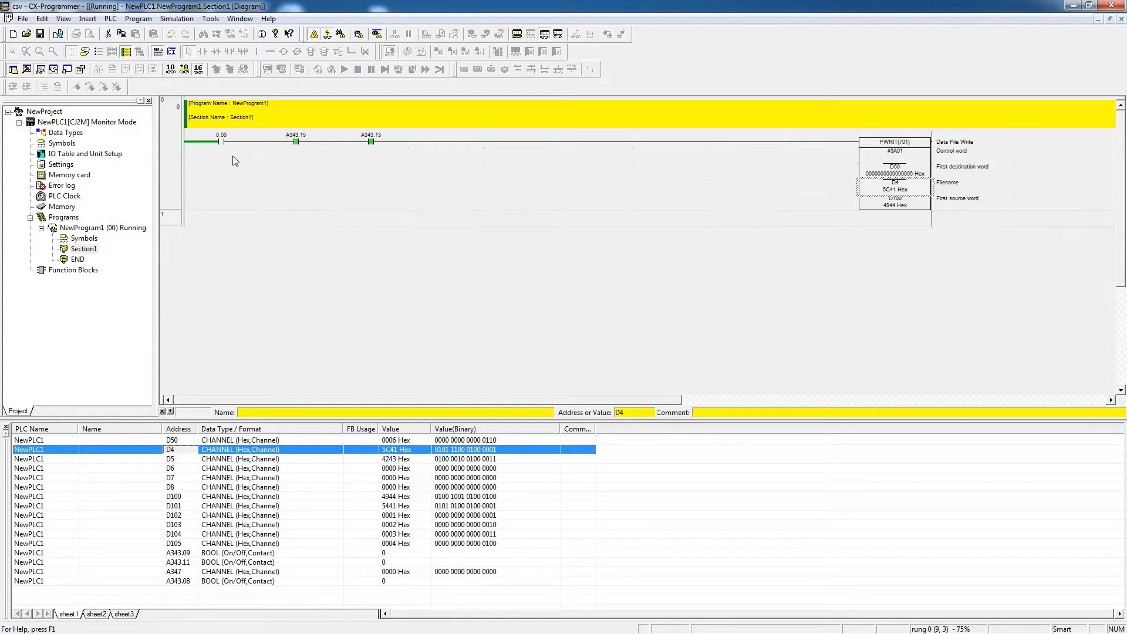
mouse_move(916, 228)
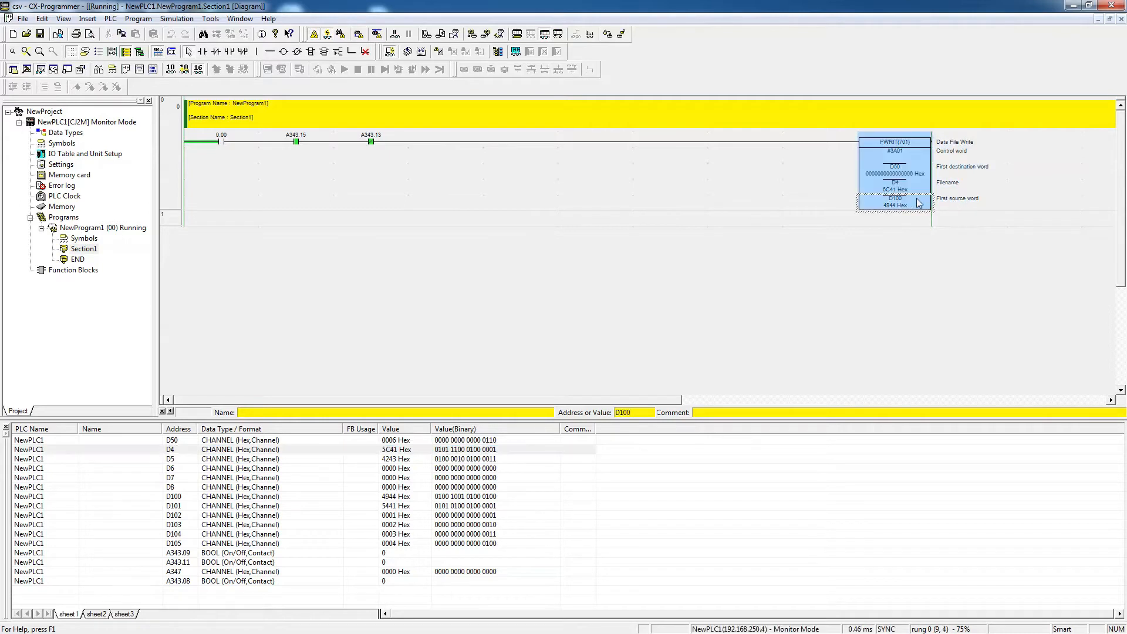
mouse_move(898, 208)
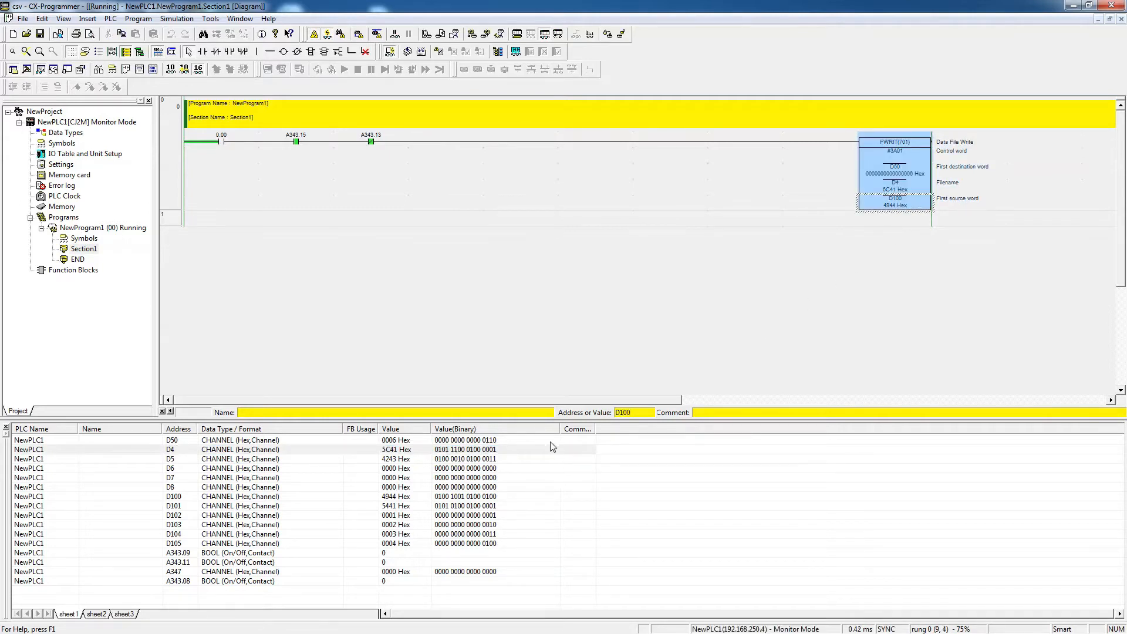
click(173, 495)
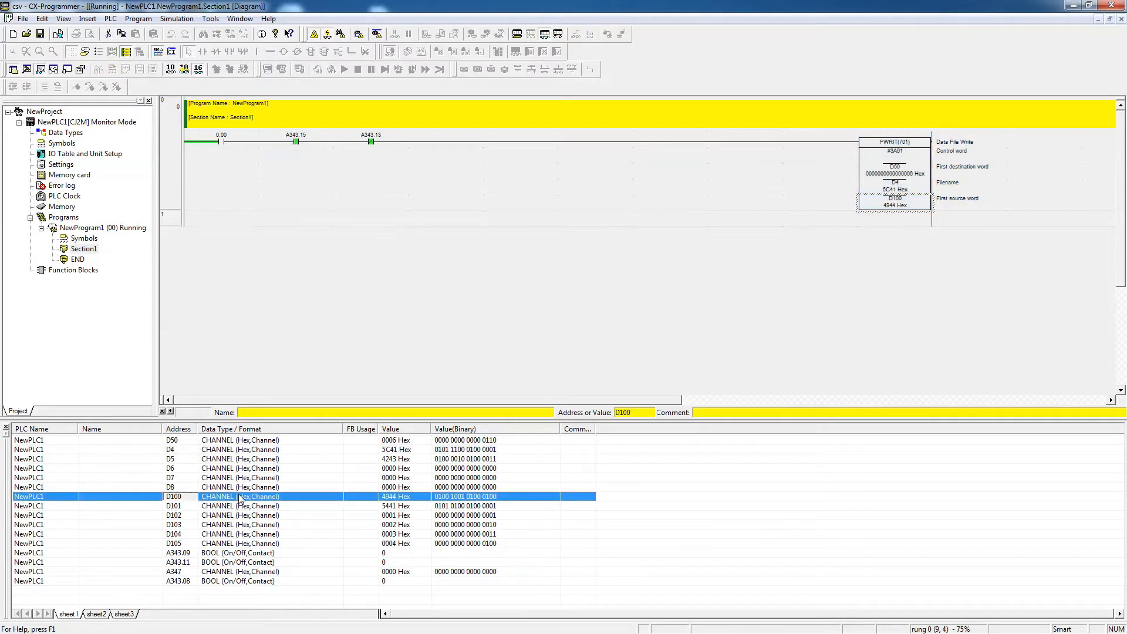
mouse_move(223, 553)
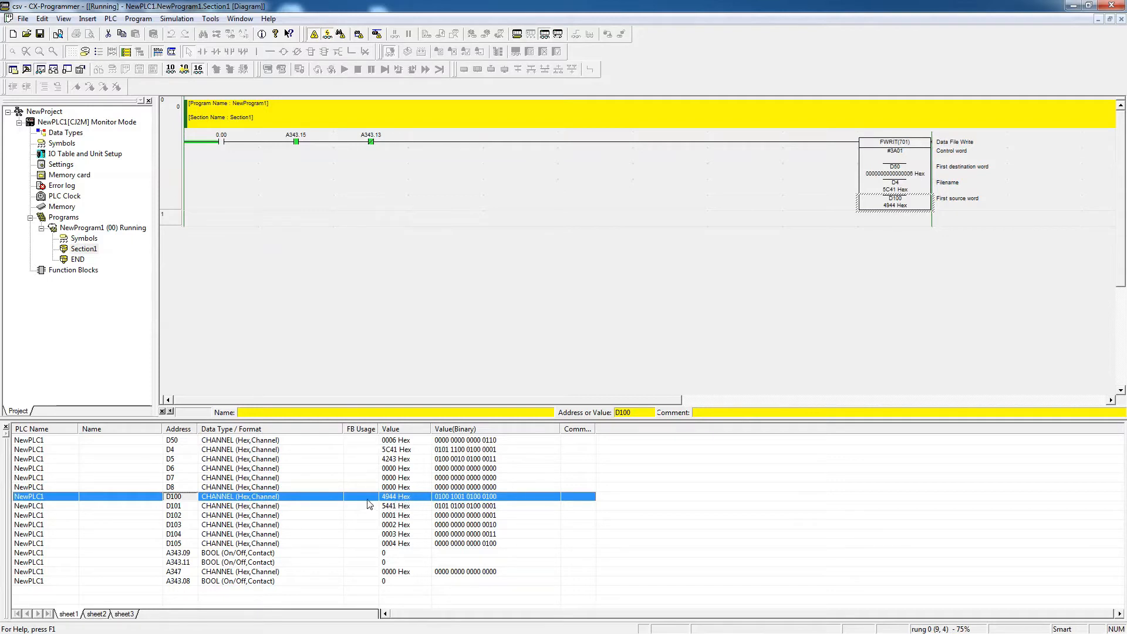
mouse_move(353, 501)
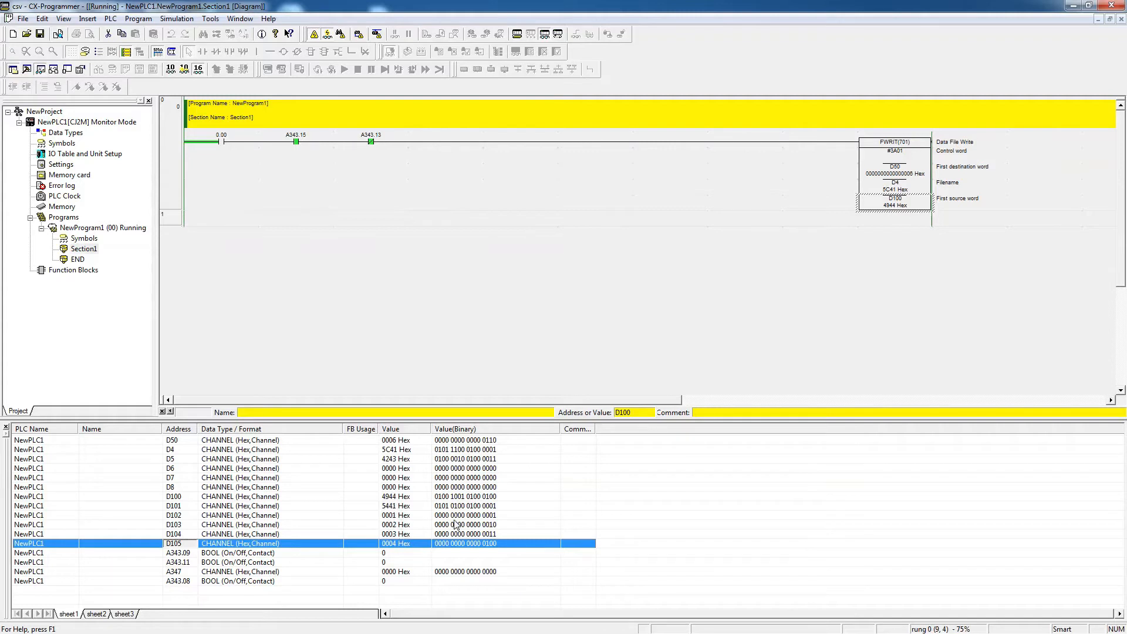
mouse_move(406, 500)
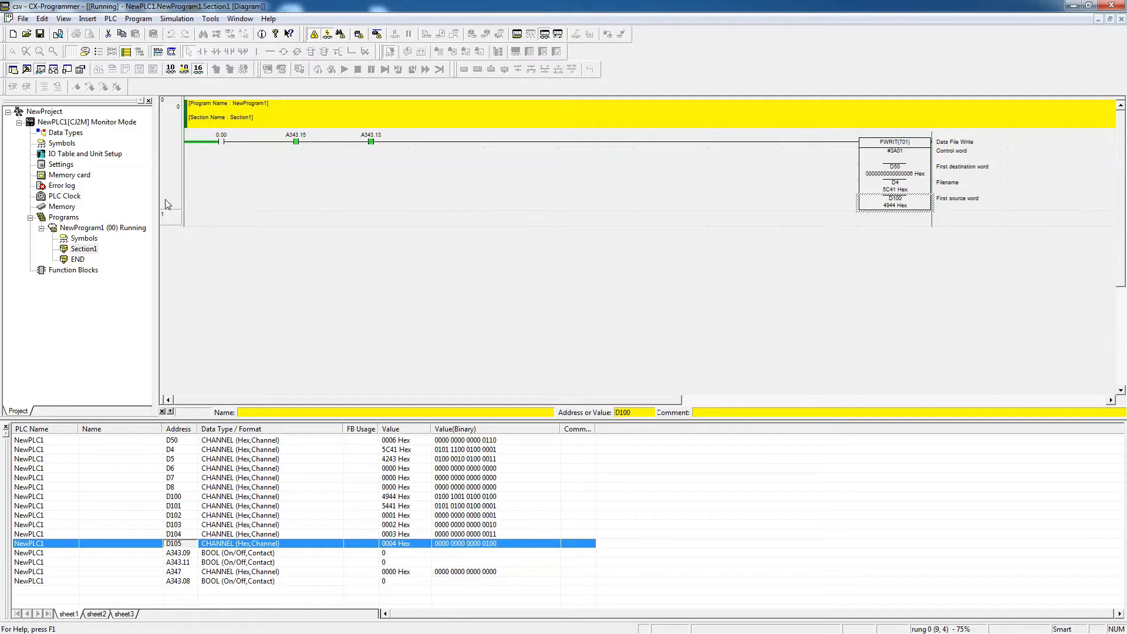
mouse_move(223, 143)
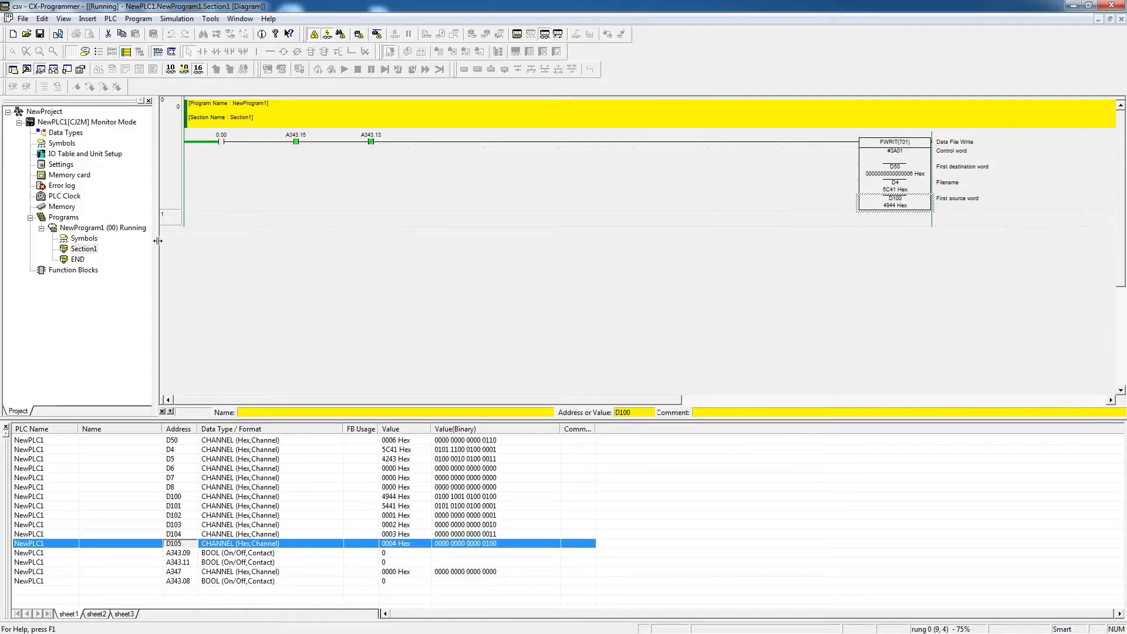
- Delete ABC.CSV from the EM File Area in the PLC memory card browser and close it
click(69, 174)
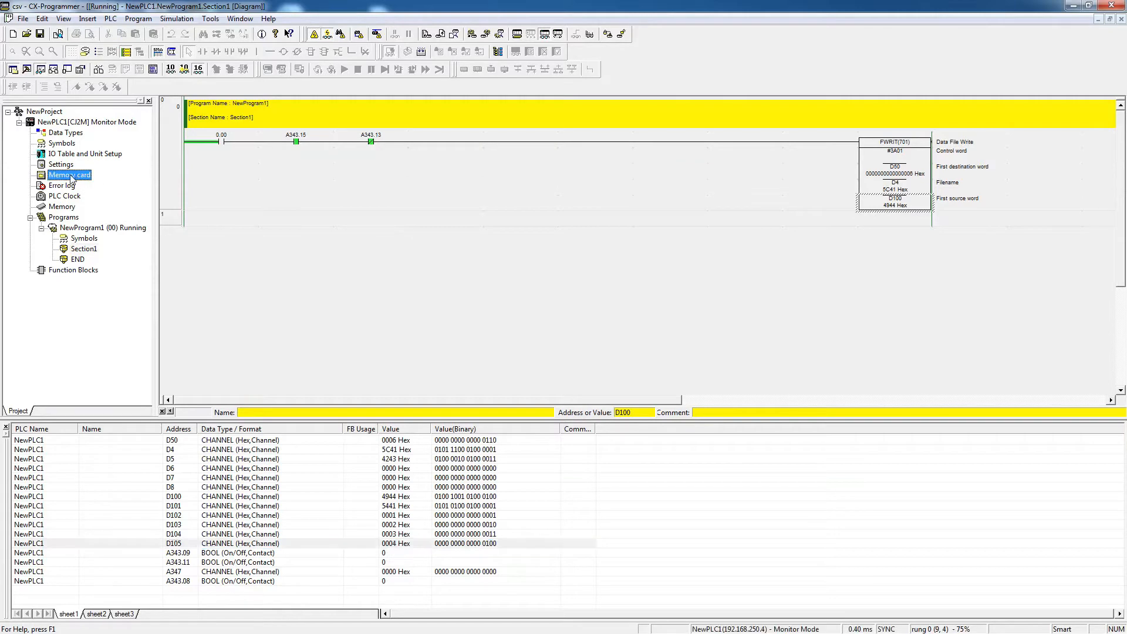
double_click(69, 175)
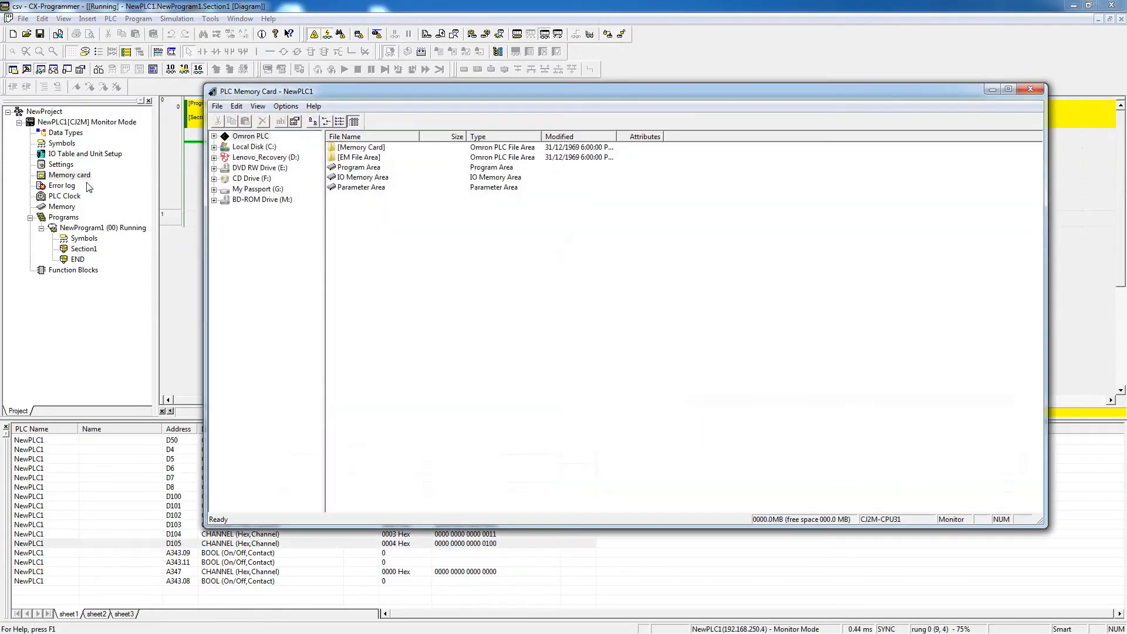
click(359, 156)
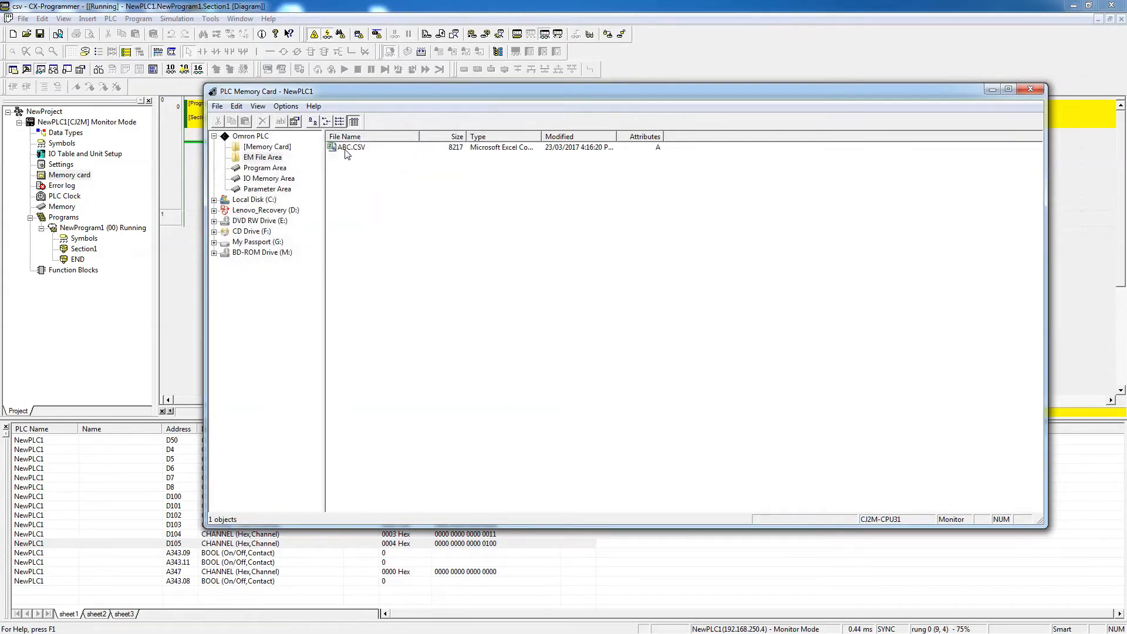
click(351, 148)
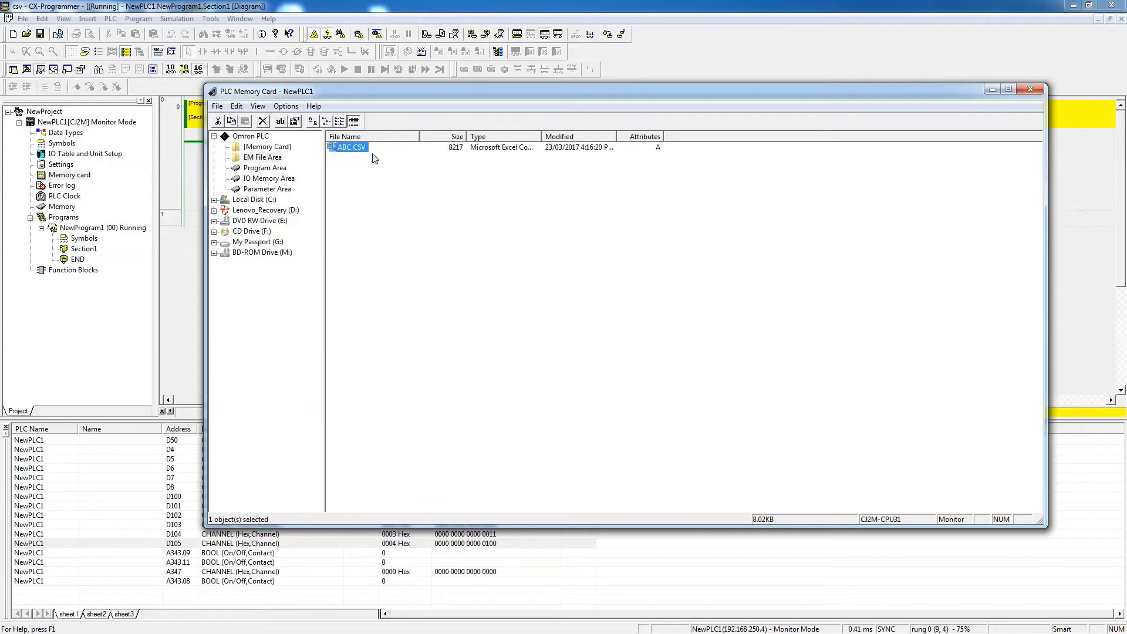
mouse_move(366, 162)
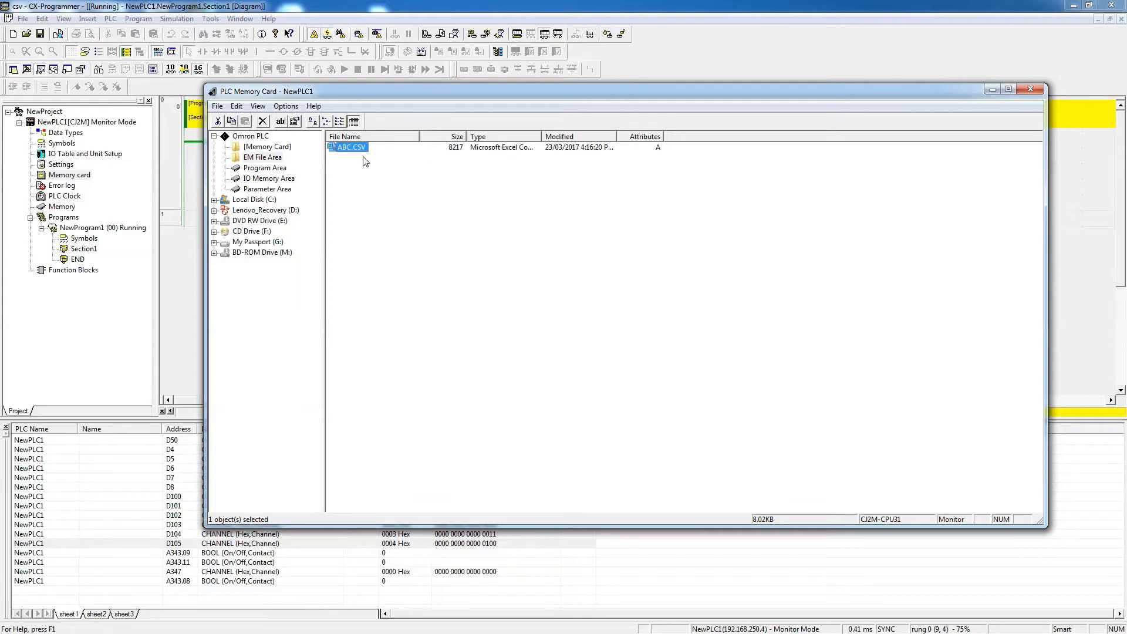
mouse_move(353, 152)
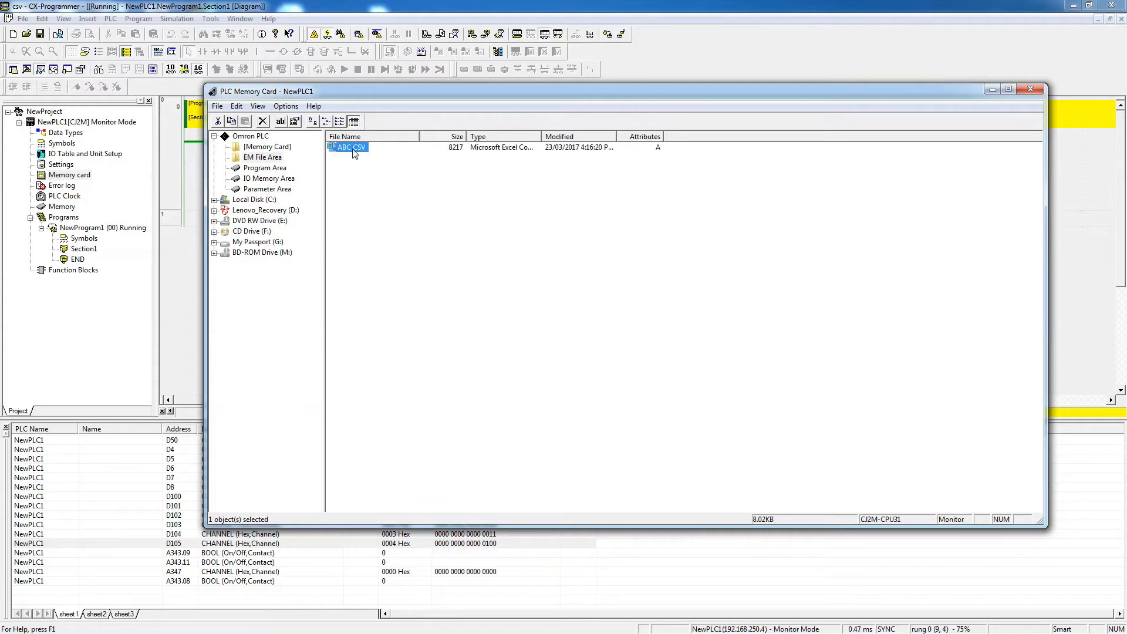
right_click(349, 147)
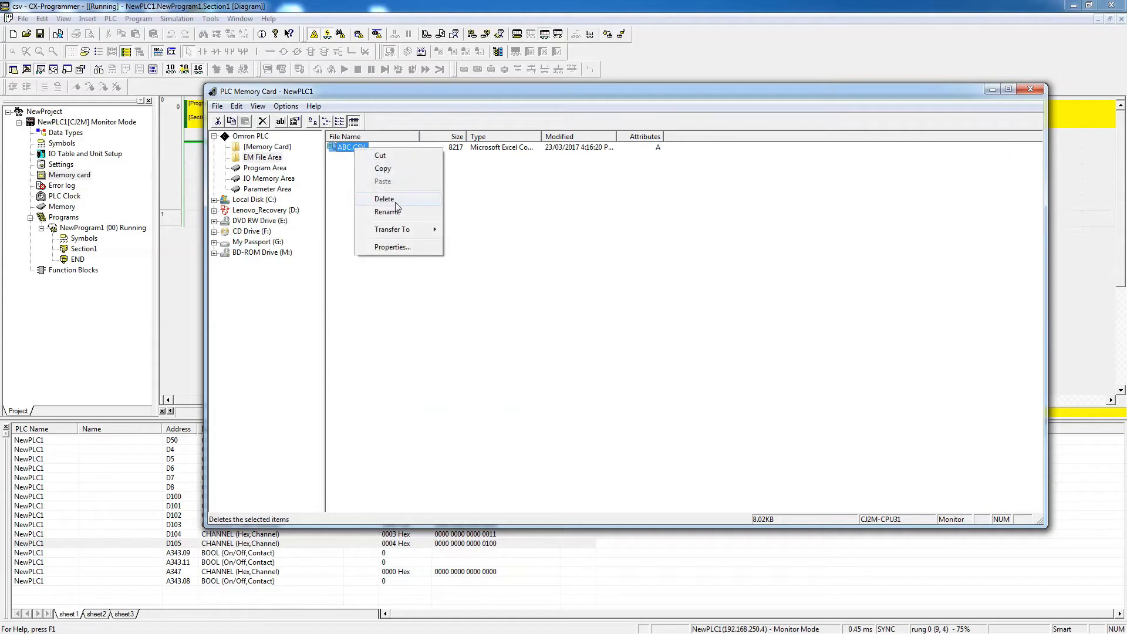
click(384, 199)
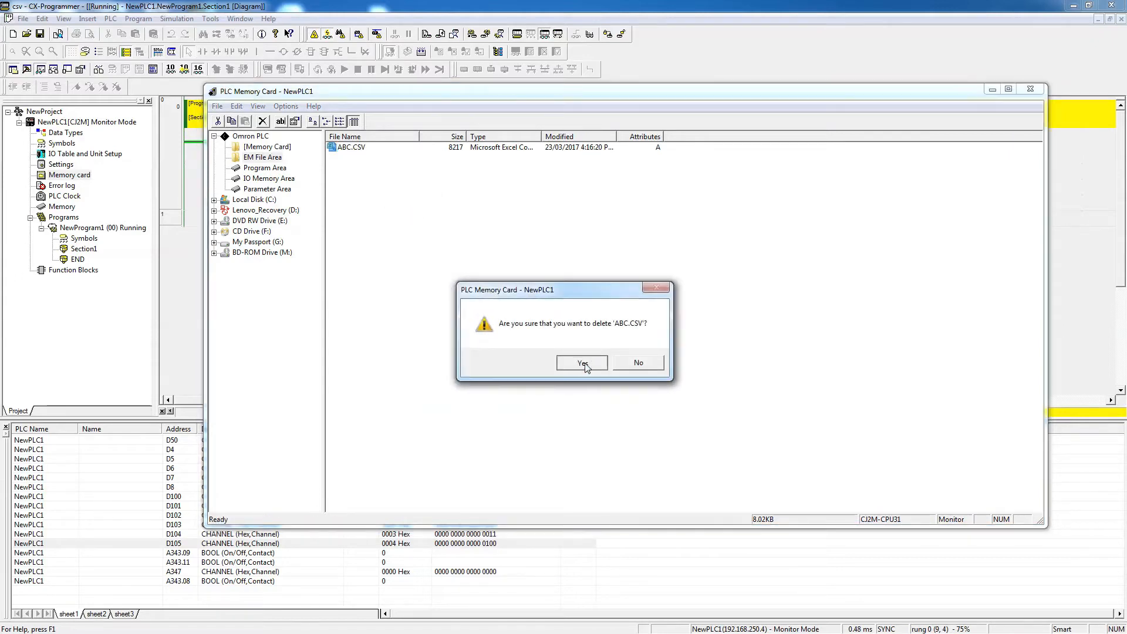
click(581, 363)
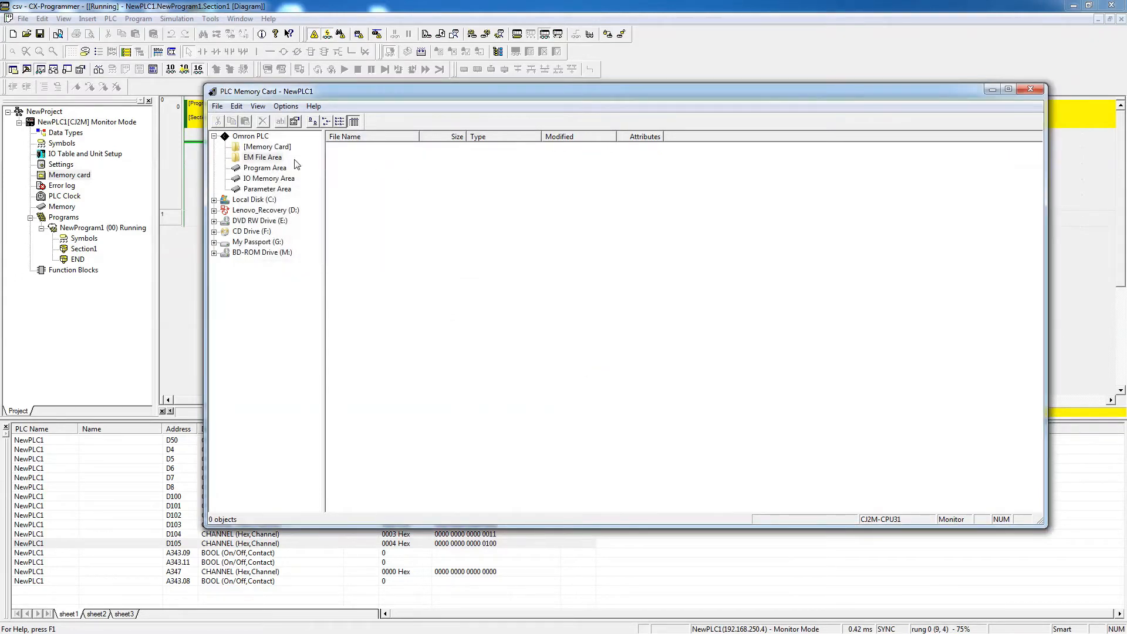
mouse_move(1014, 101)
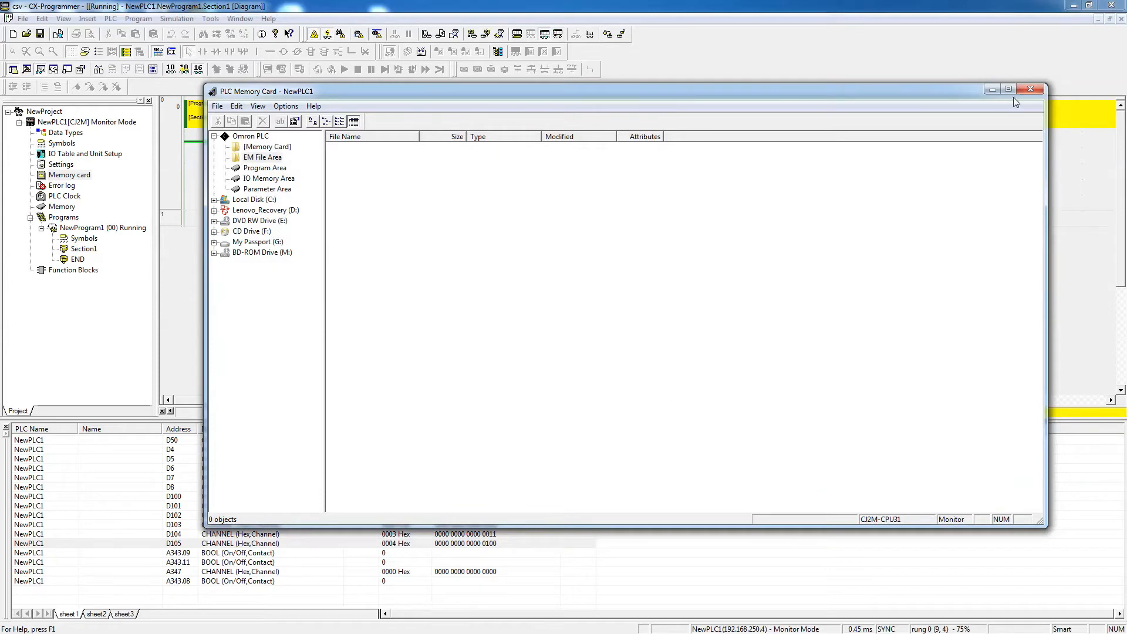
click(1033, 90)
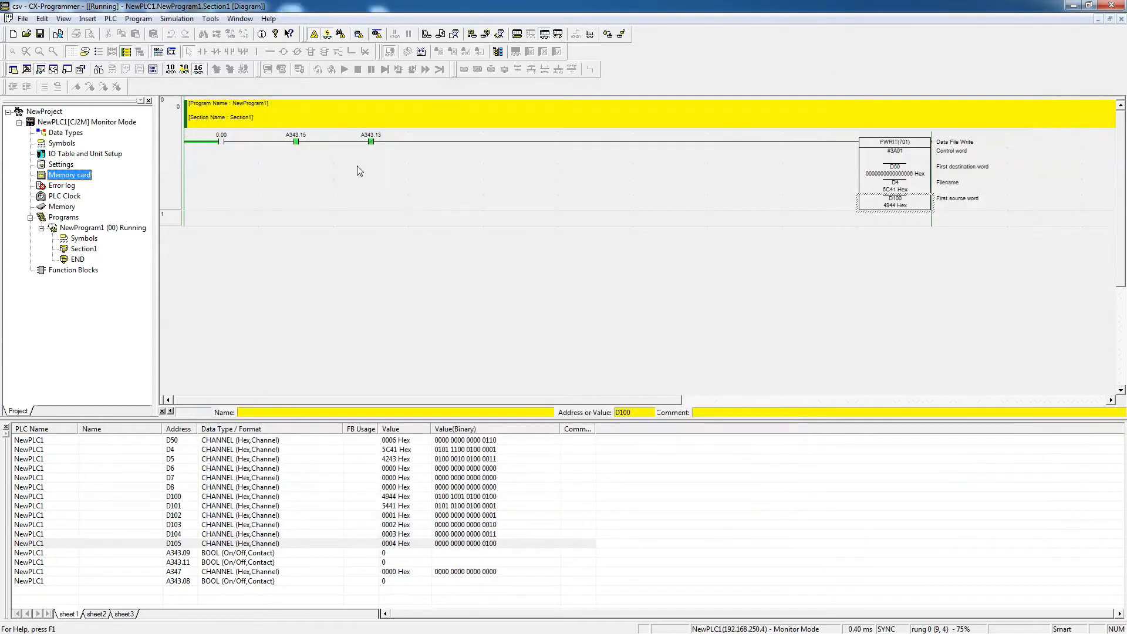
- Set input contact 0.00 to 1 so the FWRIT rung executes
click(222, 140)
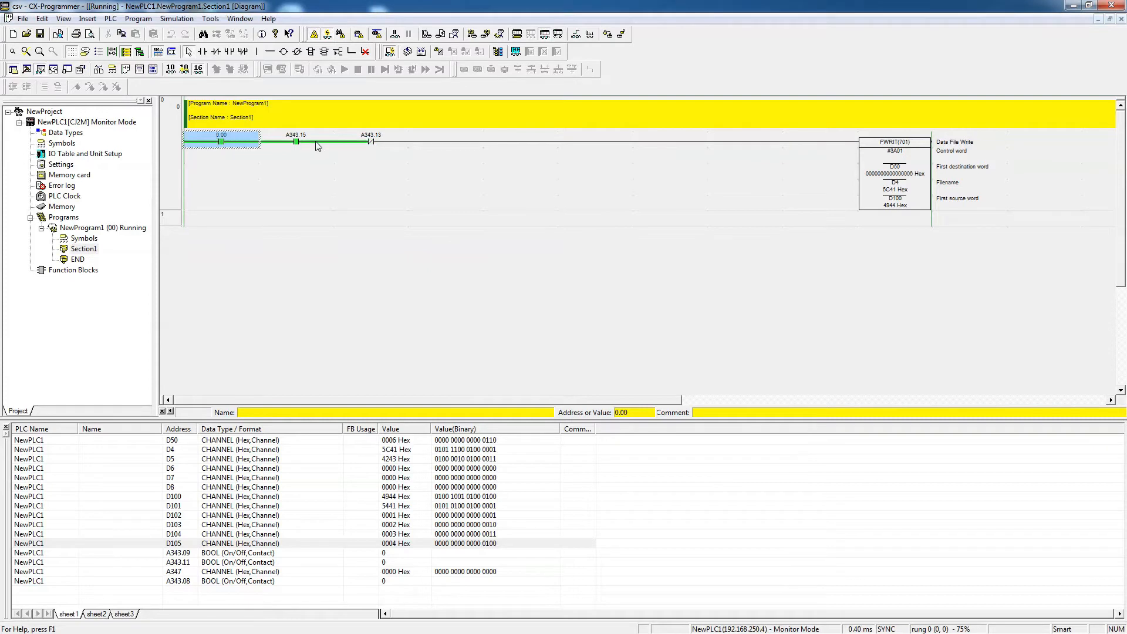
mouse_move(375, 150)
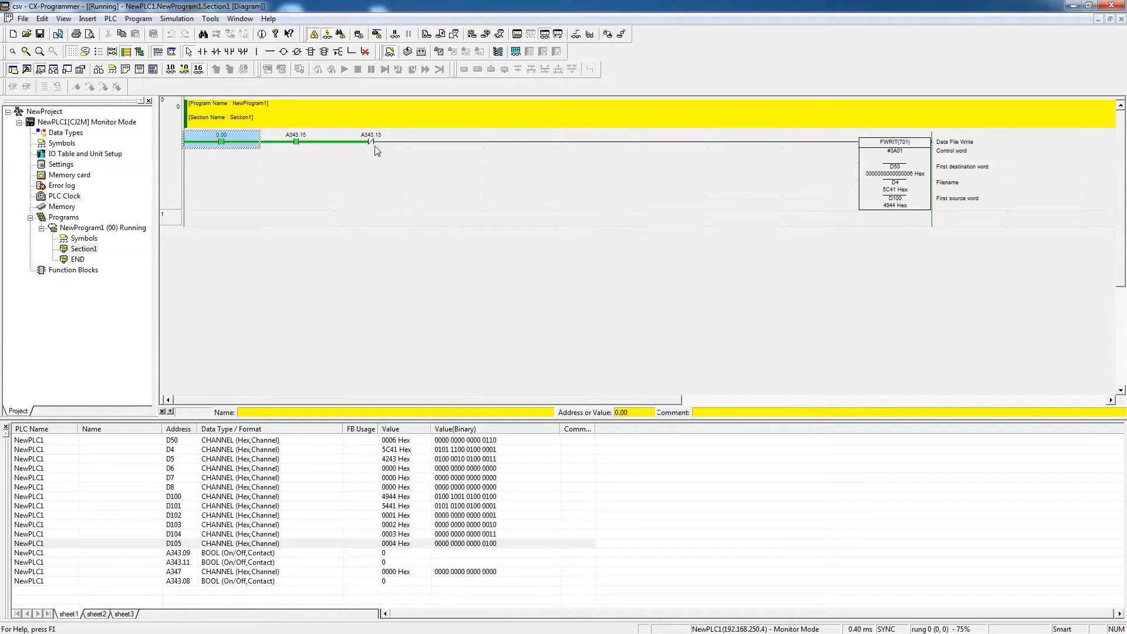
mouse_move(372, 146)
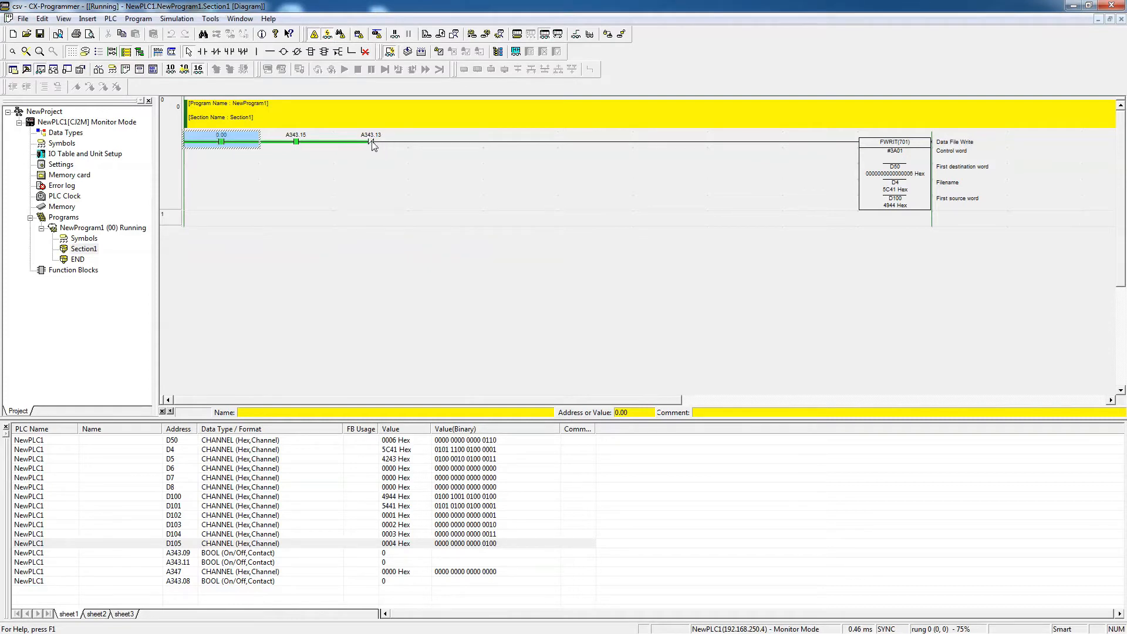
mouse_move(372, 162)
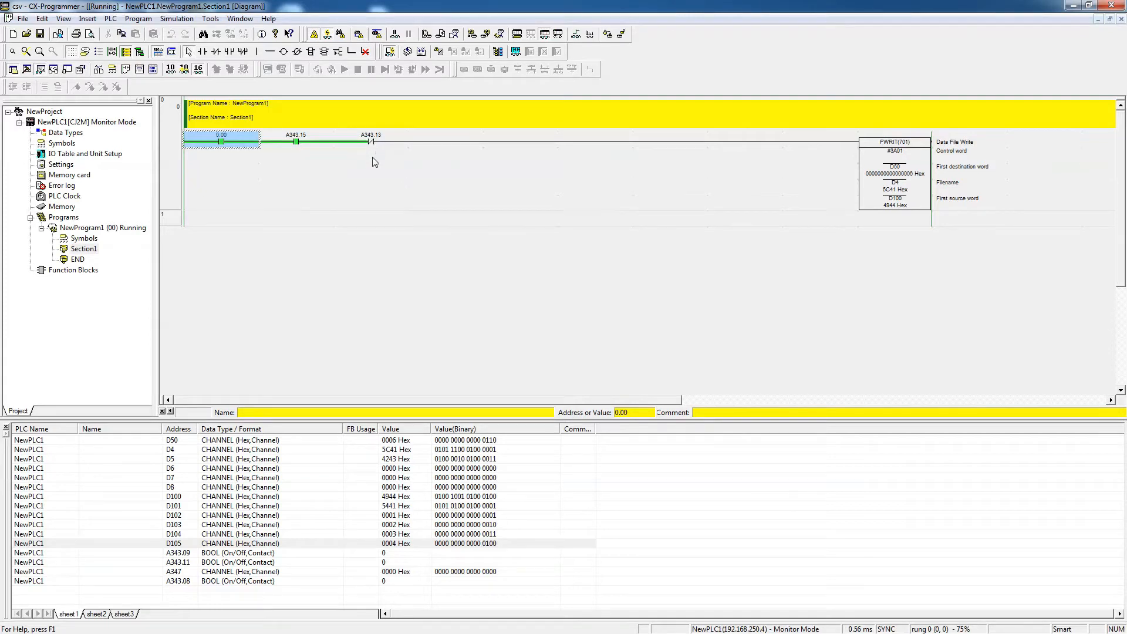
mouse_move(352, 224)
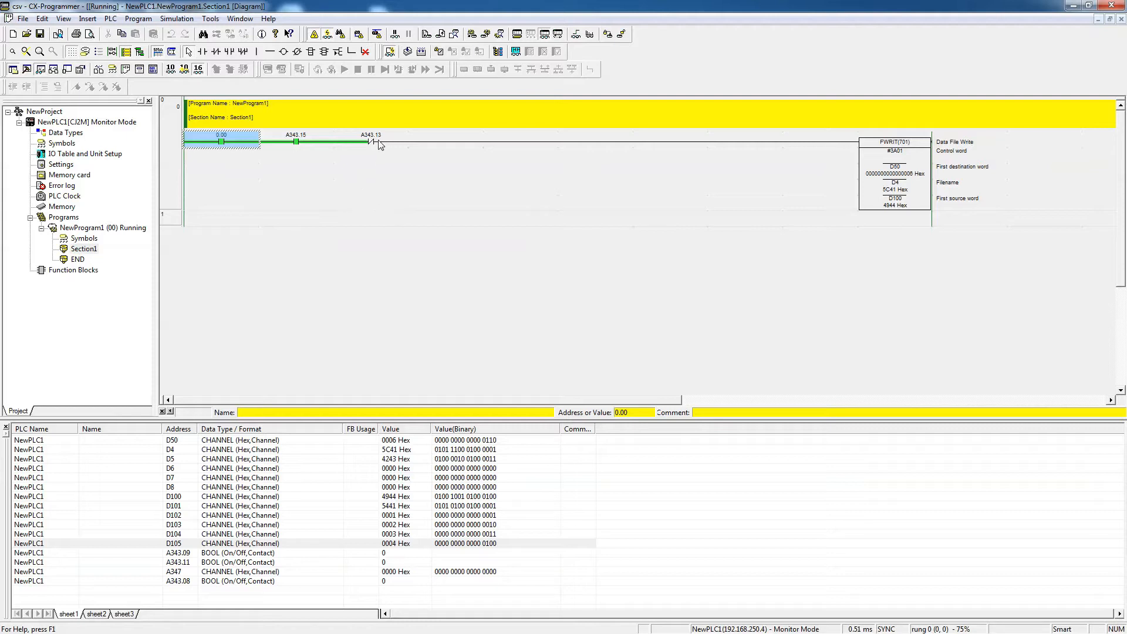
mouse_move(376, 159)
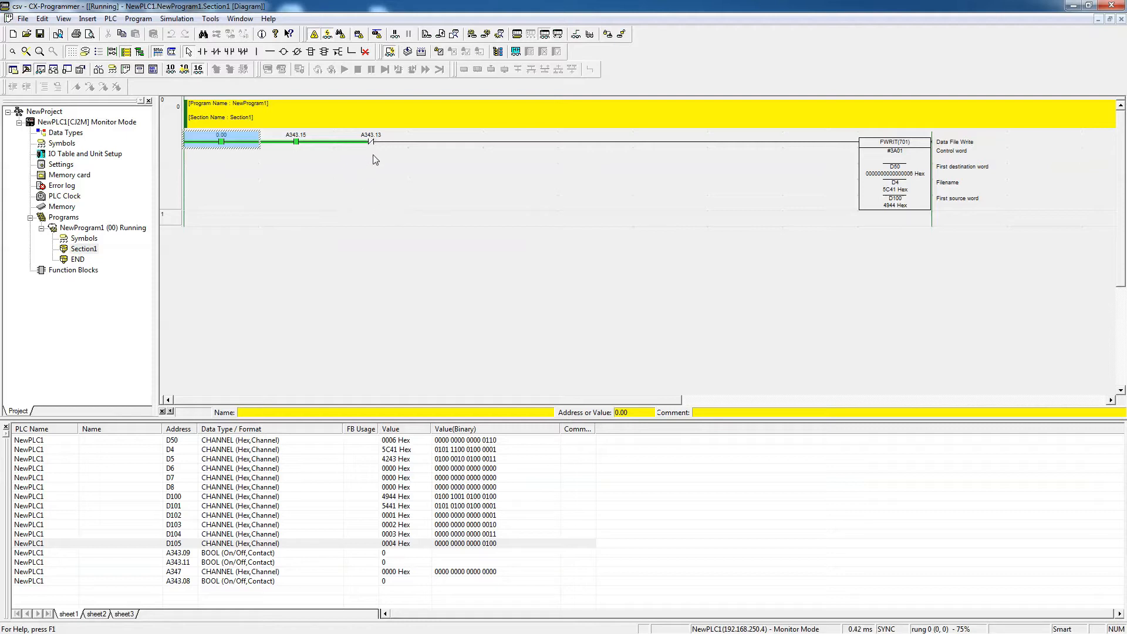
mouse_move(258, 588)
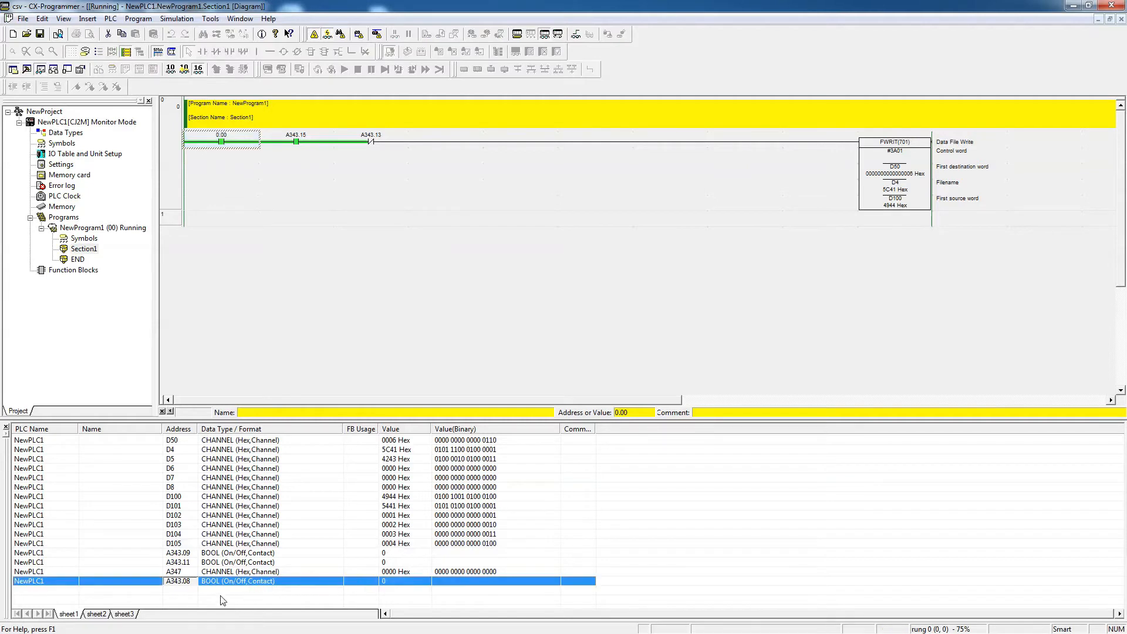
mouse_move(373, 594)
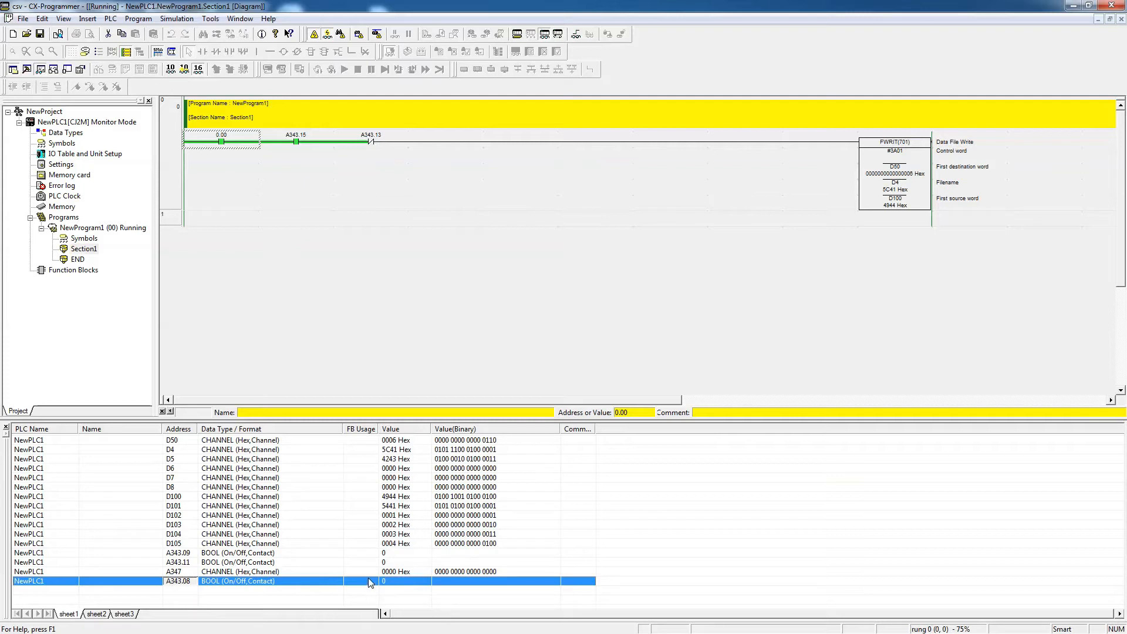
mouse_move(332, 377)
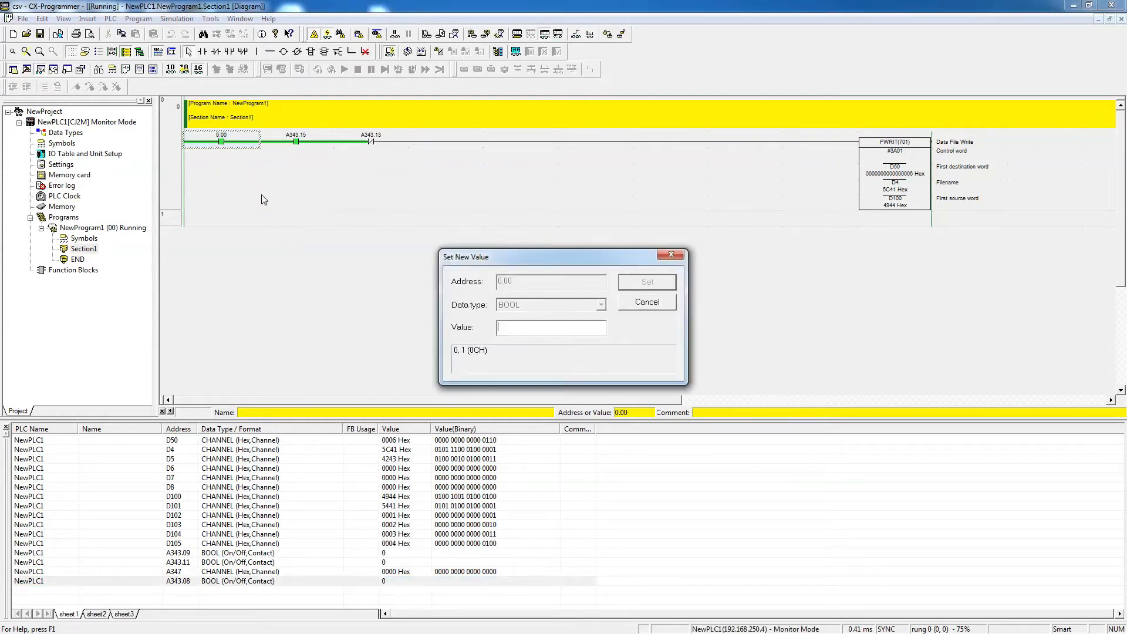
click(645, 302)
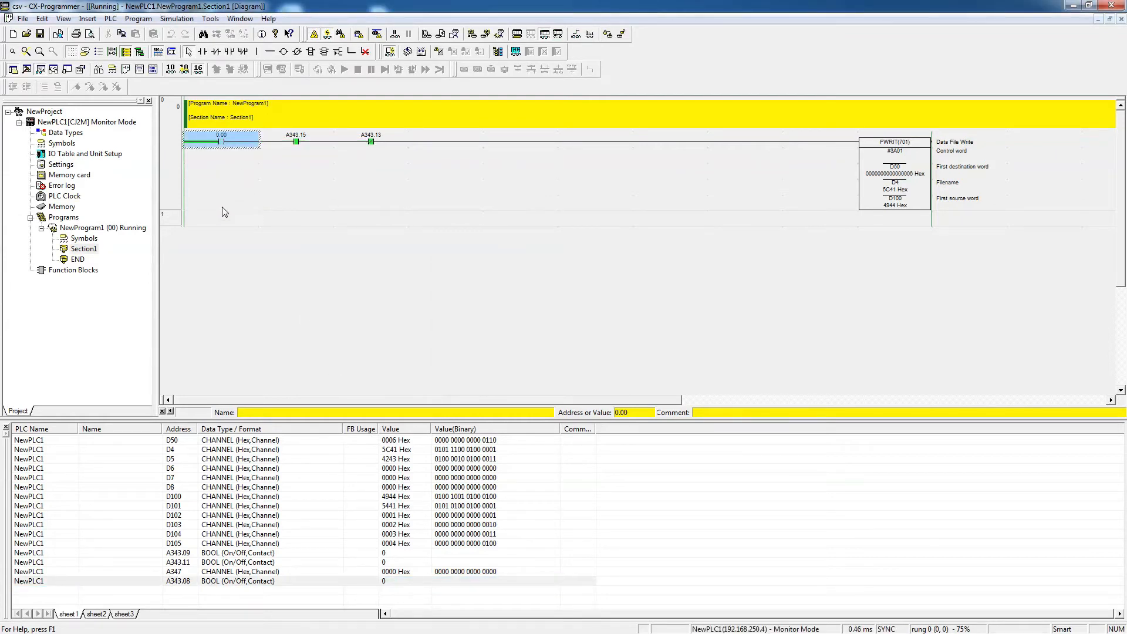
click(69, 175)
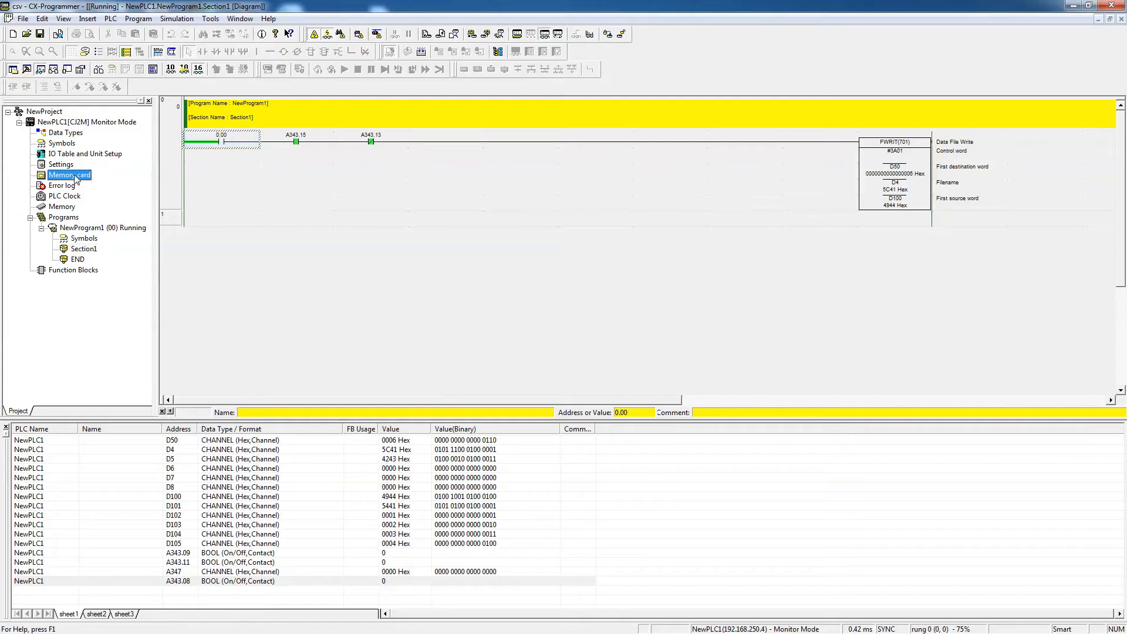
double_click(69, 175)
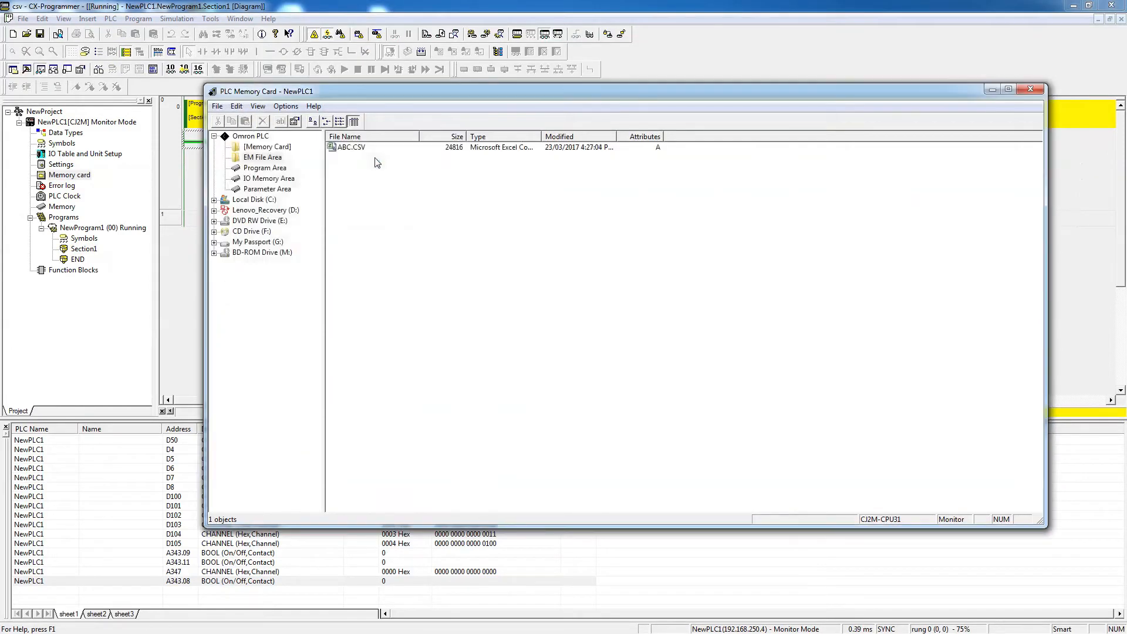
mouse_move(366, 156)
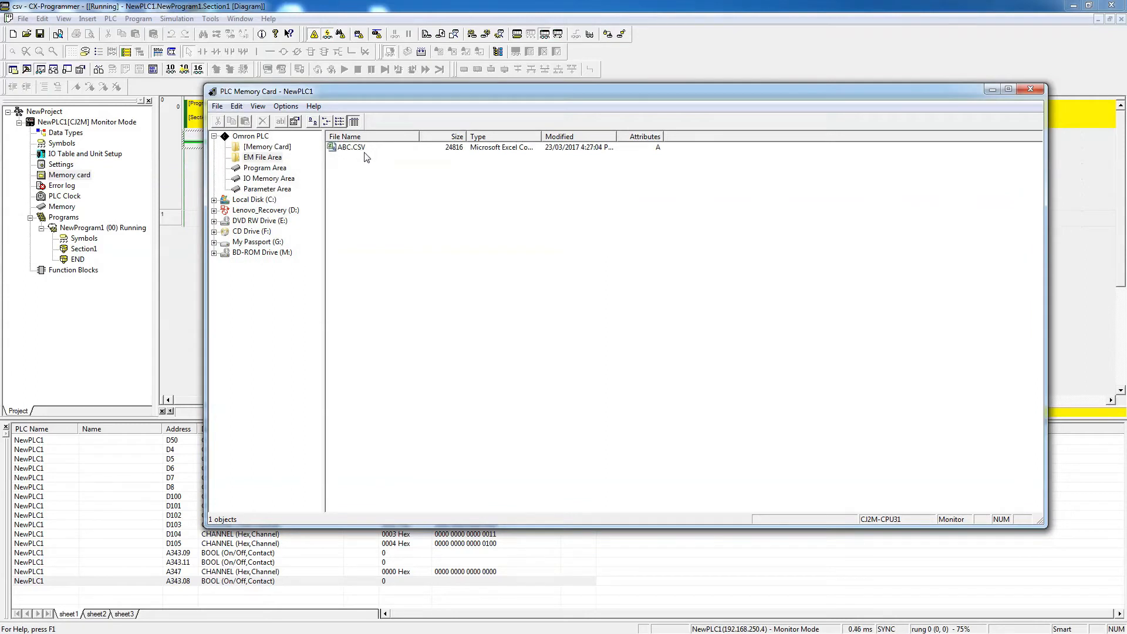
click(350, 147)
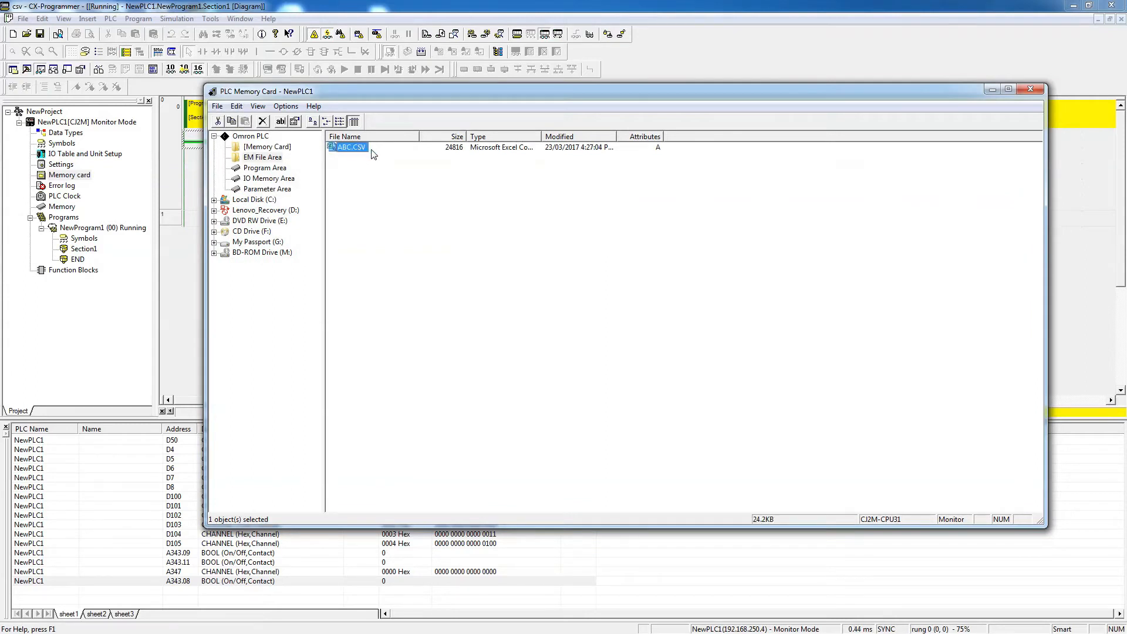
mouse_move(355, 156)
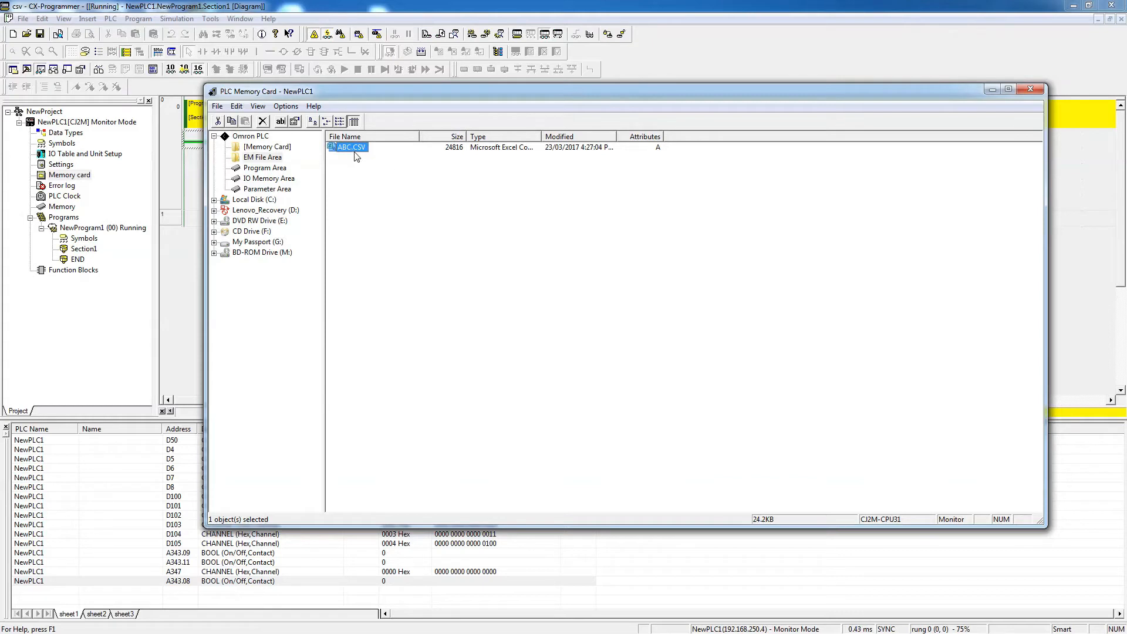
mouse_move(427, 136)
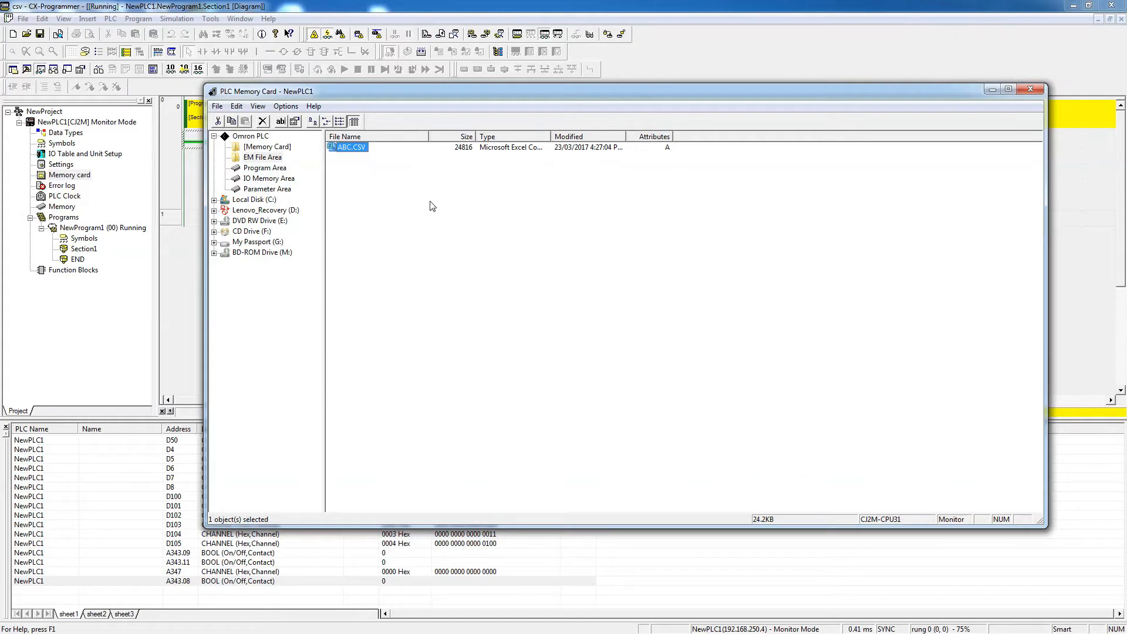
mouse_move(373, 166)
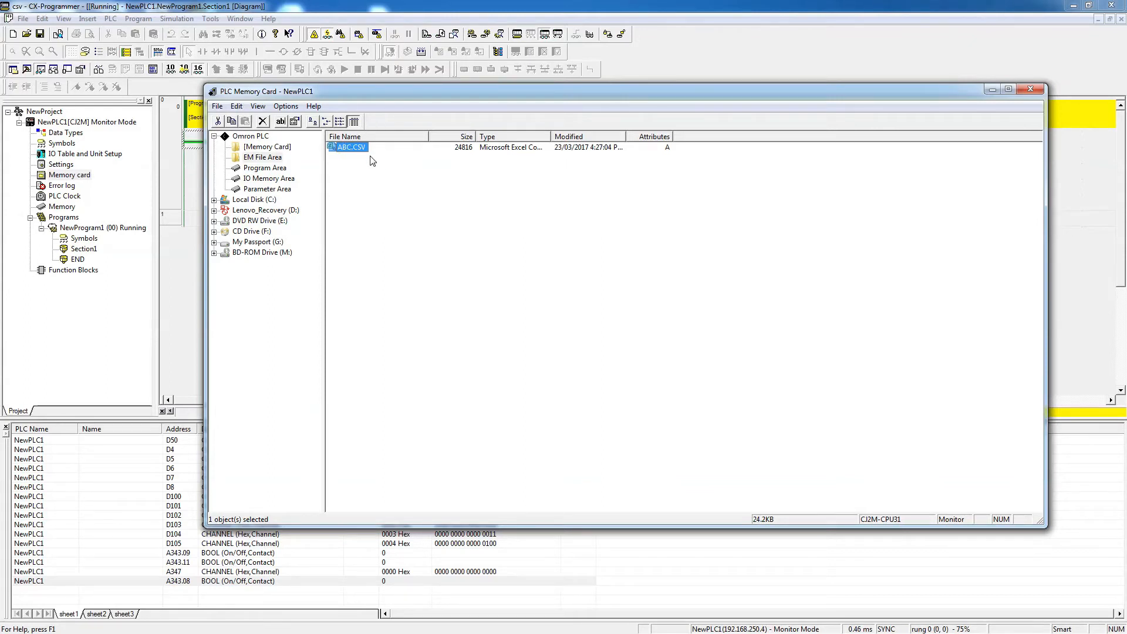
mouse_move(827, 152)
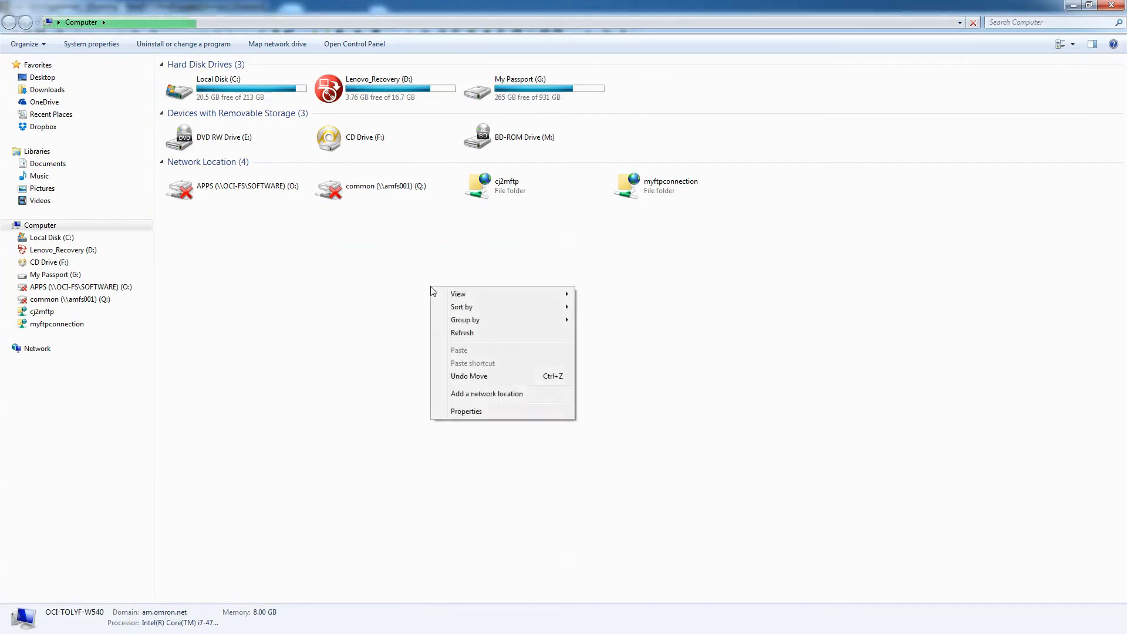
mouse_move(421, 411)
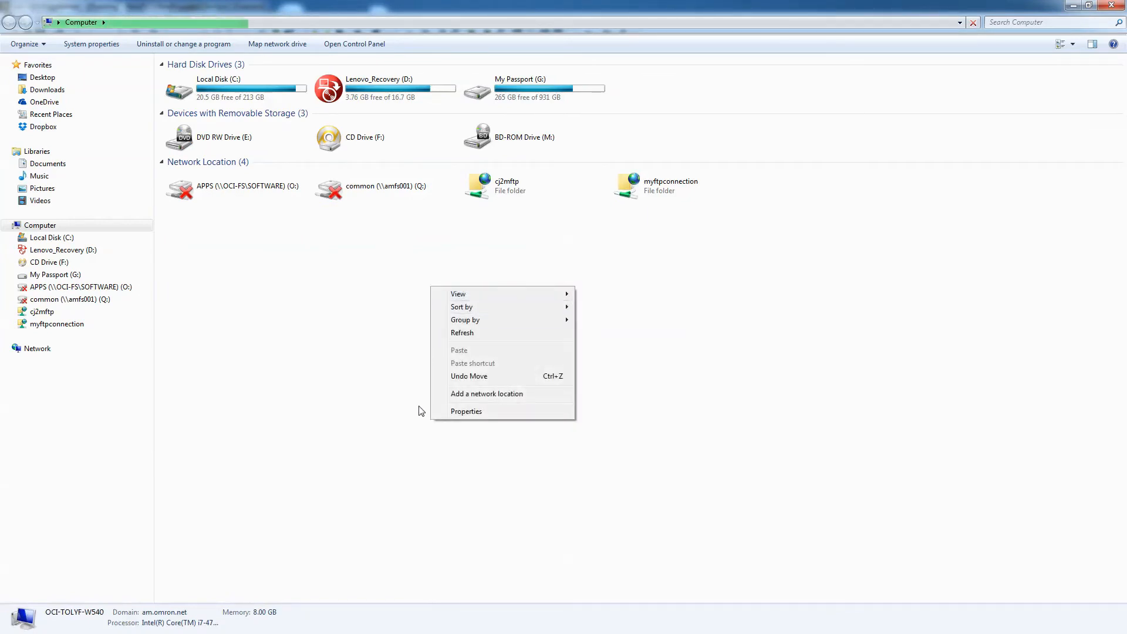
- Add the PLC FTP site 192.168.250.4 as network location MyFTPTest and open it
click(459, 396)
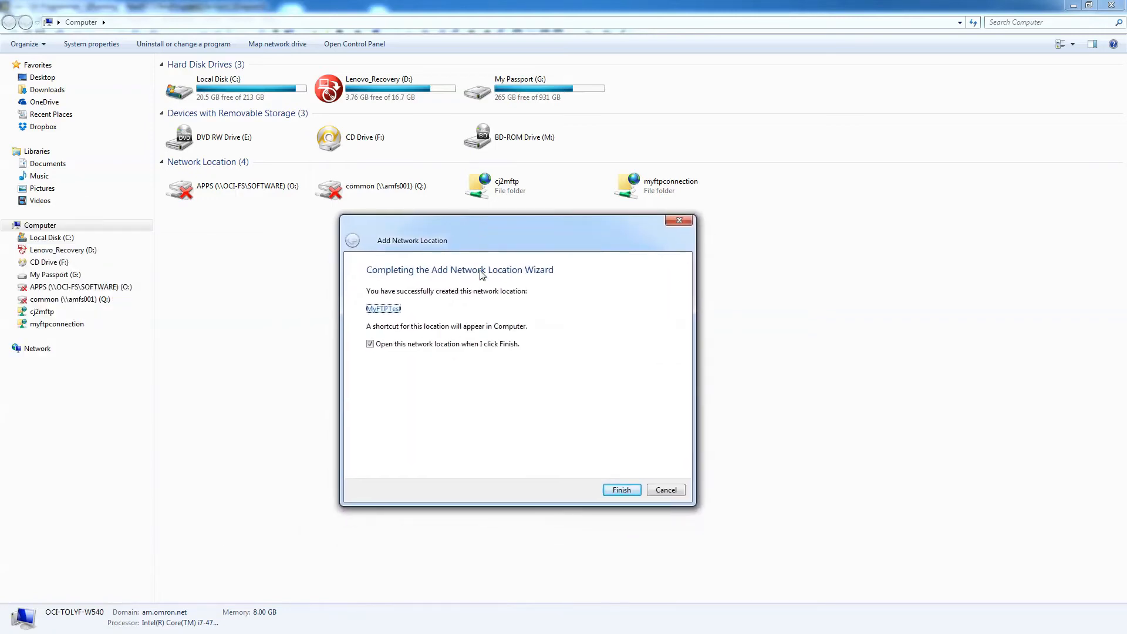
click(619, 489)
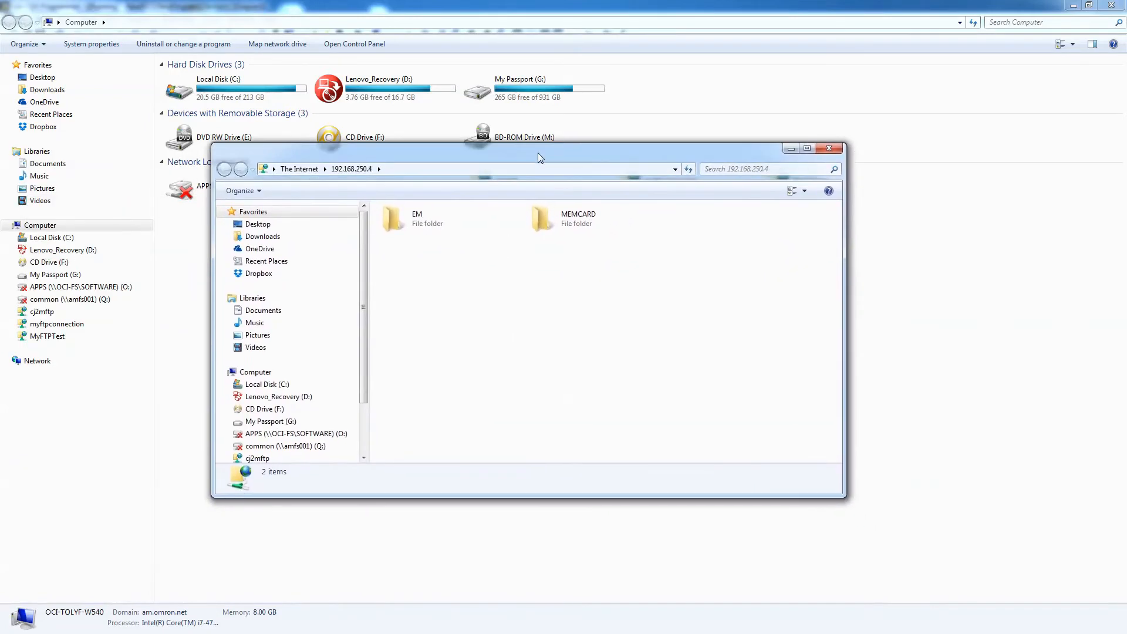
mouse_move(488, 243)
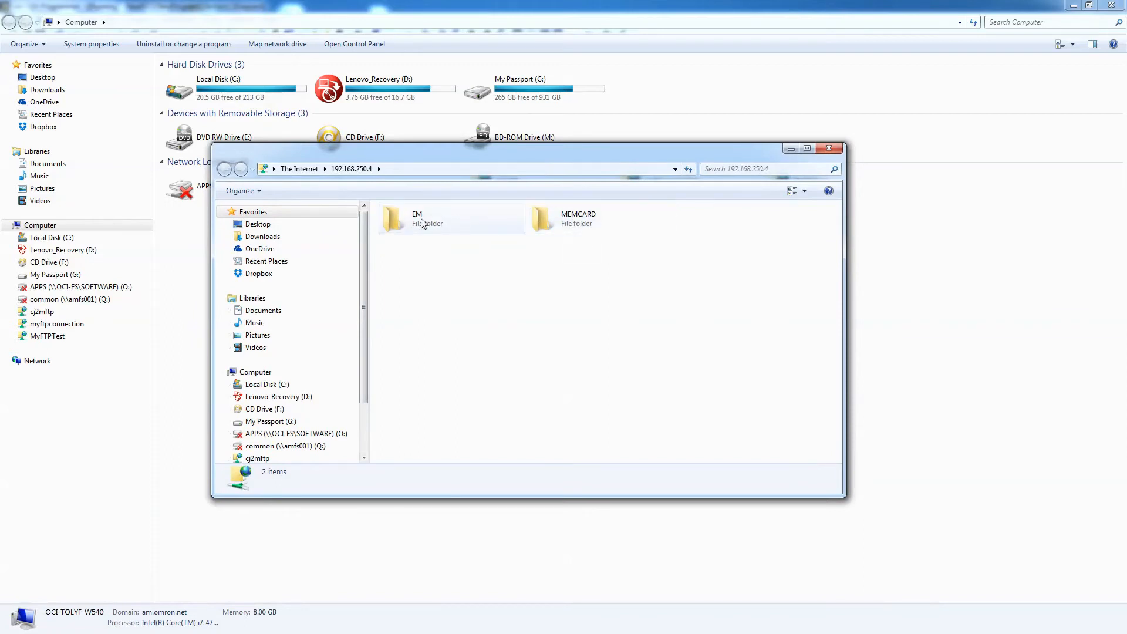
- Copy ABC.CSV from the PLC's EM folder to the desktop and open the copy in Excel
double_click(416, 218)
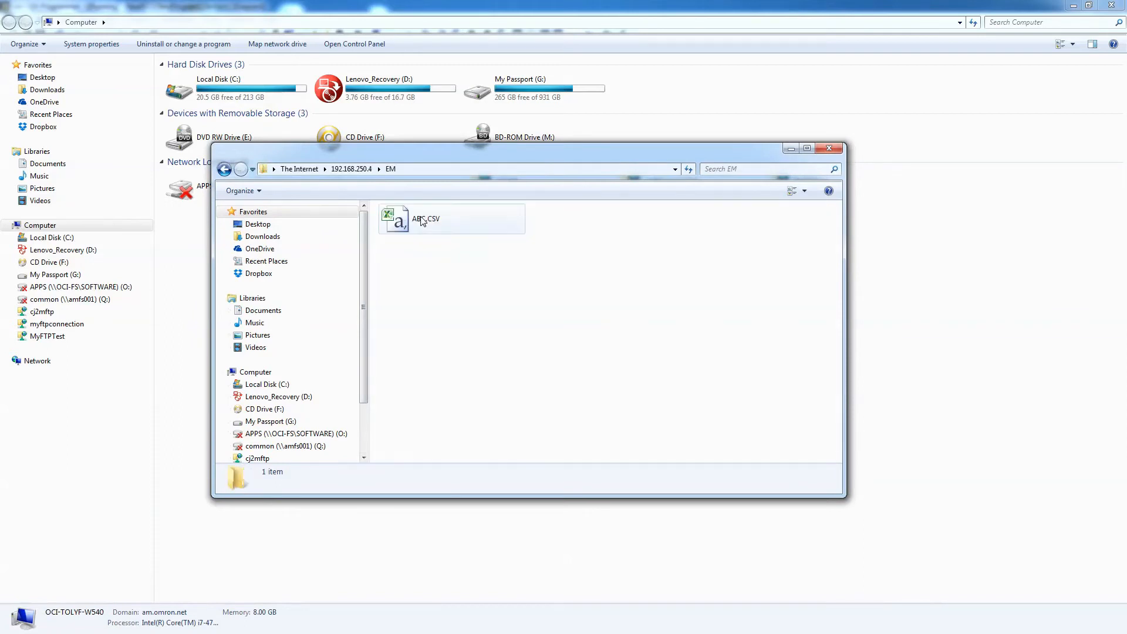
mouse_move(430, 223)
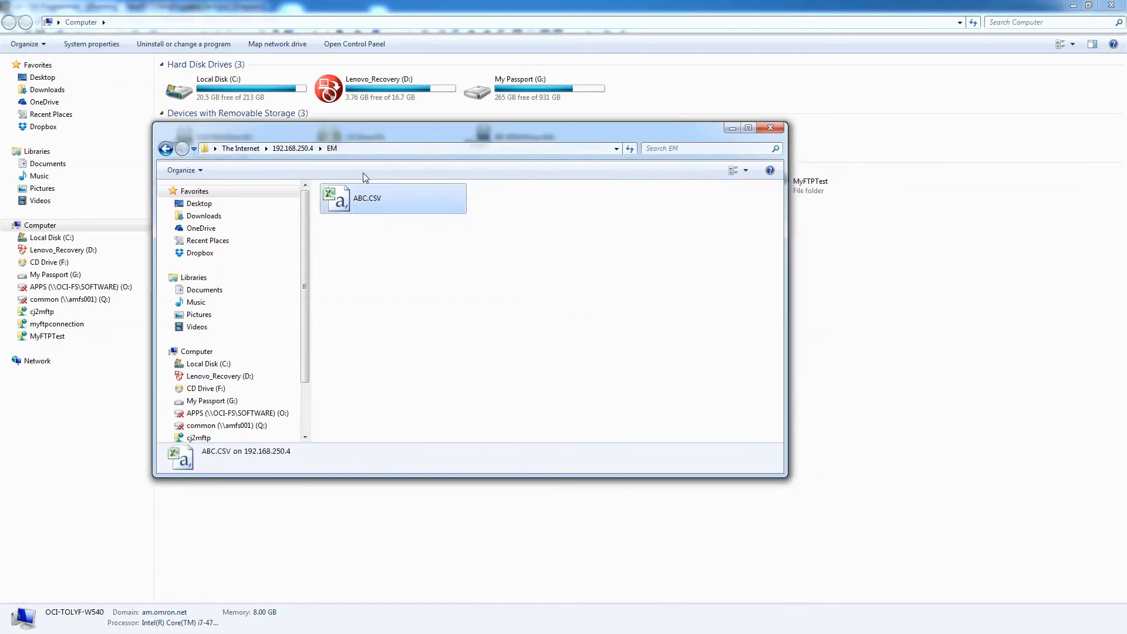
right_click(393, 197)
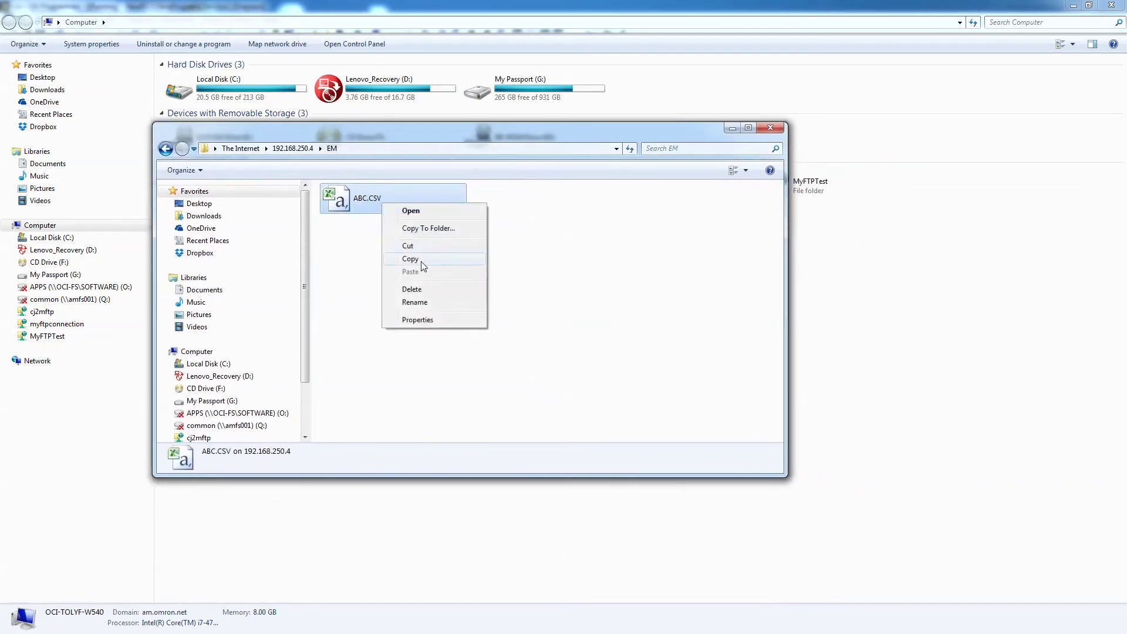
click(410, 258)
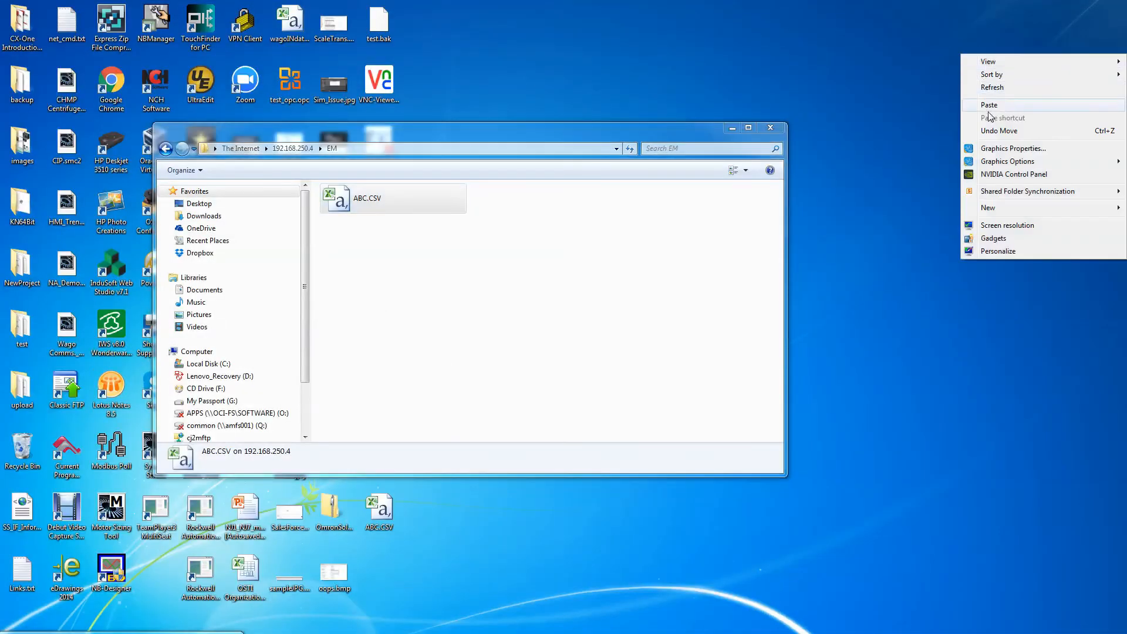
click(974, 117)
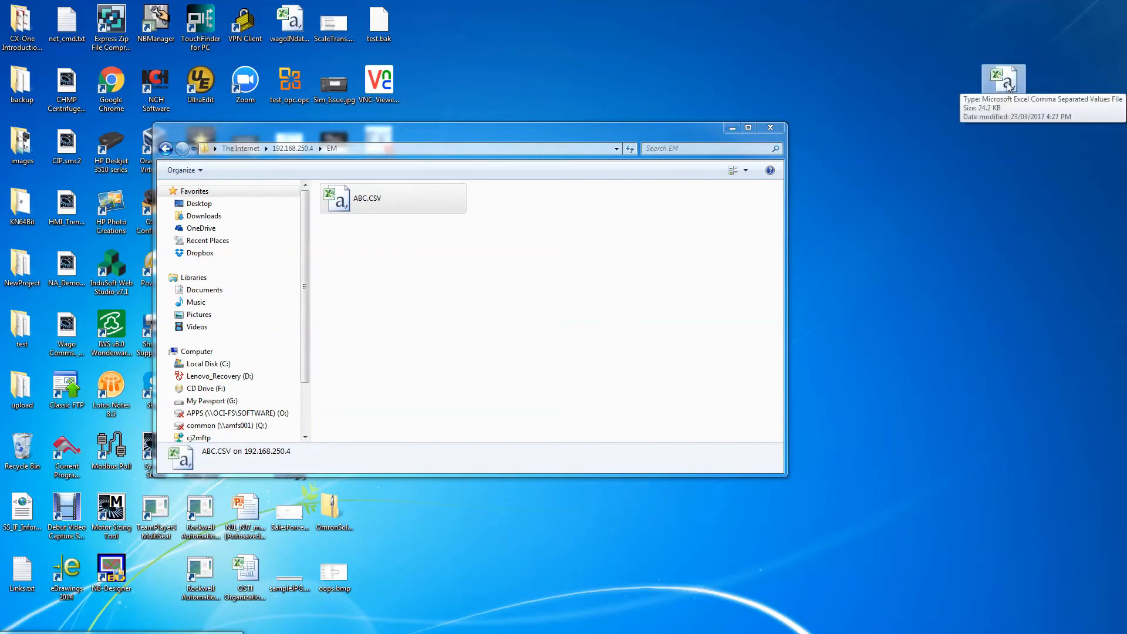
double_click(367, 197)
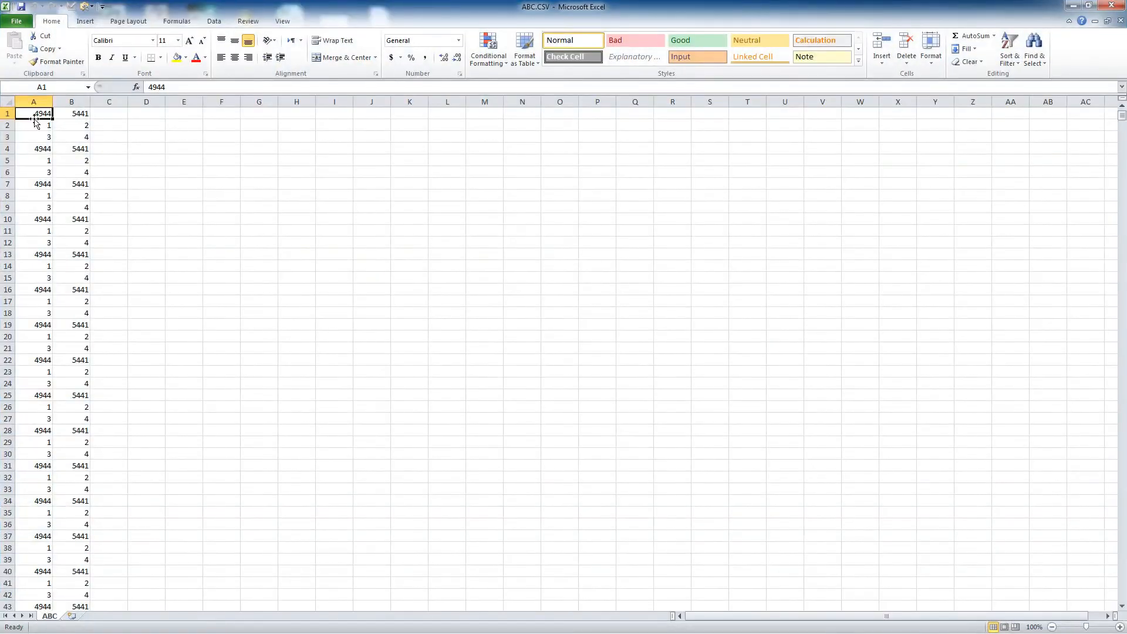
mouse_move(41, 113)
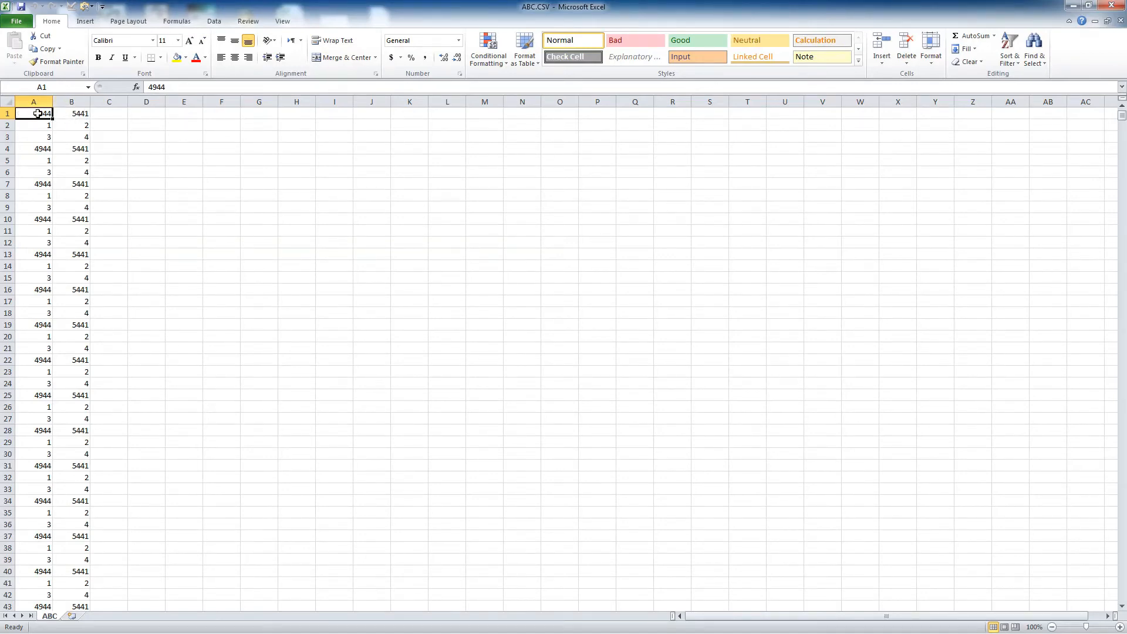
mouse_move(83, 115)
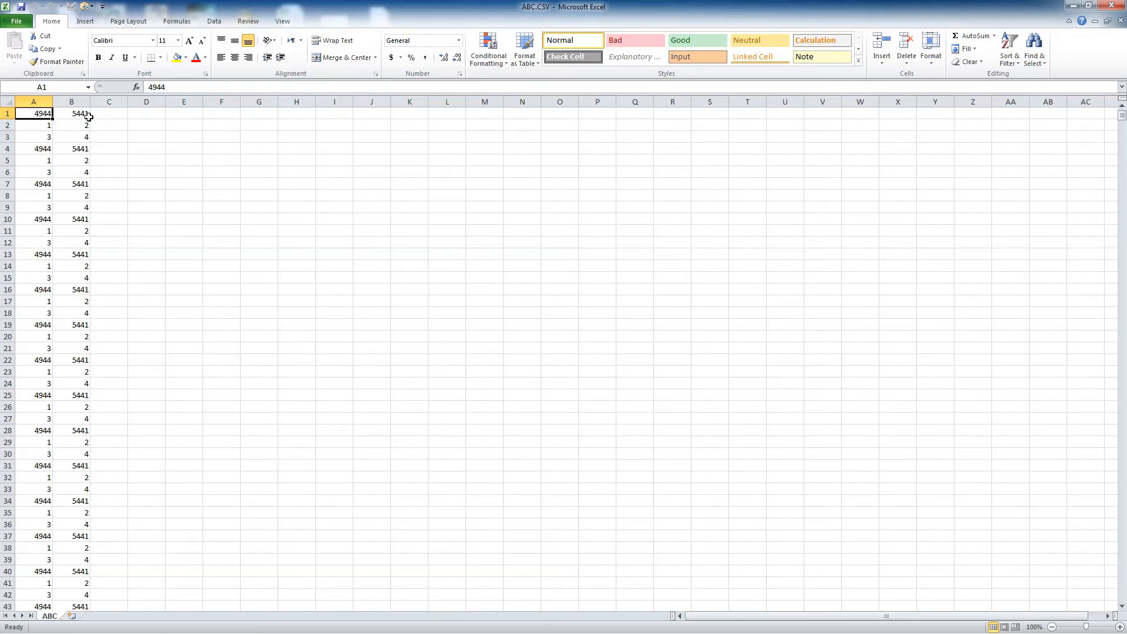
- Begin the C1 formula with =CHAR(HEX2DEC( to convert hex digits into a character
click(108, 113)
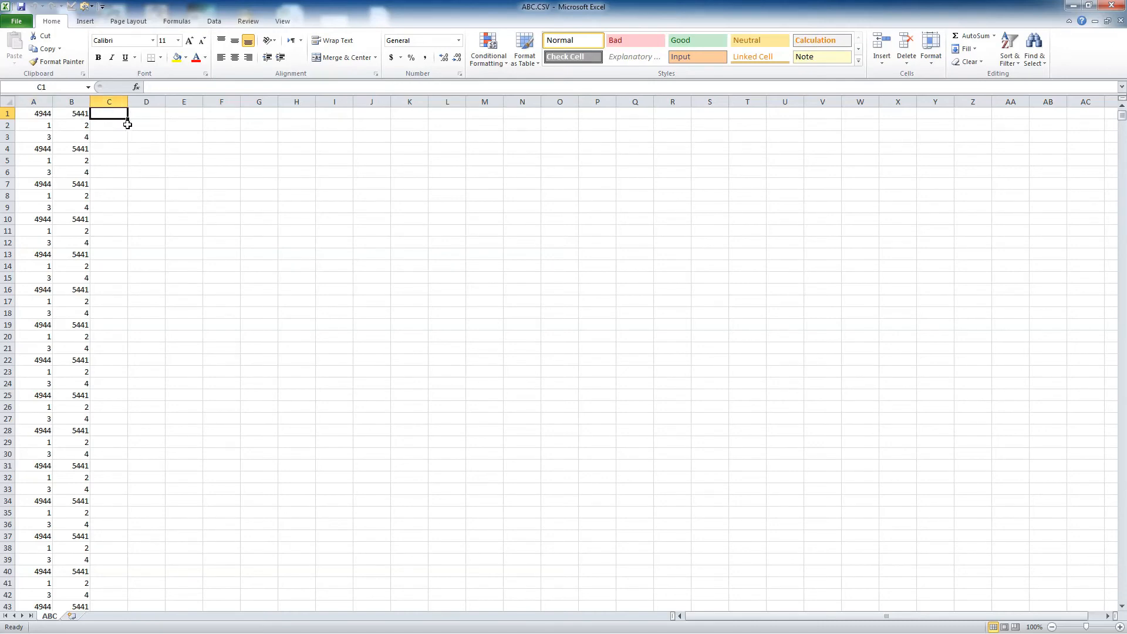
text(=)
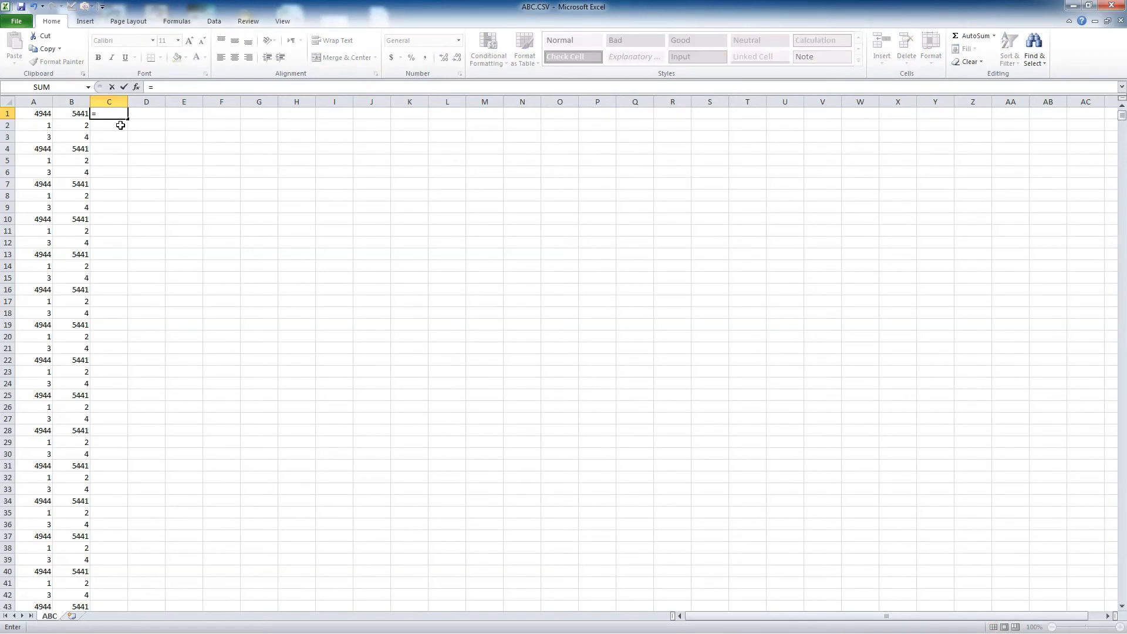
text(CHAr)
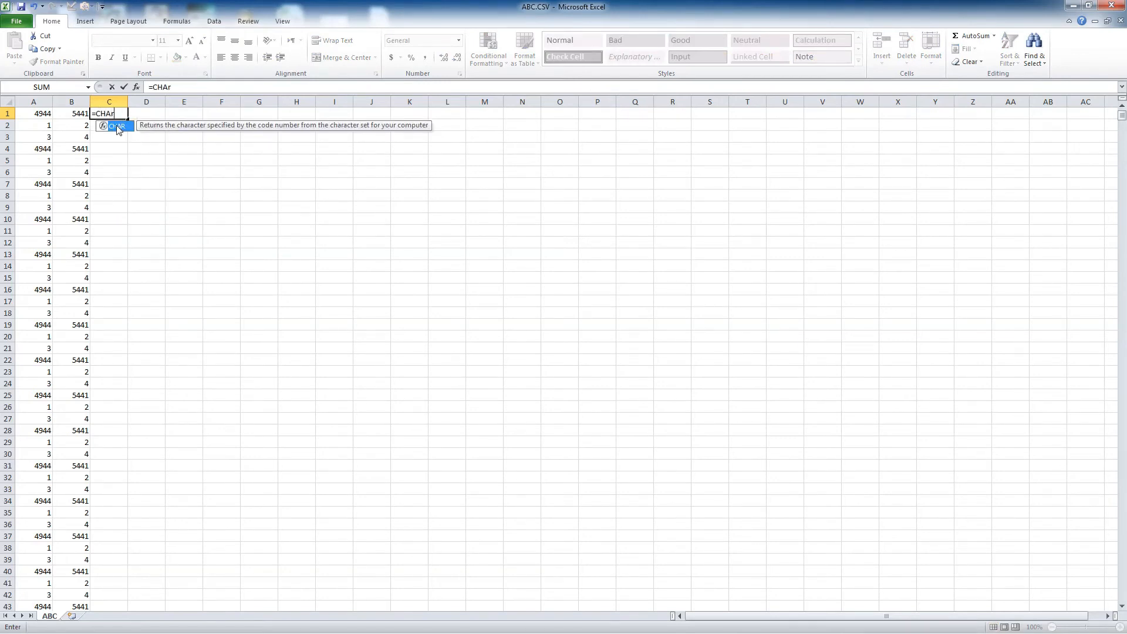
text(()
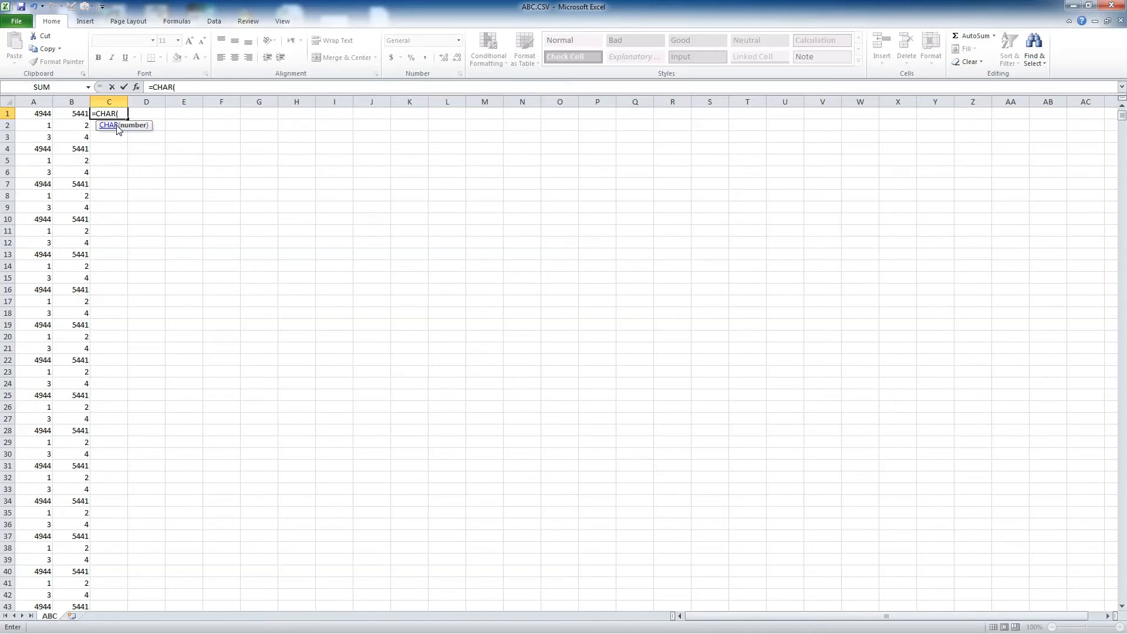
text(hex)
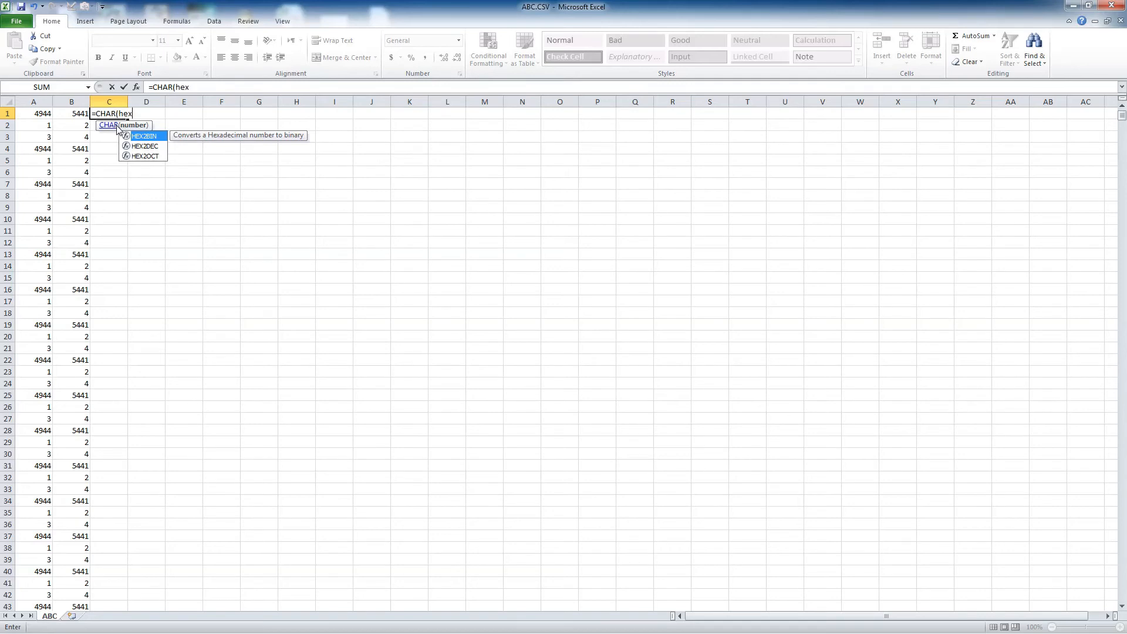
mouse_move(144, 145)
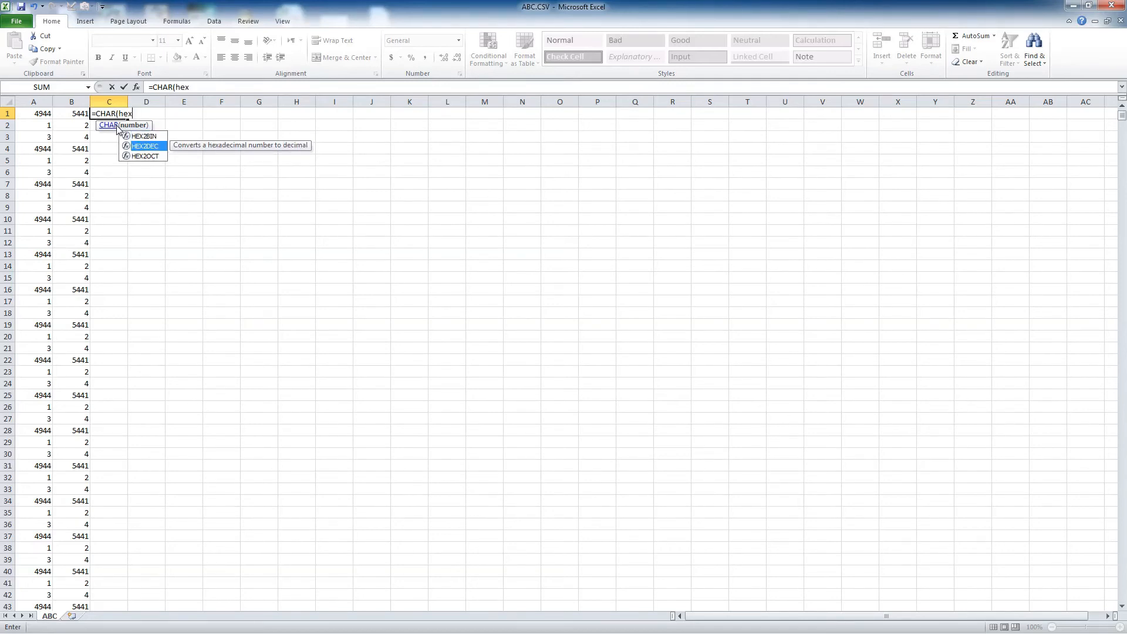
double_click(145, 145)
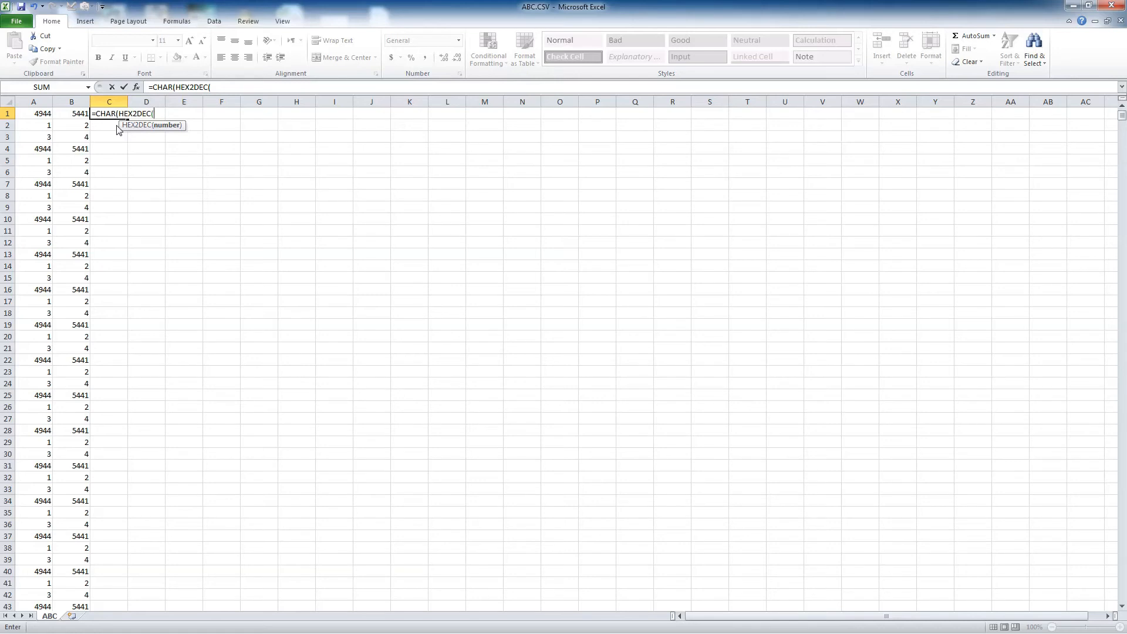
- Complete the first term as =CHAR(HEX2DEC(Left(A1,2))) & ready for a second term
text(Left()
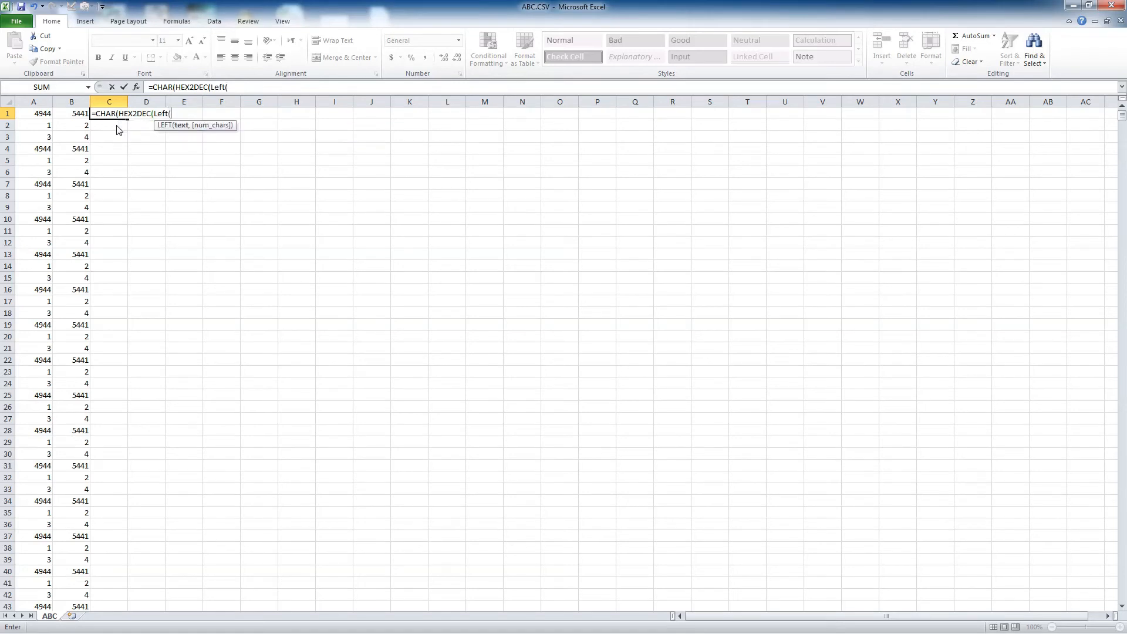
text(A)
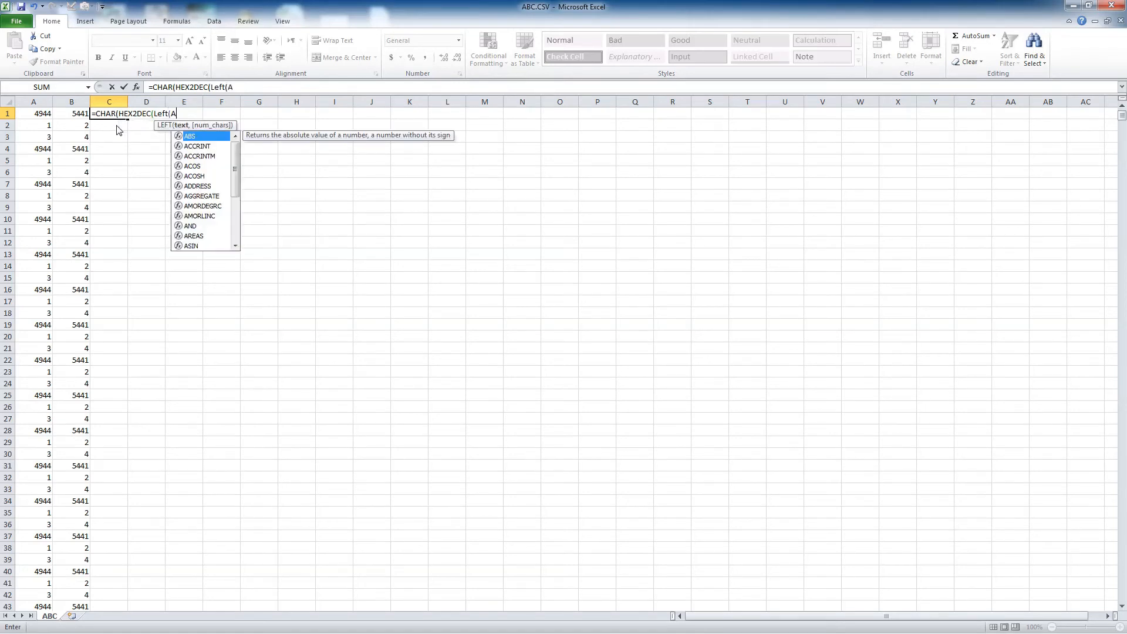
text(1)
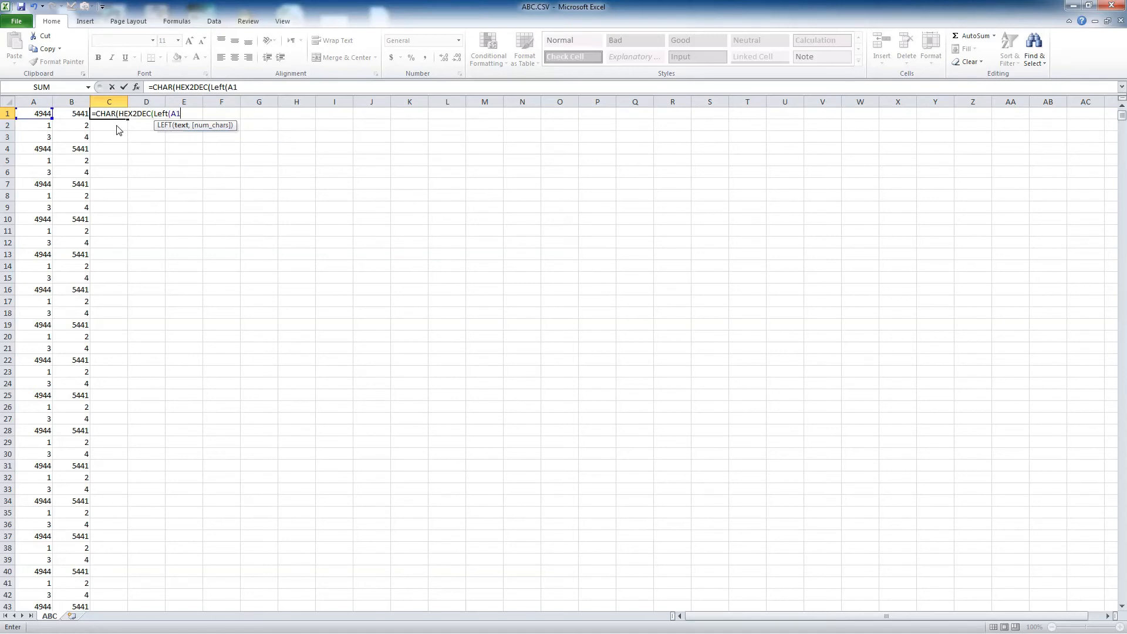
text(,2)
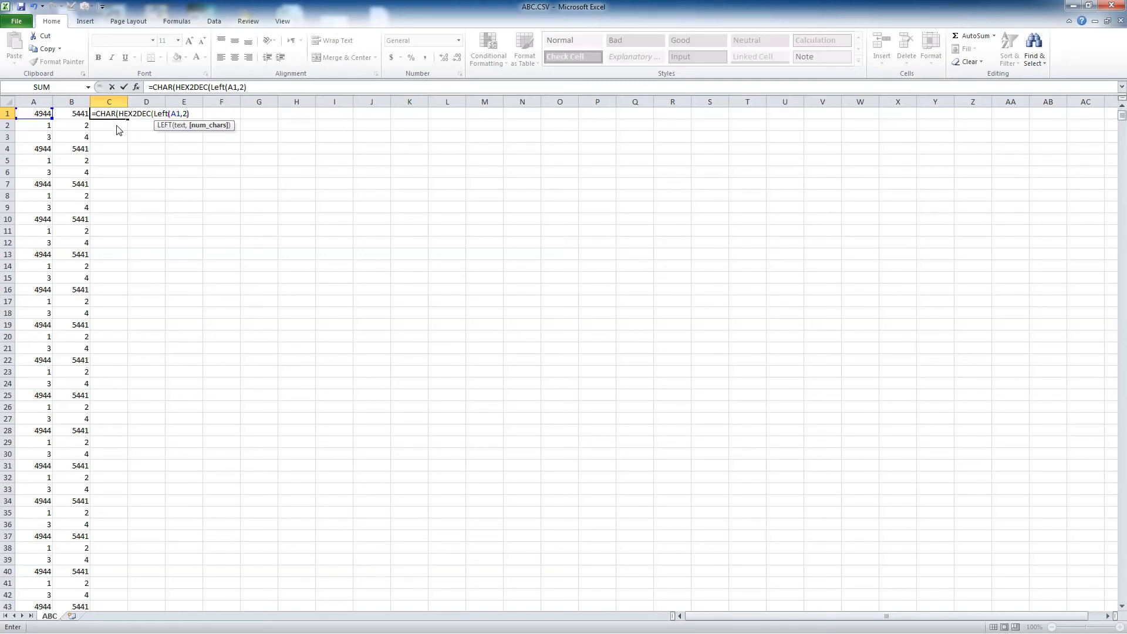
text()))
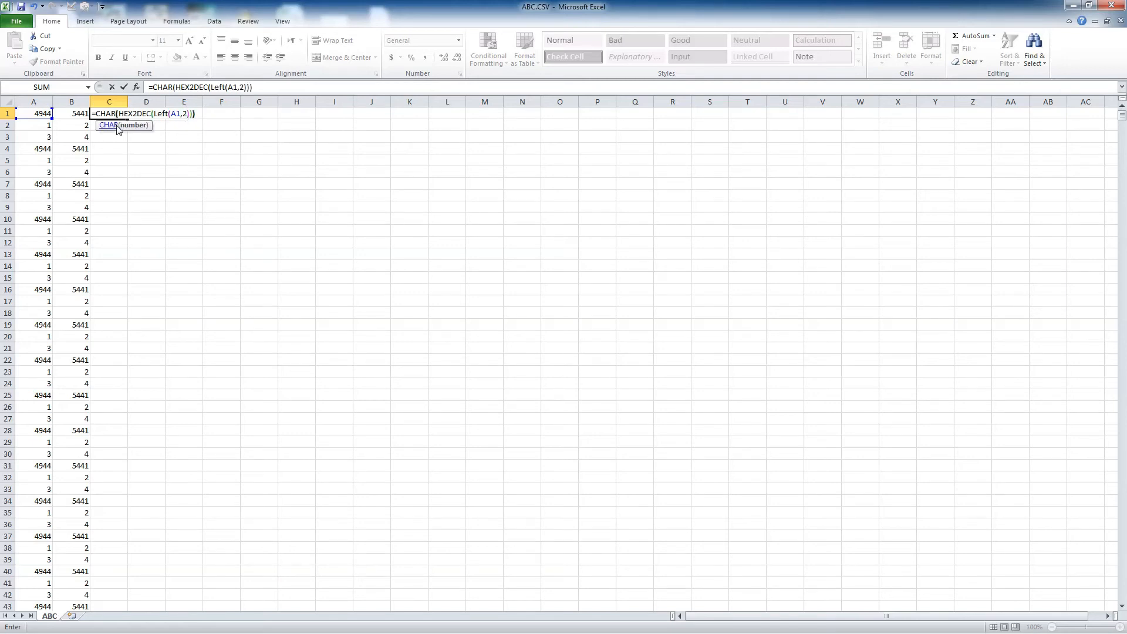
mouse_move(119, 131)
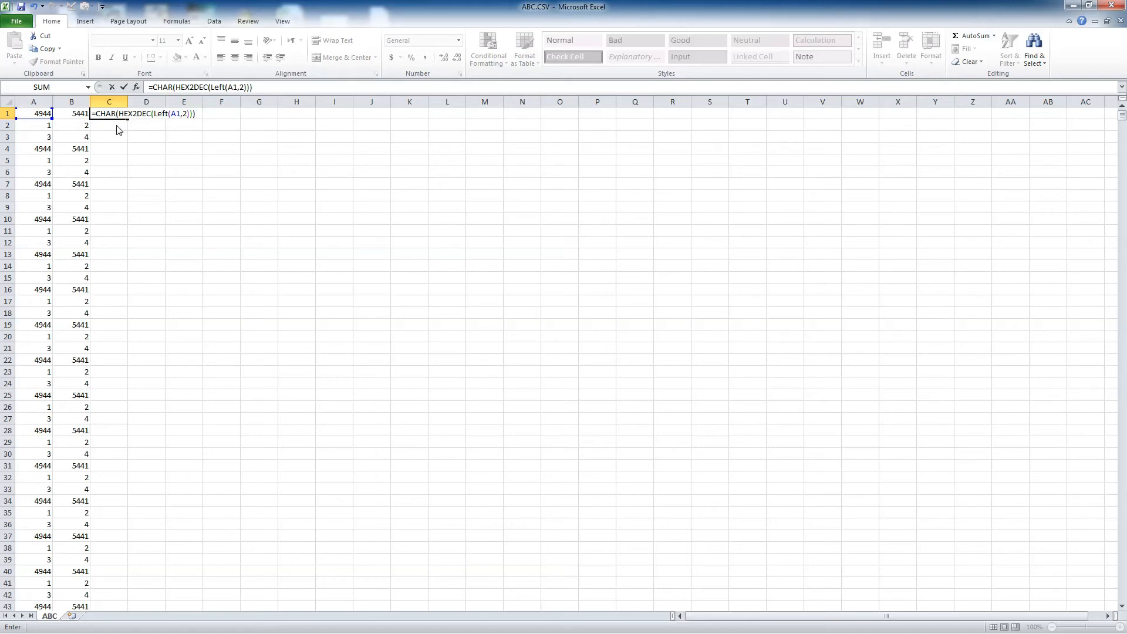
text(&)
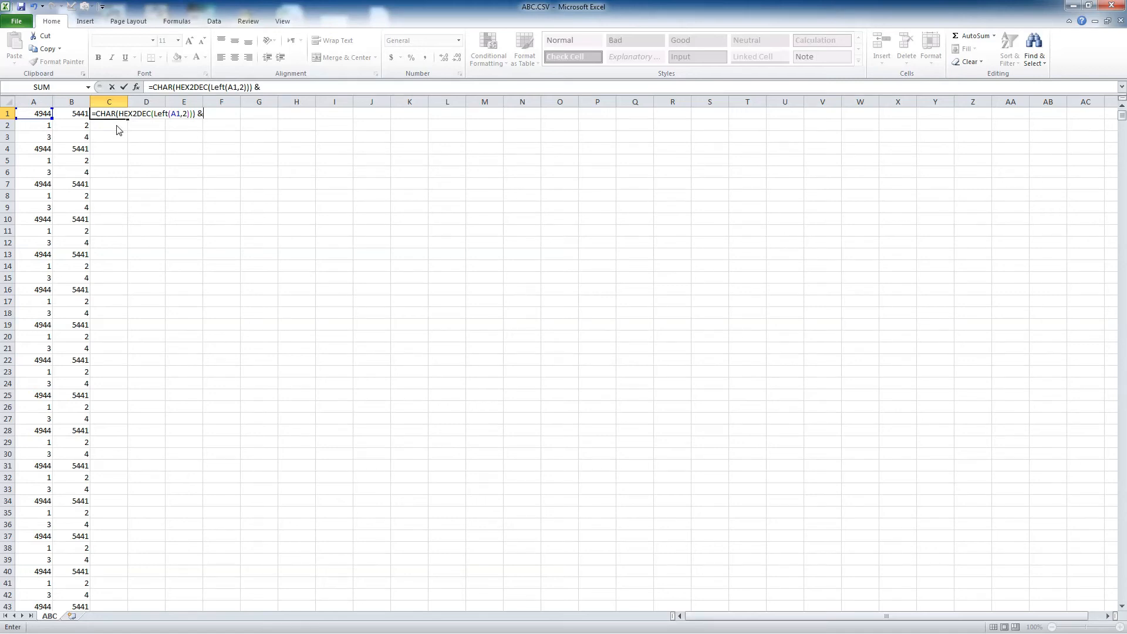
mouse_move(108, 126)
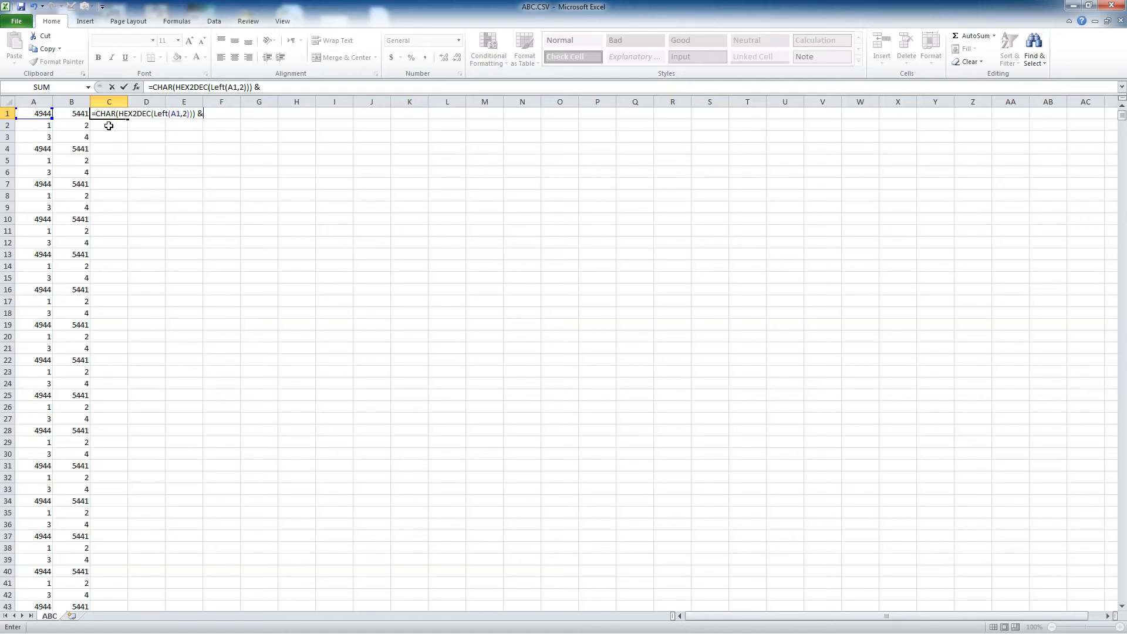
mouse_move(79, 122)
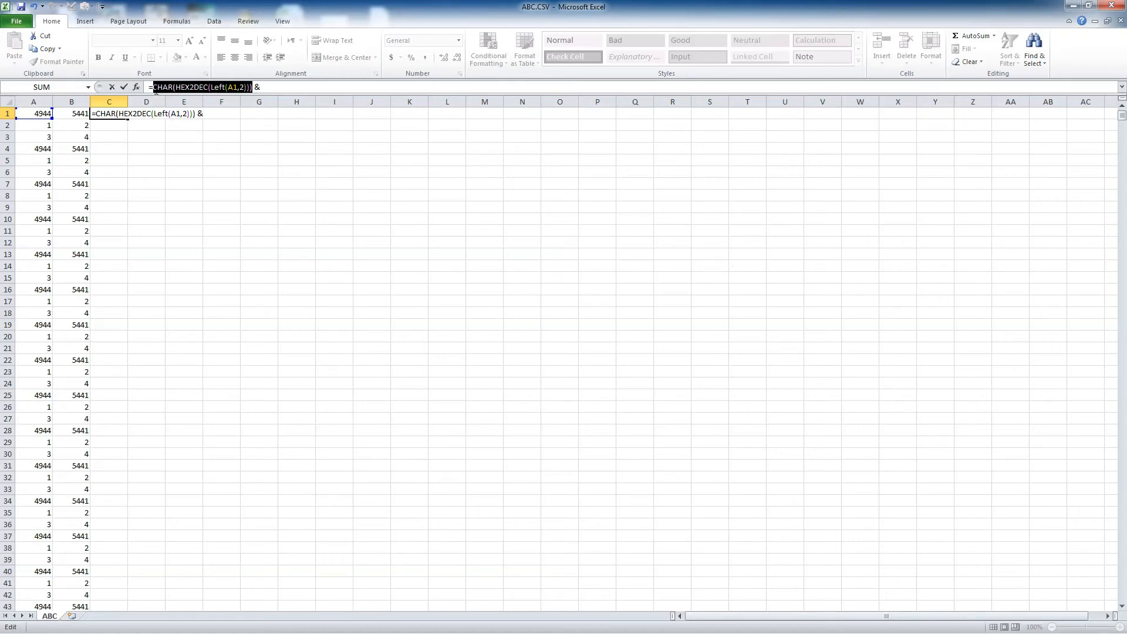
- Append &CHAR(HEX2DEC(Right(A1,2))) so C1 decodes 4944 into "ID" with "TA" beside it
click(281, 87)
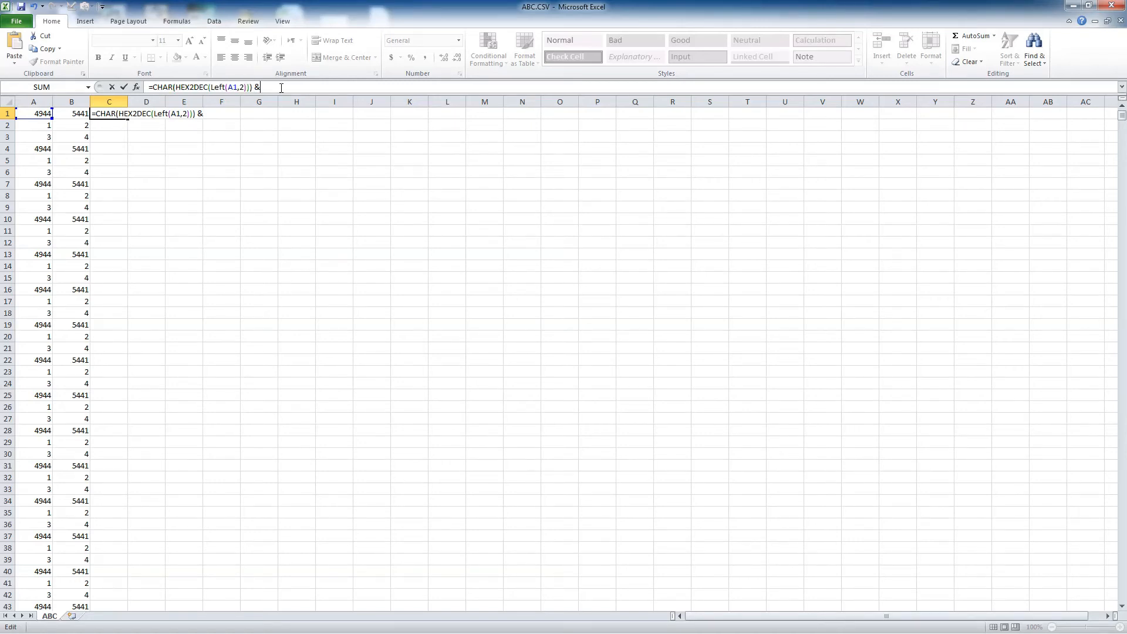
text(&CHAR(HEX2DEC(Left(A1,2))))
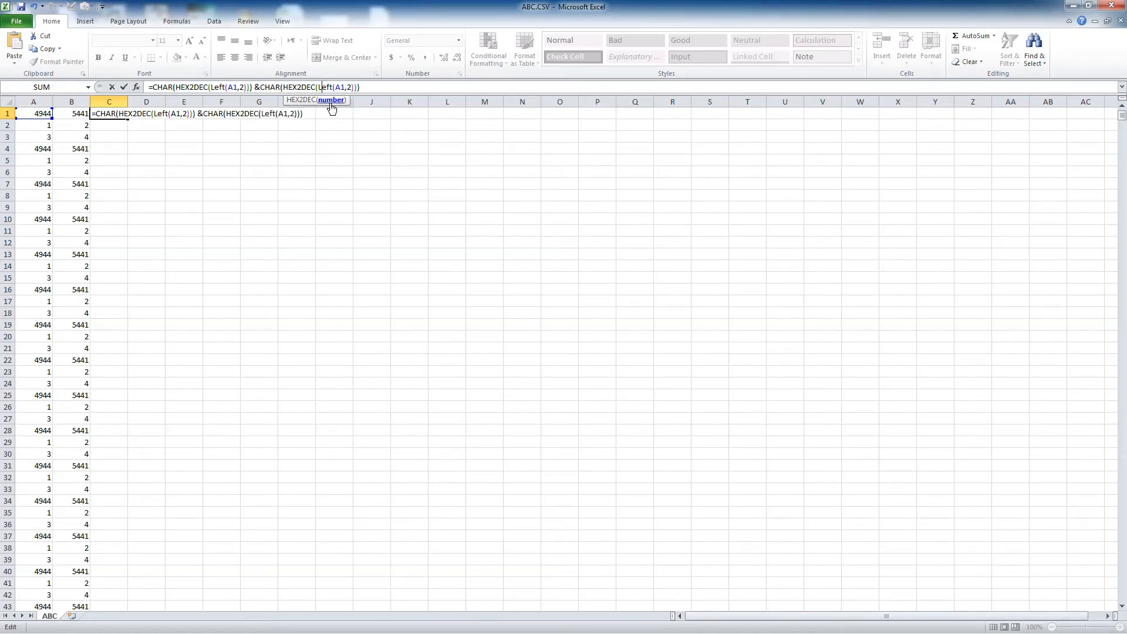
key(Backspace)
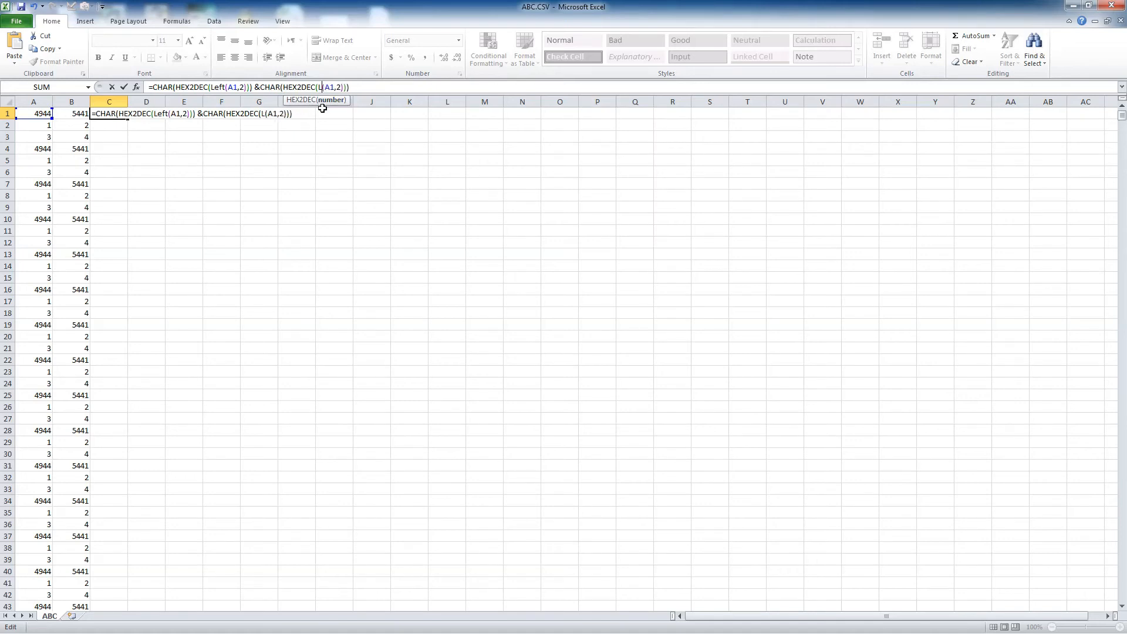
text(ig)
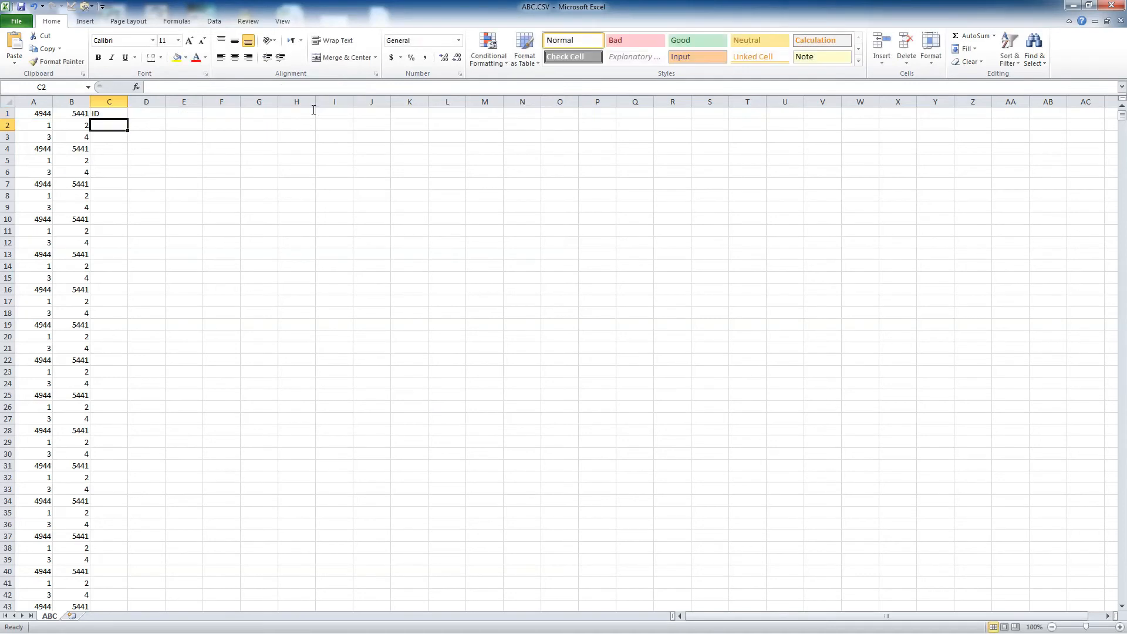
click(108, 113)
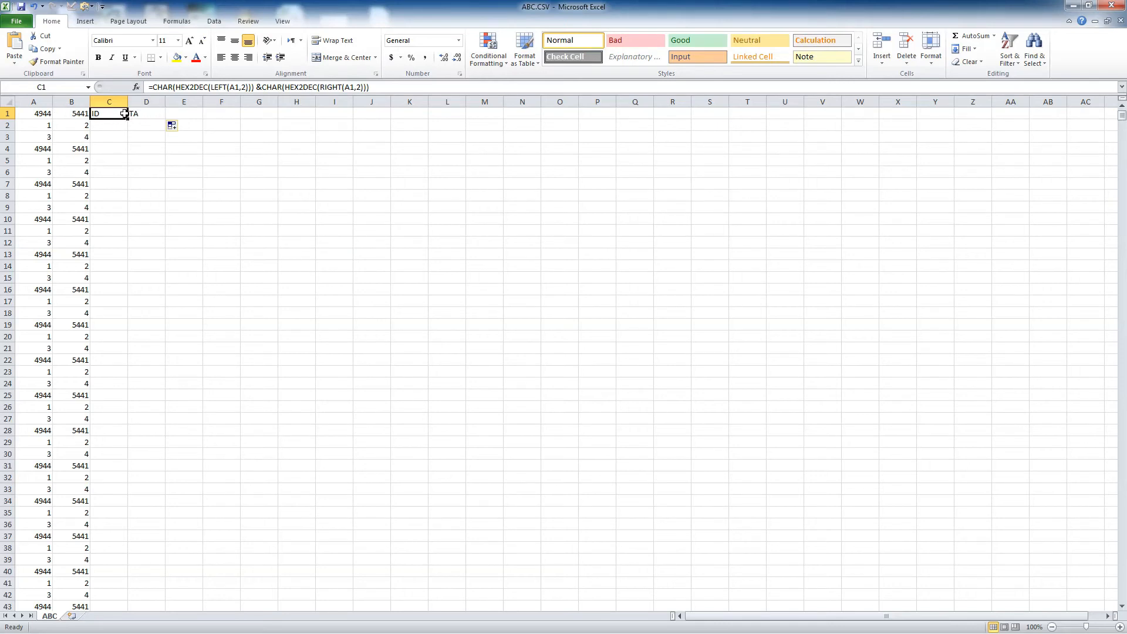
mouse_move(34, 127)
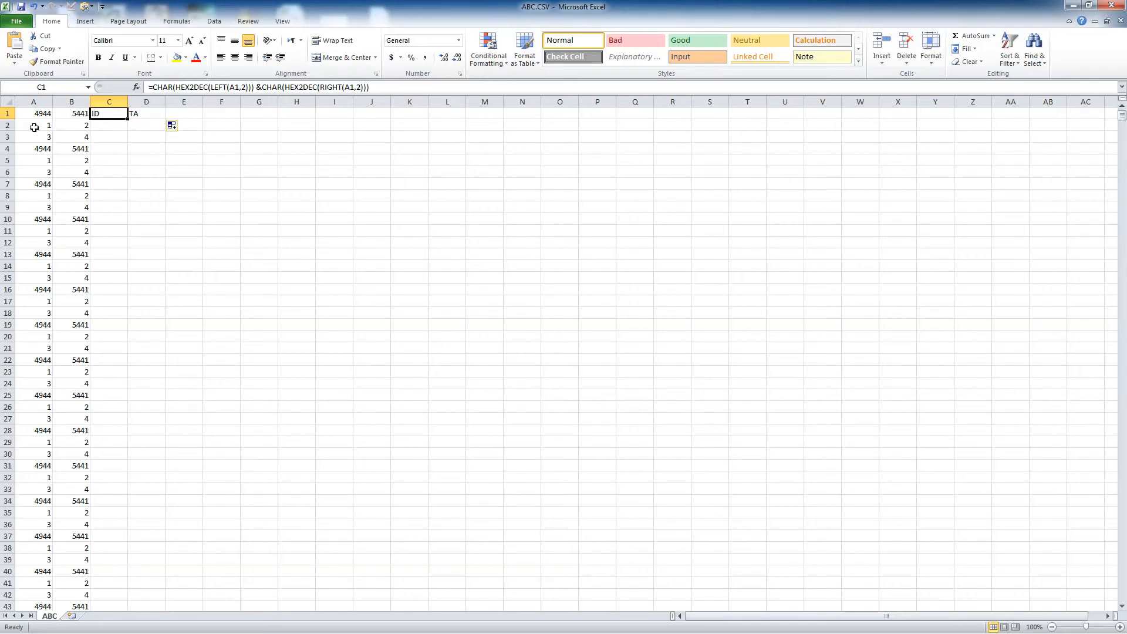
mouse_move(102, 152)
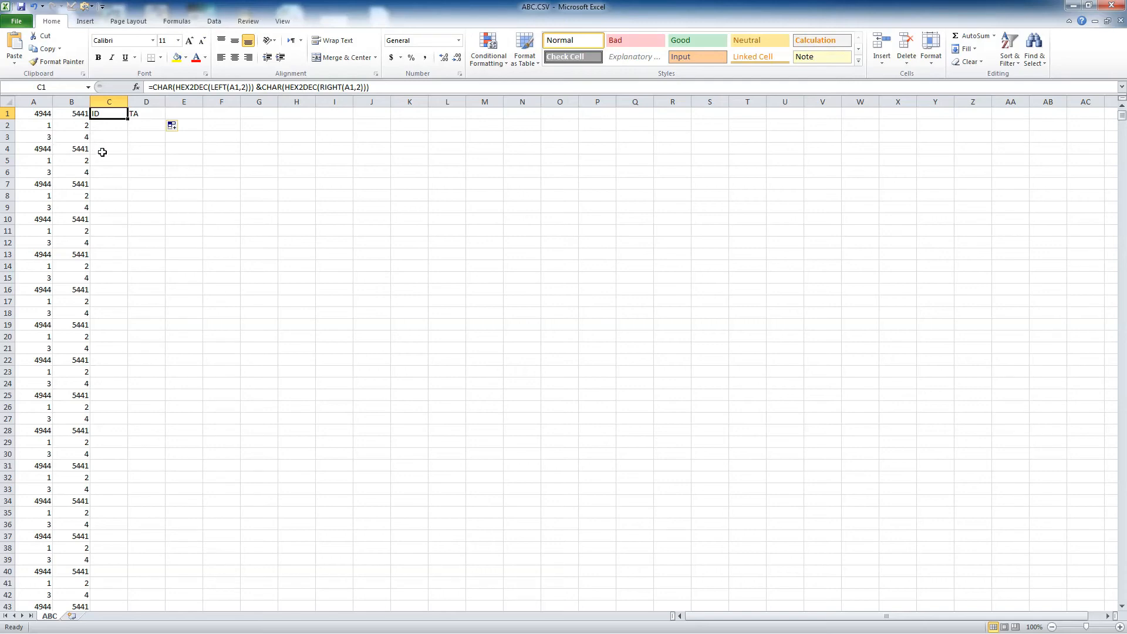
mouse_move(20, 158)
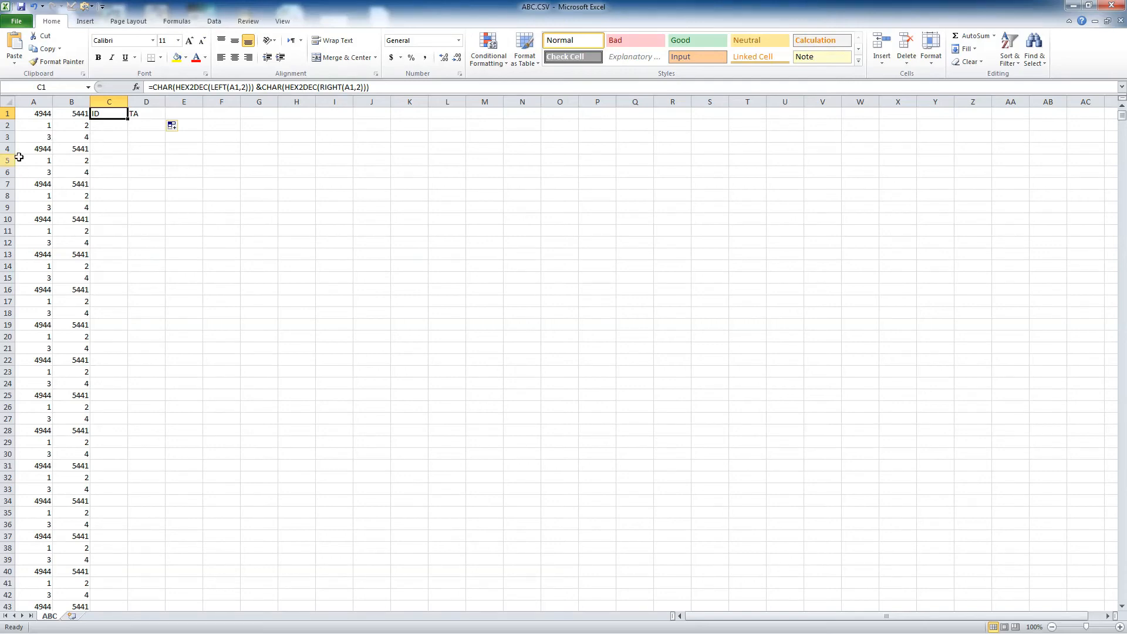
mouse_move(100, 158)
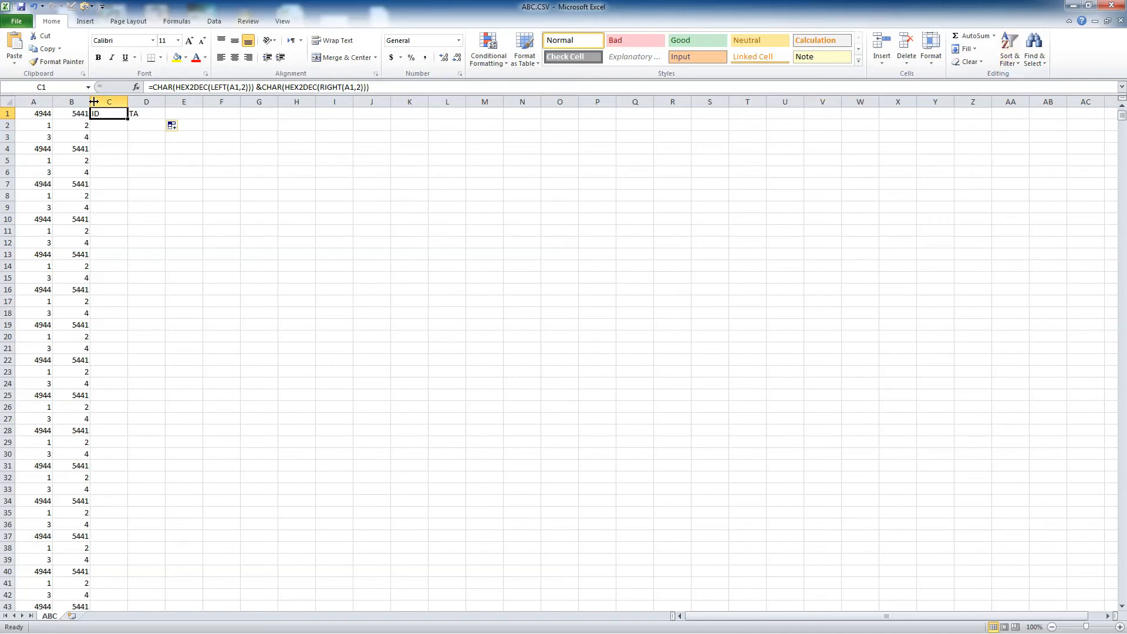
mouse_move(160, 111)
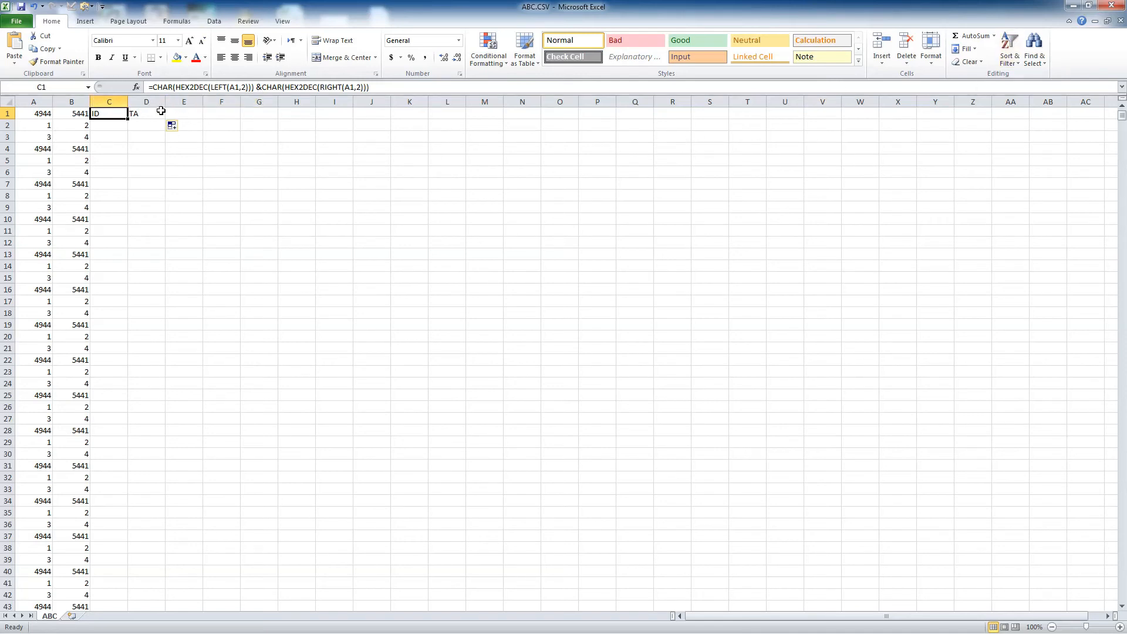
mouse_move(25, 118)
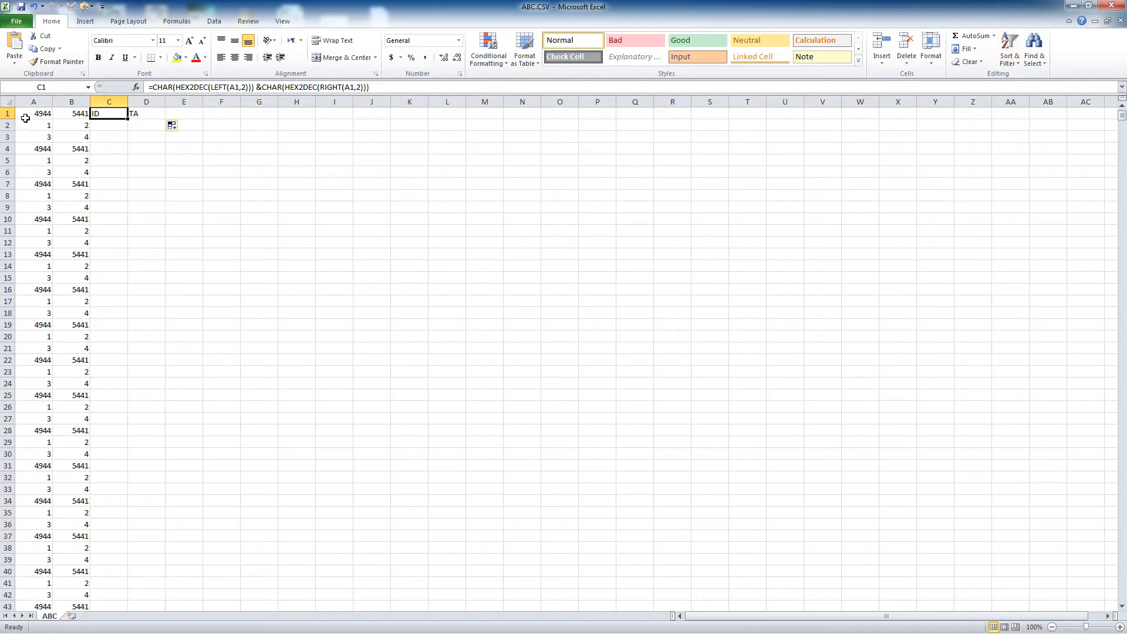
mouse_move(149, 113)
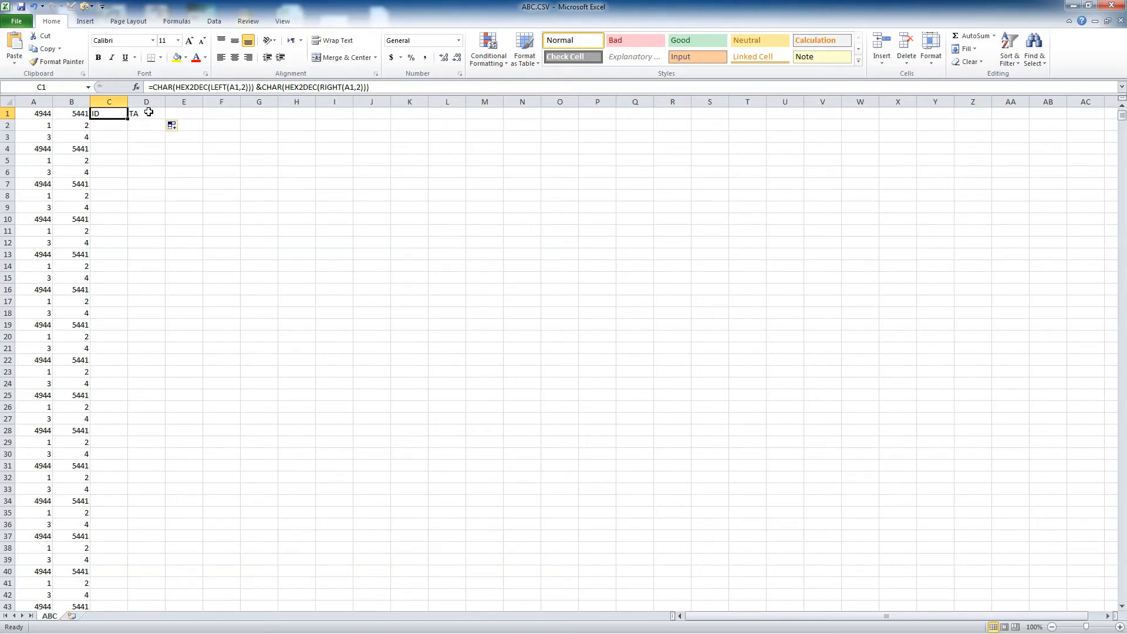
mouse_move(651, 163)
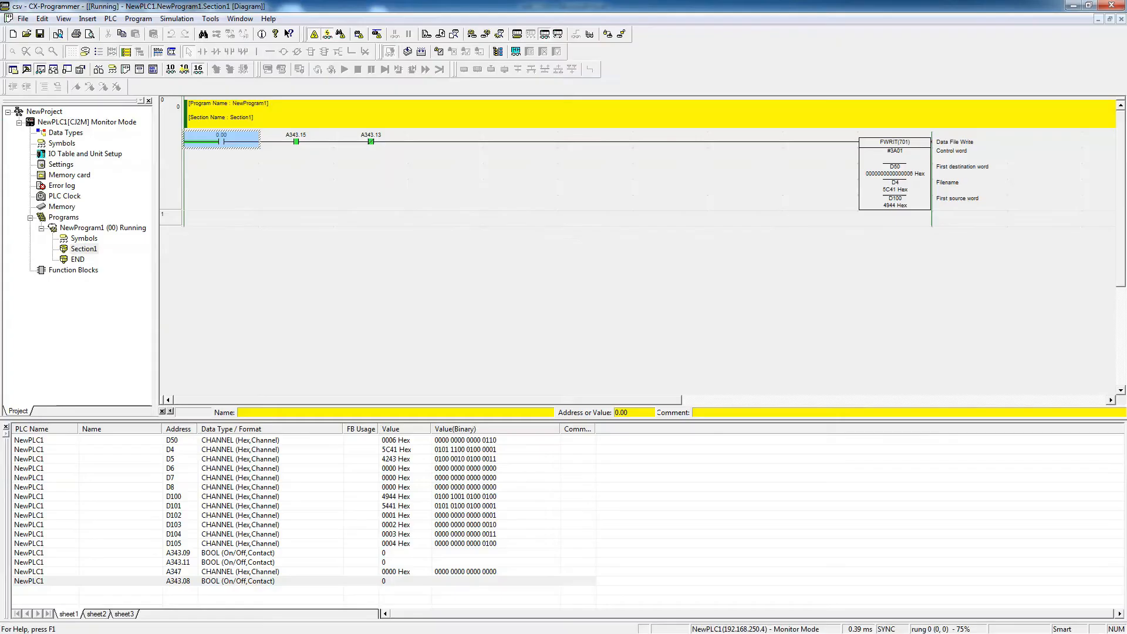
mouse_move(294, 254)
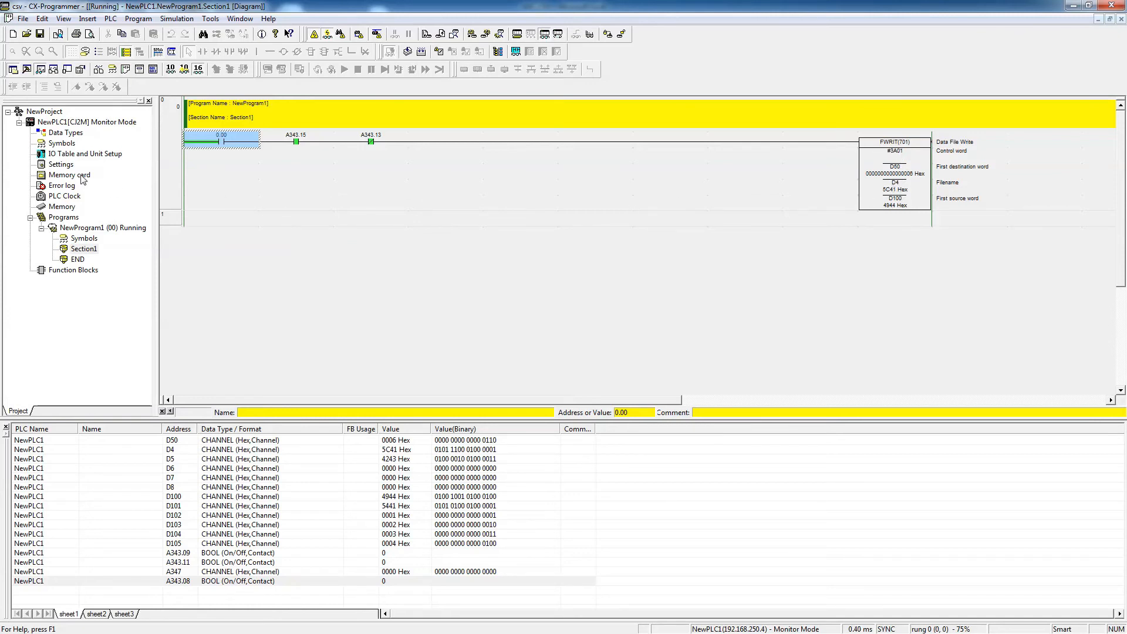
mouse_move(226, 187)
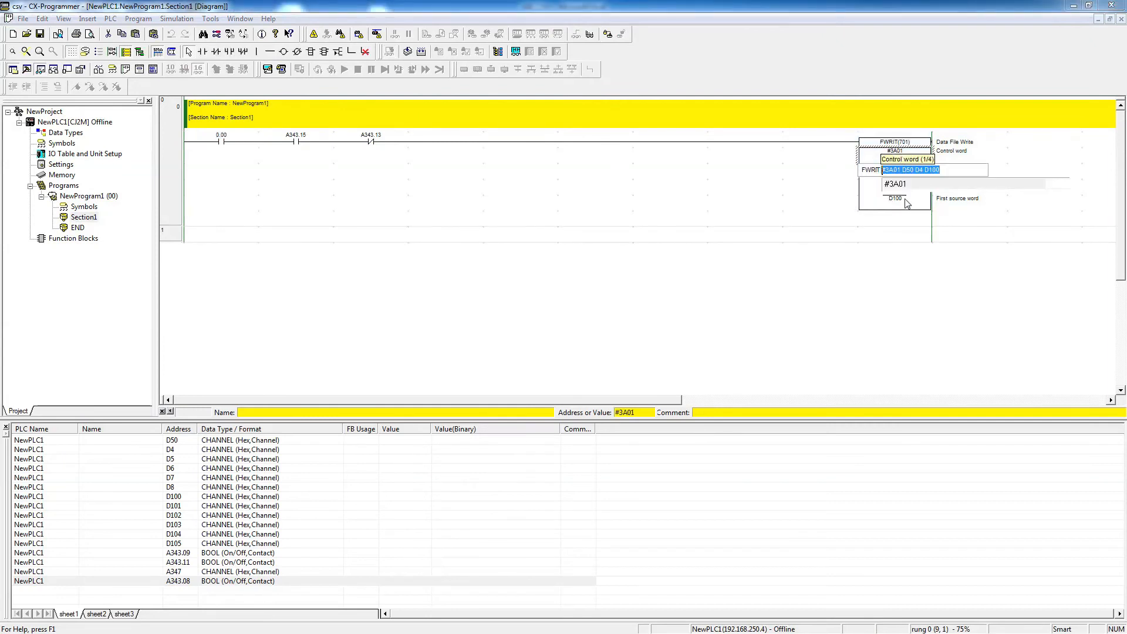
- Change the FWRIT Data File Write control word to #3A00 while offline
text(#0)
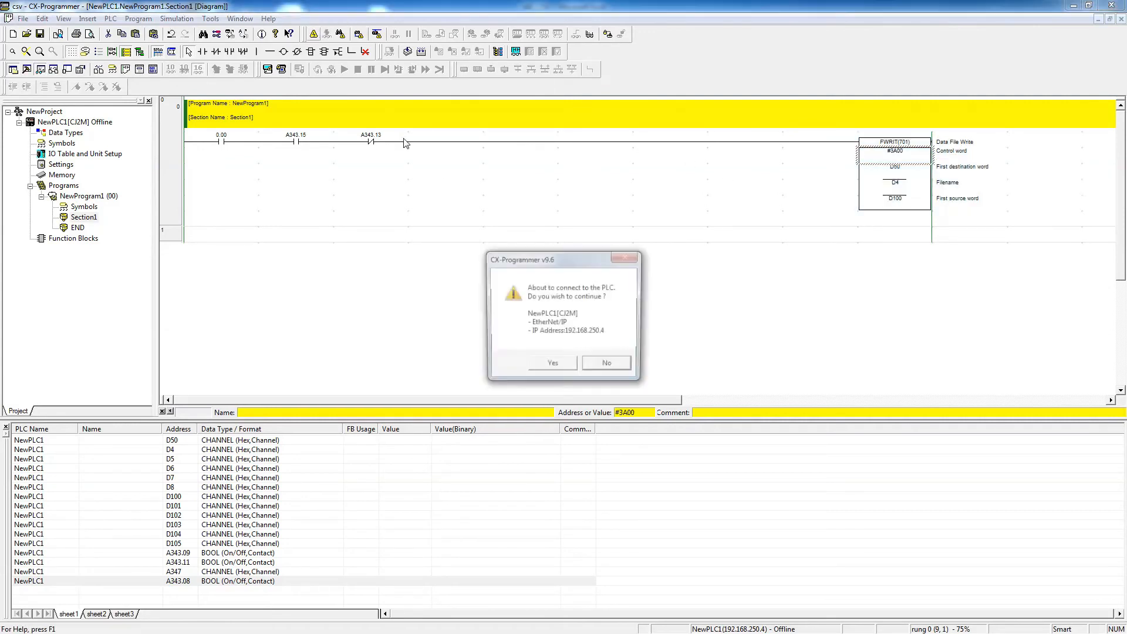
- Reconnect to the PLC and download the edited program, confirming the successful transfer
click(552, 362)
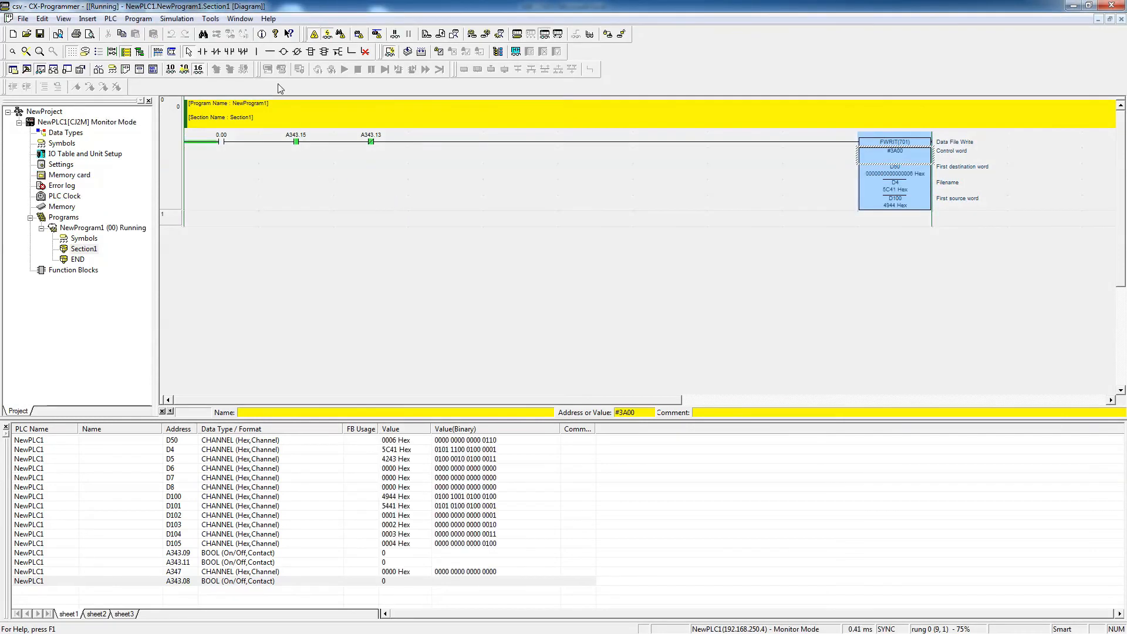
click(110, 17)
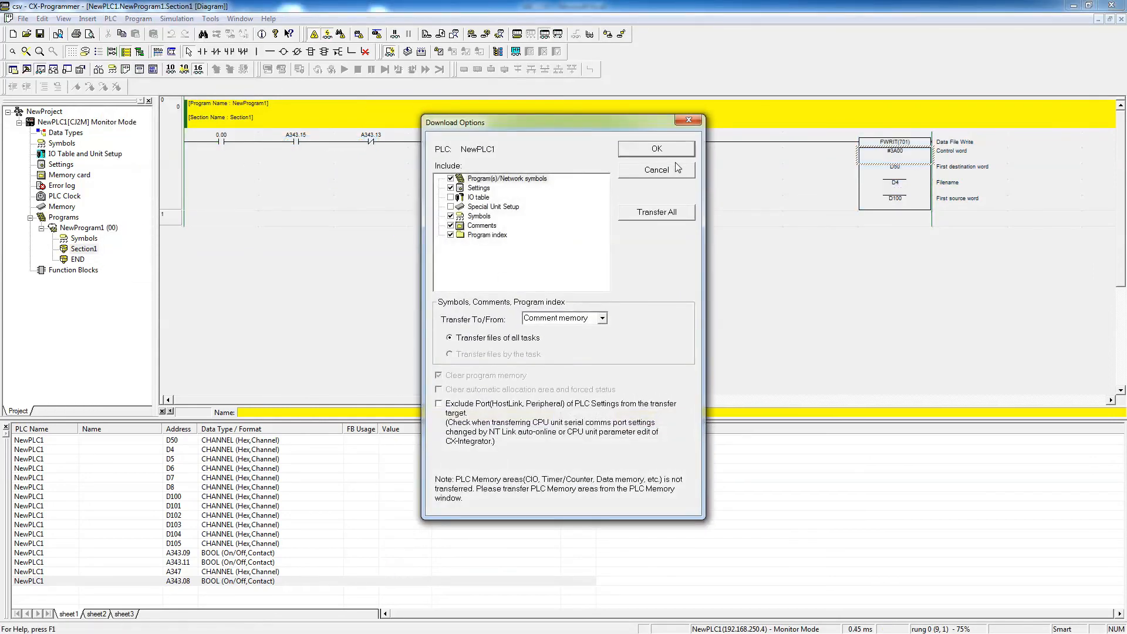
click(655, 149)
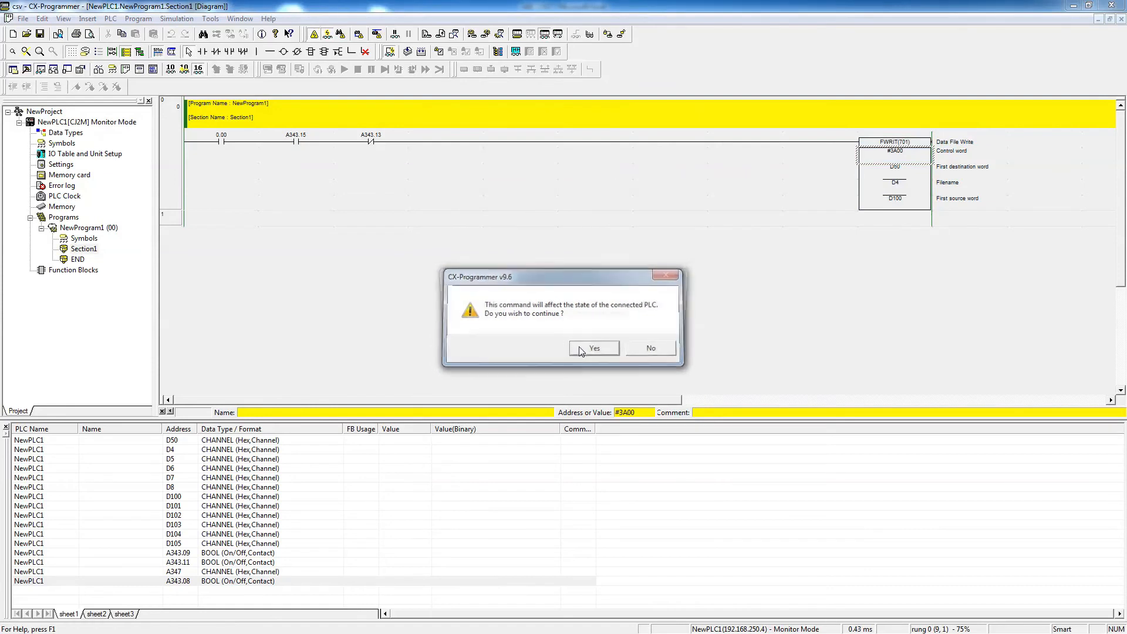
click(593, 347)
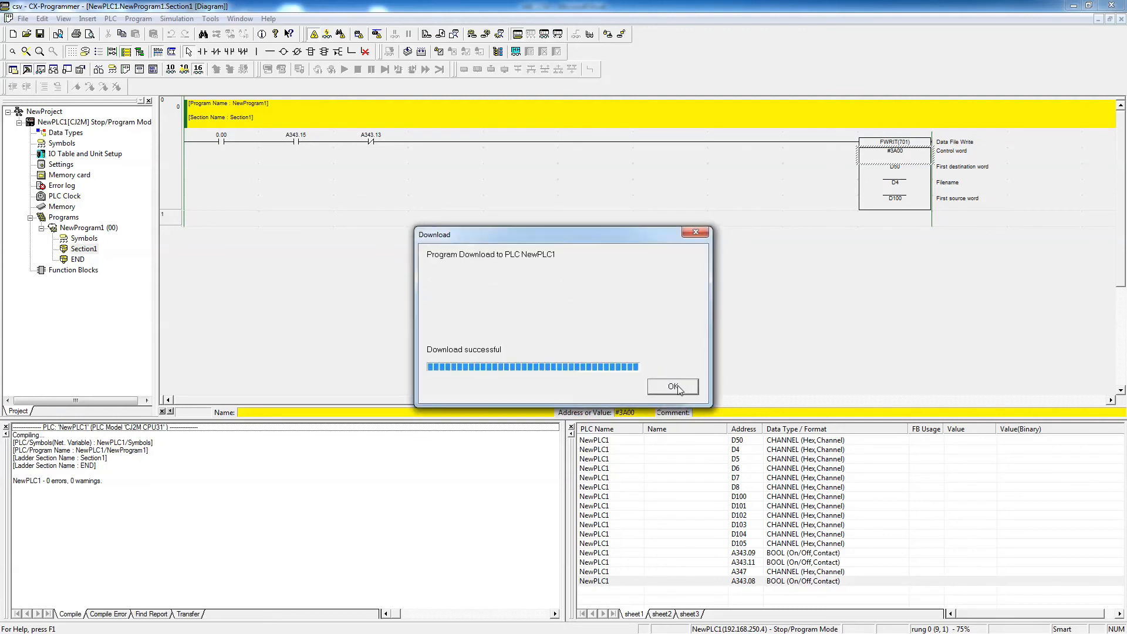
click(671, 386)
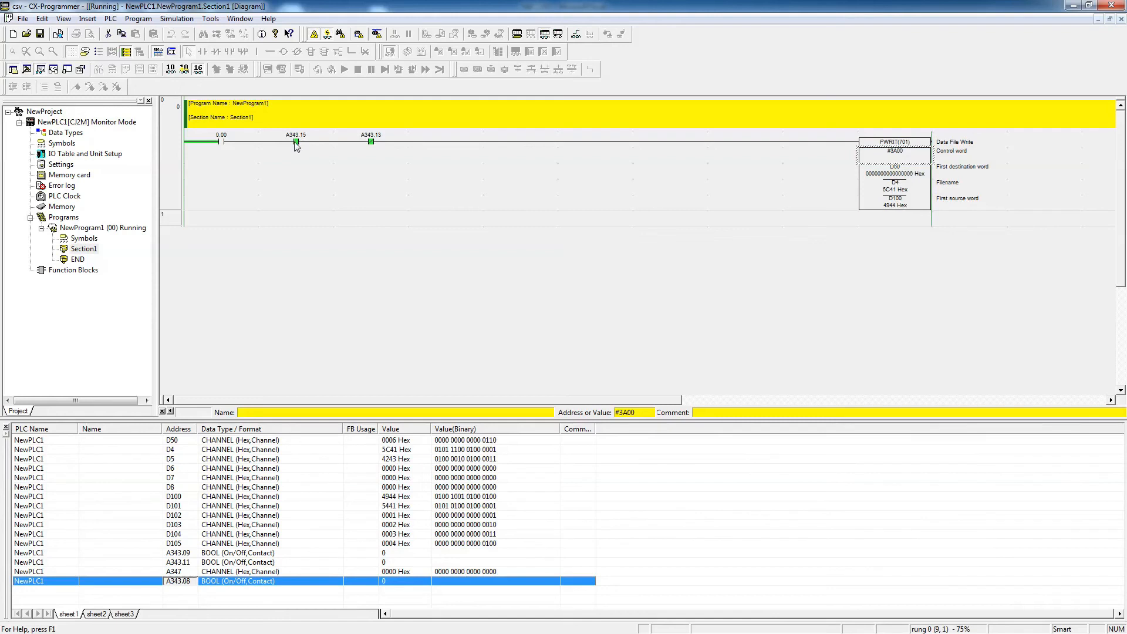
mouse_move(277, 152)
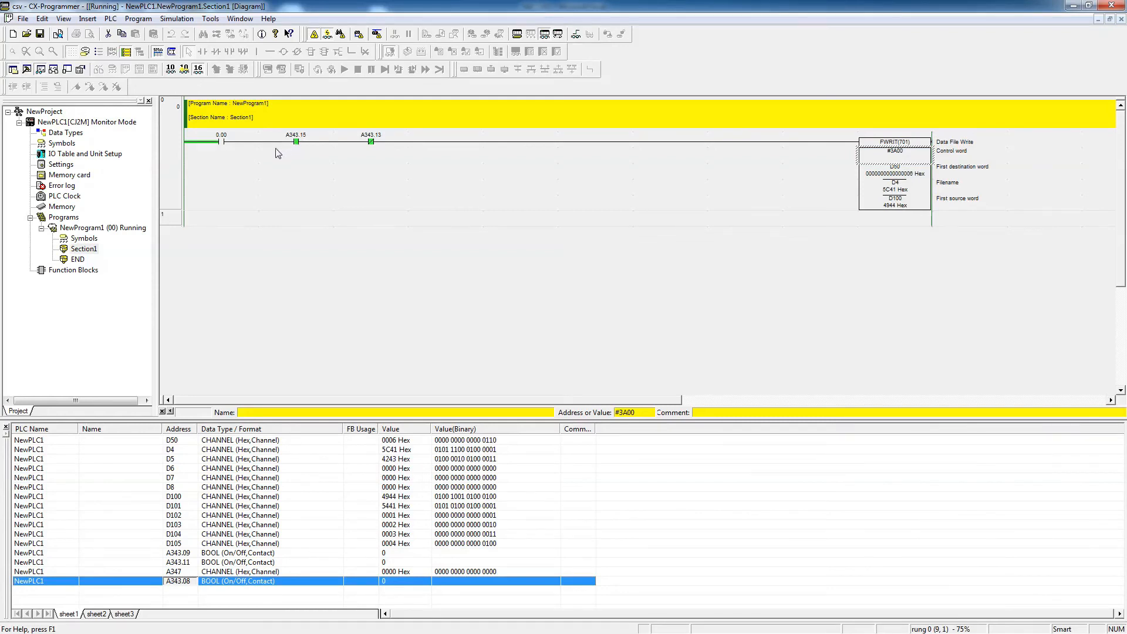
mouse_move(303, 145)
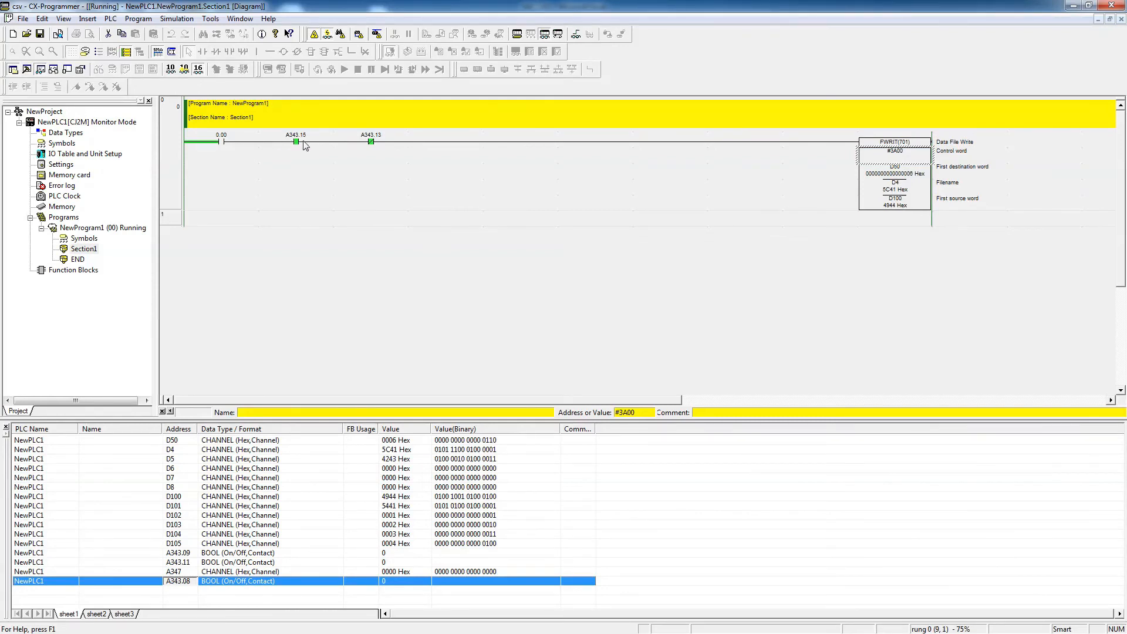
mouse_move(298, 152)
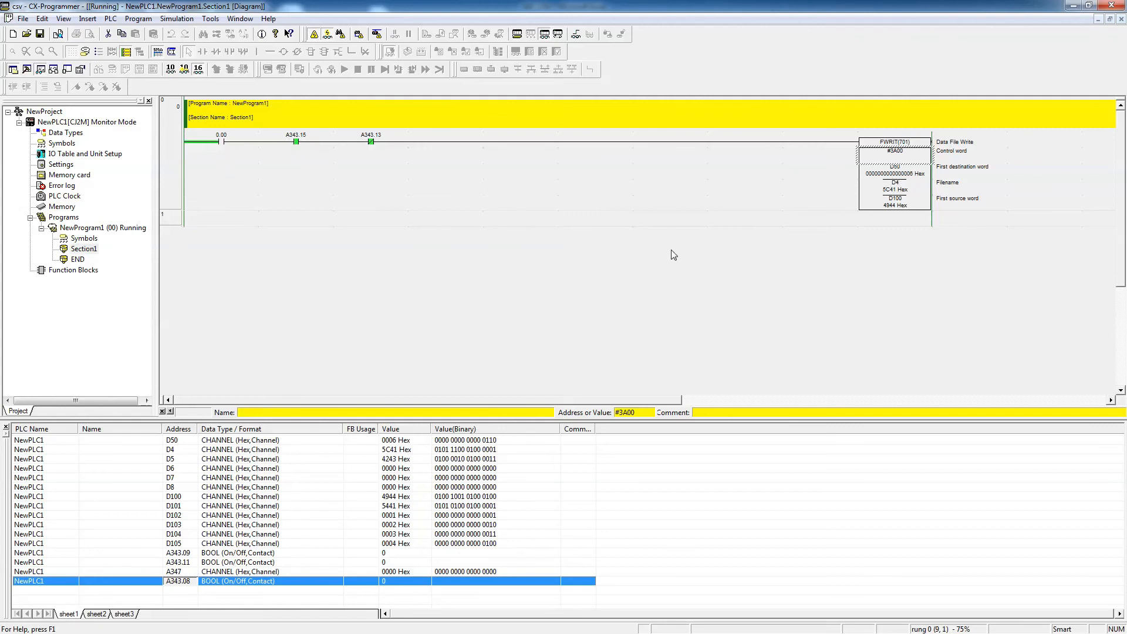
mouse_move(684, 259)
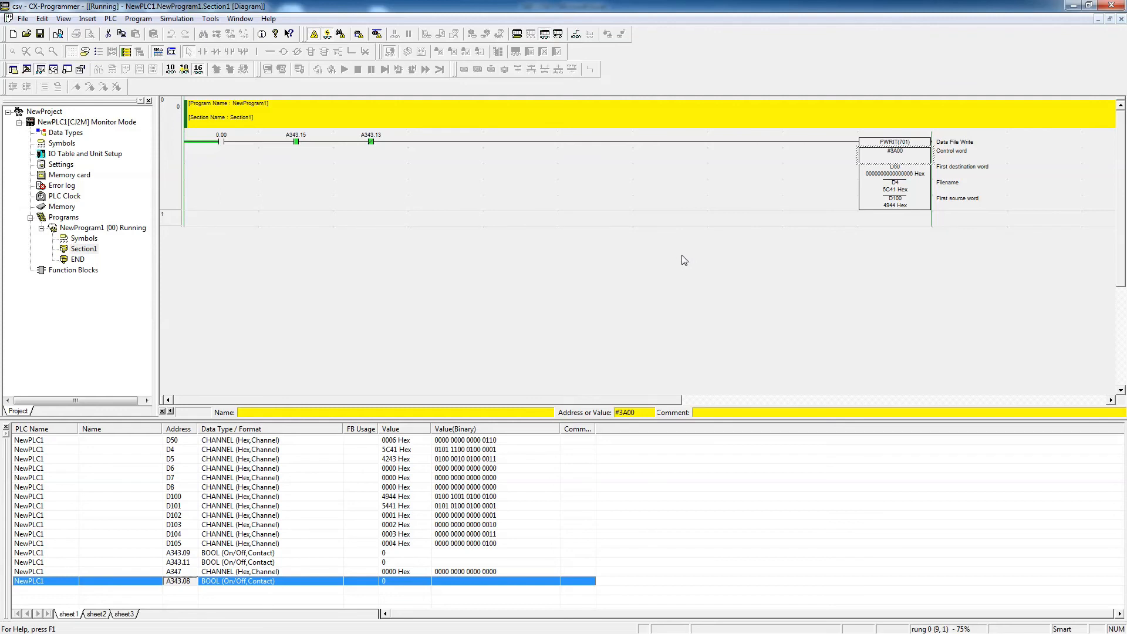
mouse_move(224, 146)
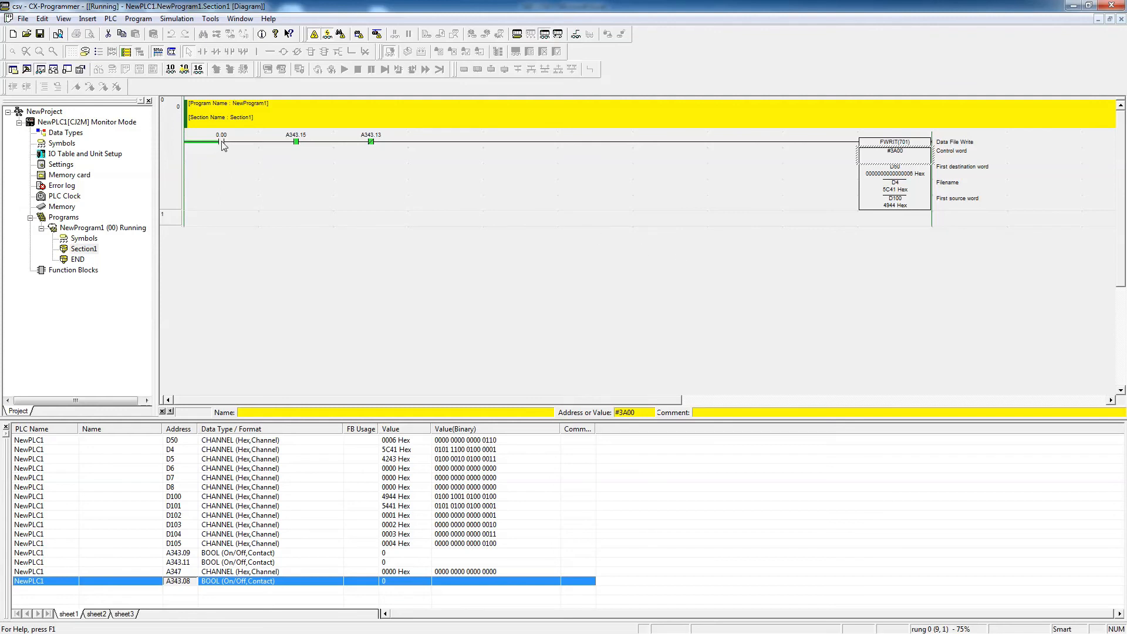
mouse_move(84, 179)
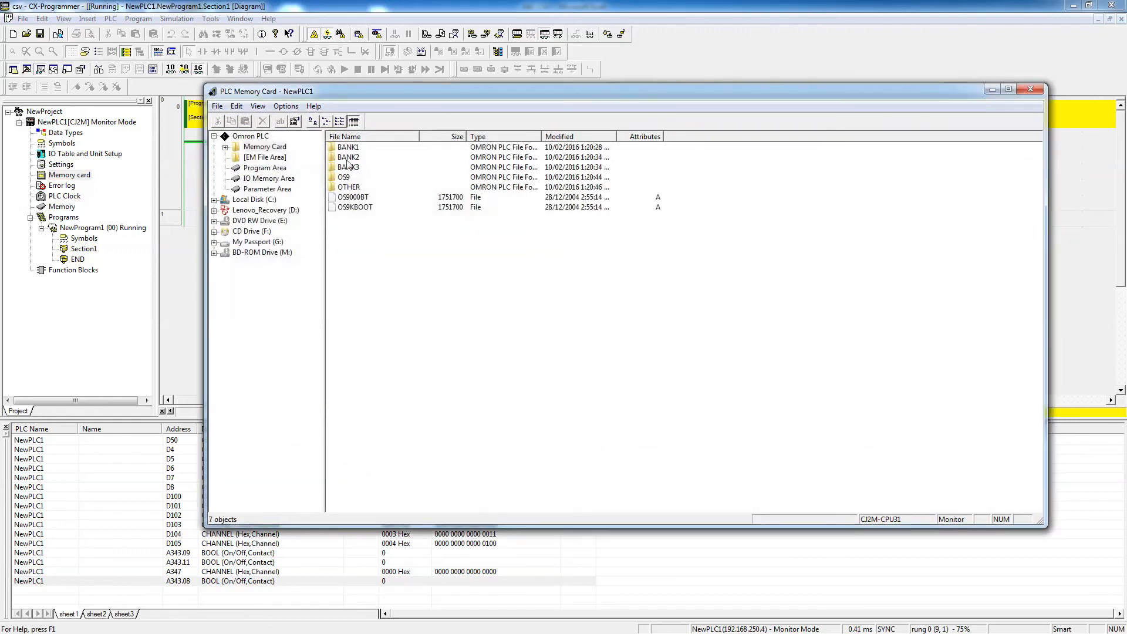
mouse_move(872, 196)
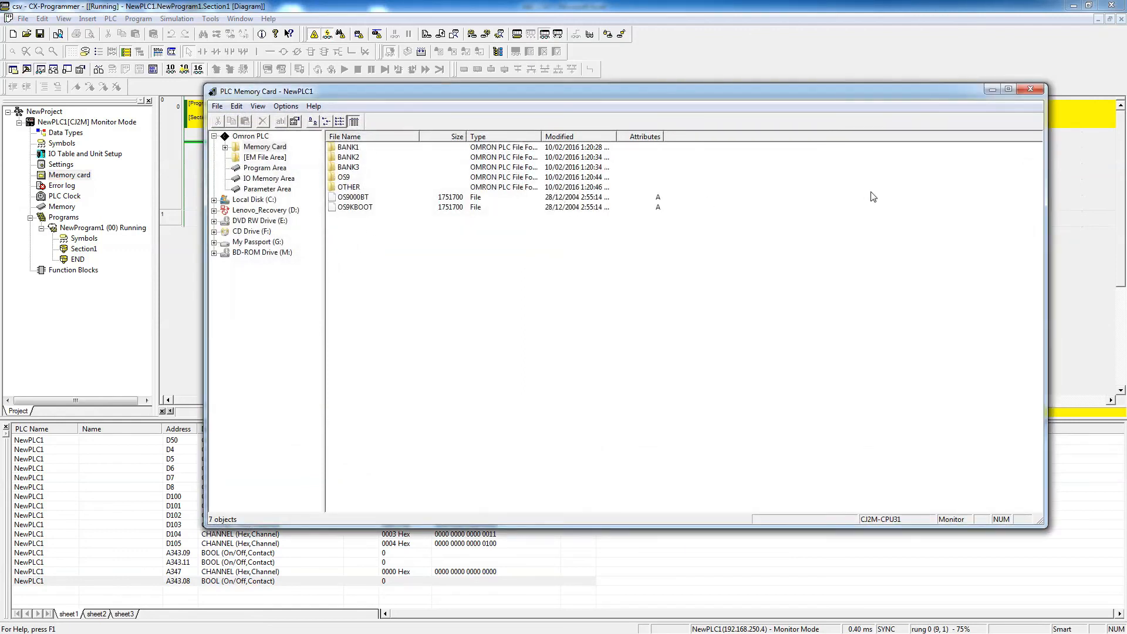
click(1033, 88)
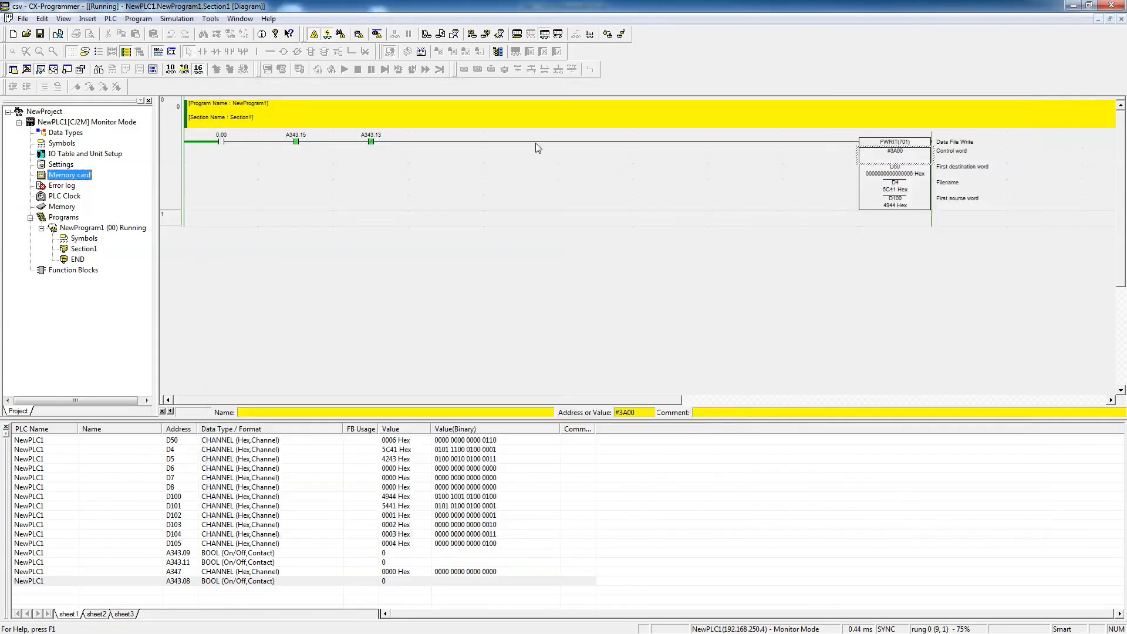
- Set input bit 0.00 to 1 and back to 0 so the FWRIT file write executes
click(222, 141)
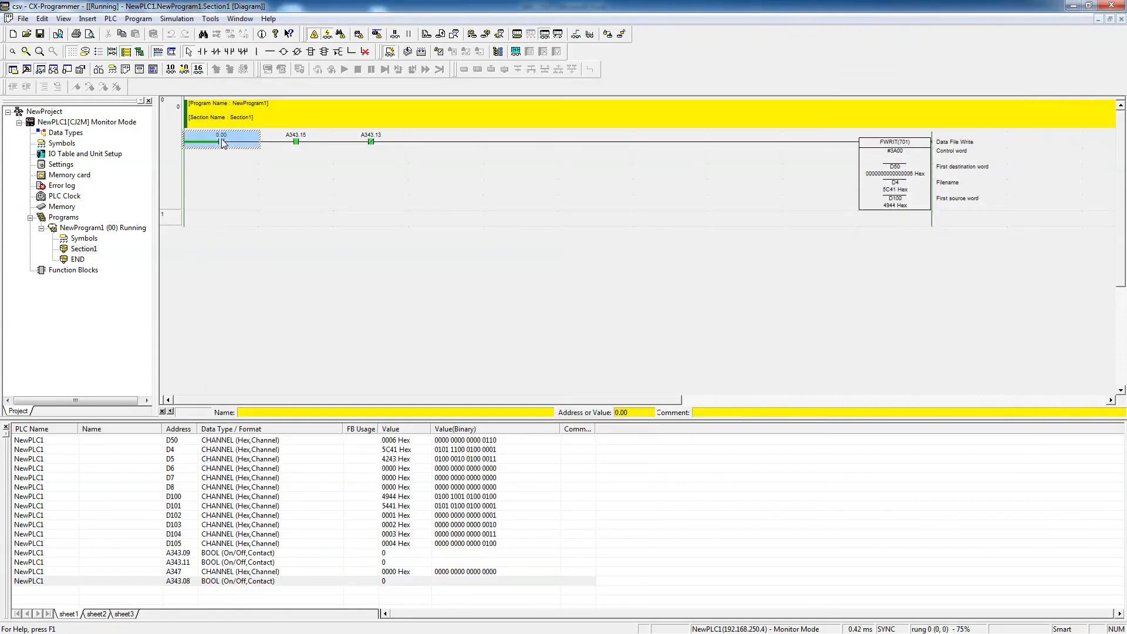
double_click(222, 140)
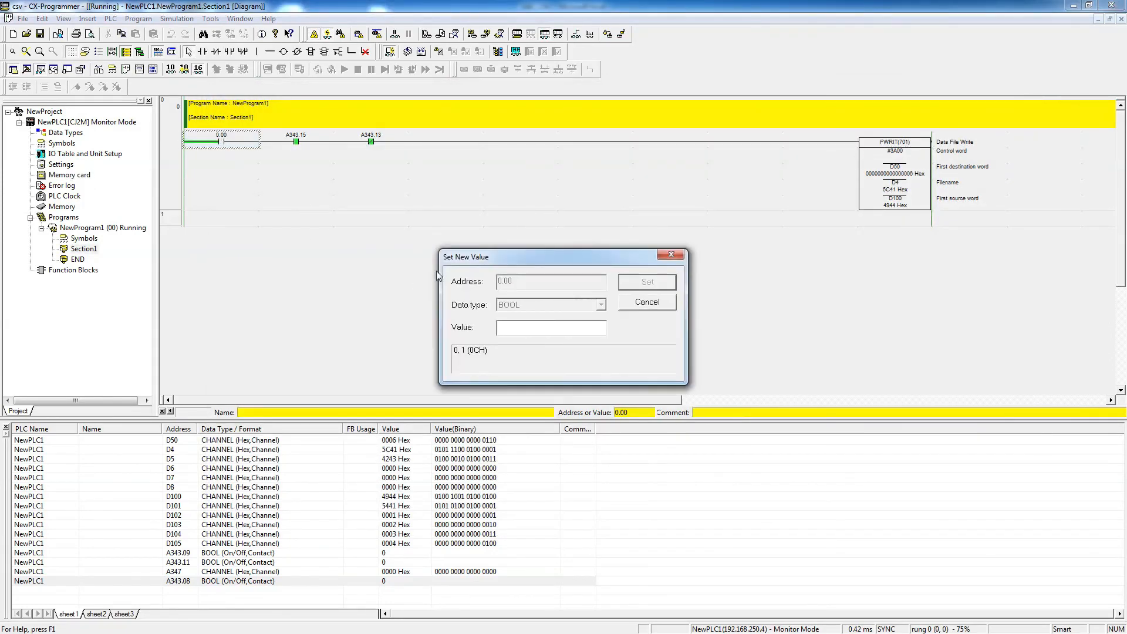
text(1)
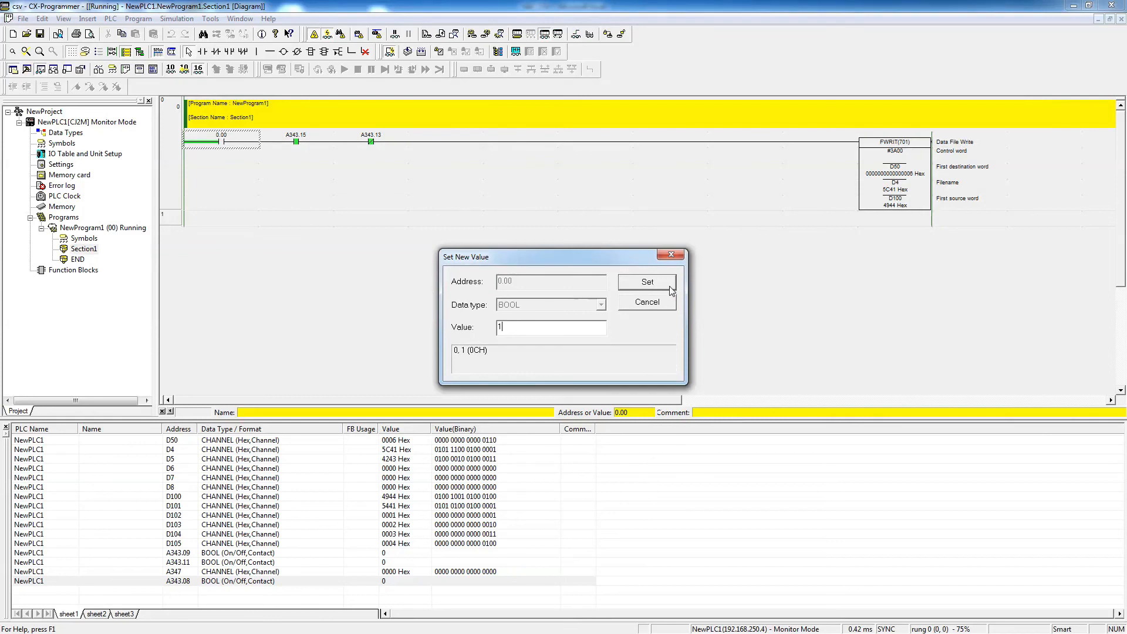
click(645, 281)
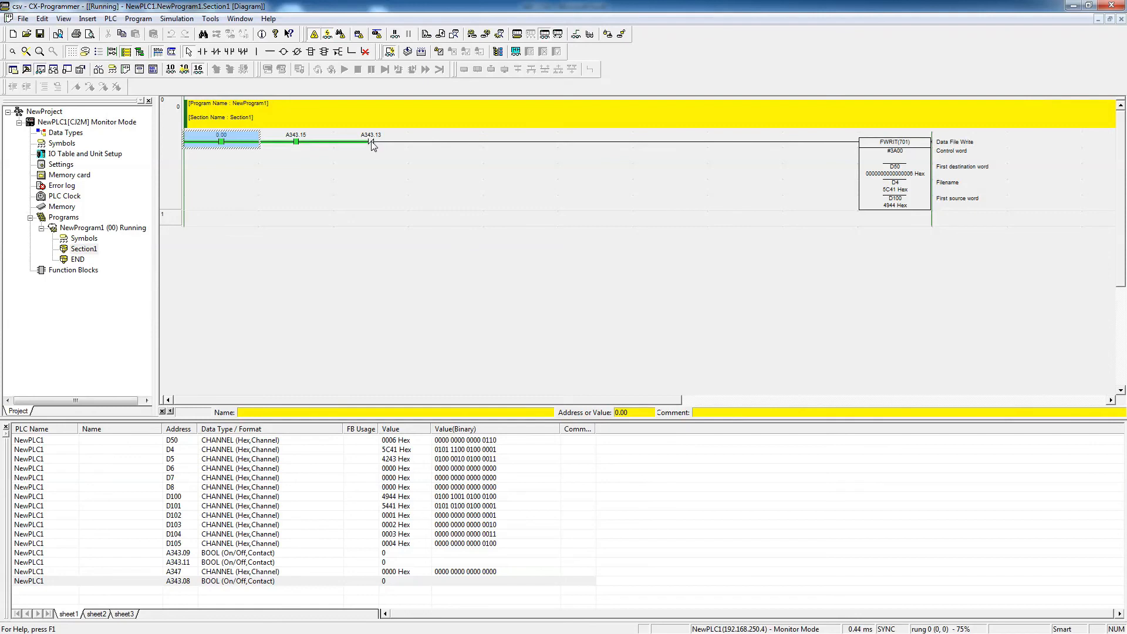
mouse_move(237, 153)
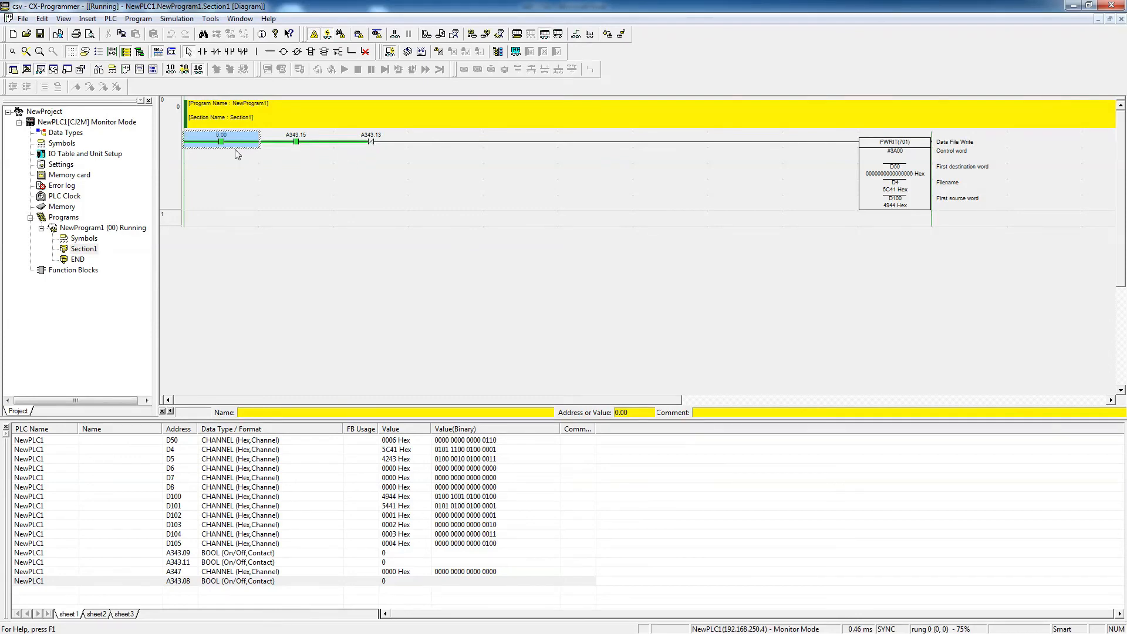
mouse_move(226, 147)
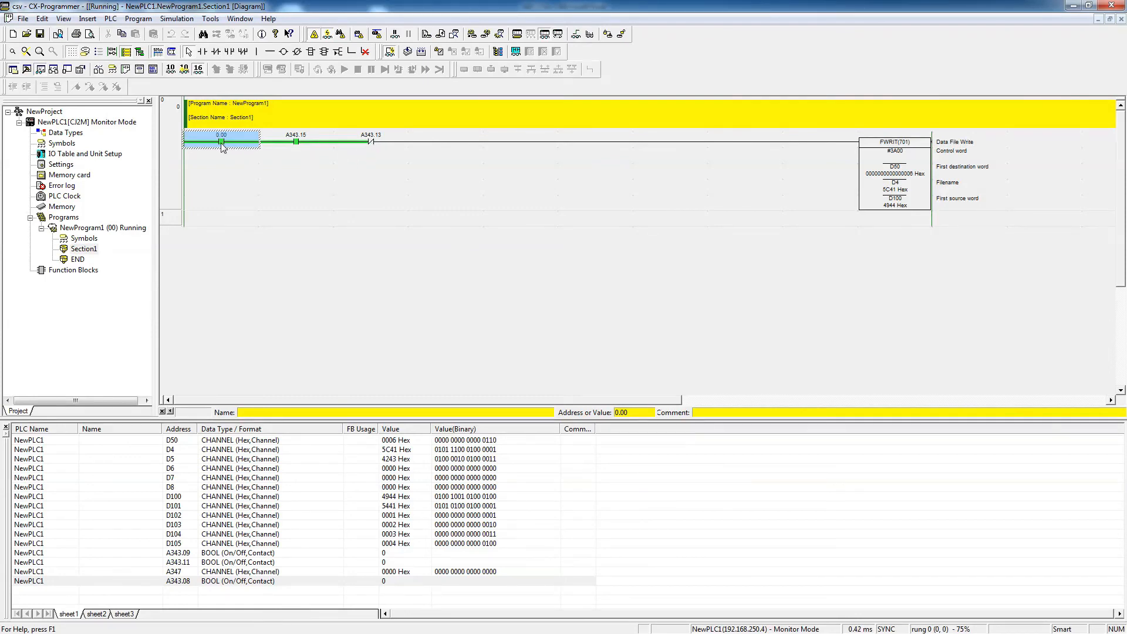
double_click(222, 142)
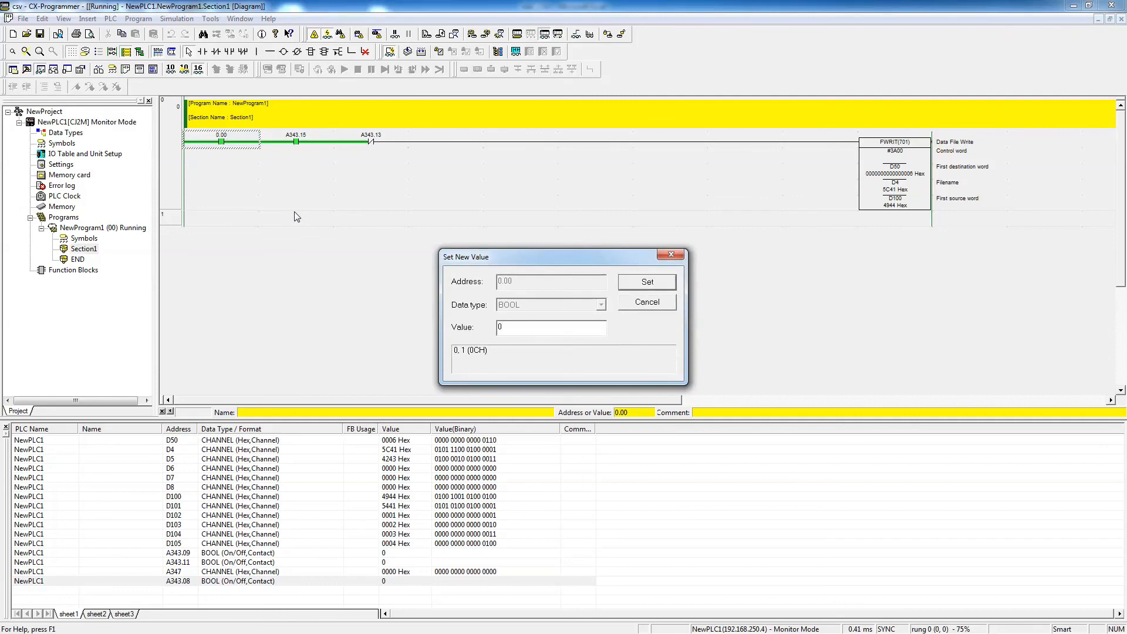
click(644, 302)
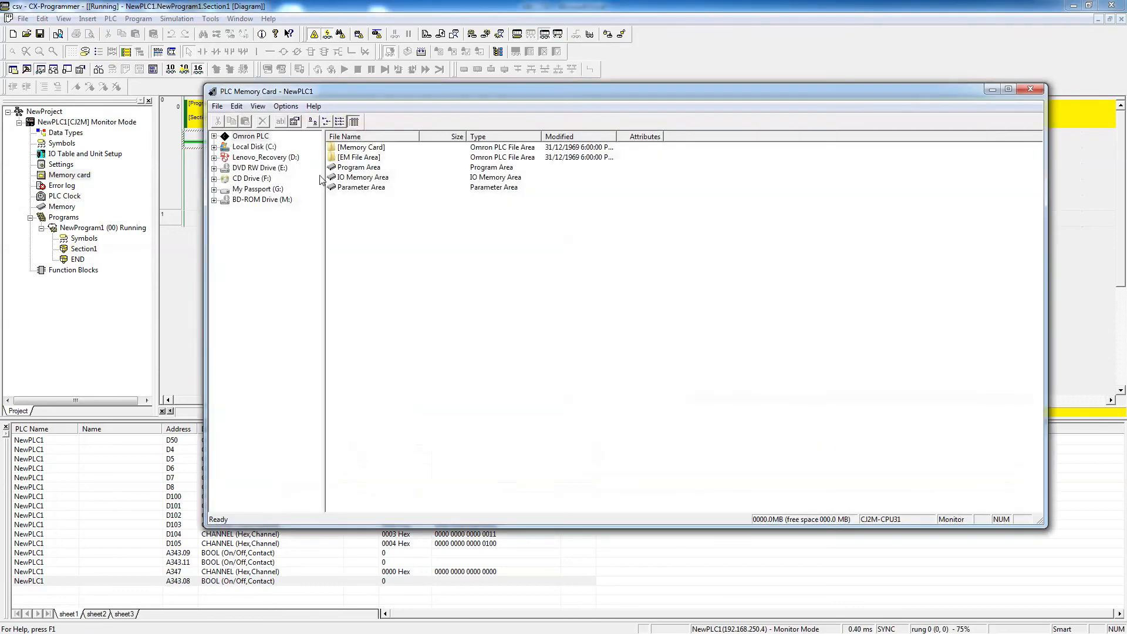
- Verify ABC.CSV (3399 bytes) appears in the memory card file listing, then close it
click(359, 148)
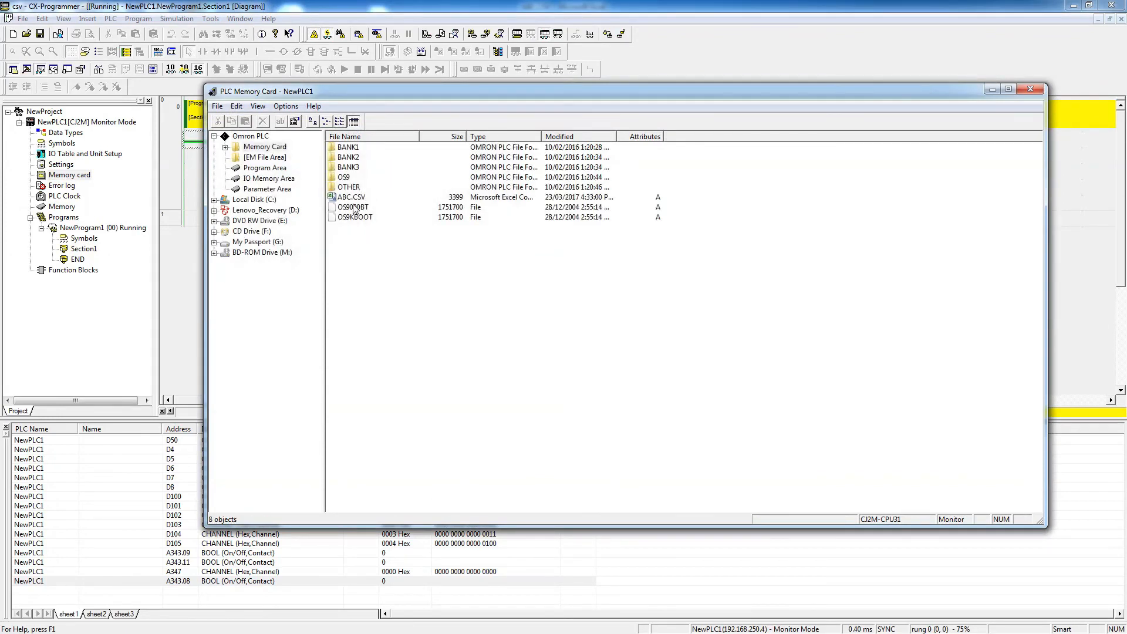
click(350, 197)
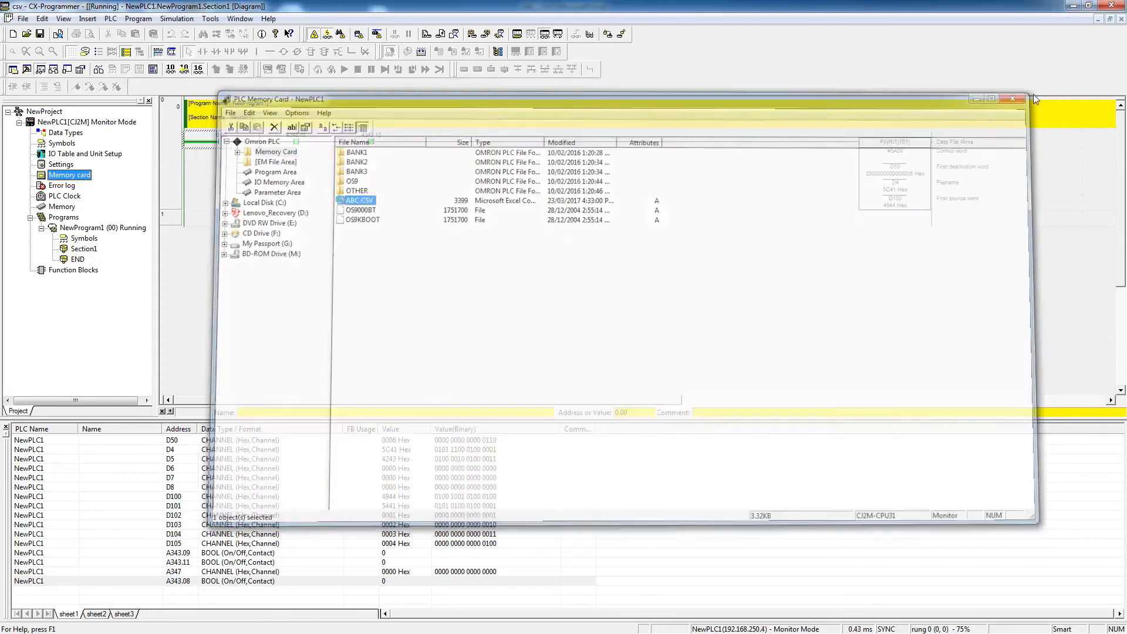
click(1014, 99)
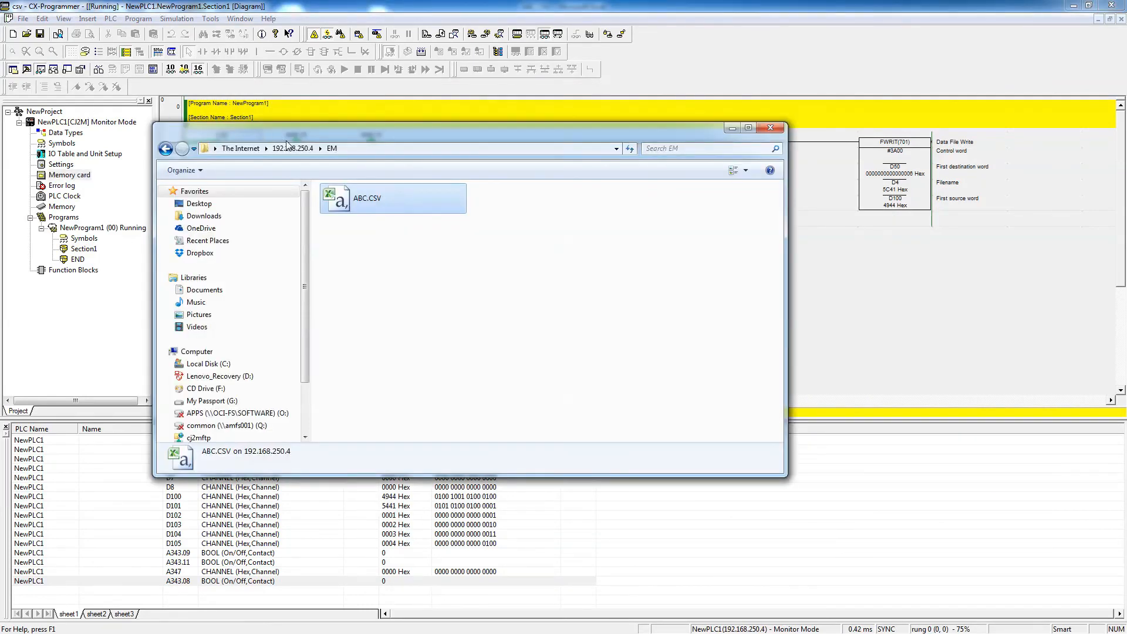
- Confirm ABC.CSV in the MyFTPTest MEMCARD folder and close the PLC's FTP windows
click(165, 148)
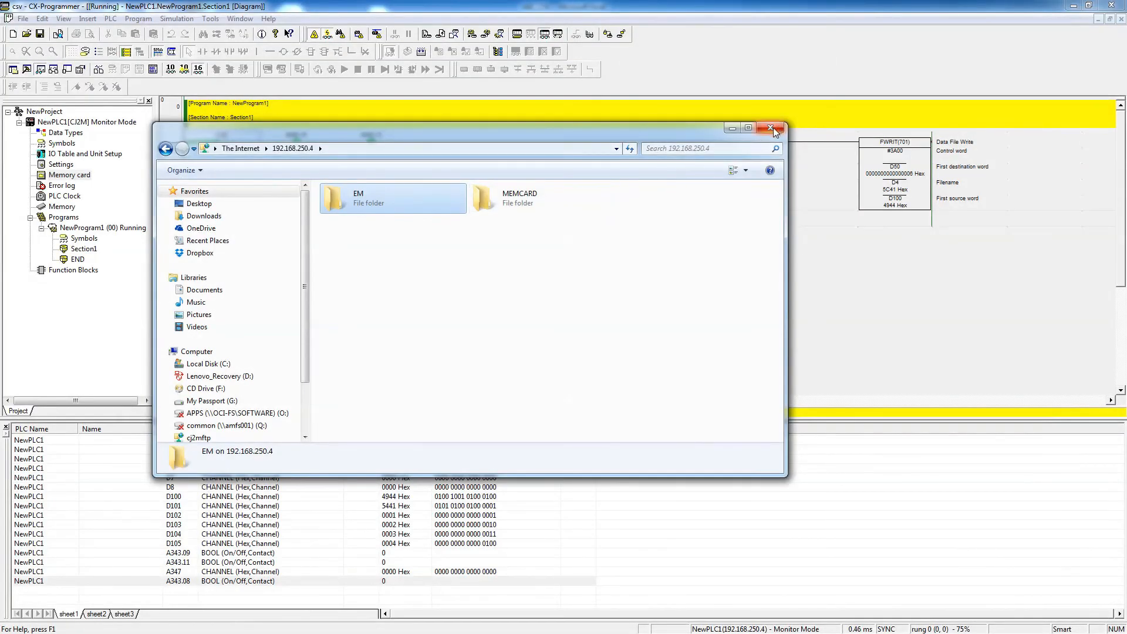
click(780, 126)
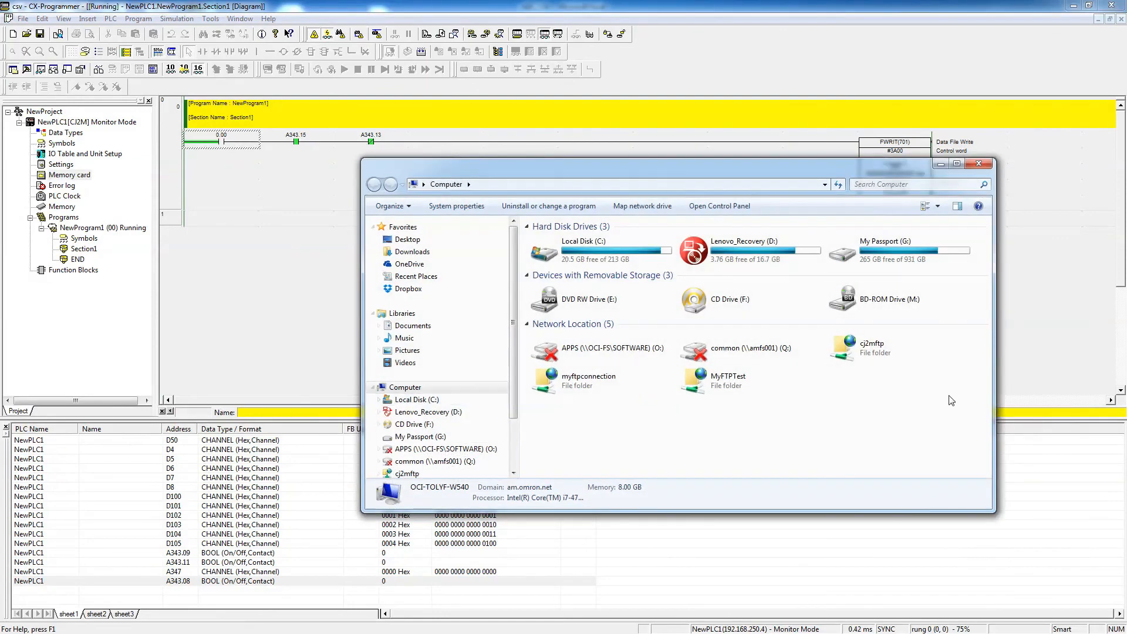
double_click(728, 376)
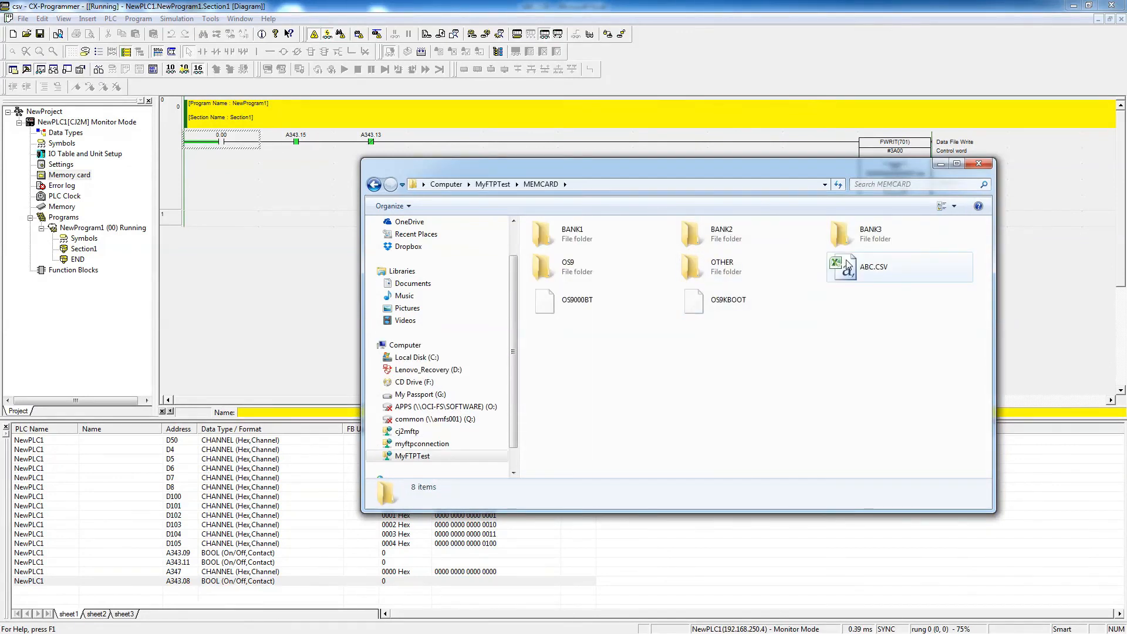
click(873, 267)
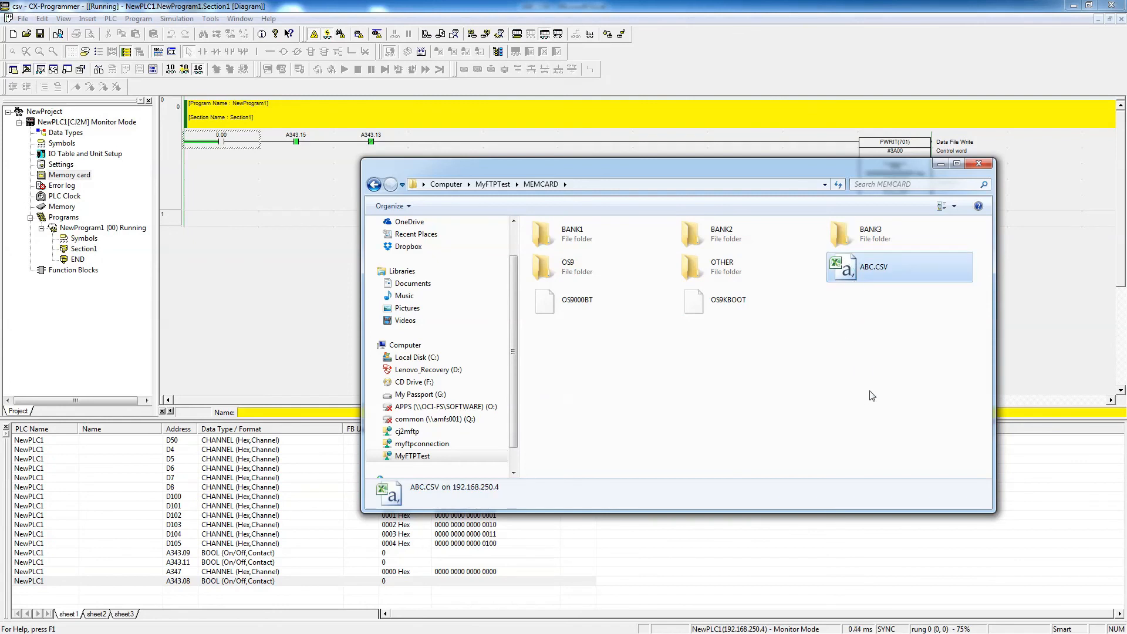
mouse_move(862, 256)
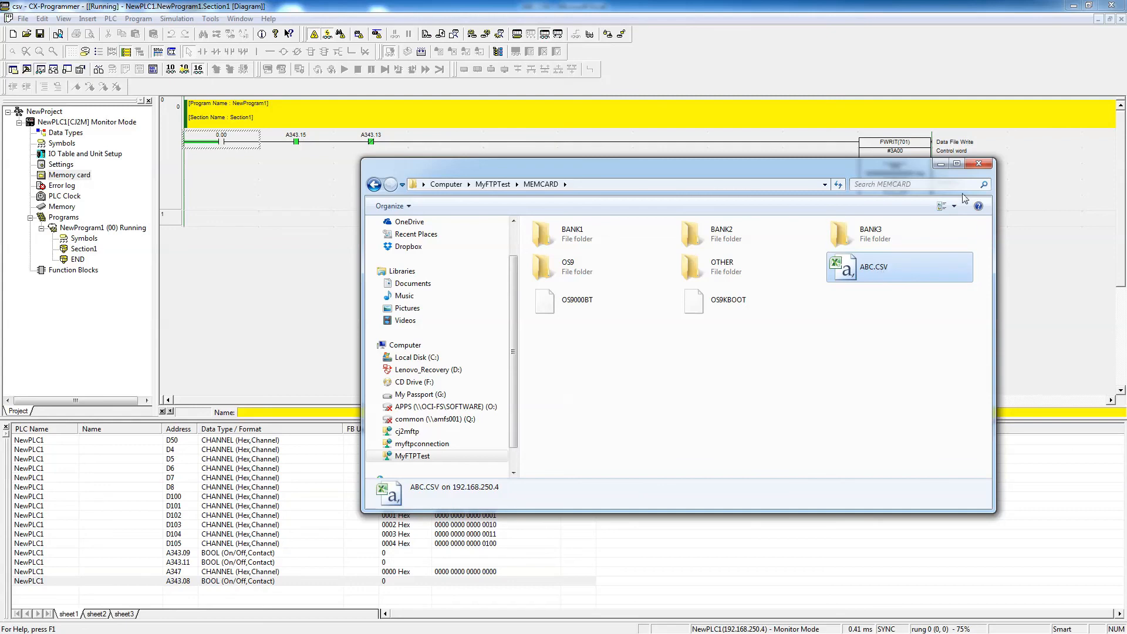
mouse_move(979, 164)
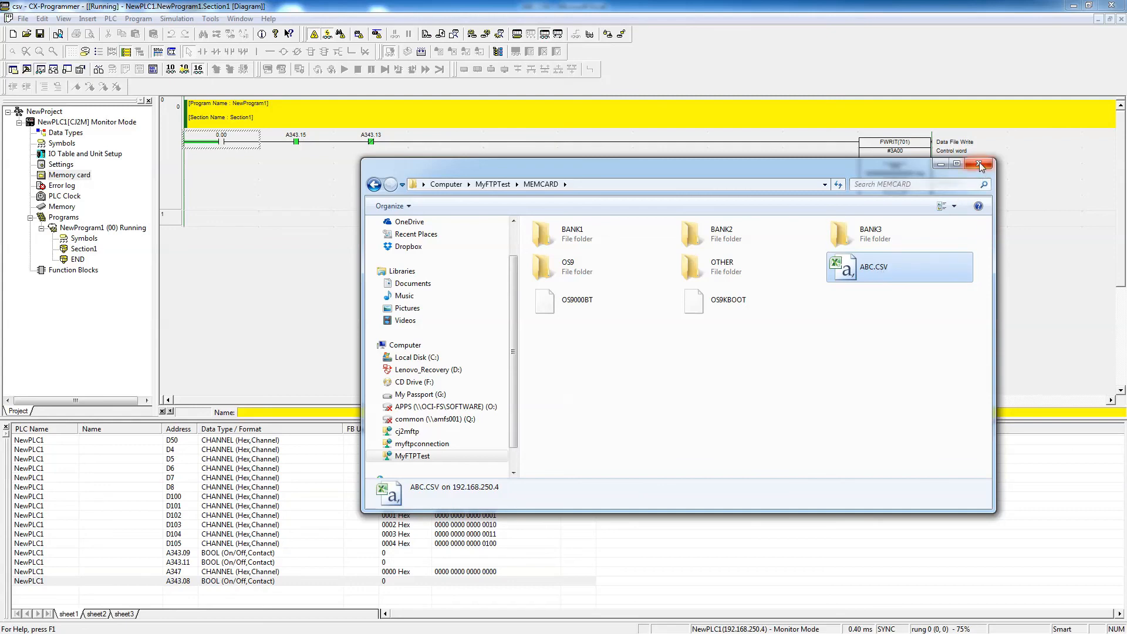
click(980, 164)
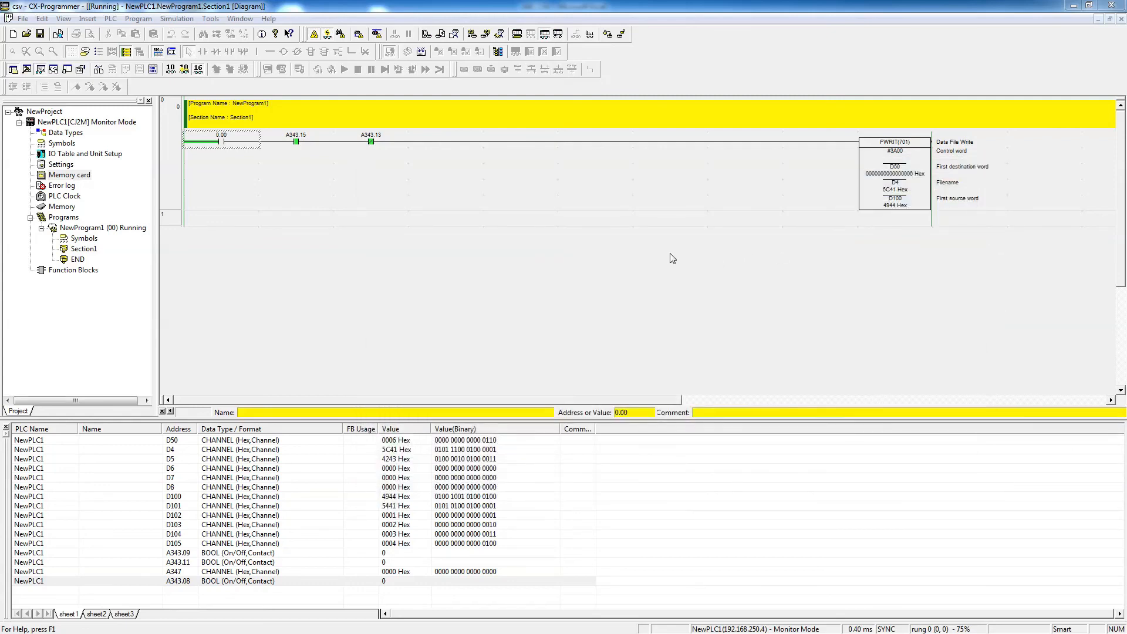
mouse_move(104, 364)
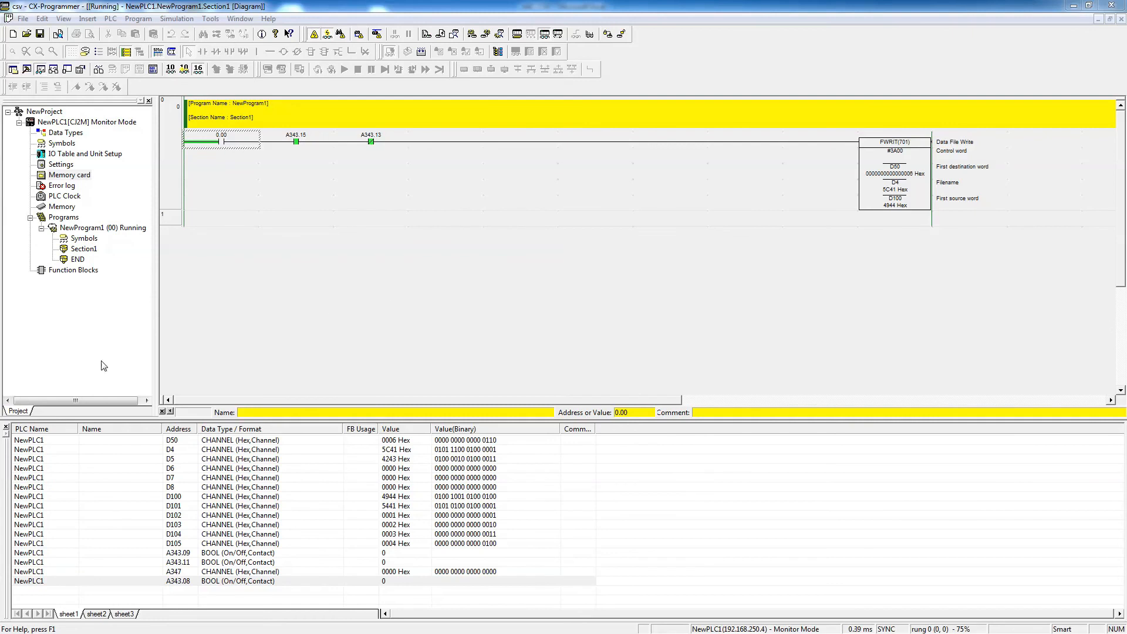